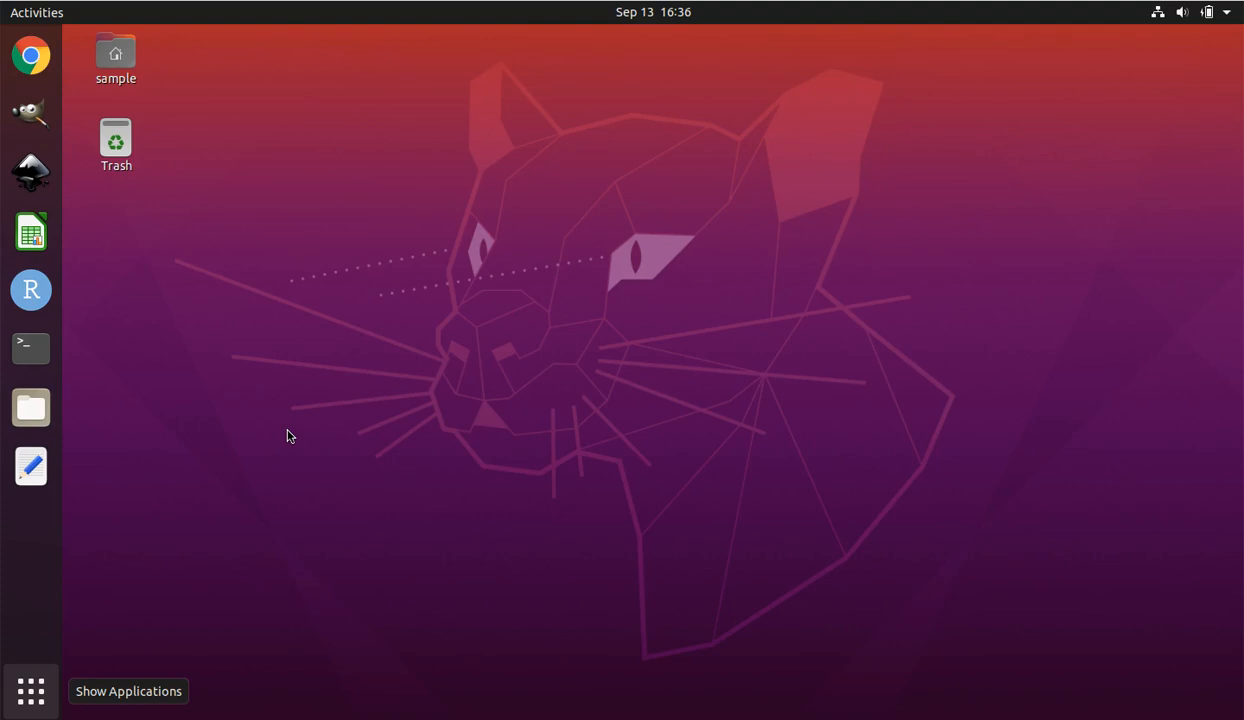
pyautogui.moveTo(62, 684)
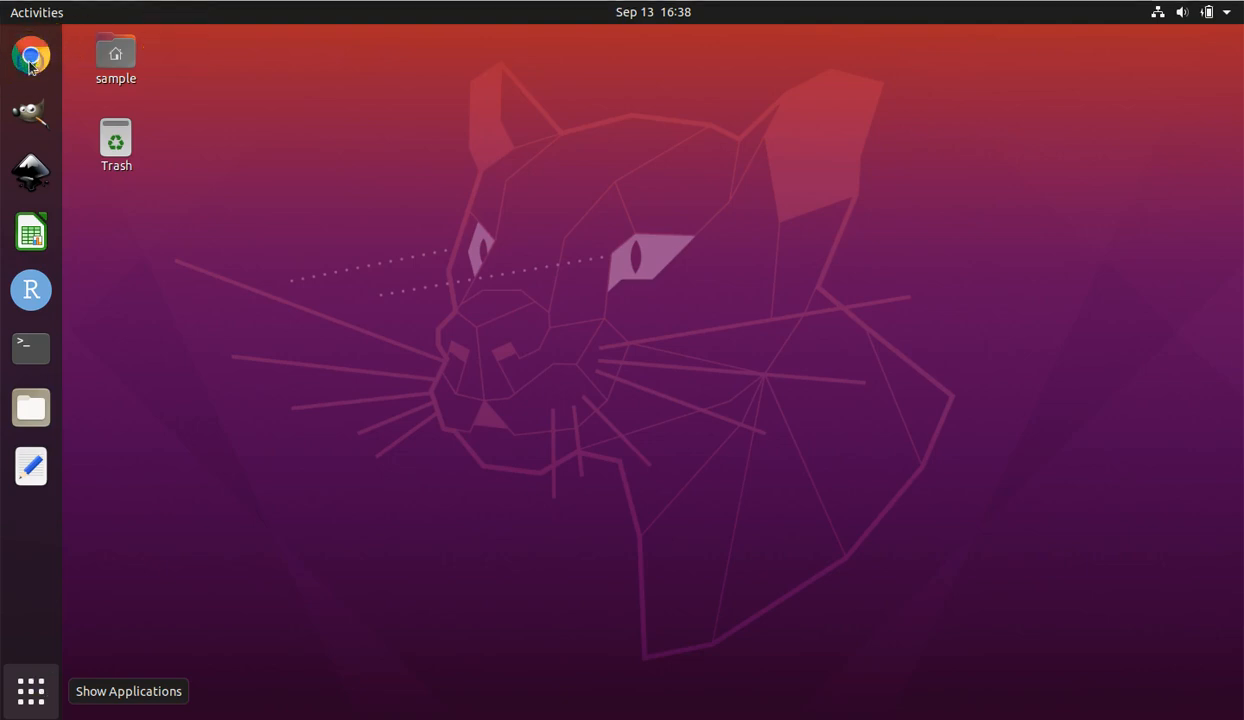
# - Launch Chrome, go to the lab's Google Site and switch to its Tutorials page
pyautogui.click(30, 55)
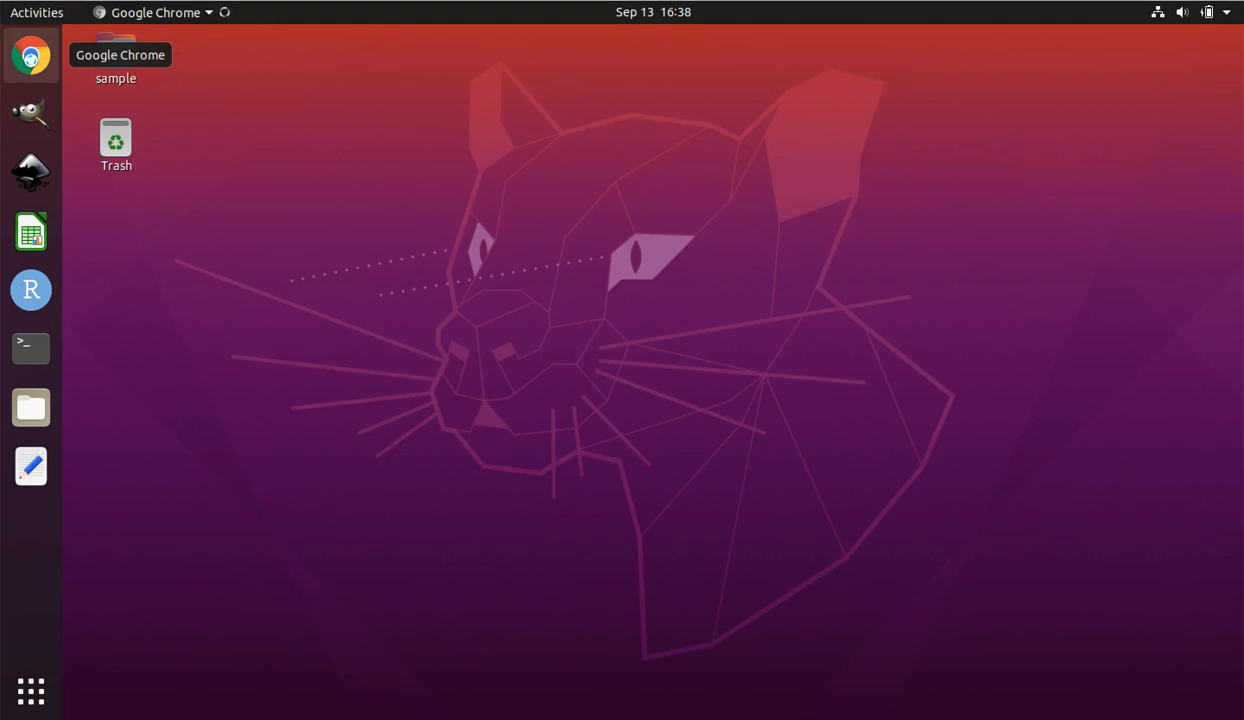
pyautogui.click(30, 55)
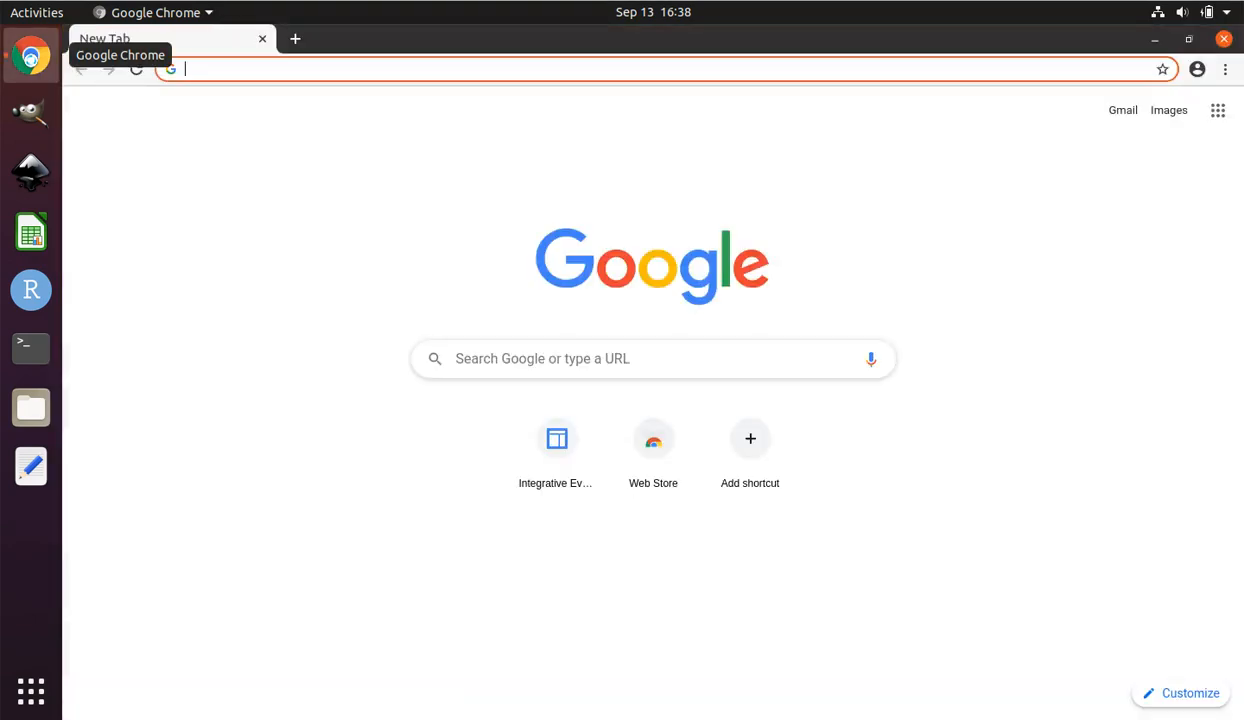
pyautogui.write('jo')
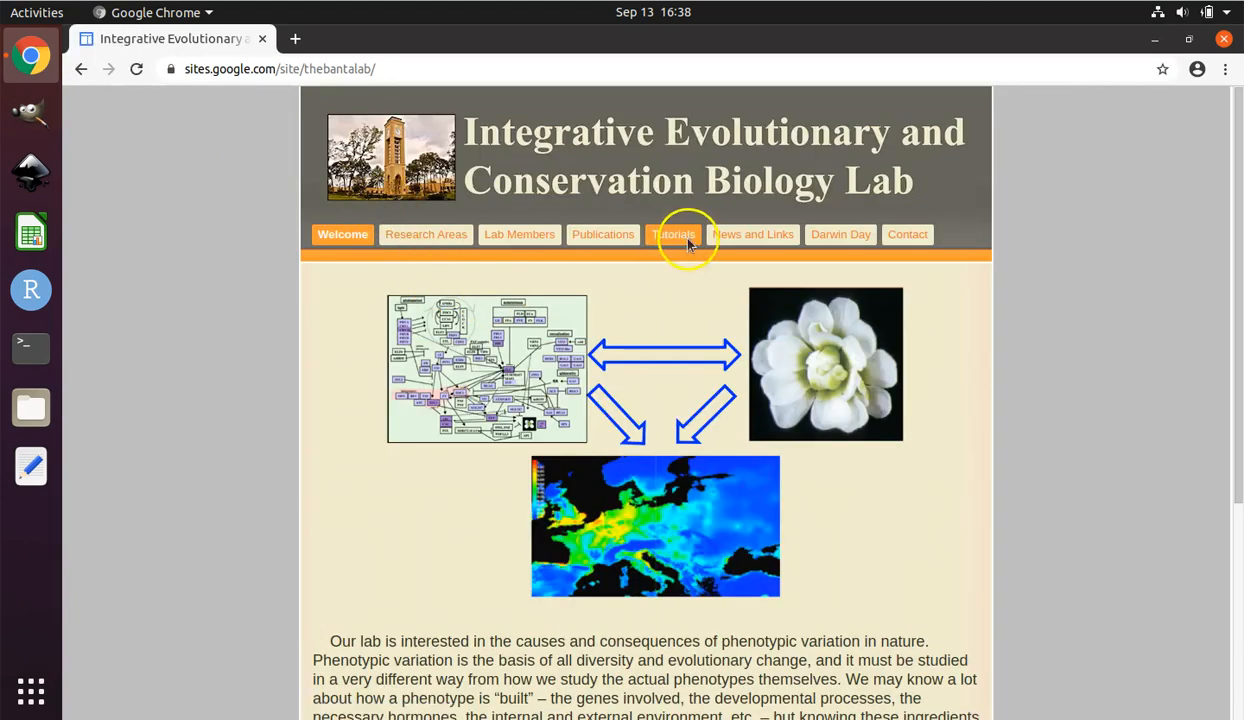
pyautogui.click(672, 234)
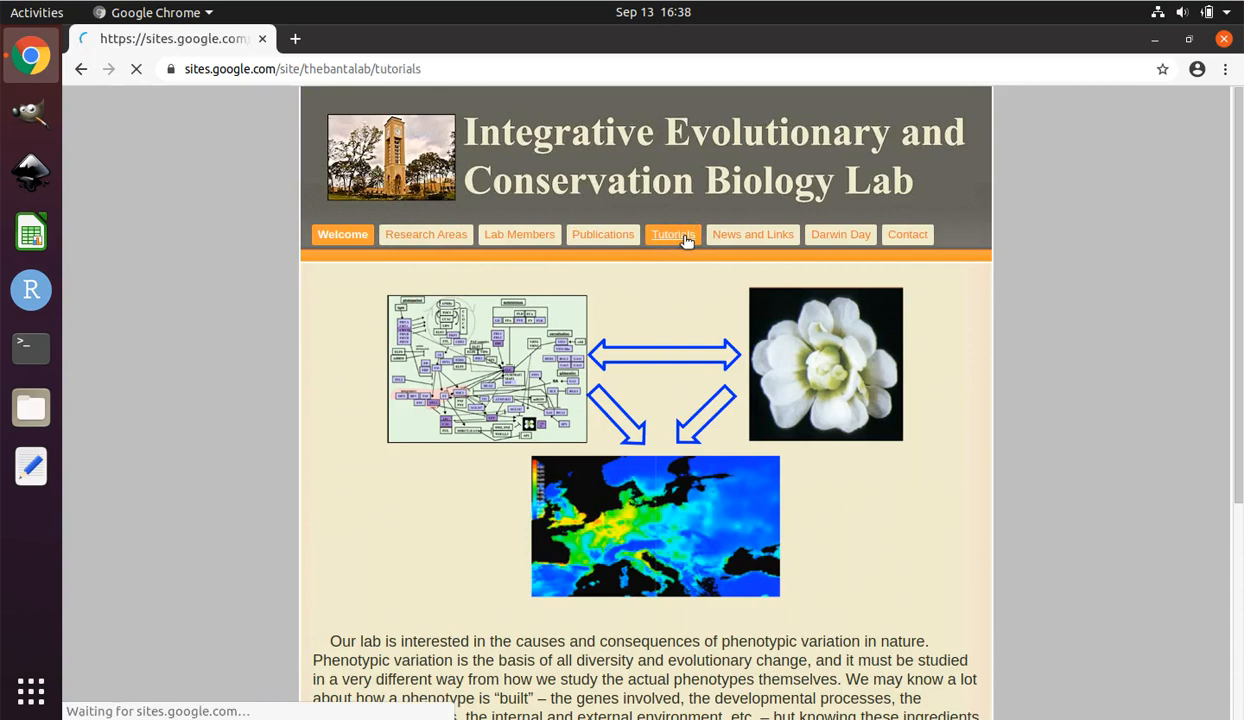
pyautogui.click(672, 234)
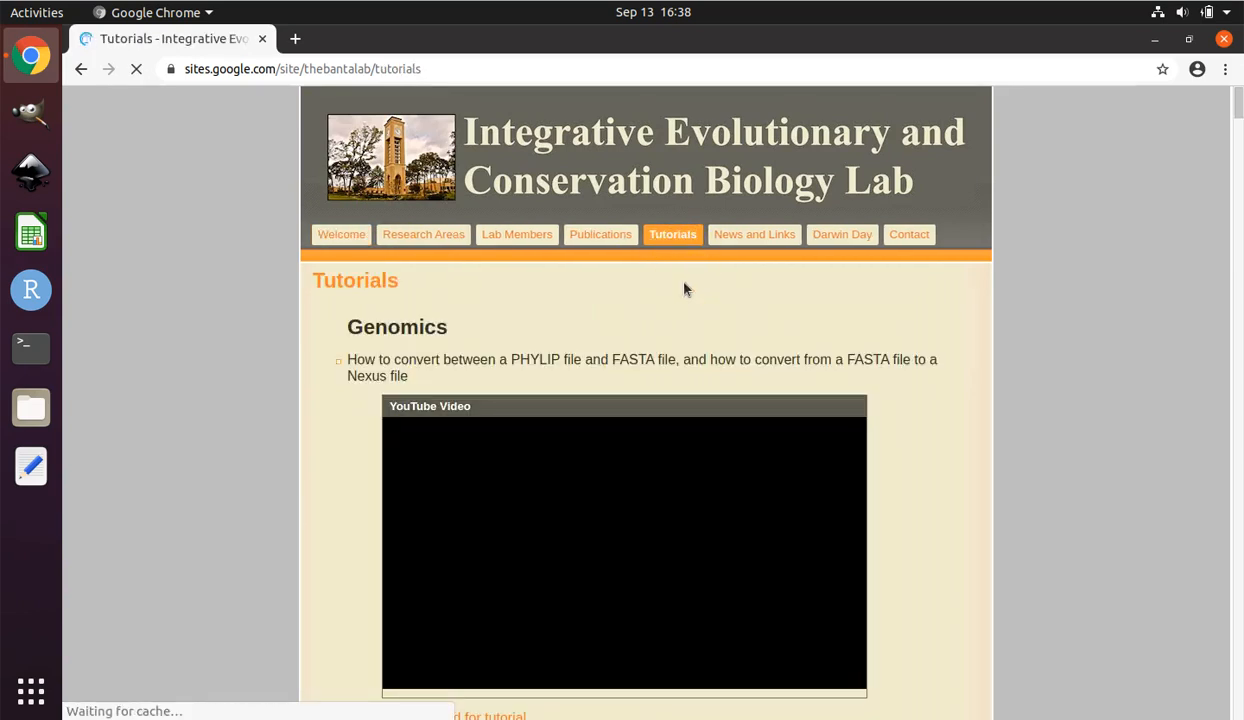
# - Scroll down the Tutorials page to the pairwise FST tutorial and its files link
pyautogui.scroll(-3)
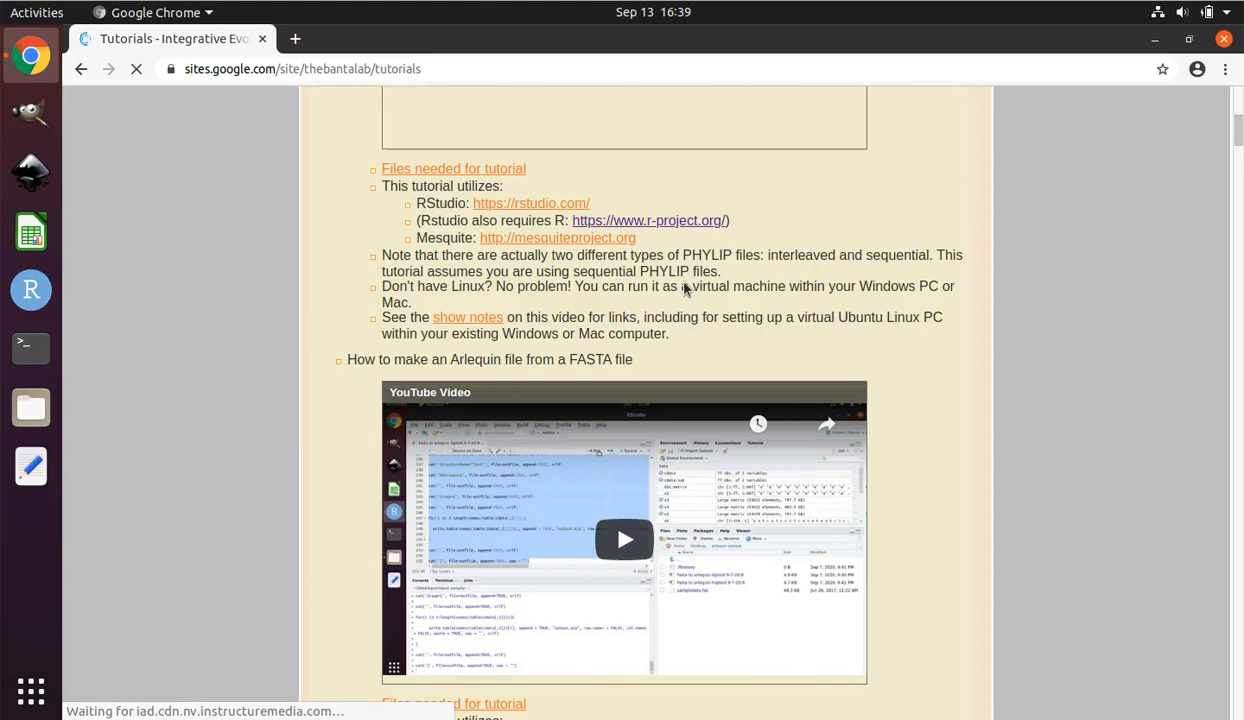
pyautogui.scroll(-3)
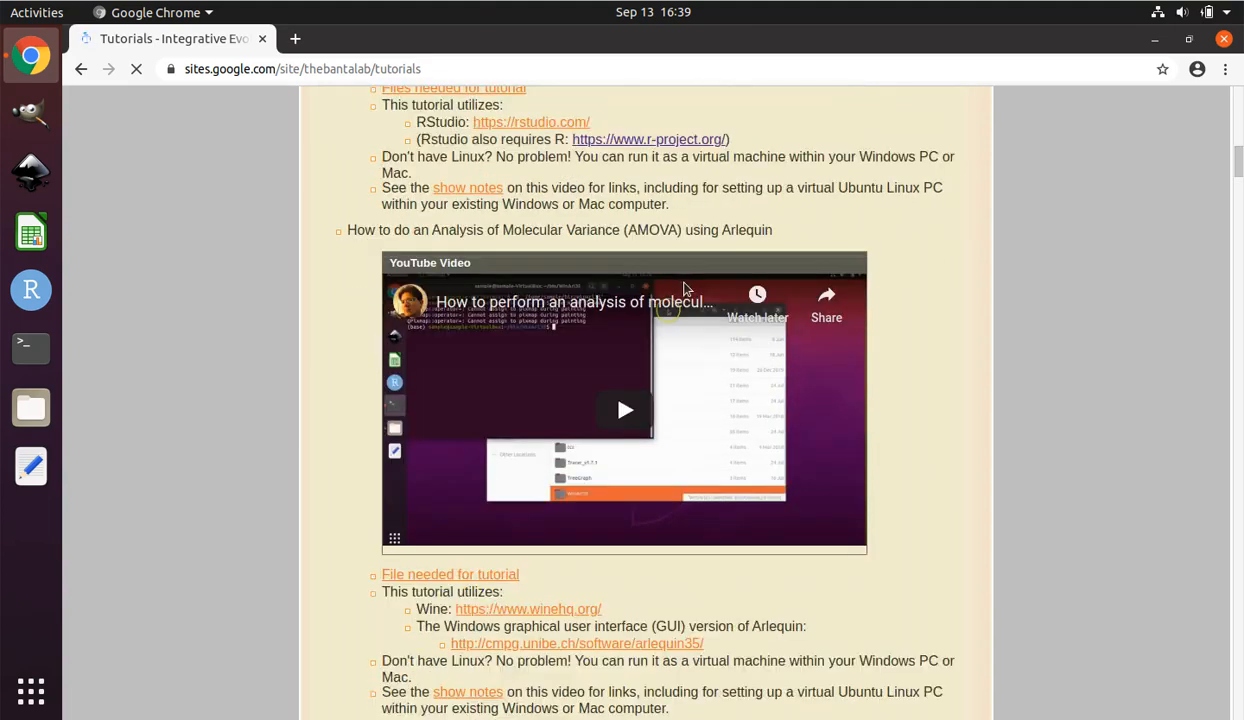
pyautogui.scroll(-3)
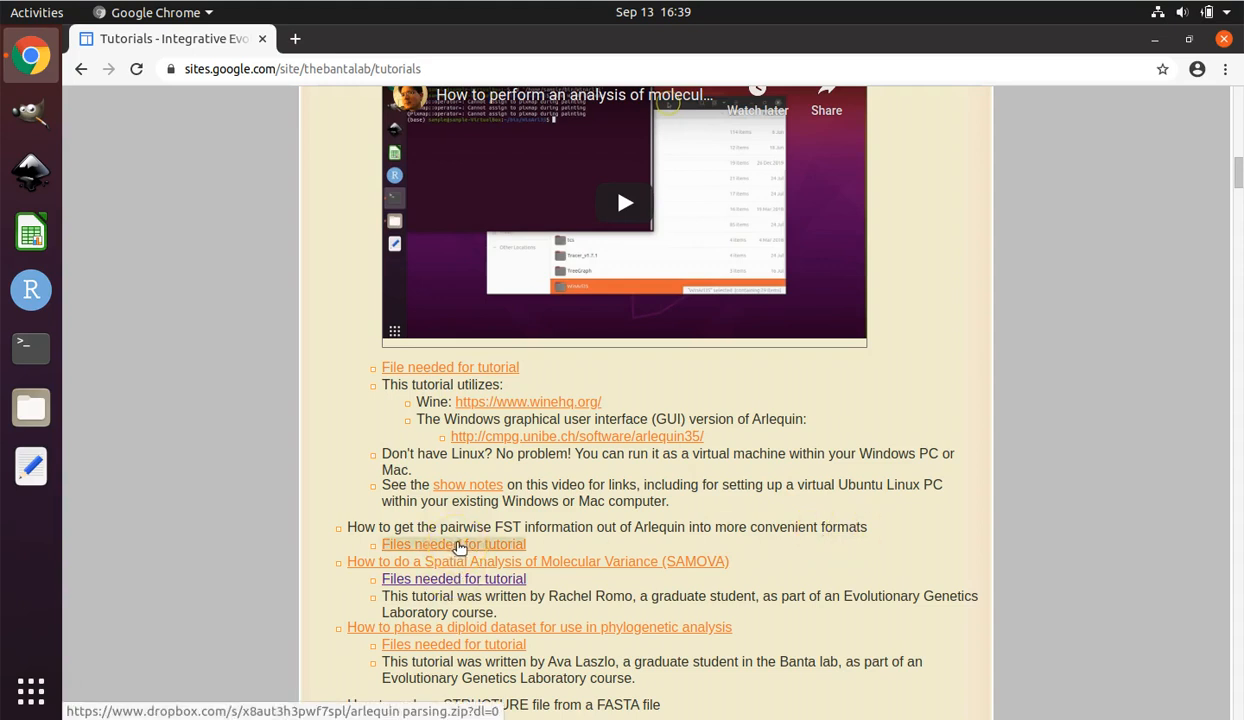
# - Download arlequin parsing.zip from Dropbox via Direct download, then close Chrome
pyautogui.click(453, 544)
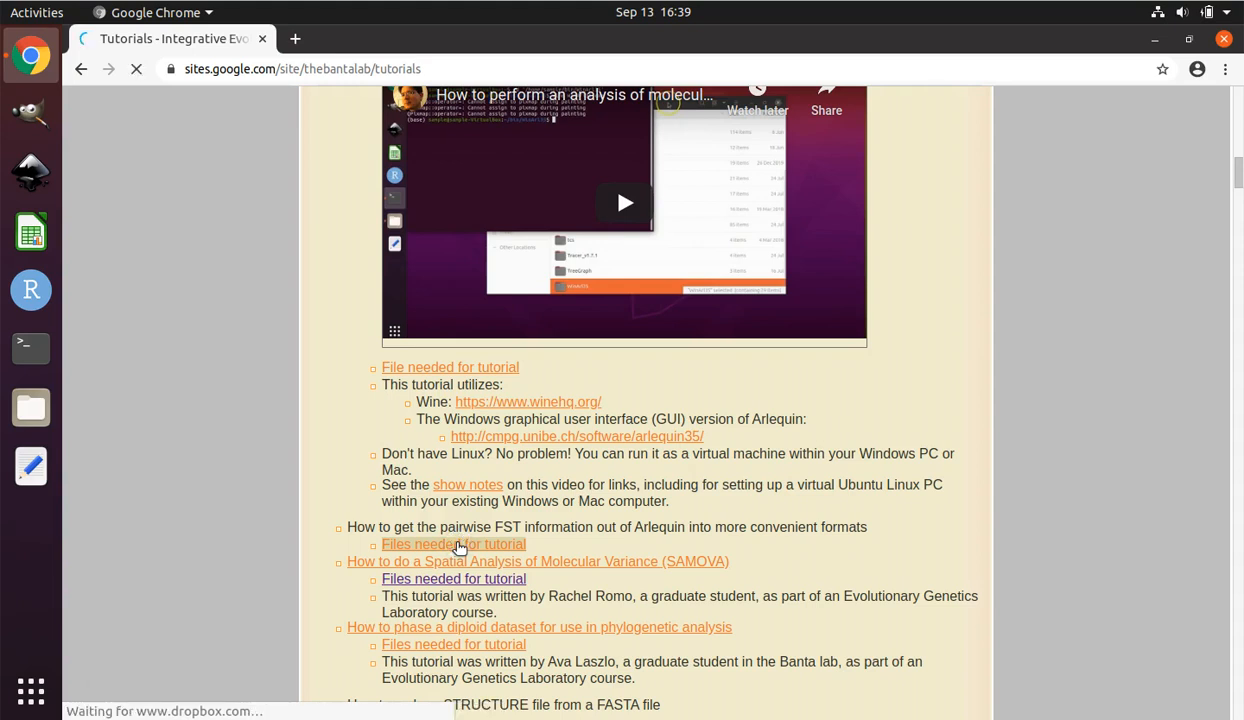
pyautogui.click(453, 544)
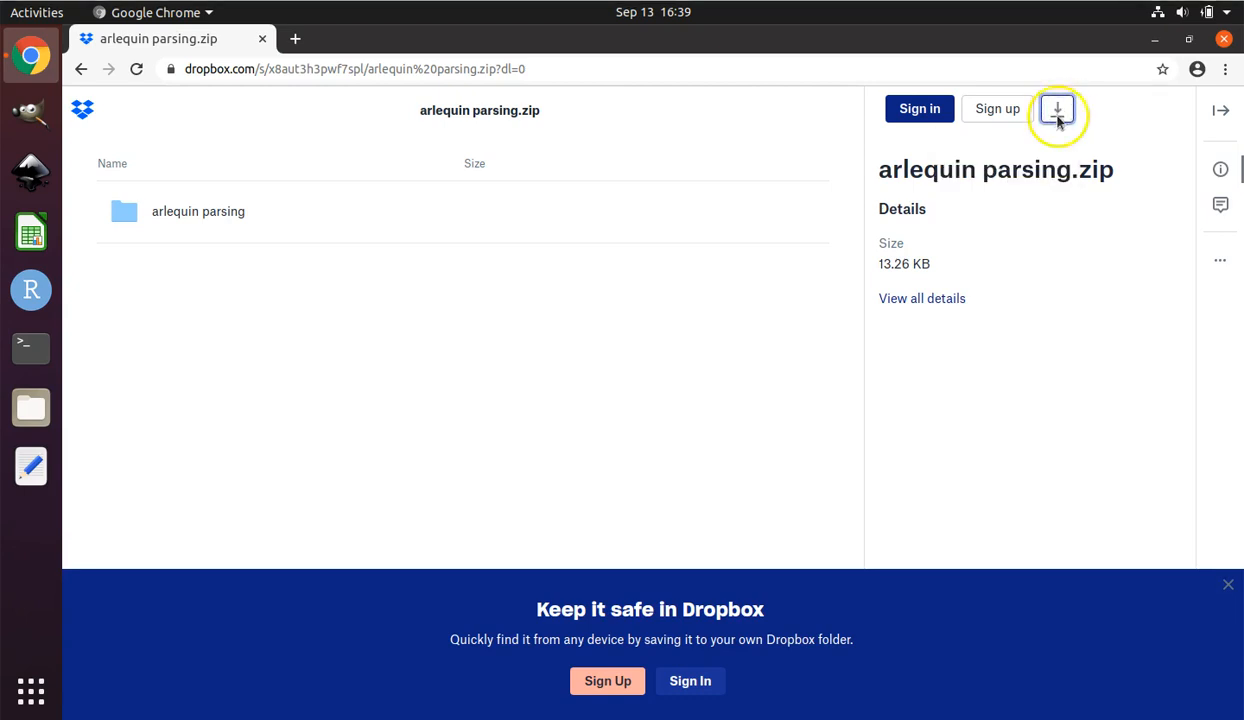
pyautogui.click(1057, 108)
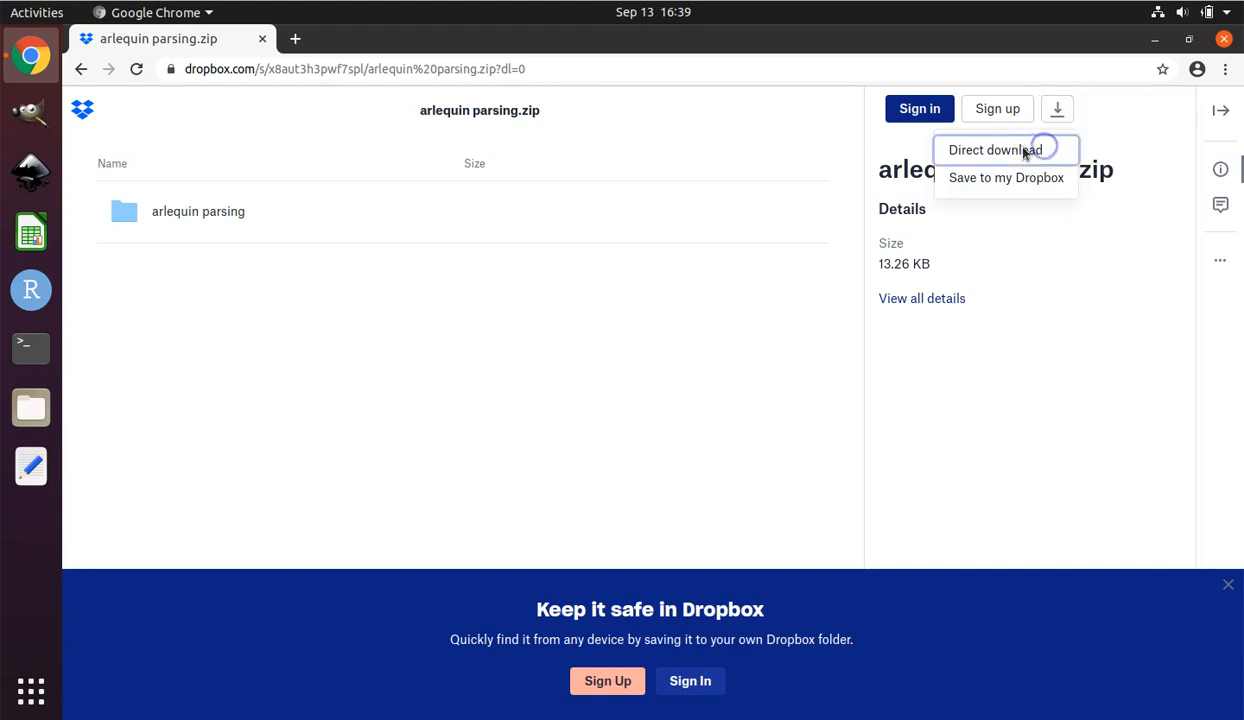
pyautogui.click(994, 149)
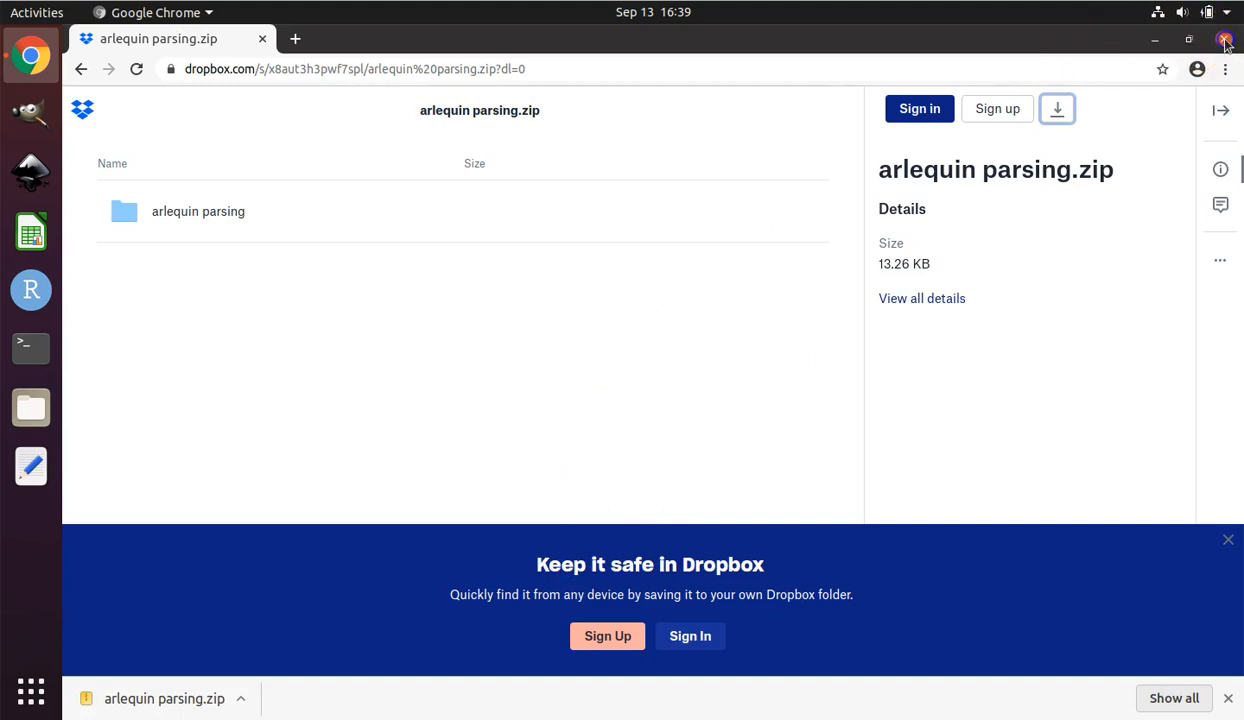
pyautogui.click(1224, 40)
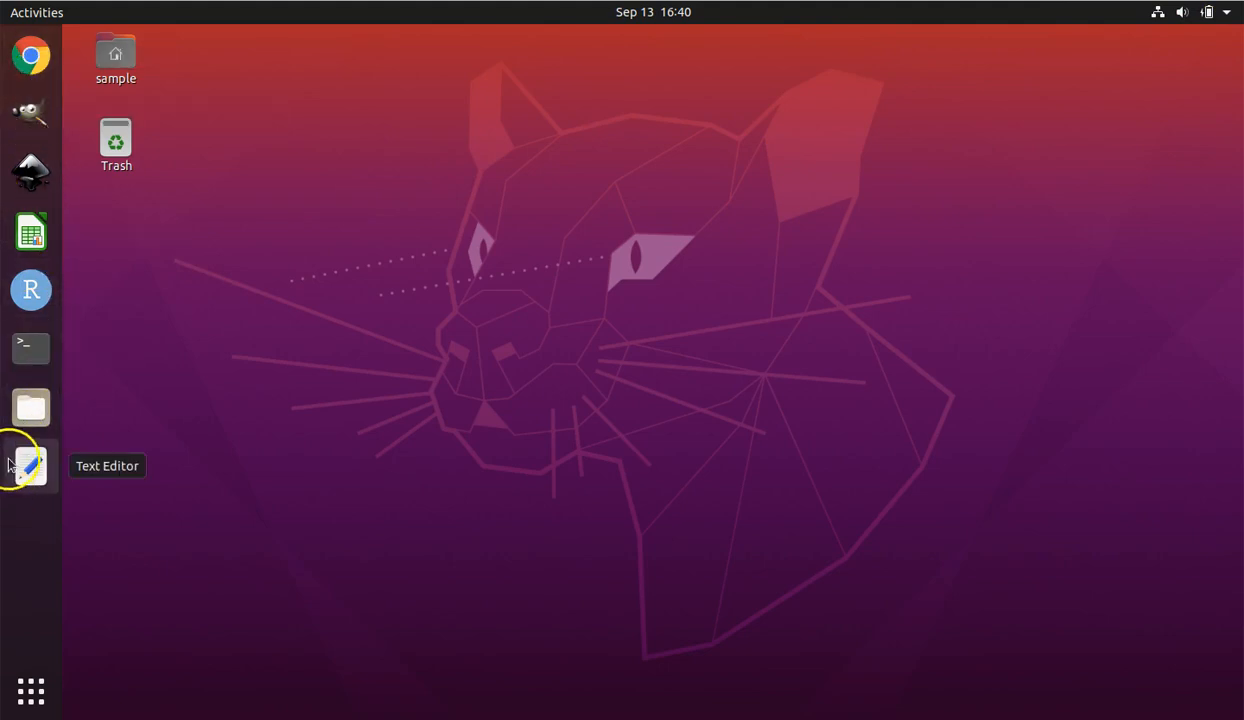
pyautogui.moveTo(30, 691)
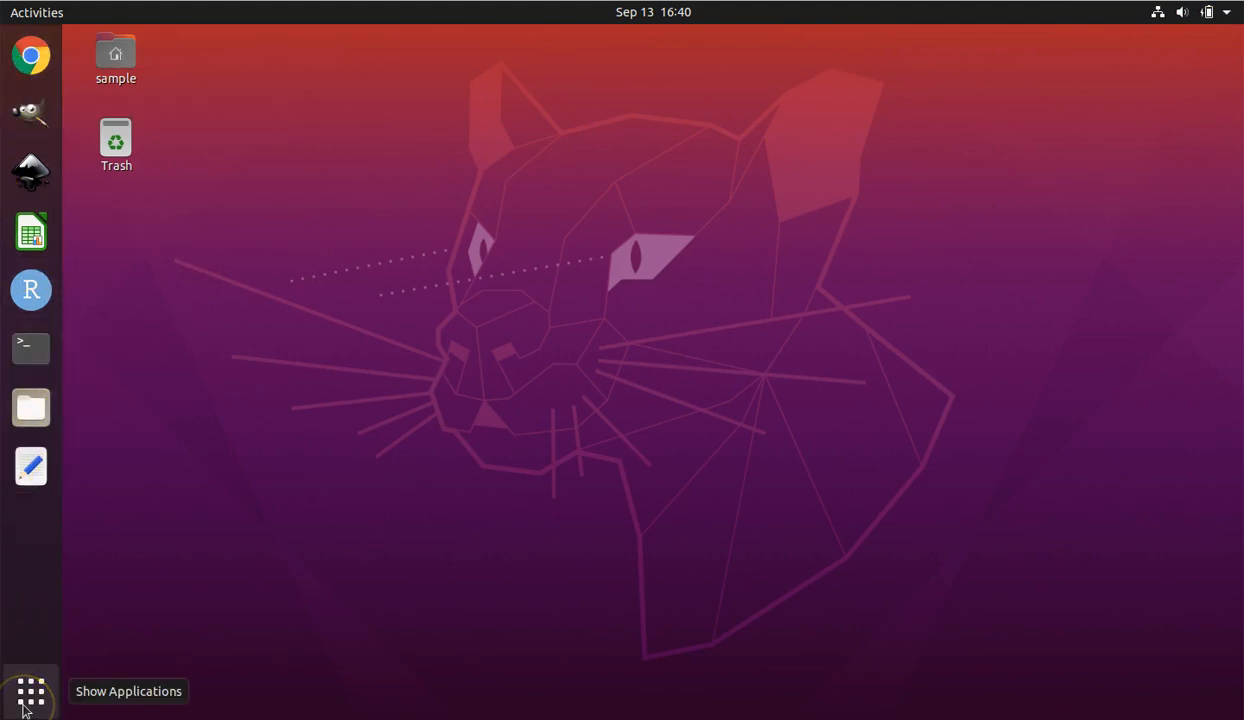
# - Show the Downloads folder in Files with the downloaded arlequin parsing.zip
pyautogui.click(30, 407)
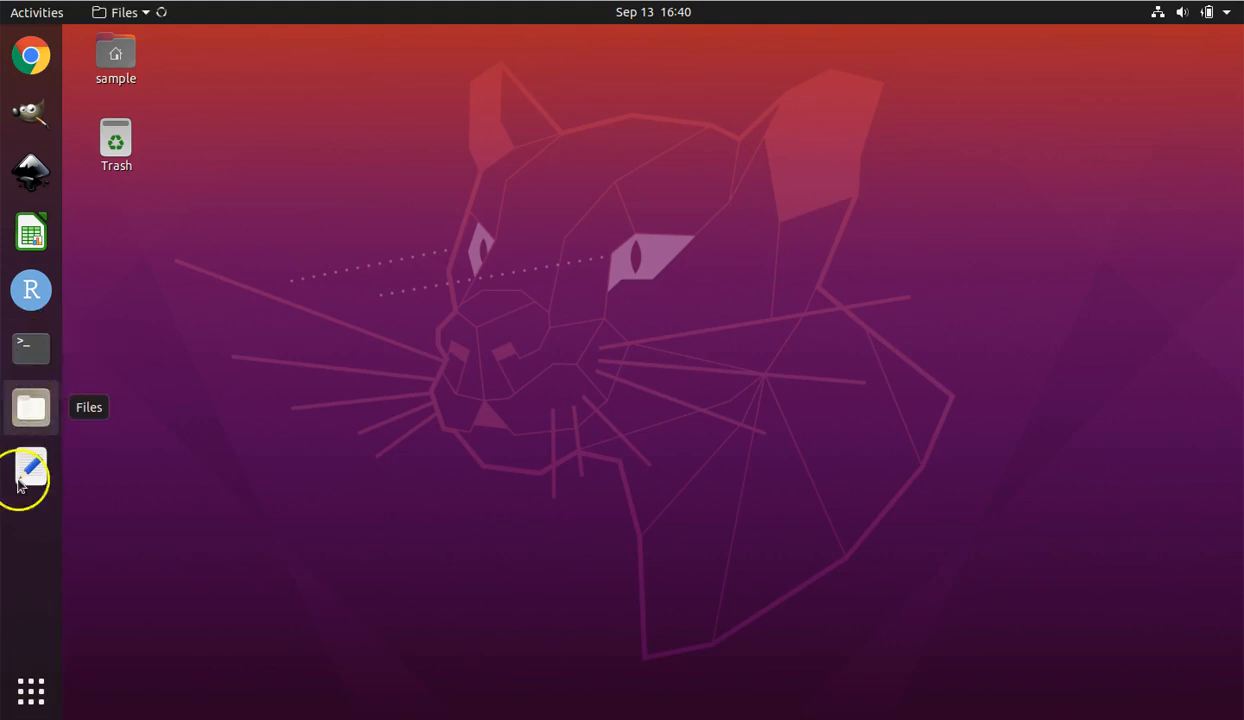
pyautogui.click(30, 407)
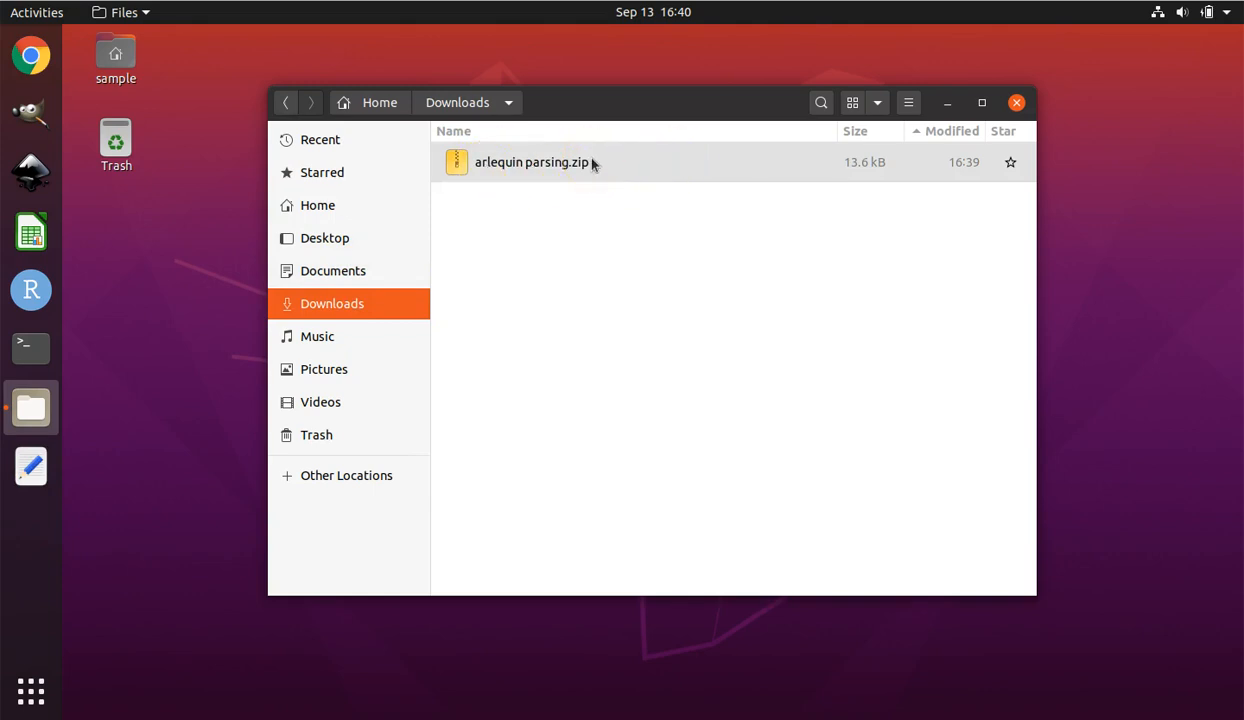
# - Extract the arlequin parsing folder from the zip onto the Desktop and close Archive Manager
pyautogui.doubleClick(531, 162)
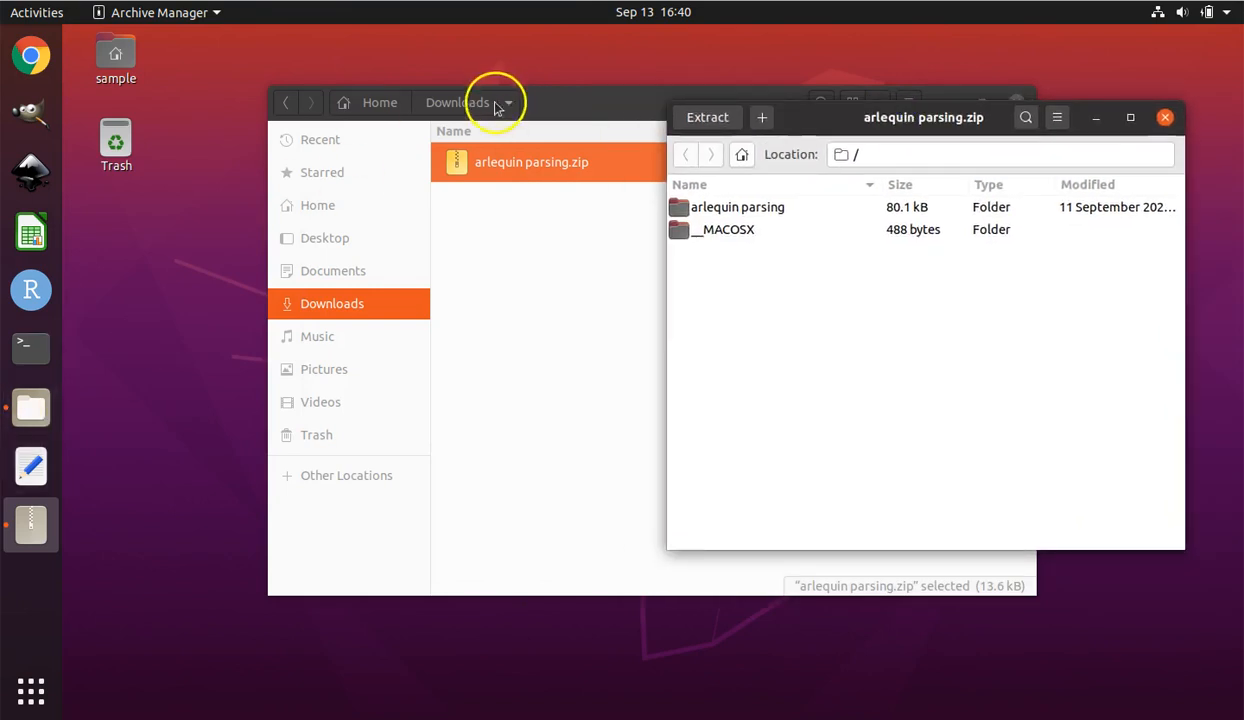
pyautogui.moveTo(607, 103)
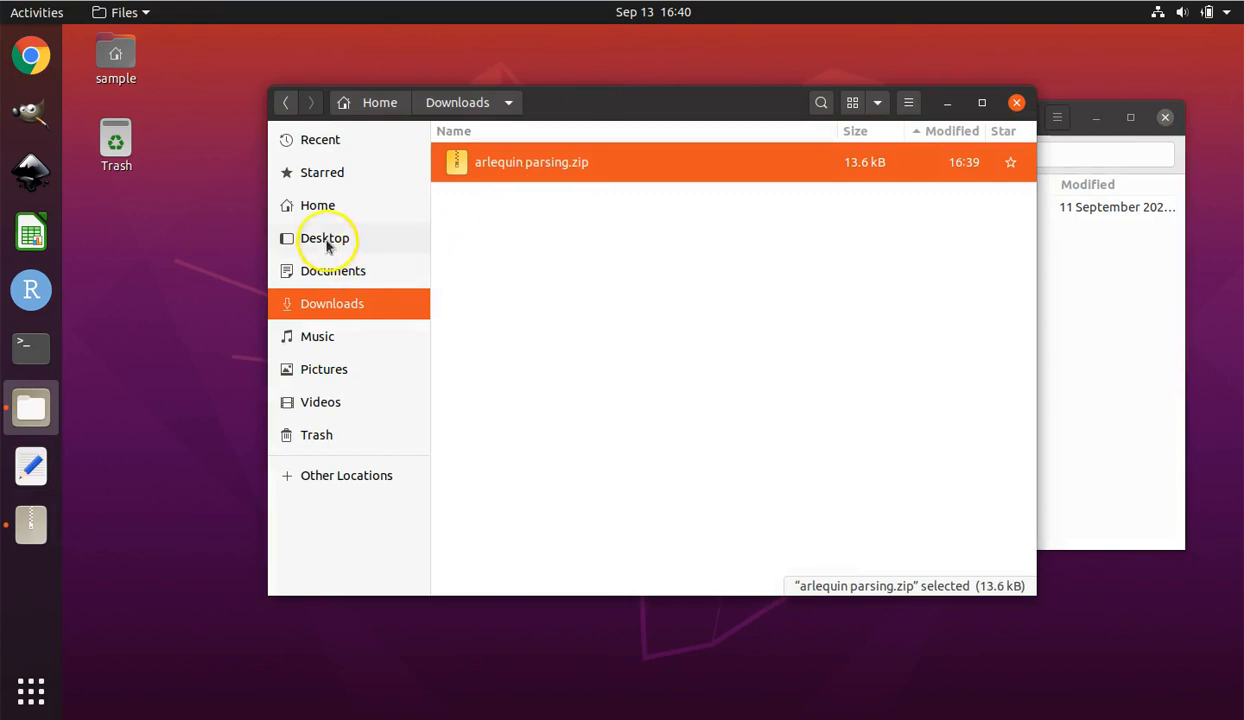
pyautogui.click(325, 238)
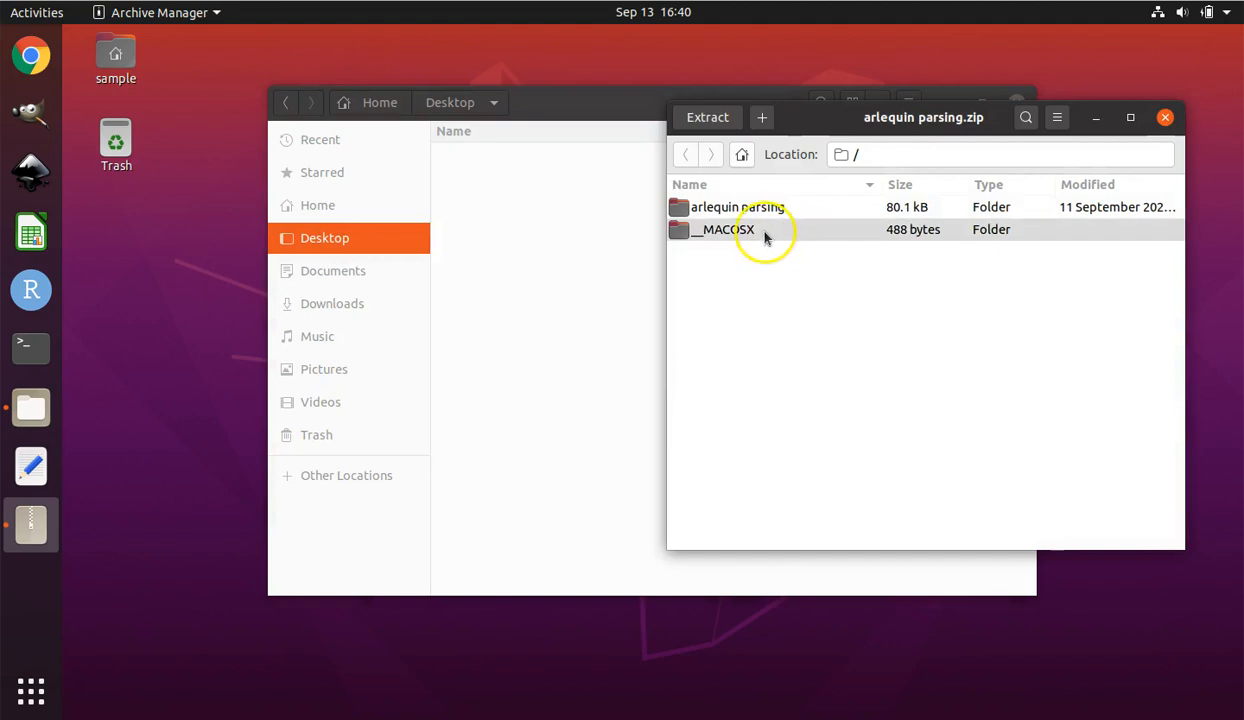
pyautogui.click(737, 207)
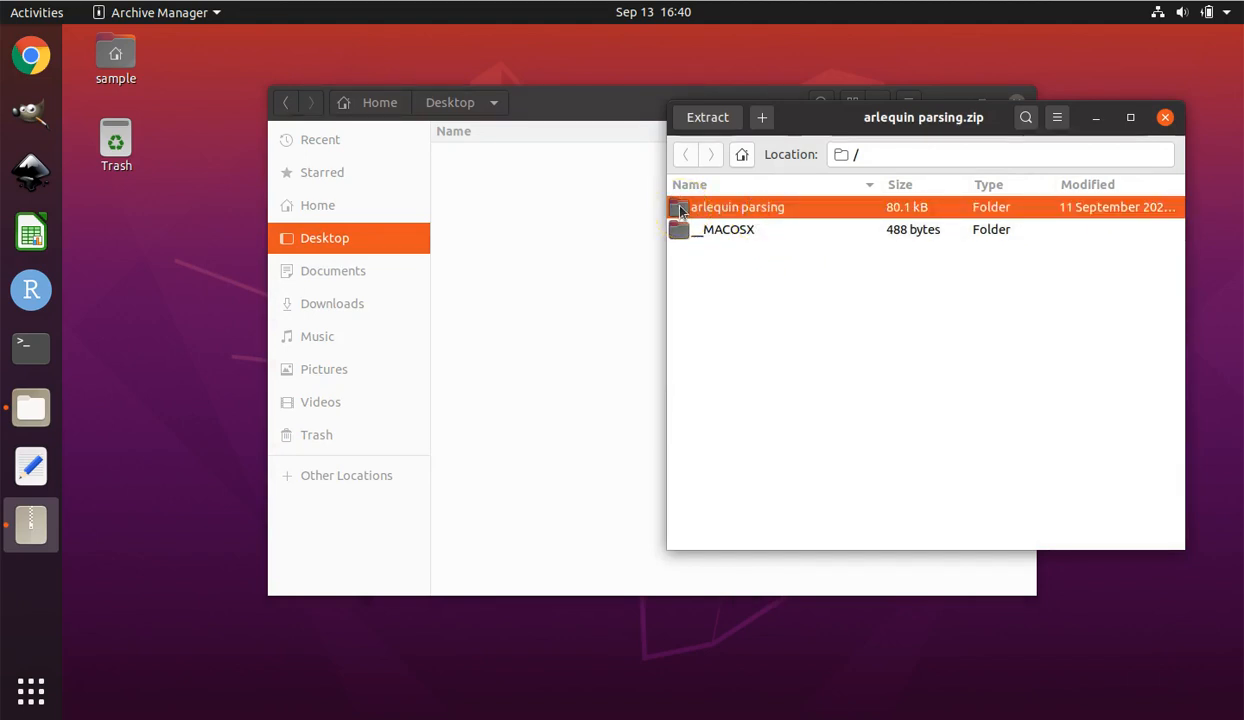
pyautogui.moveTo(737, 207); pyautogui.dragTo(570, 218)
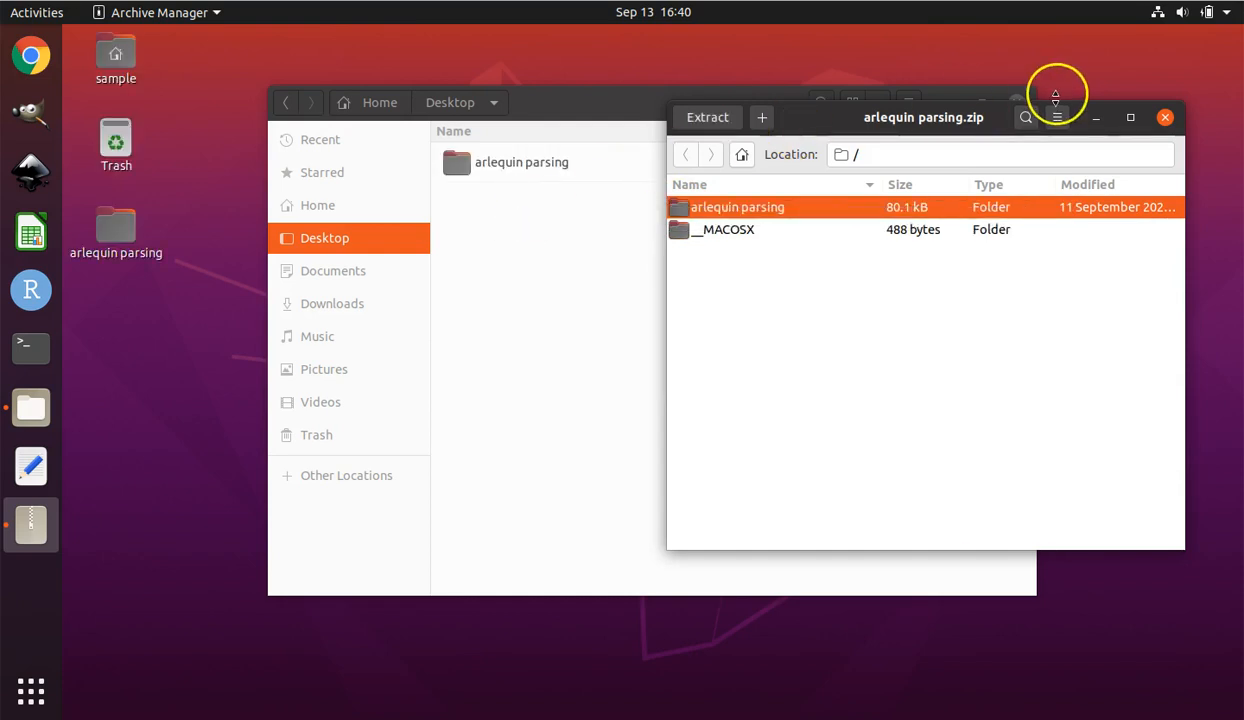
pyautogui.moveTo(1165, 117)
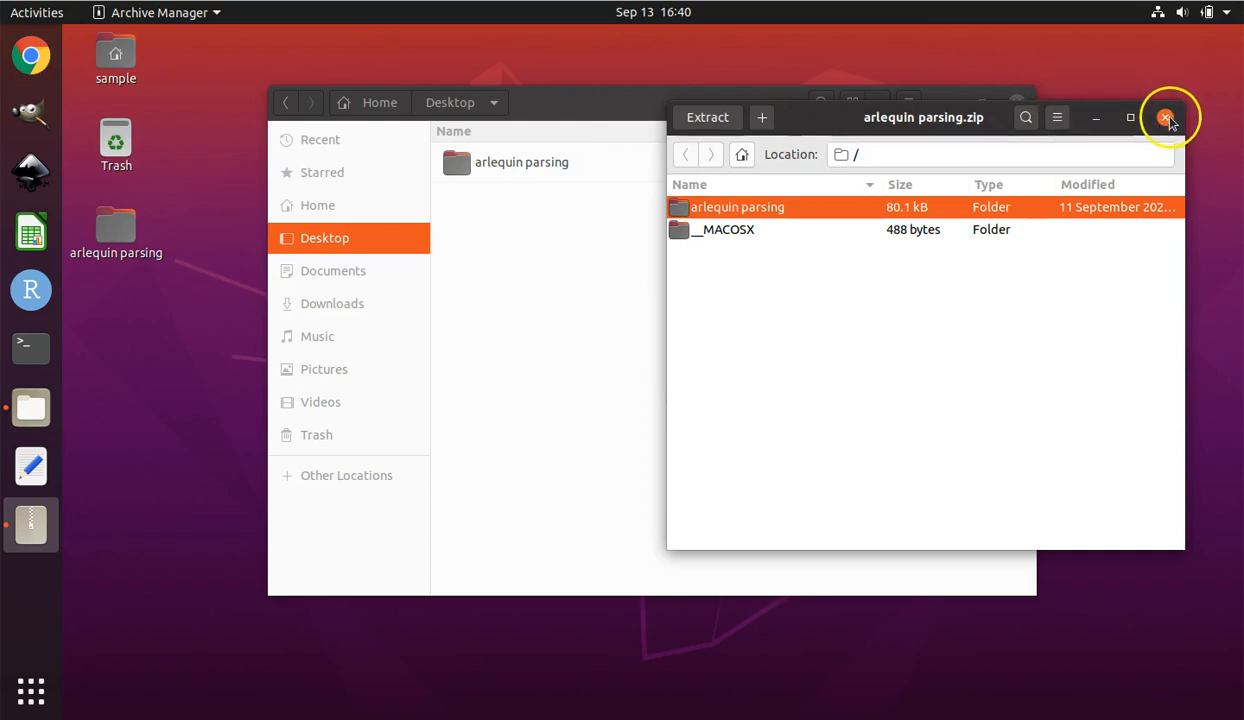
pyautogui.click(1166, 117)
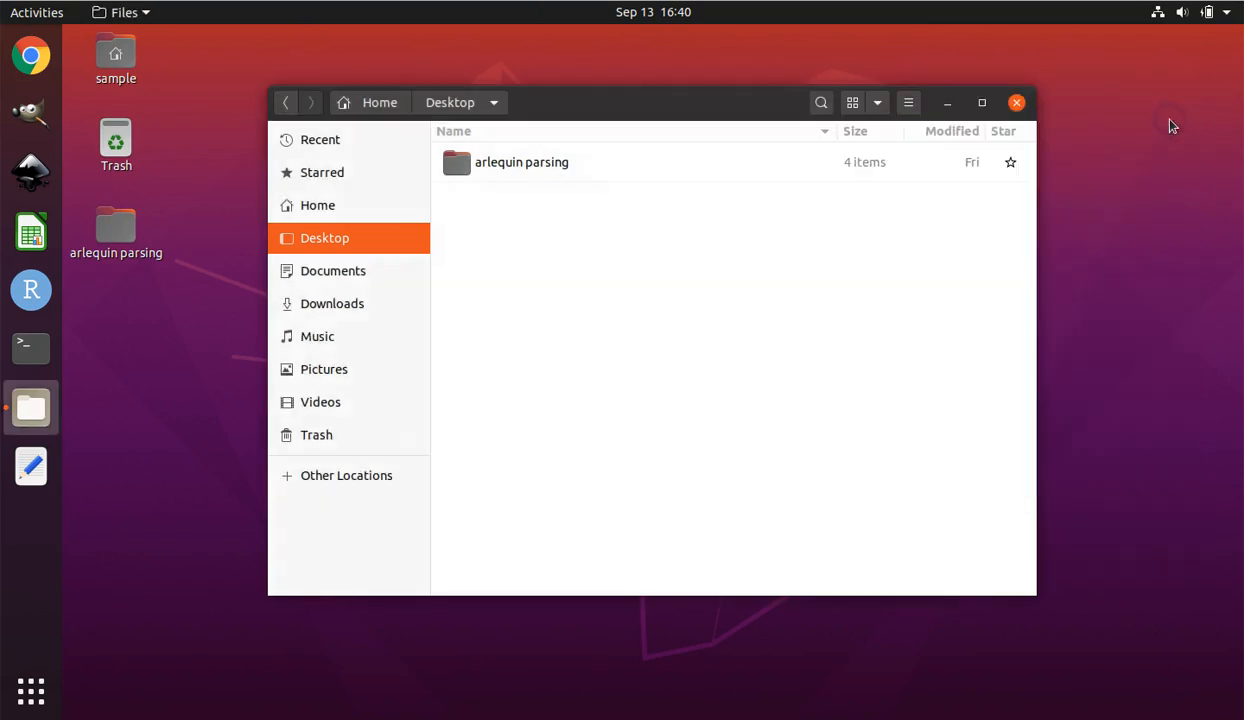
pyautogui.moveTo(30, 348)
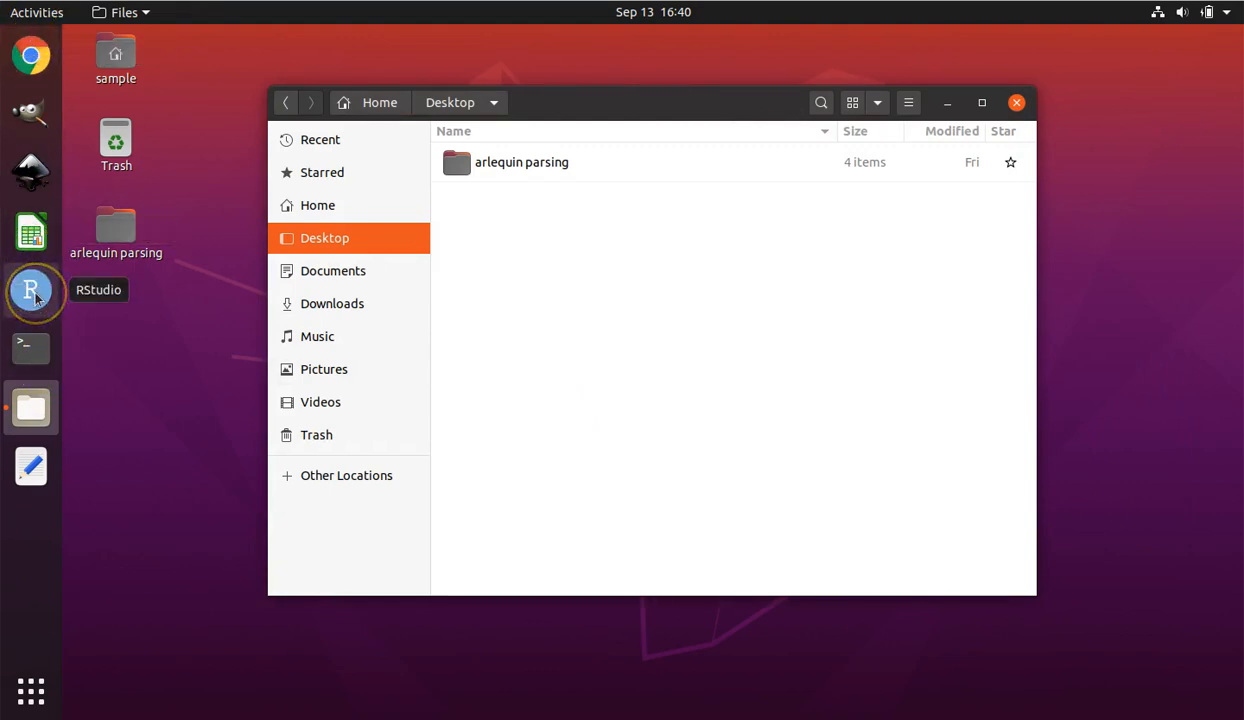
pyautogui.moveTo(30, 465)
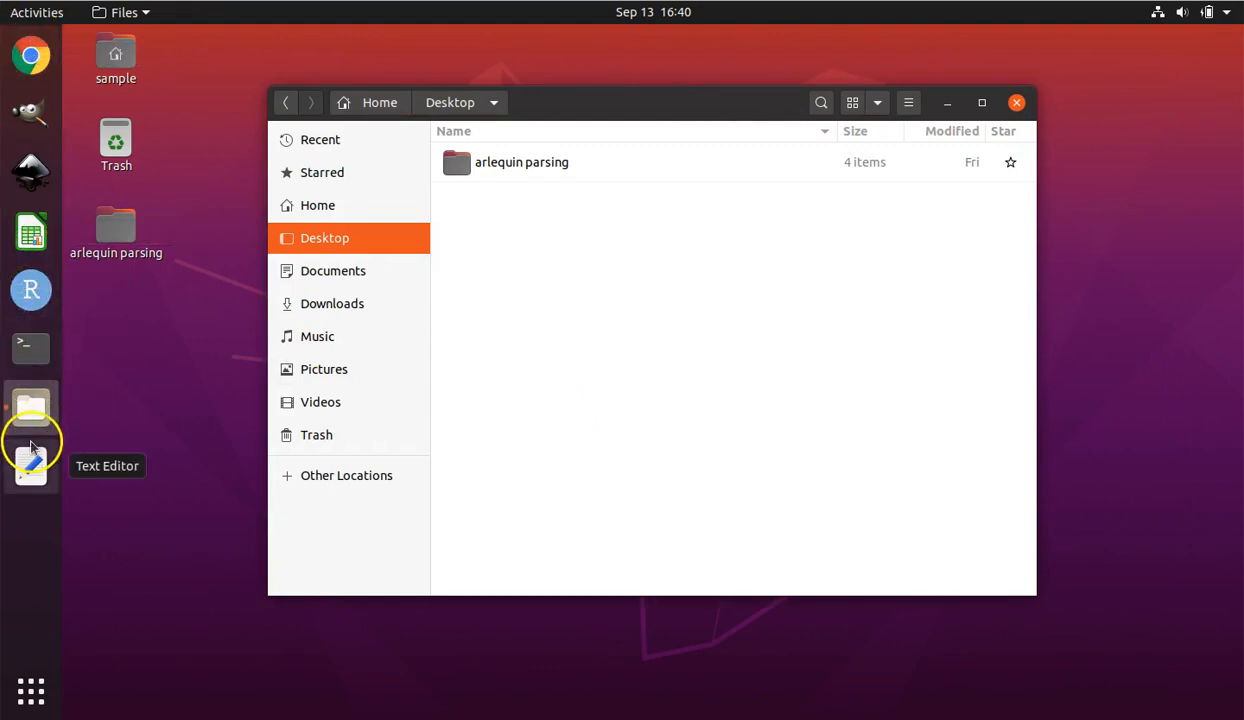
pyautogui.moveTo(30, 690)
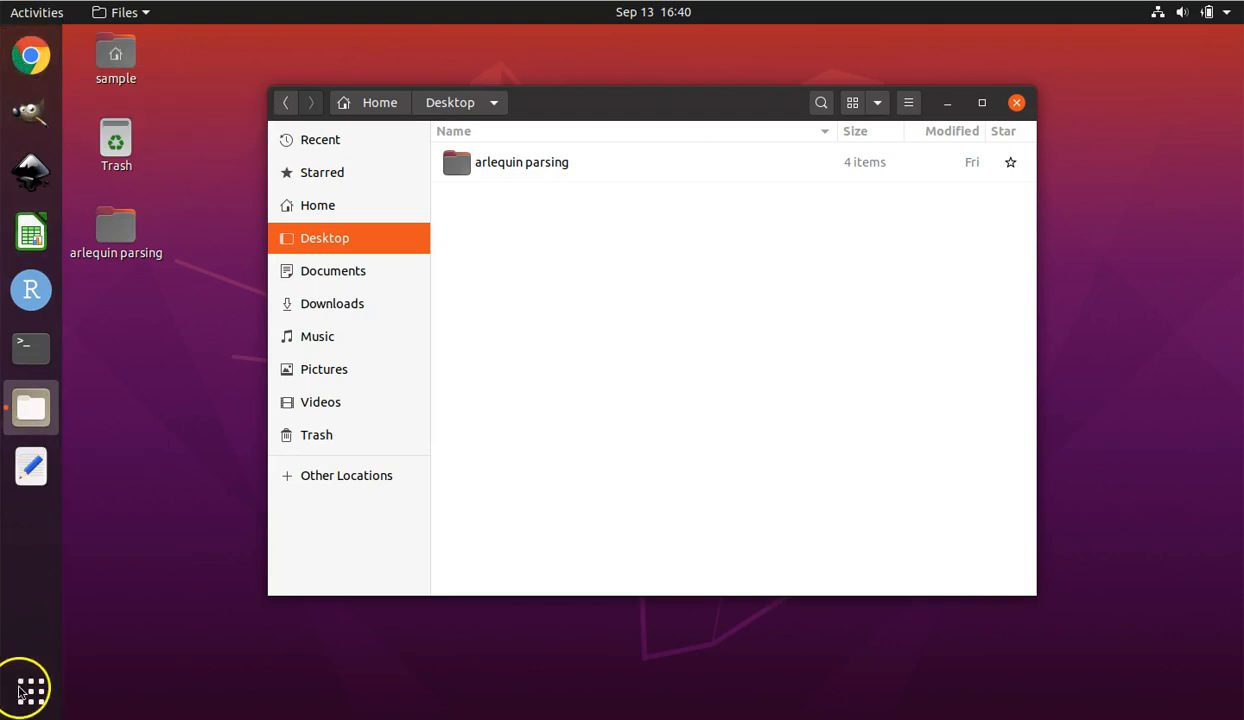
pyautogui.moveTo(30, 289)
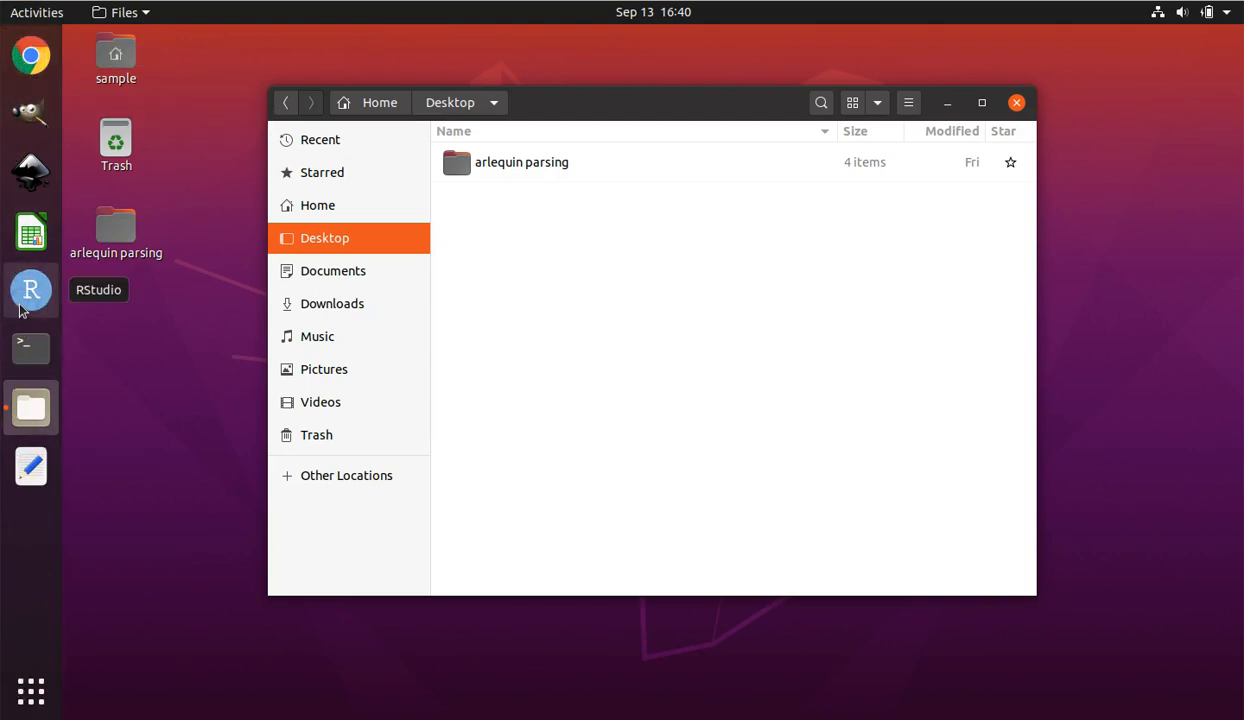
# - Launch RStudio and open arlequin parsing 9-11-20.R from the Desktop arlequin parsing folder
pyautogui.click(30, 289)
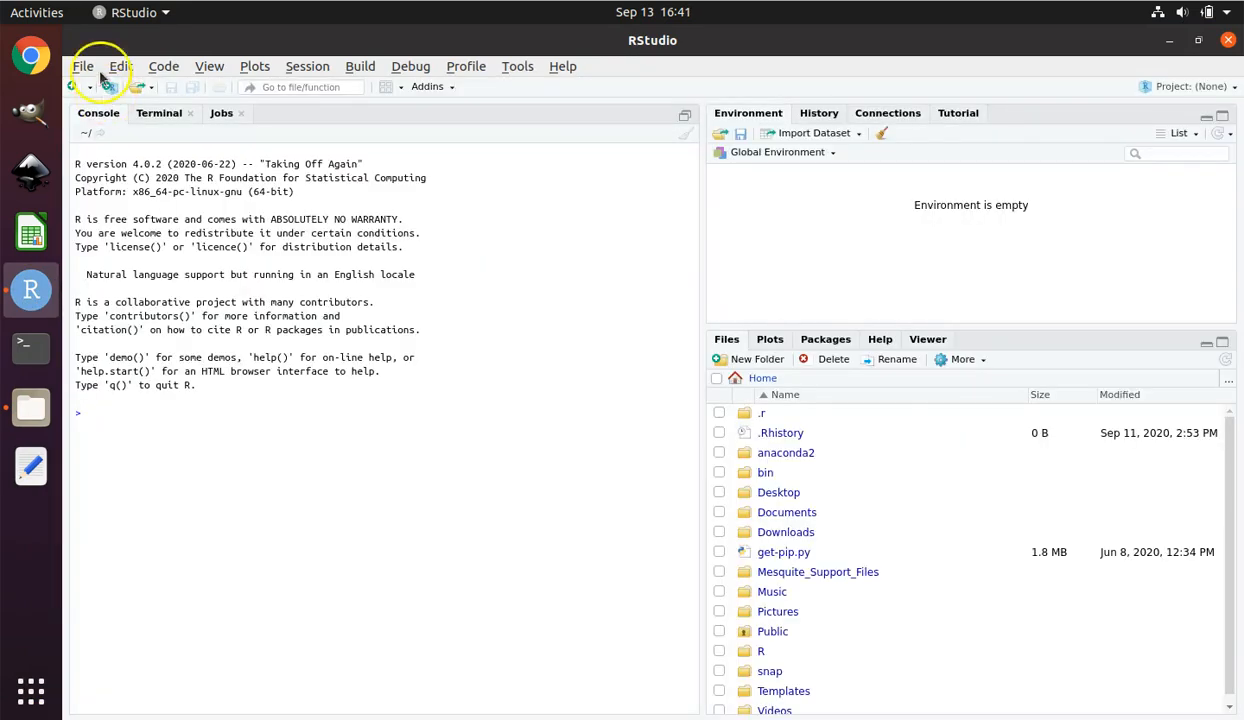
pyautogui.click(83, 66)
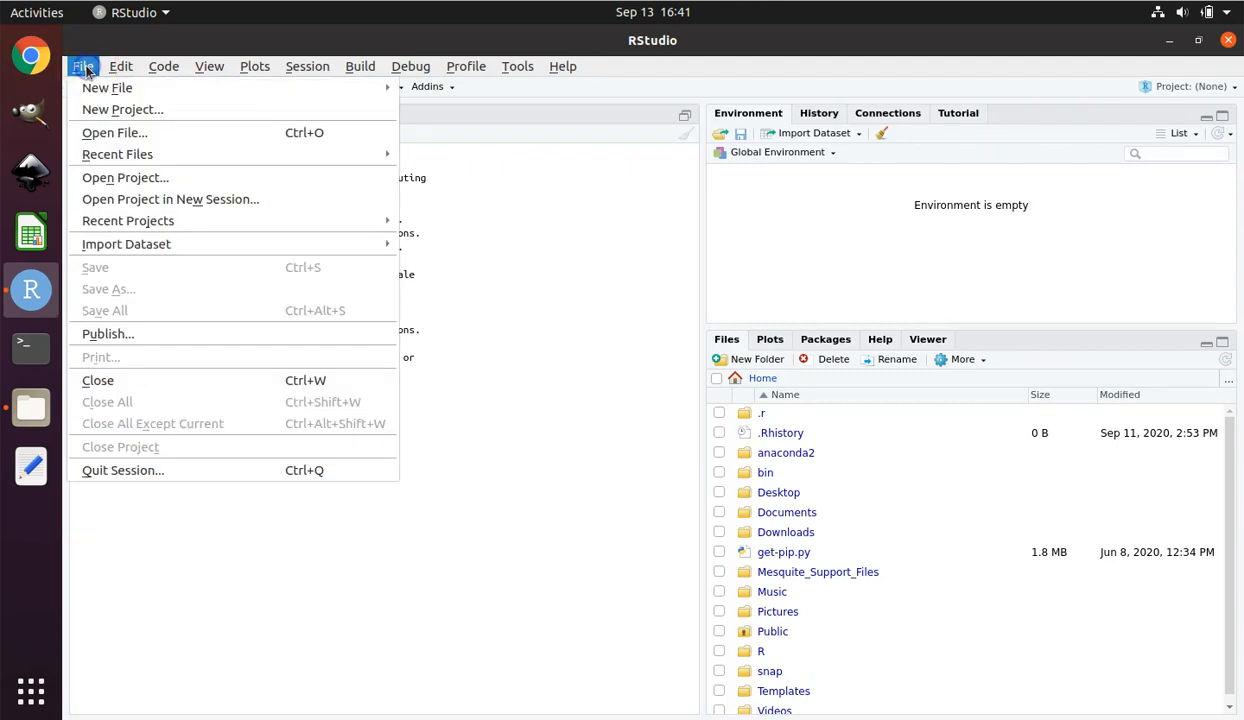
pyautogui.moveTo(114, 132)
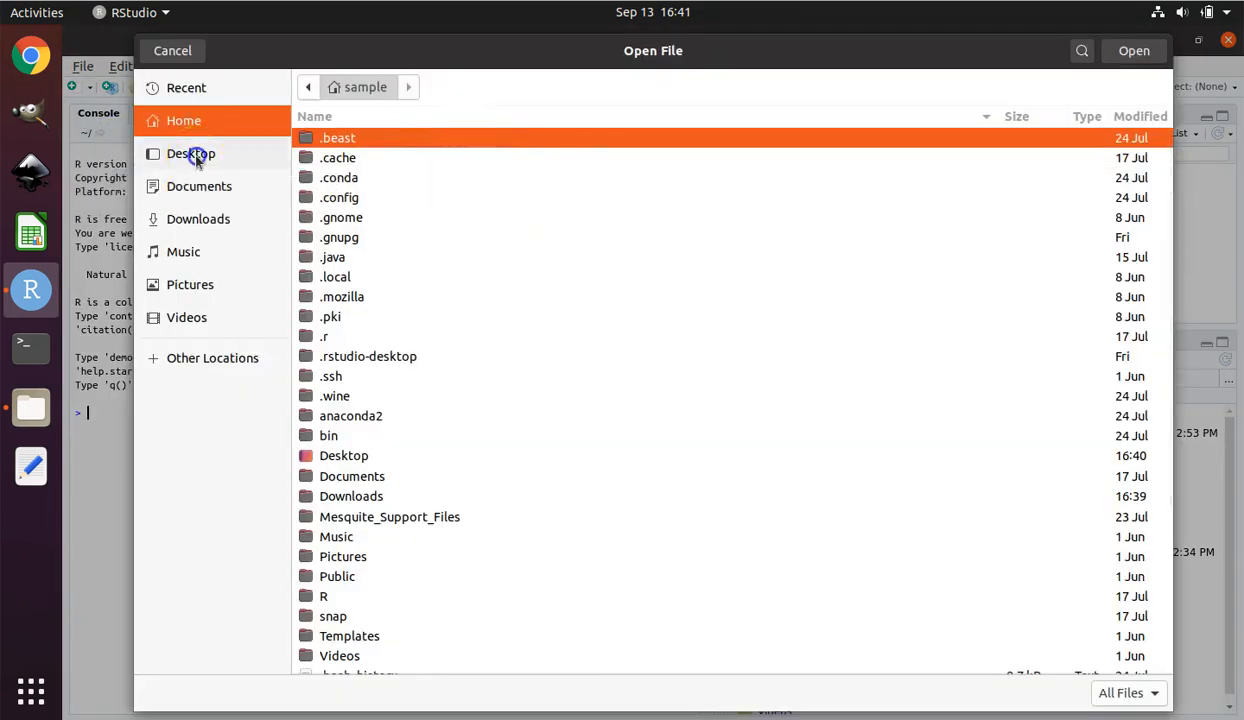
pyautogui.click(190, 153)
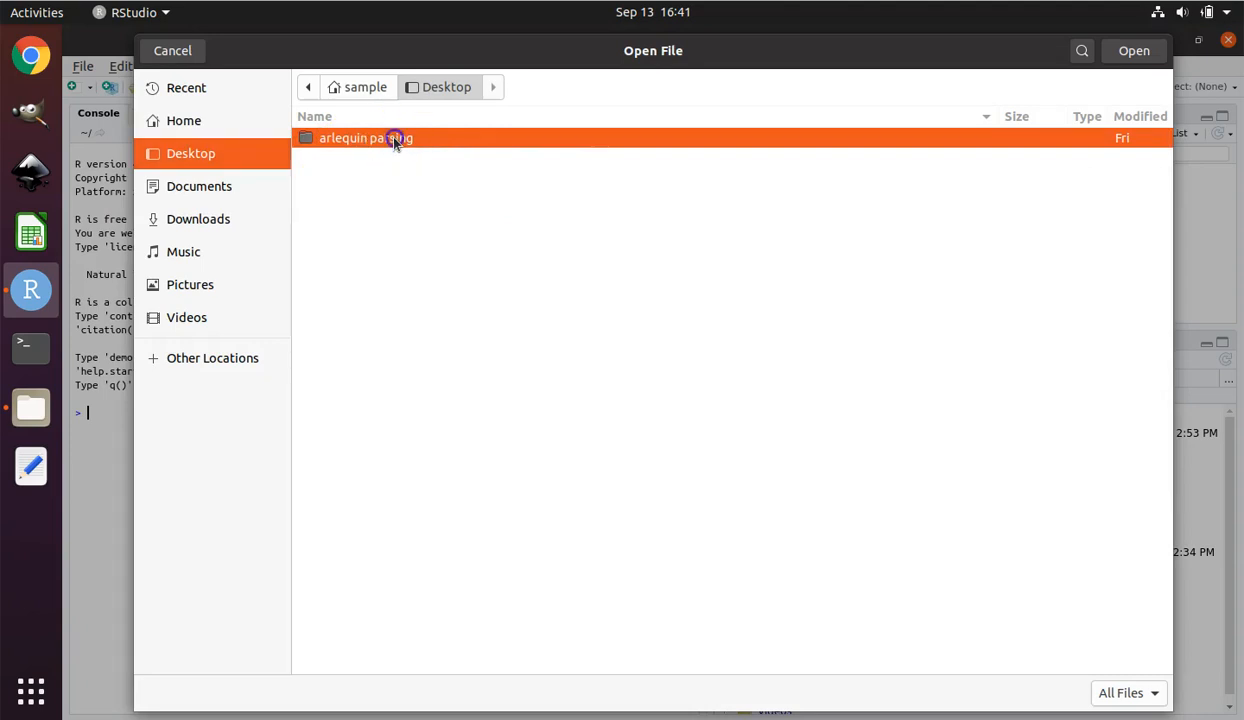
pyautogui.doubleClick(365, 138)
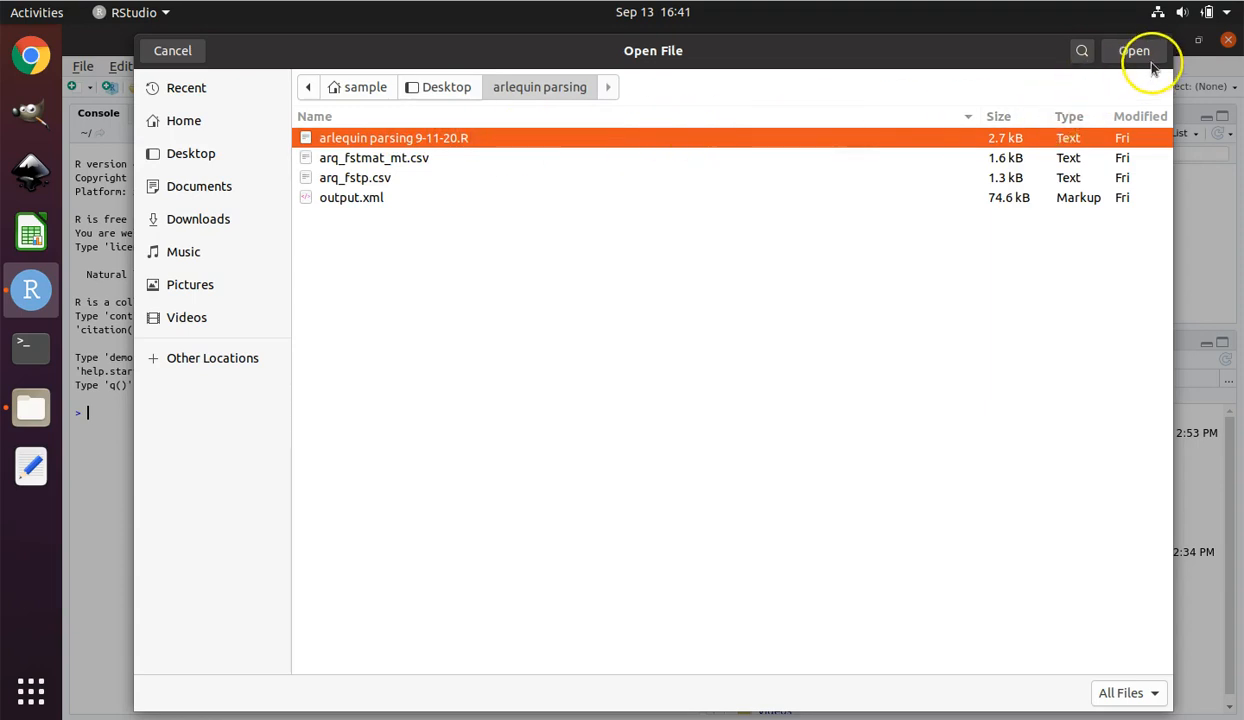
pyautogui.click(1134, 50)
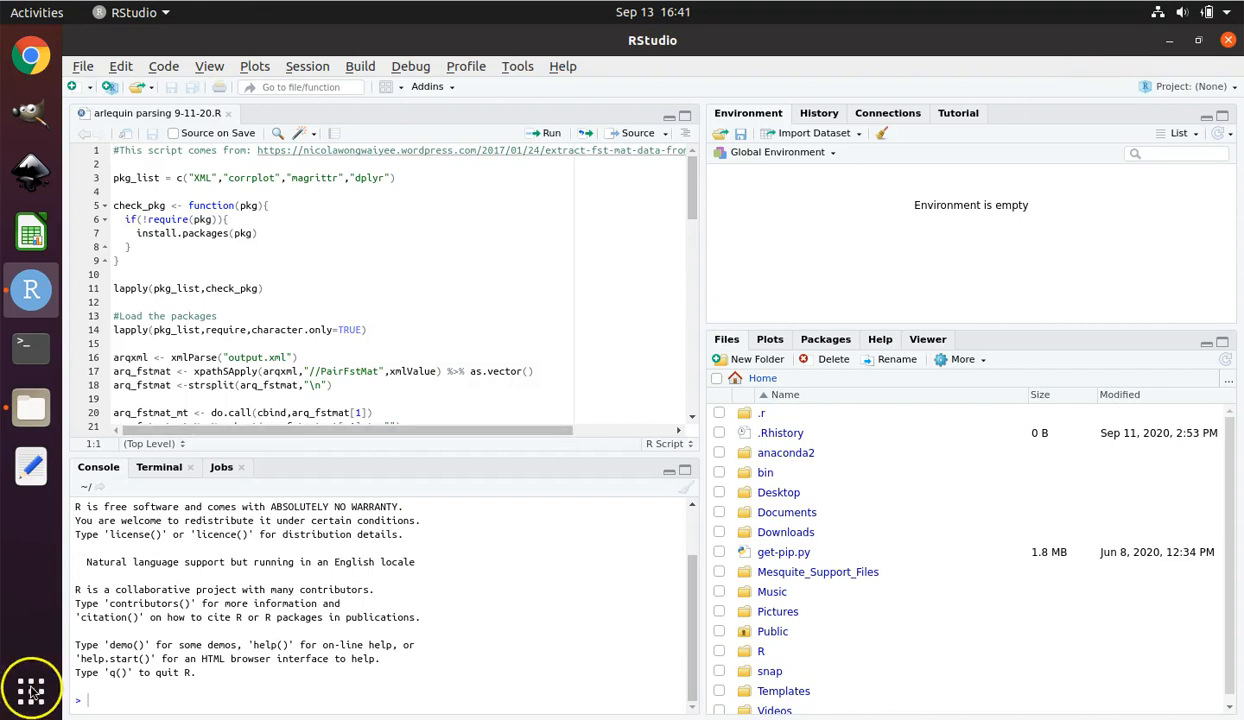
pyautogui.moveTo(32, 407)
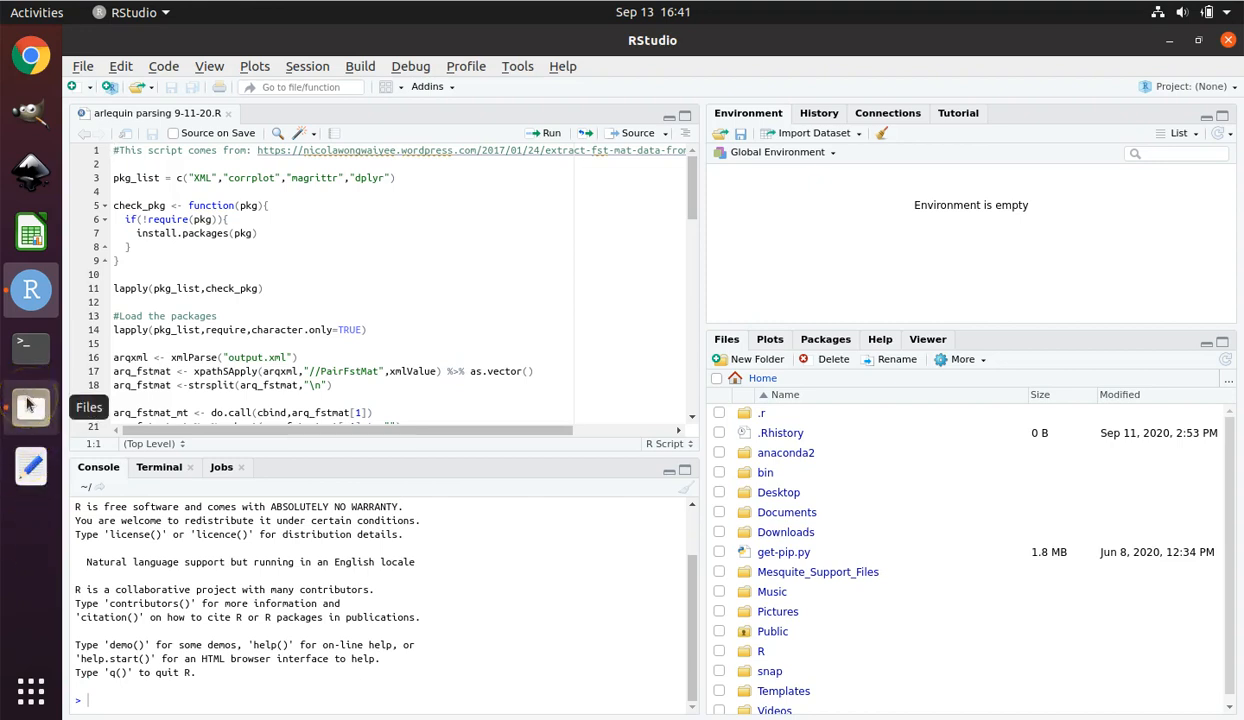
# - Browse into the Desktop arlequin parsing folder showing the script, FST CSVs and output.xml
pyautogui.click(30, 405)
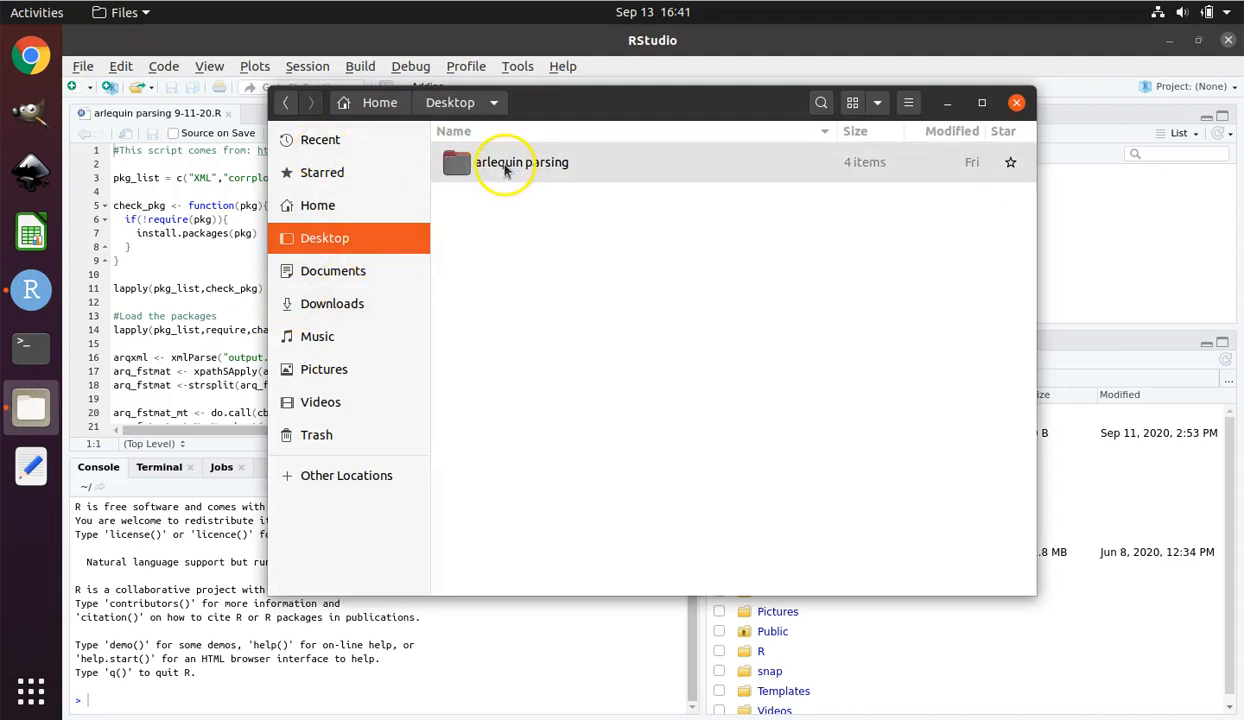
pyautogui.doubleClick(521, 161)
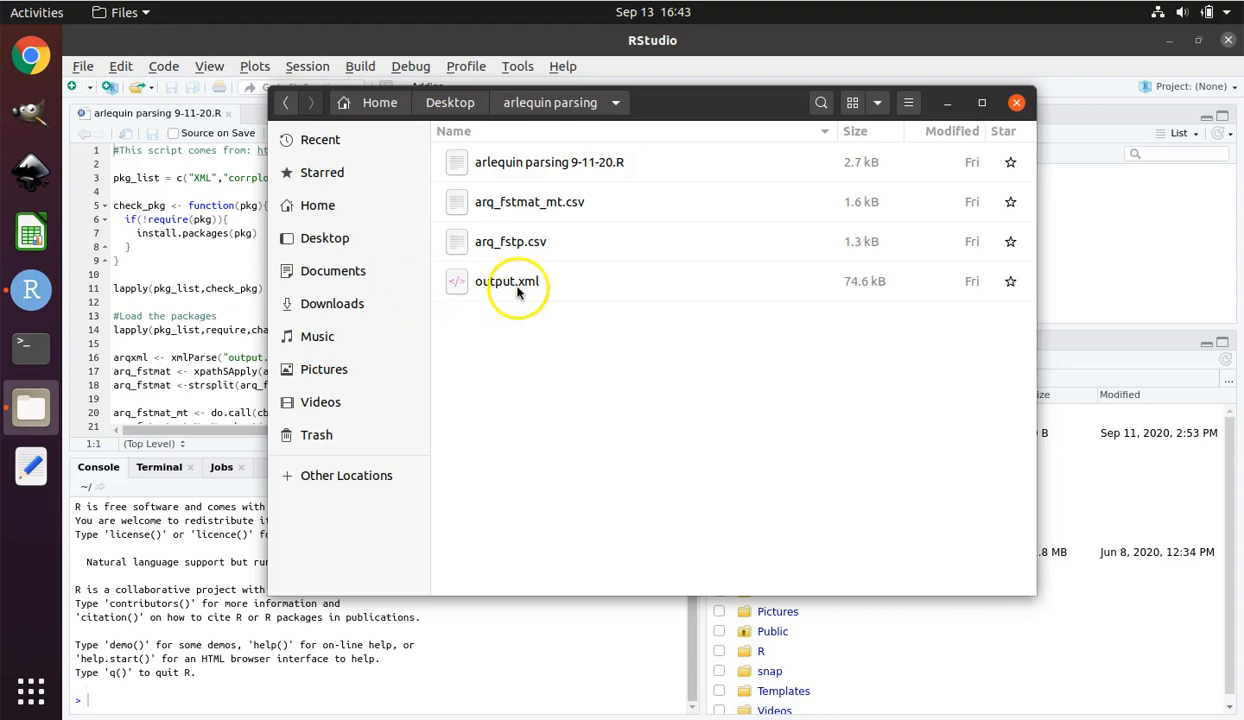
pyautogui.moveTo(478, 291)
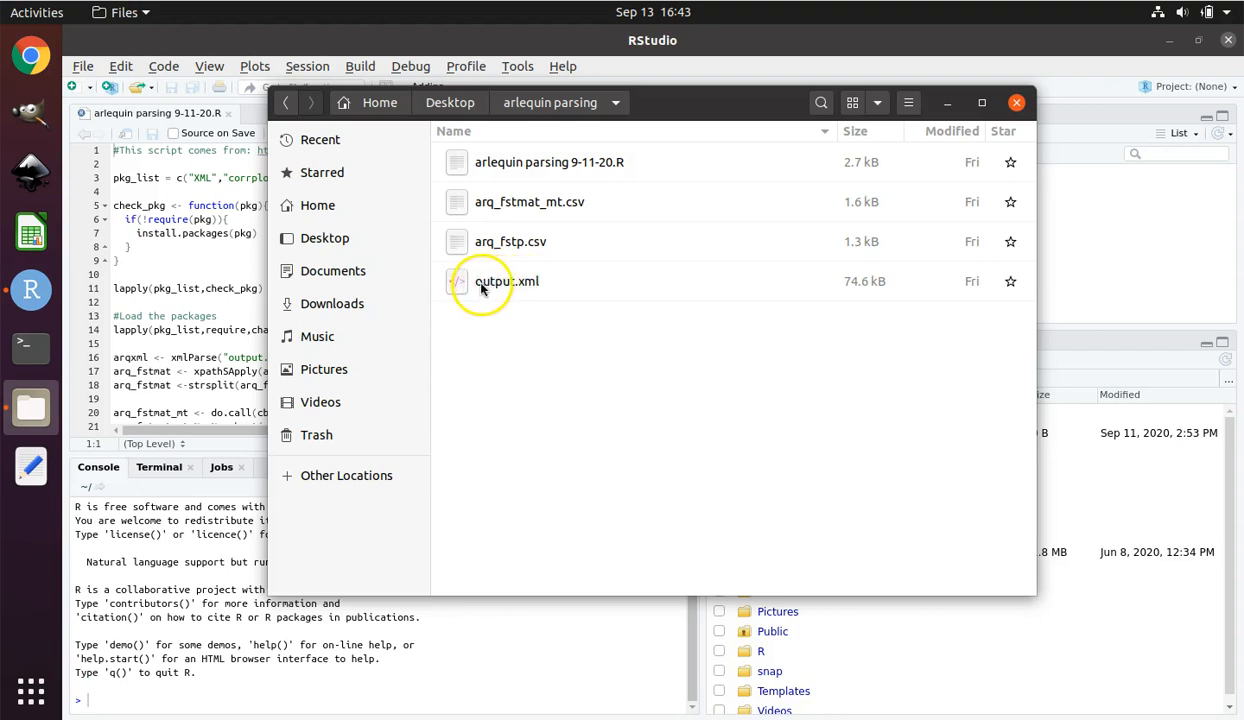
pyautogui.moveTo(170, 260)
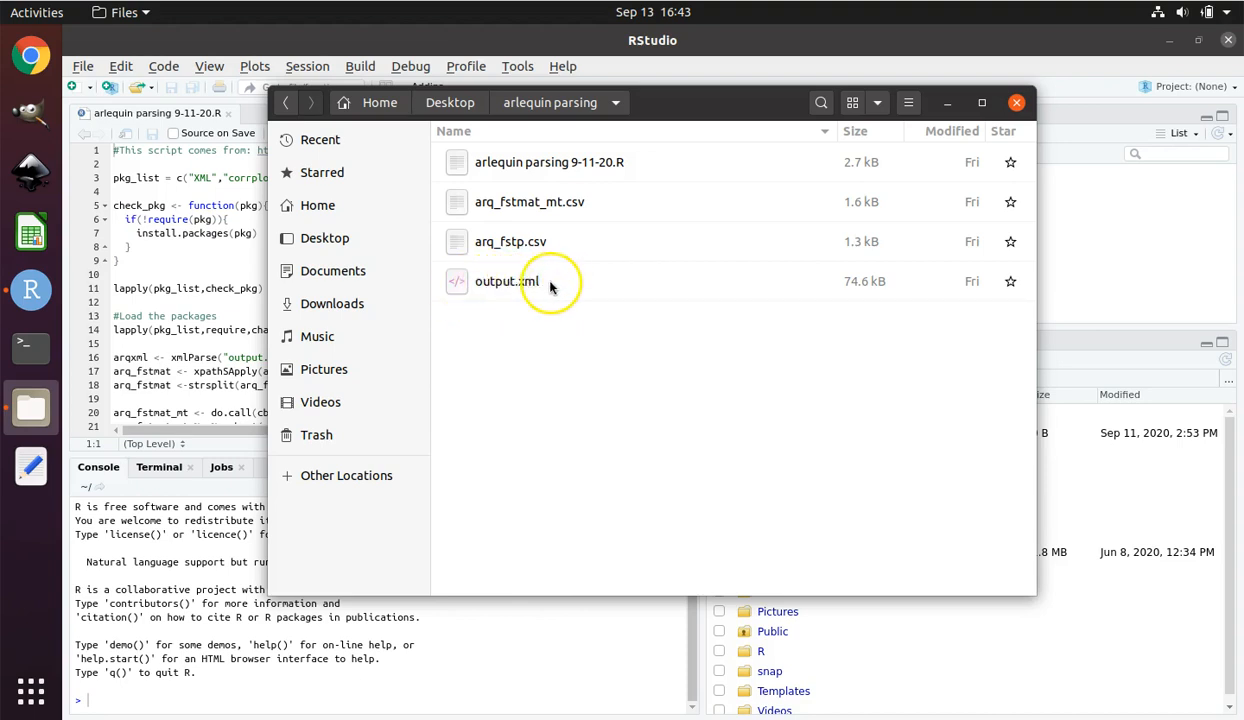
pyautogui.moveTo(525, 287)
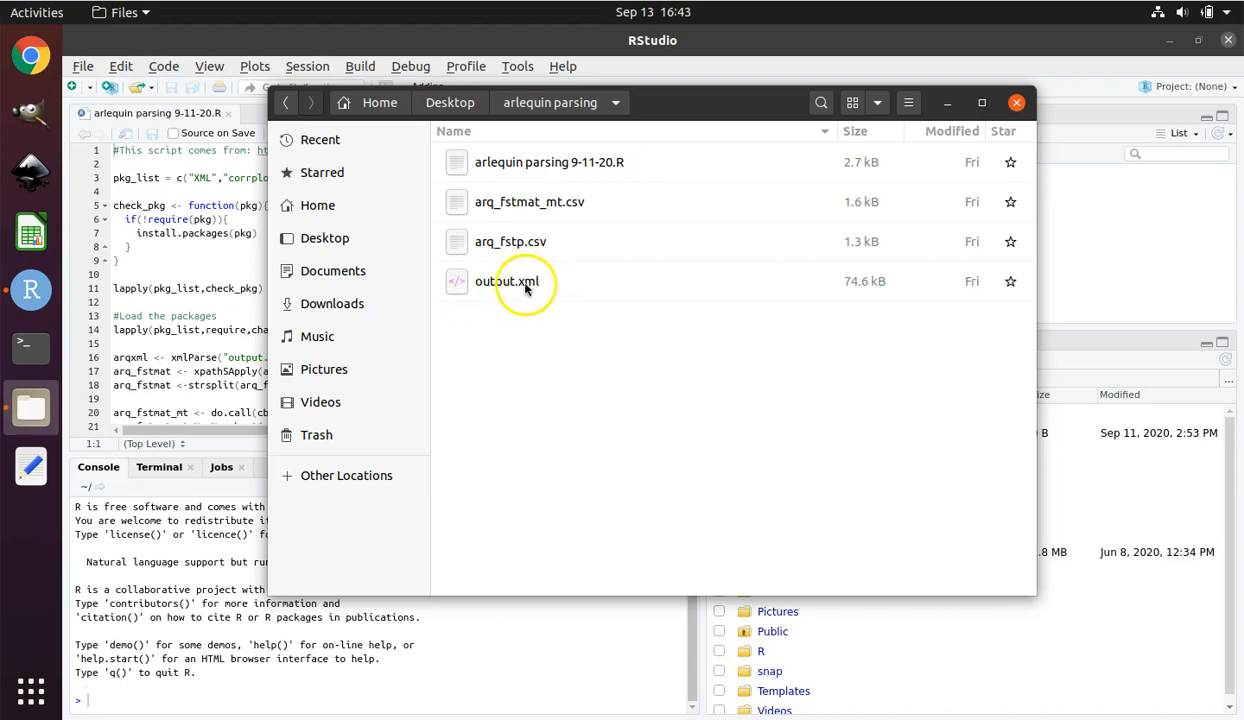
pyautogui.moveTo(297, 289)
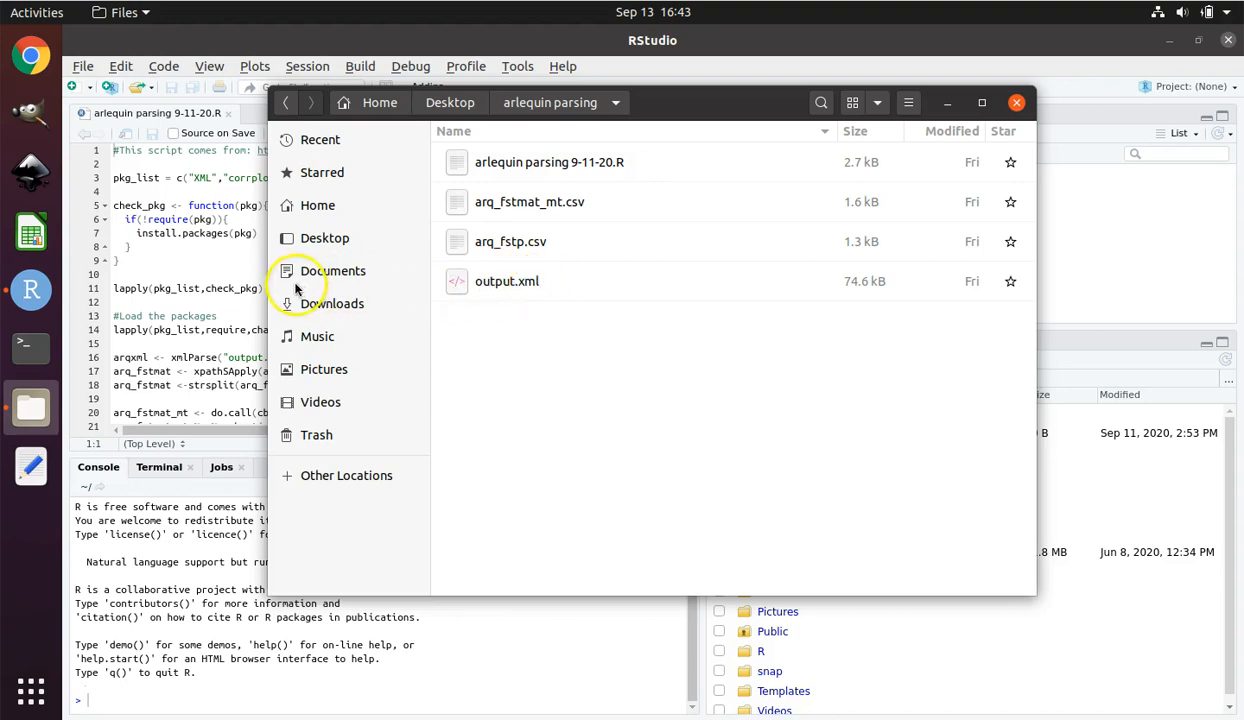
pyautogui.moveTo(205, 238)
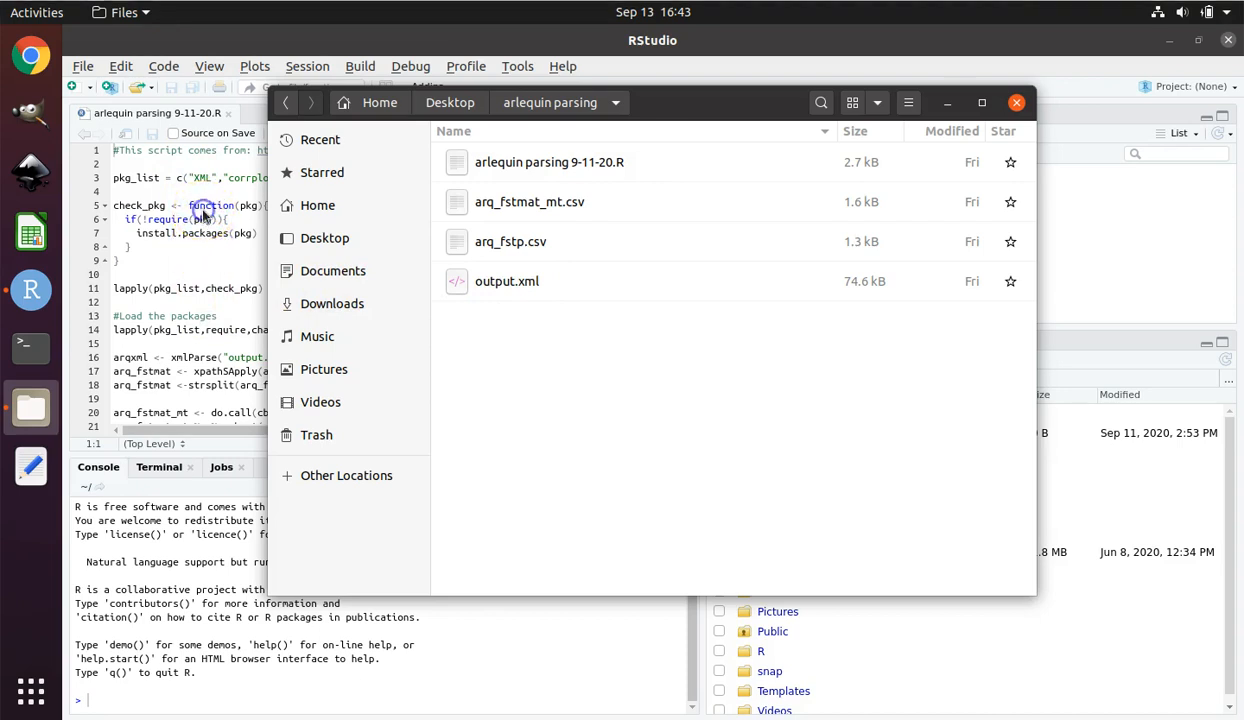
# - Bring RStudio back to the front and put focus in the arlequin parsing script editor
pyautogui.click(1016, 102)
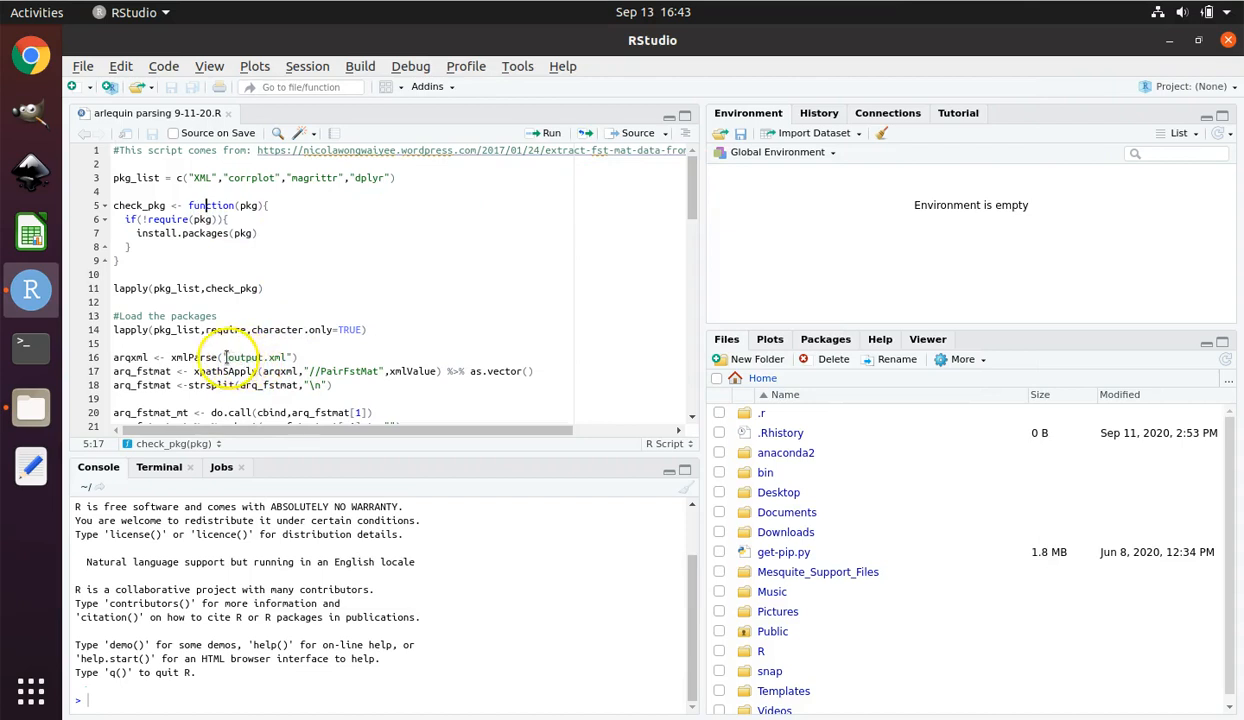
pyautogui.doubleClick(248, 357)
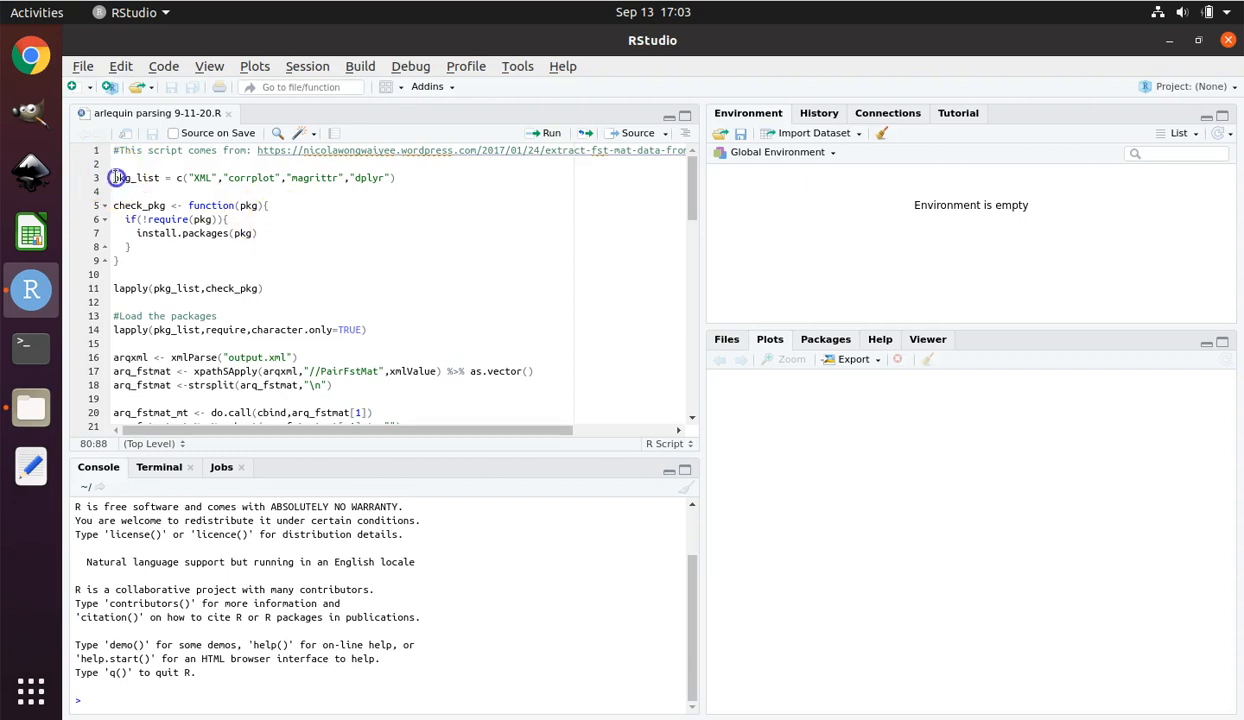
pyautogui.click(114, 177)
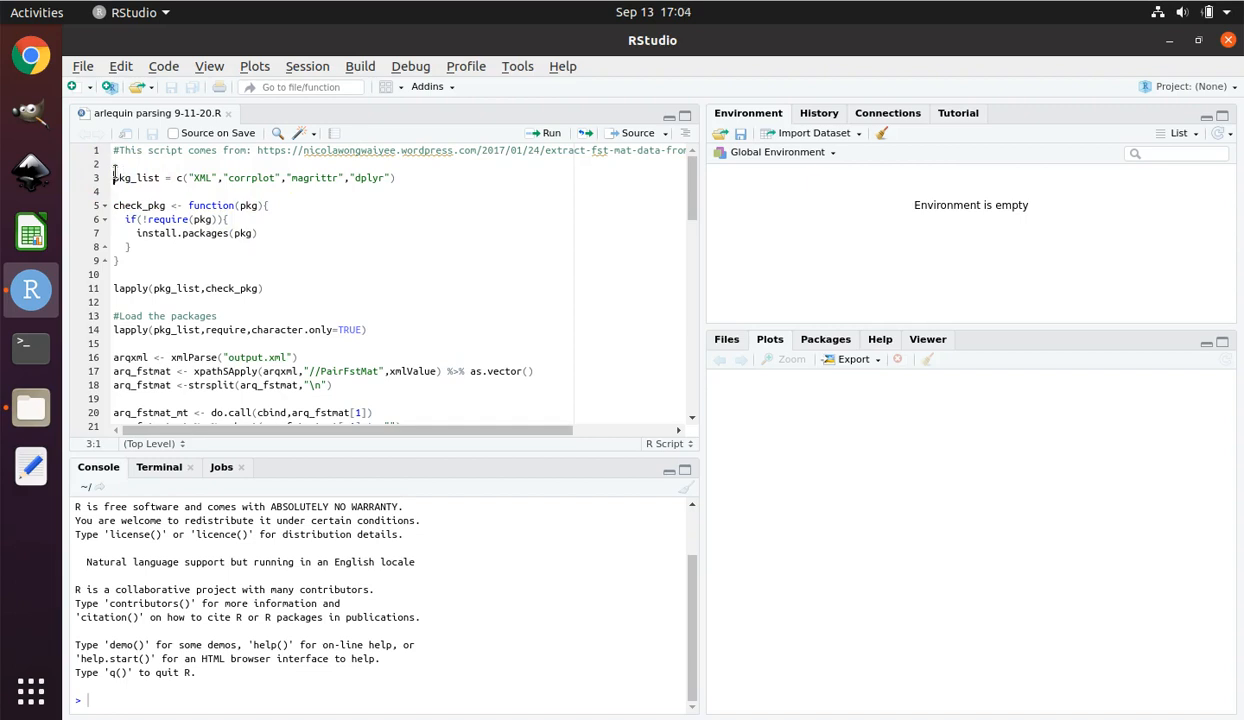
# - Select all of the arlequin parsing script and run it, creating pkg_list and check_pkg
pyautogui.press('ctrl+a')
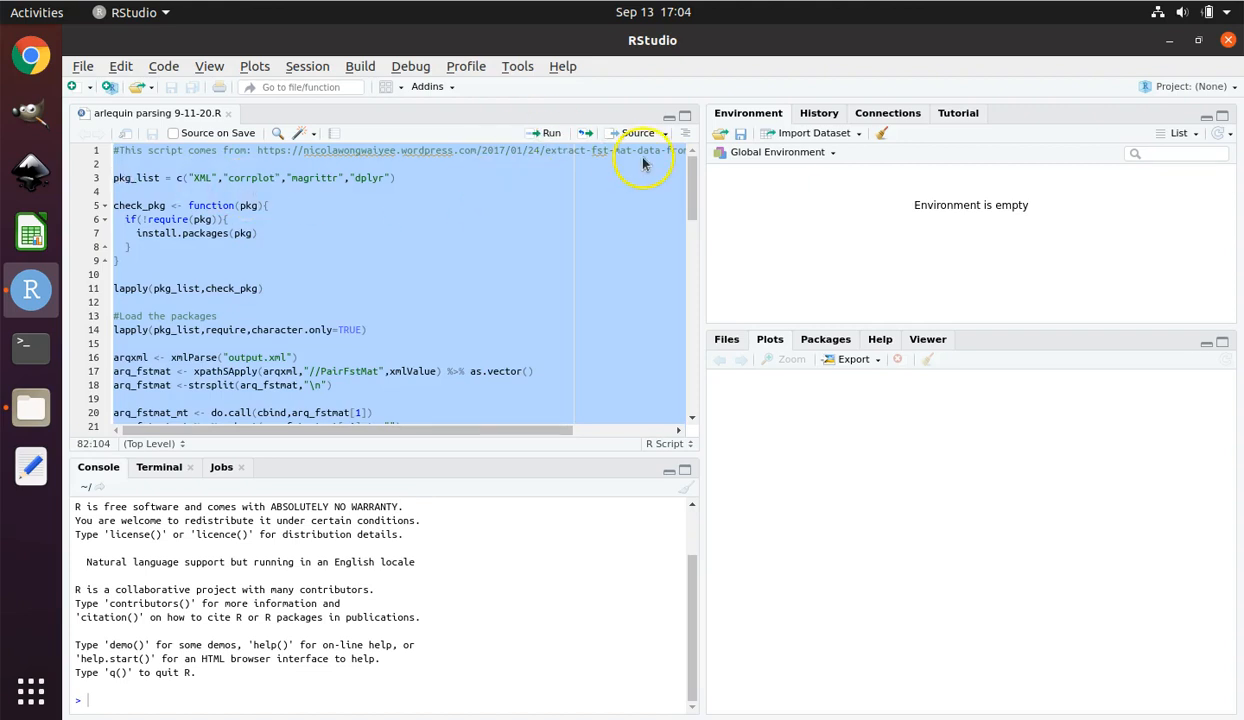
pyautogui.scroll(-3)
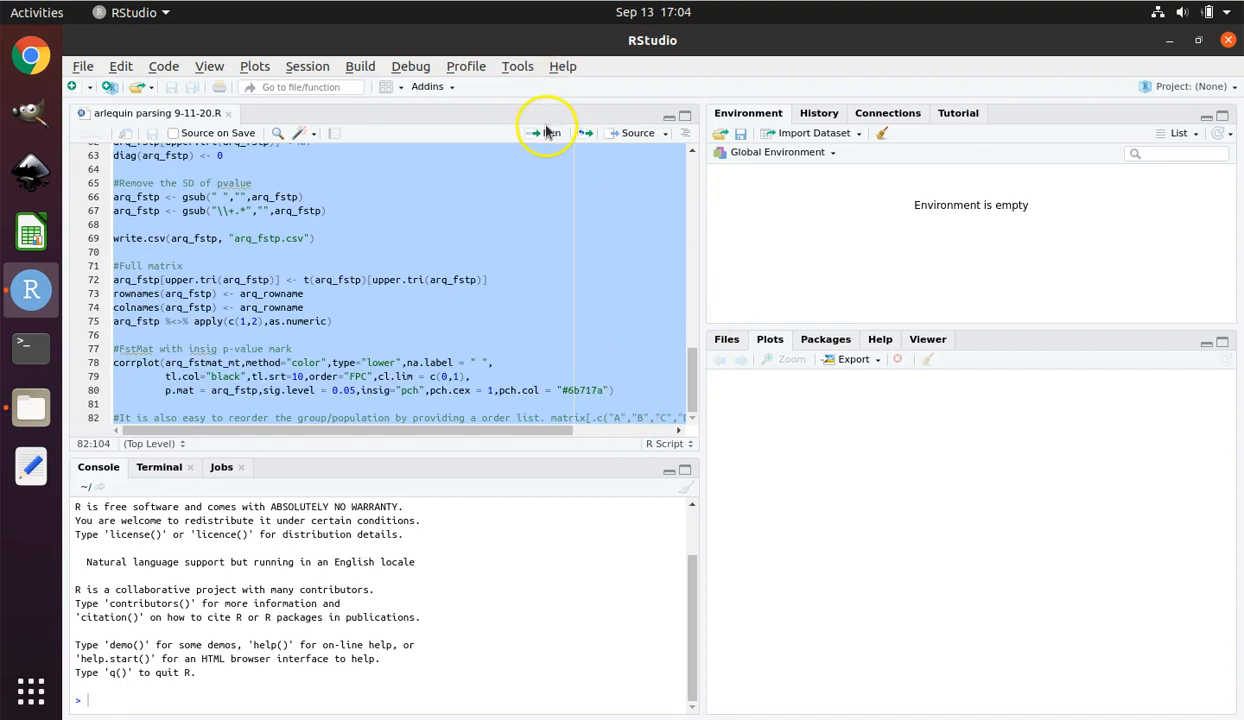
pyautogui.click(545, 132)
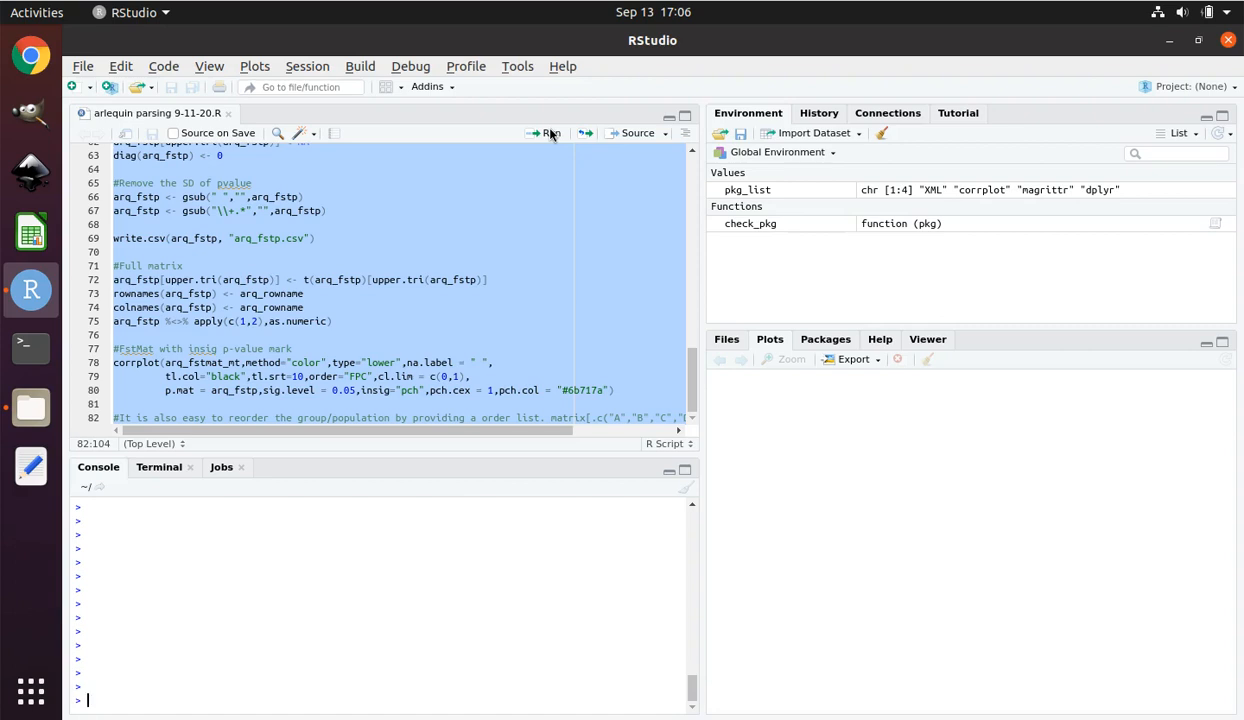
# - Set the session working directory to the Desktop arlequin parsing folder via Choose Directory
pyautogui.click(307, 66)
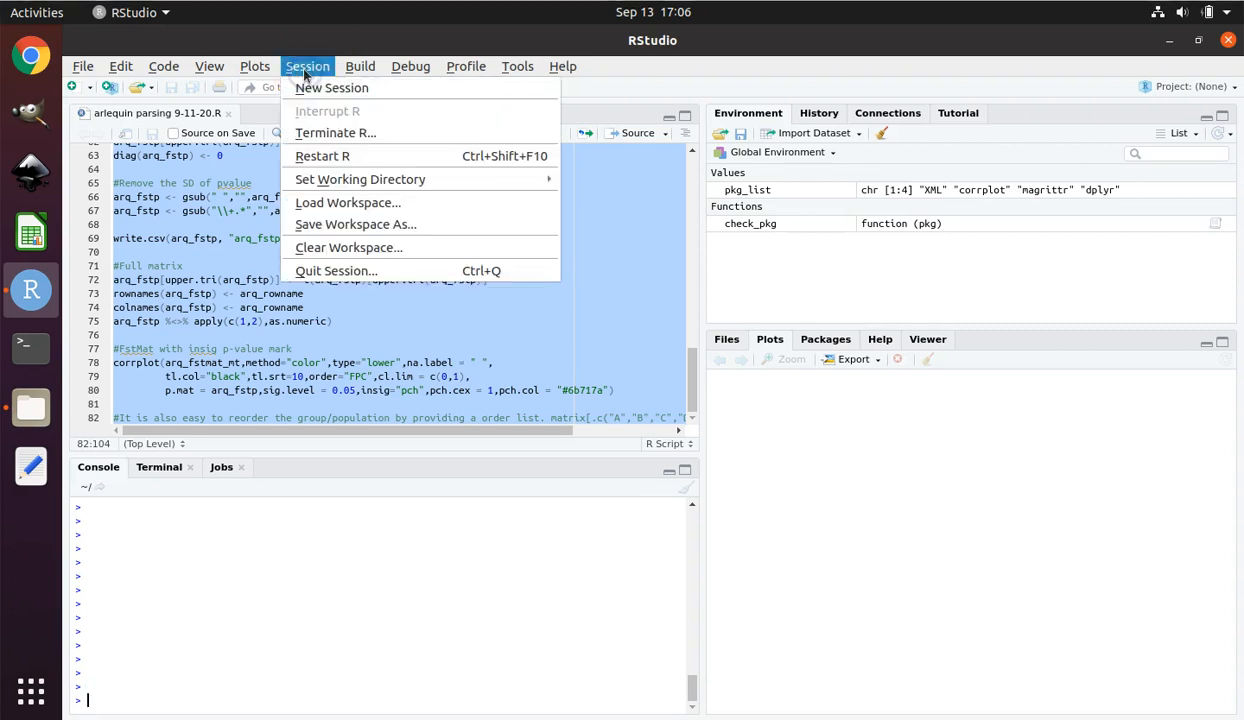
pyautogui.moveTo(359, 179)
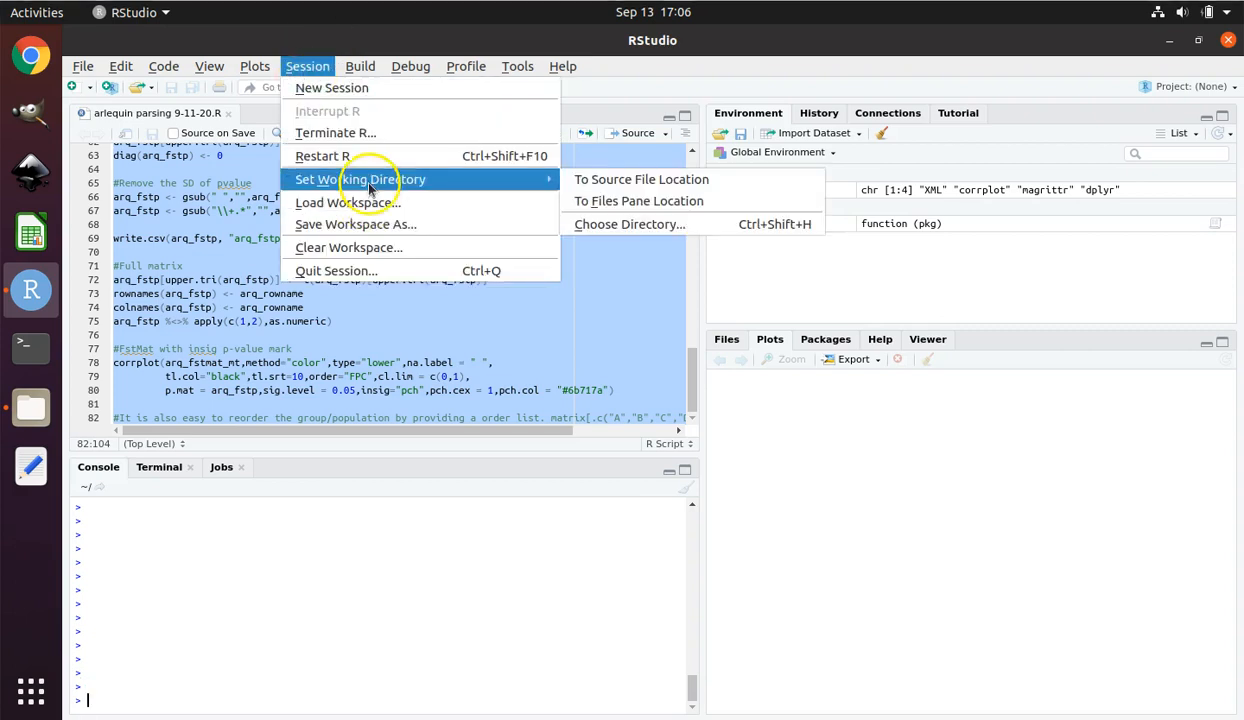
pyautogui.click(629, 224)
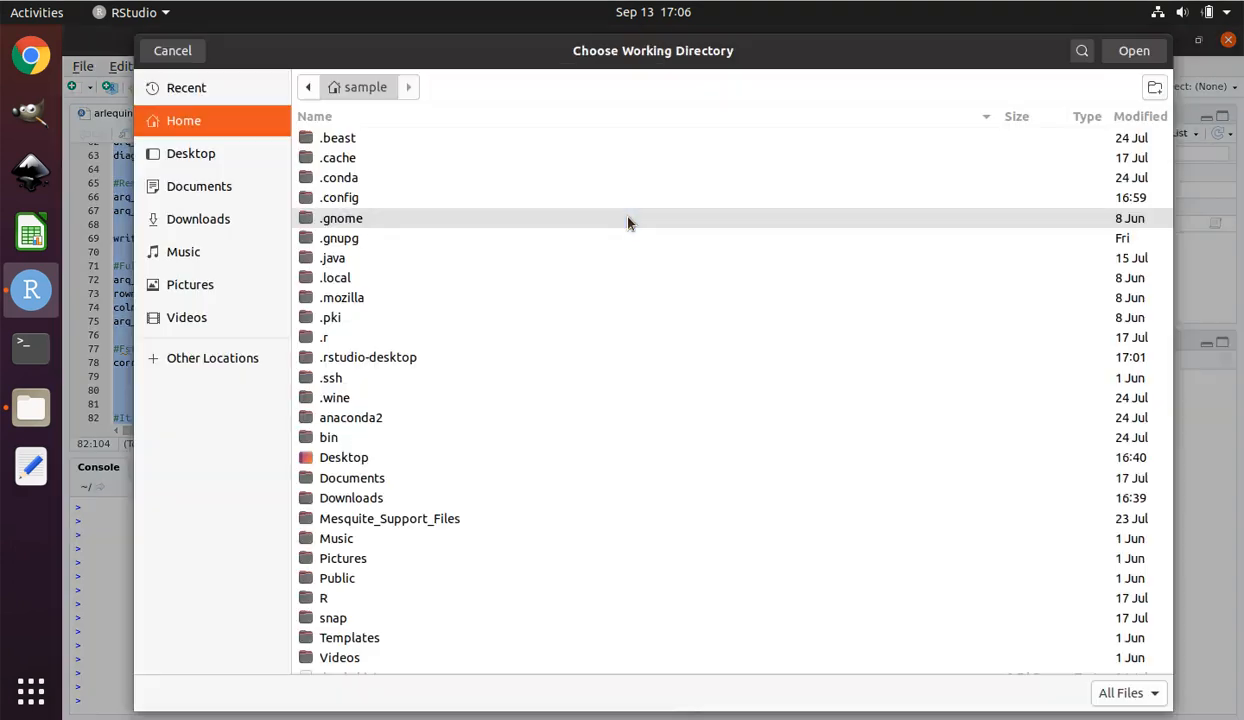
pyautogui.click(190, 153)
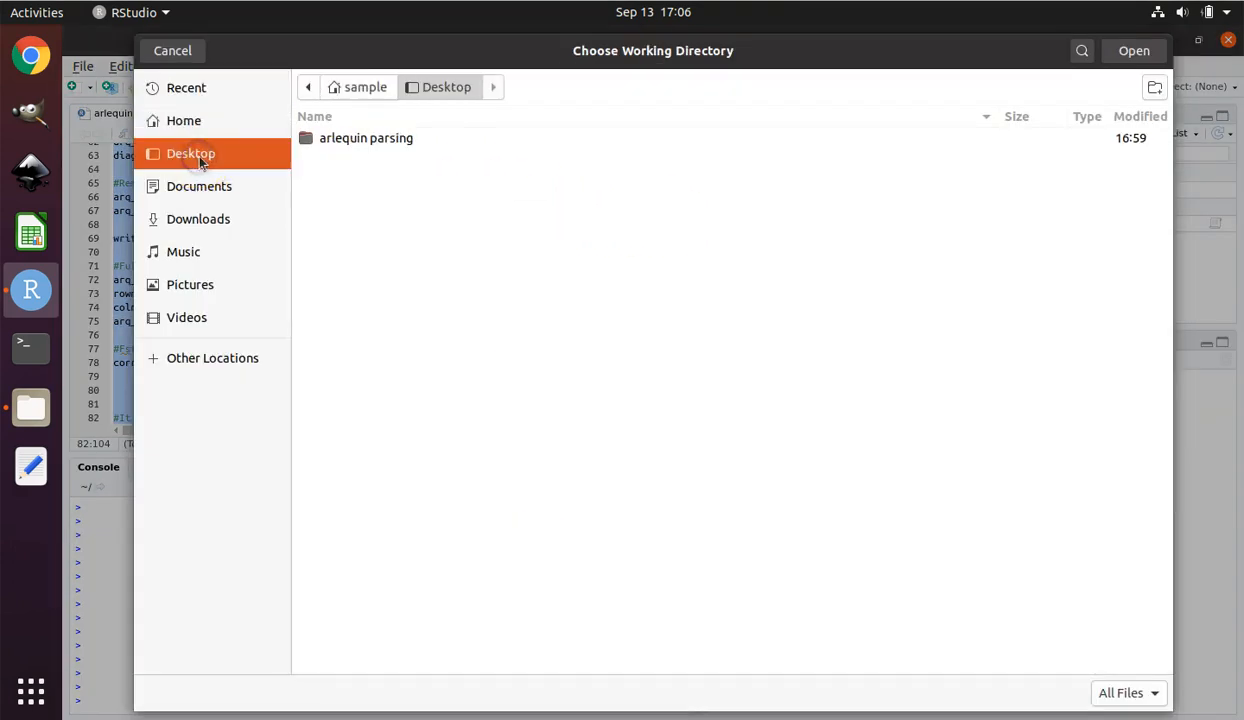
pyautogui.click(366, 138)
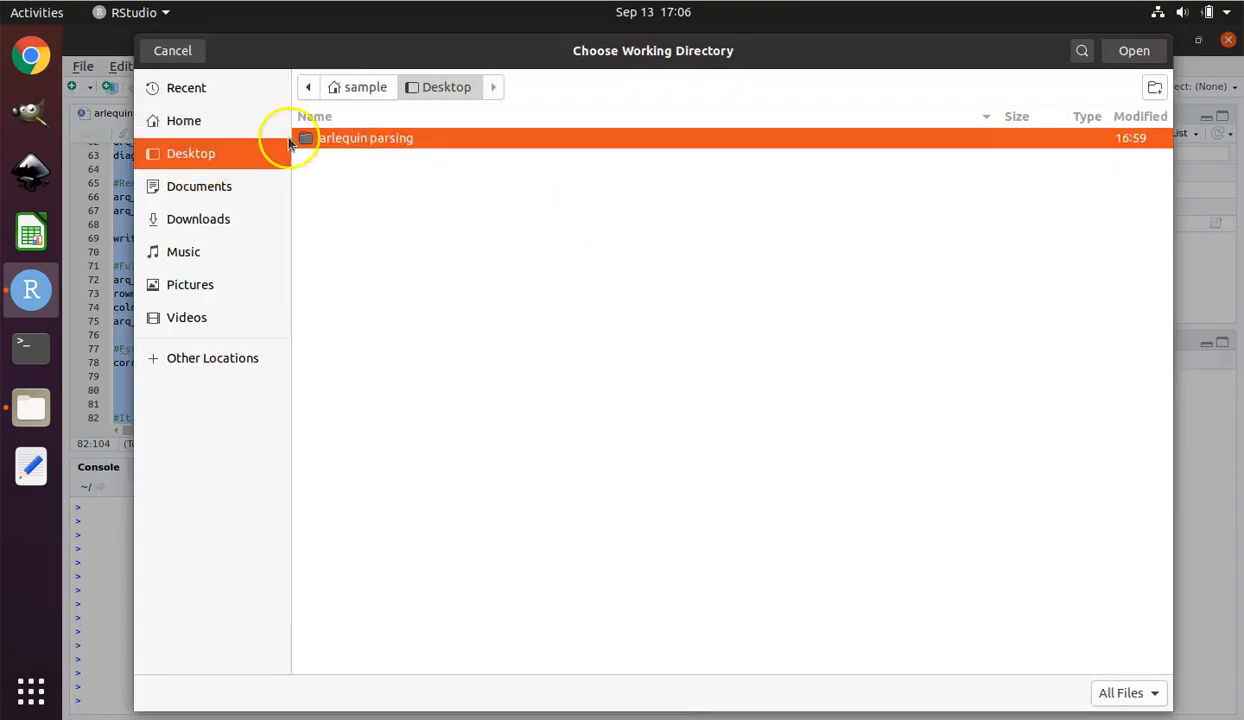
pyautogui.moveTo(463, 148)
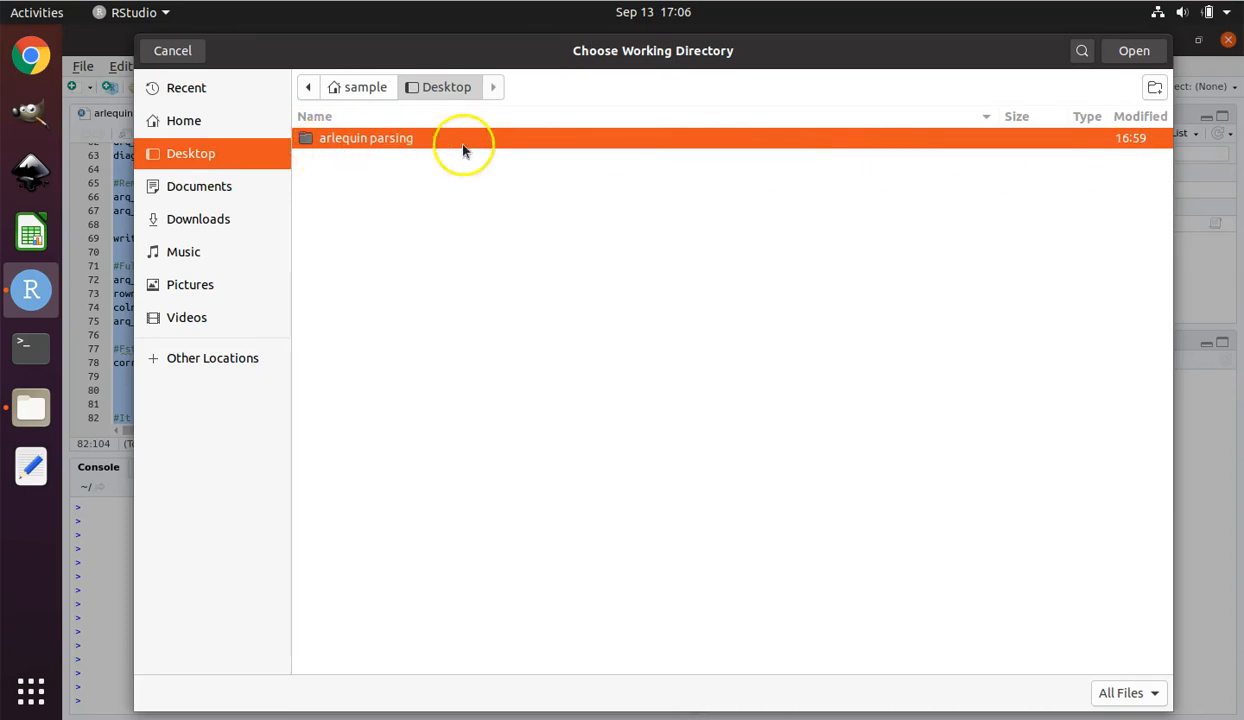
pyautogui.moveTo(1105, 165)
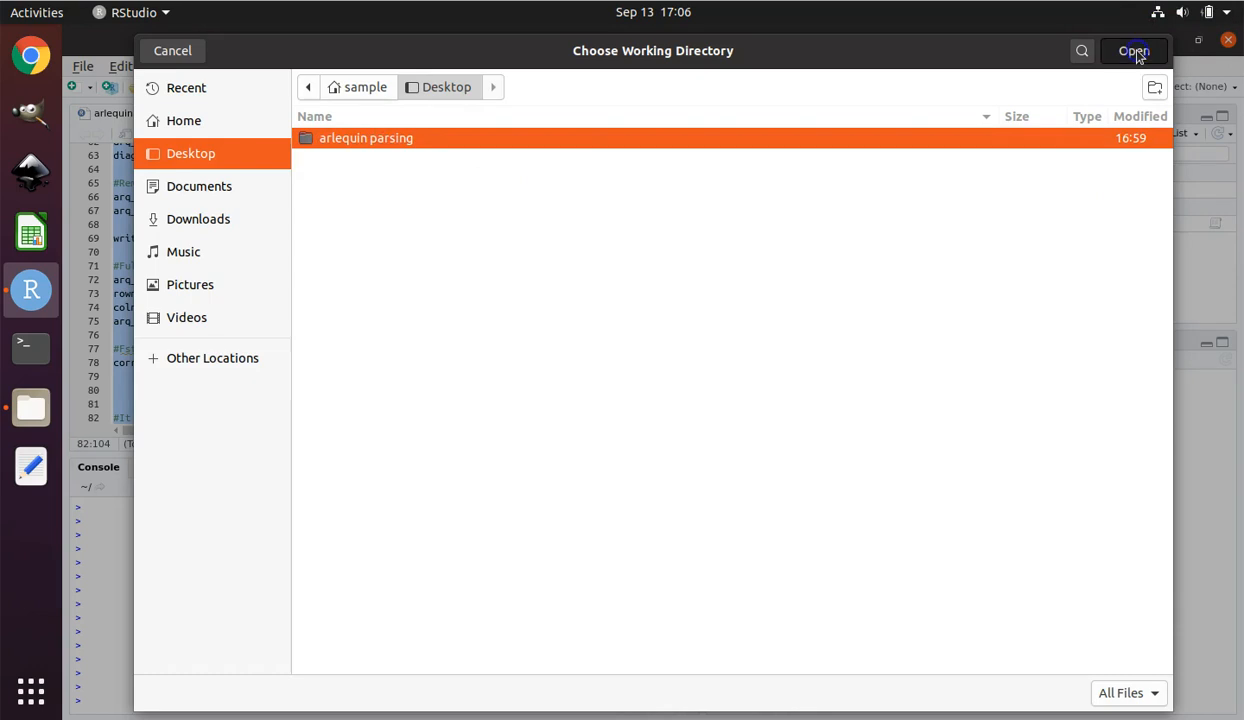
pyautogui.click(1133, 51)
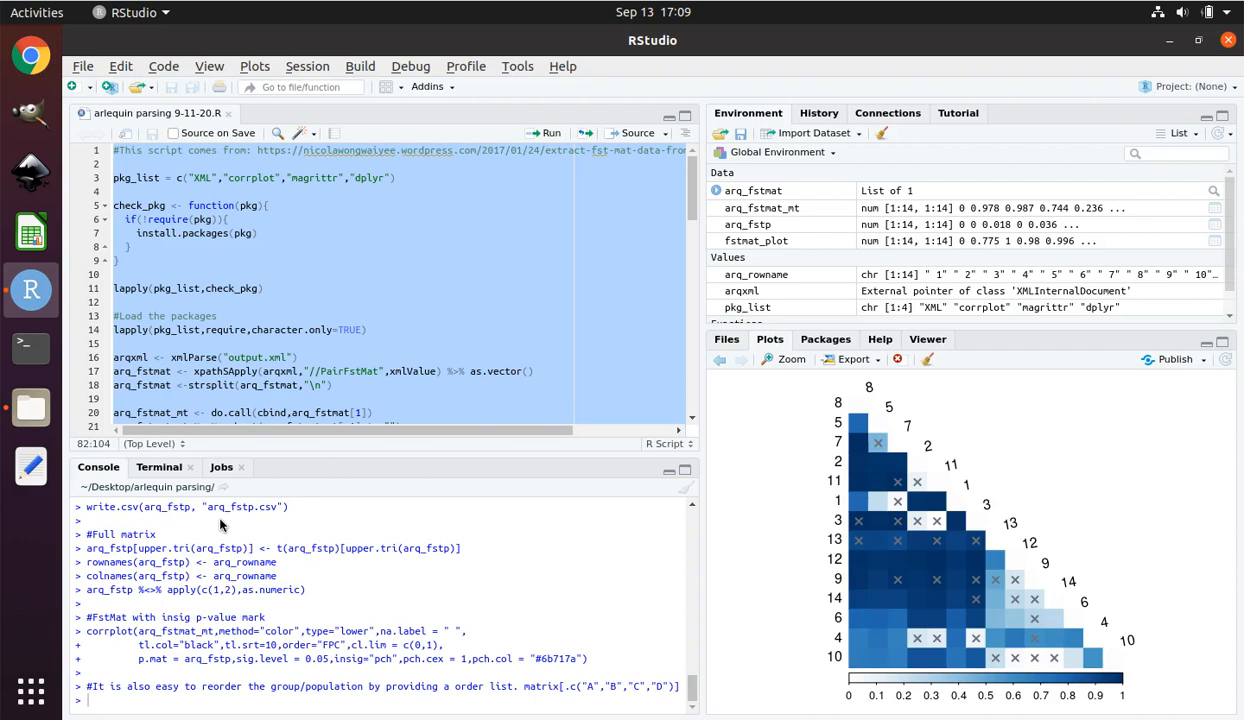
pyautogui.moveTo(924, 427)
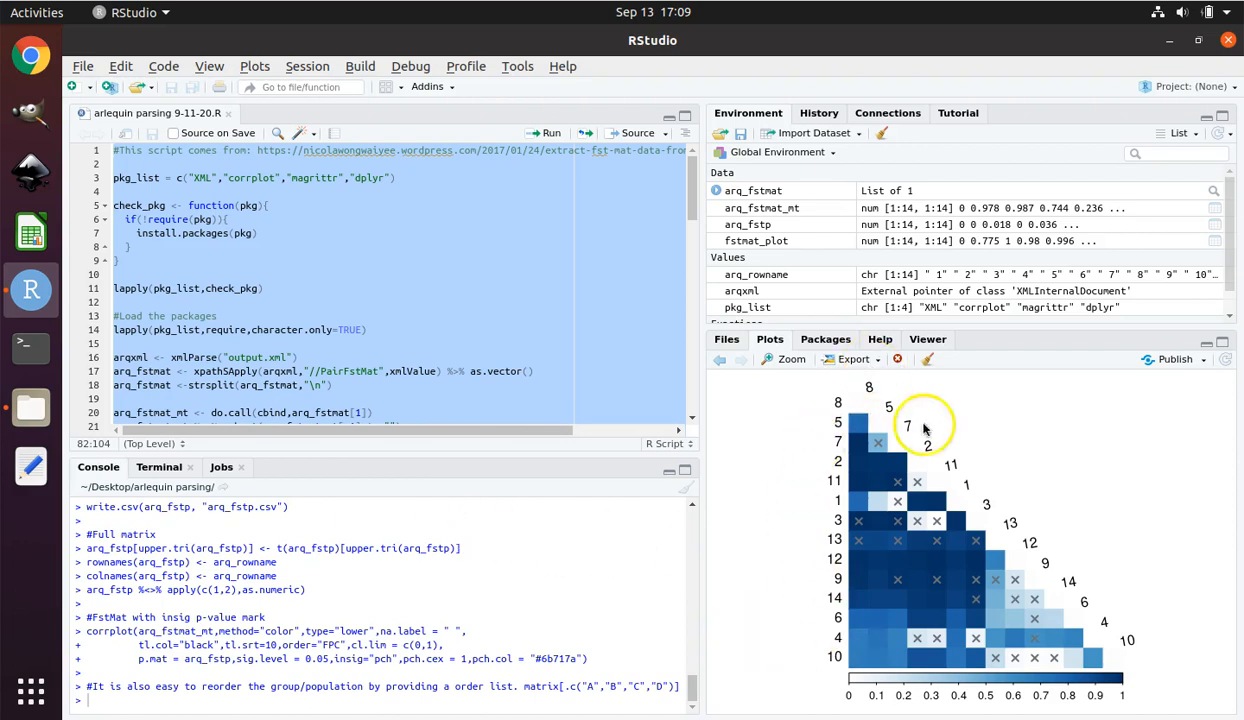
pyautogui.moveTo(837, 421)
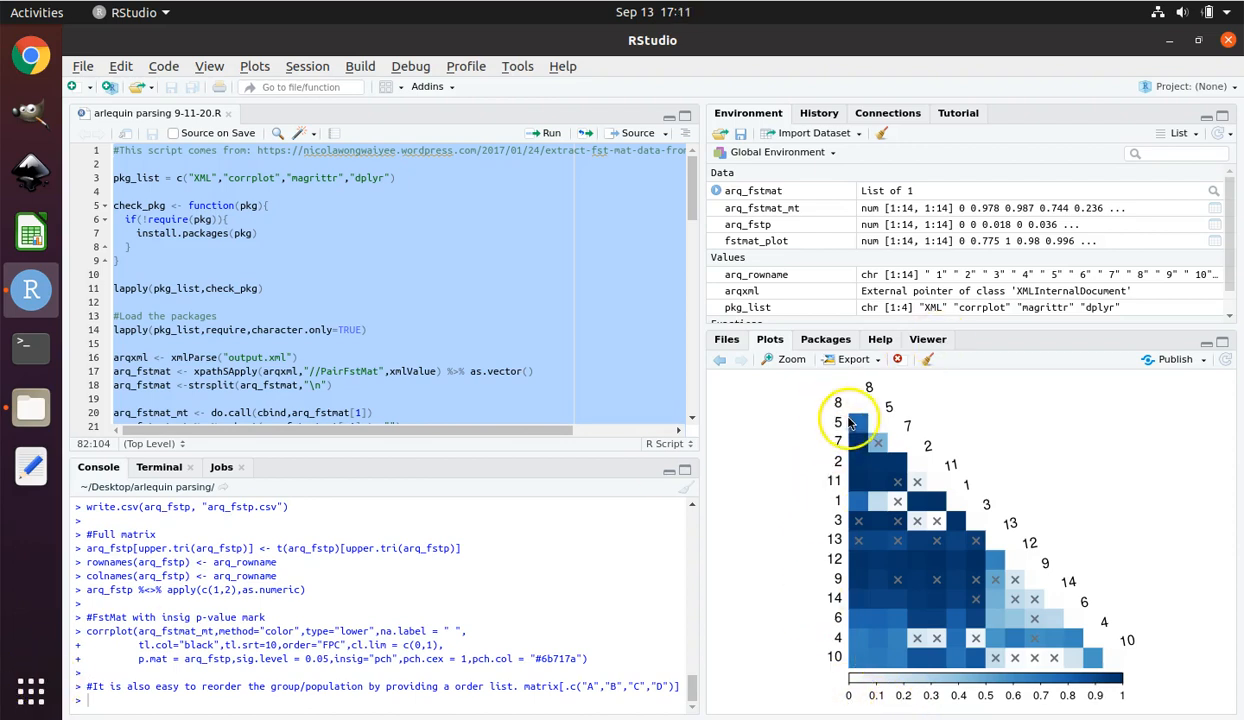
pyautogui.moveTo(1043, 670)
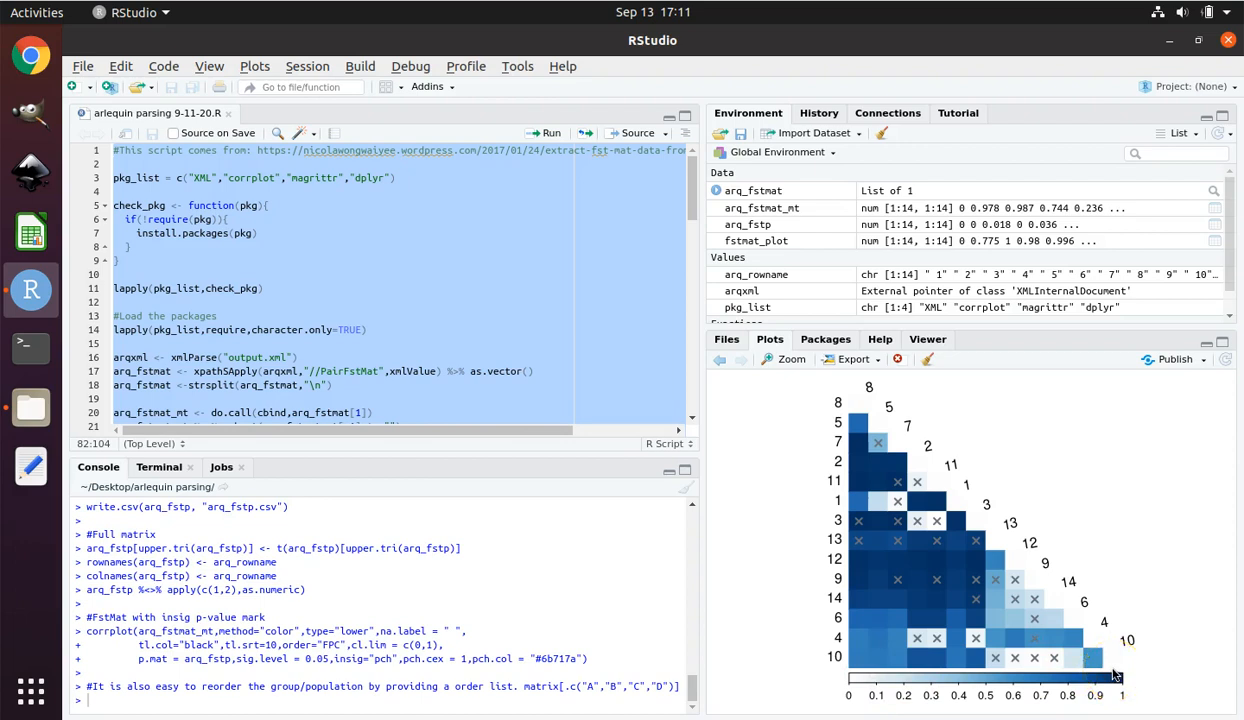
pyautogui.moveTo(1190, 683)
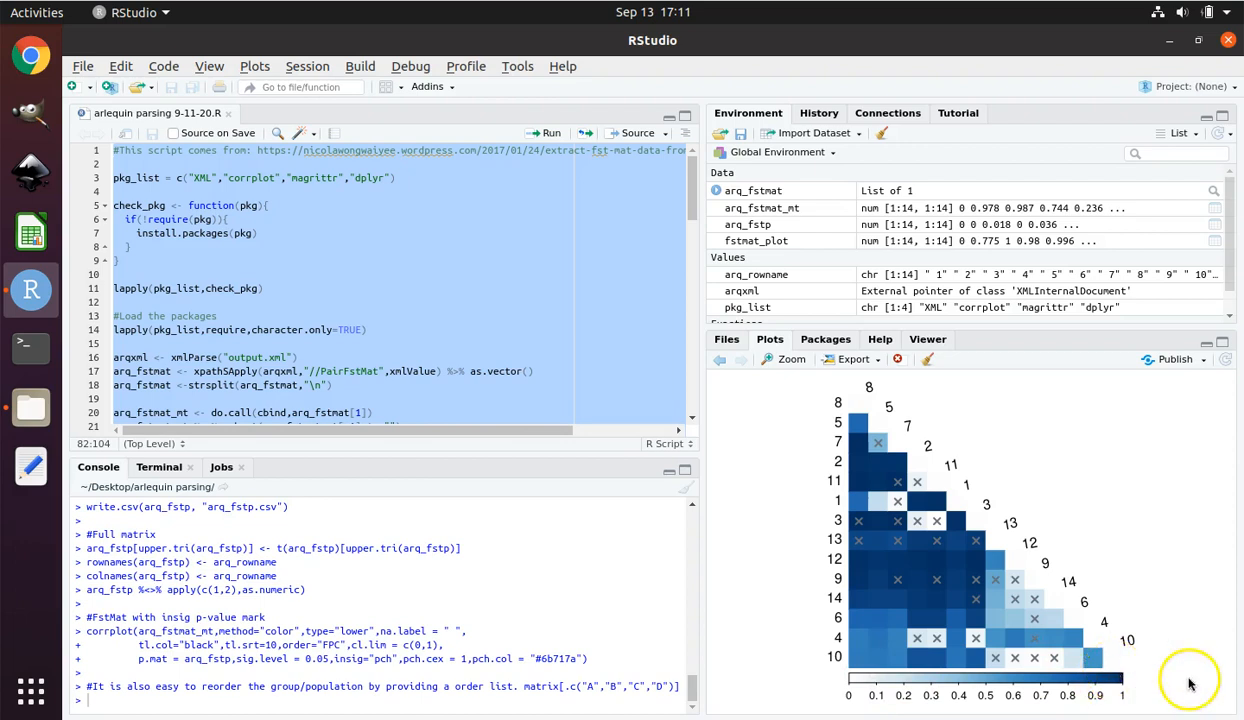
pyautogui.moveTo(838, 418)
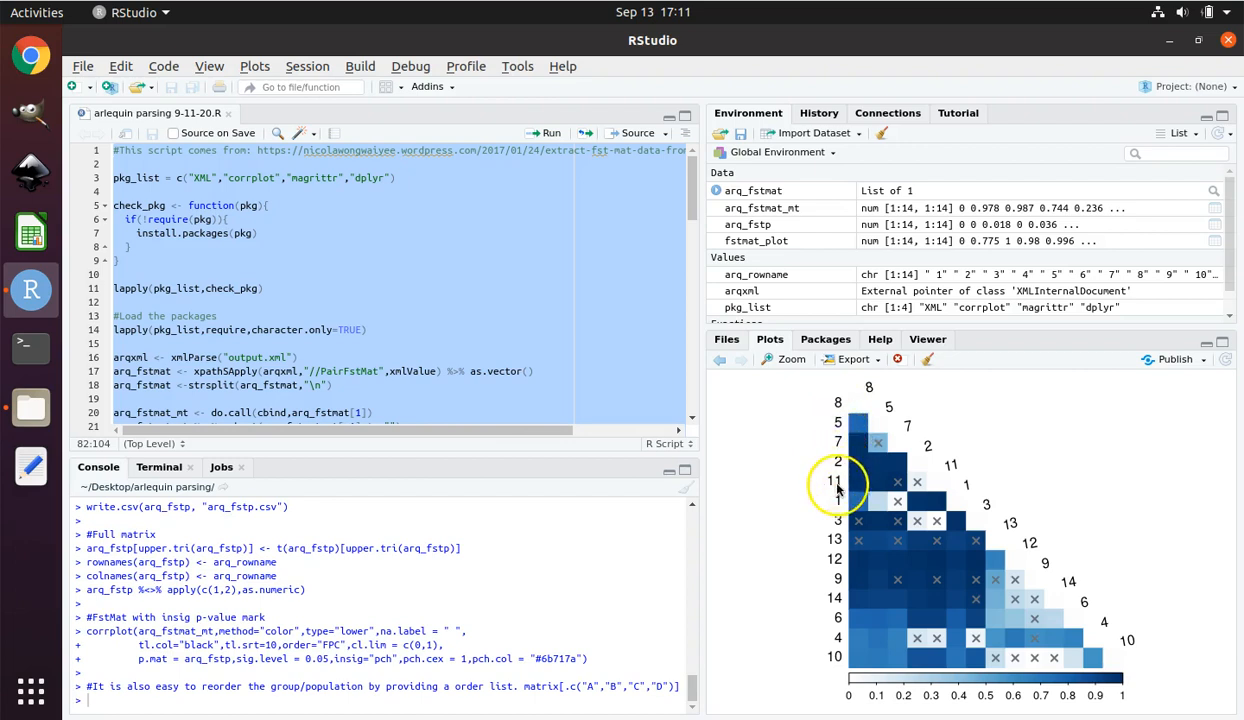
pyautogui.moveTo(835, 555)
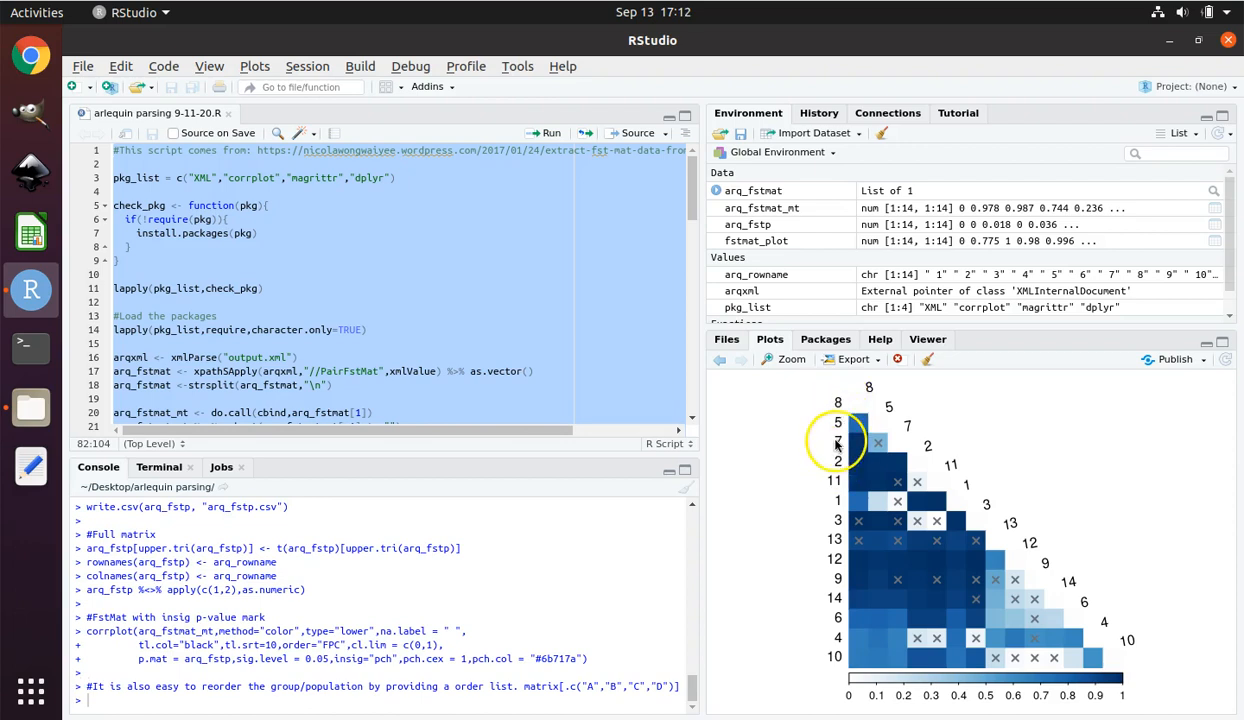
pyautogui.moveTo(868, 388)
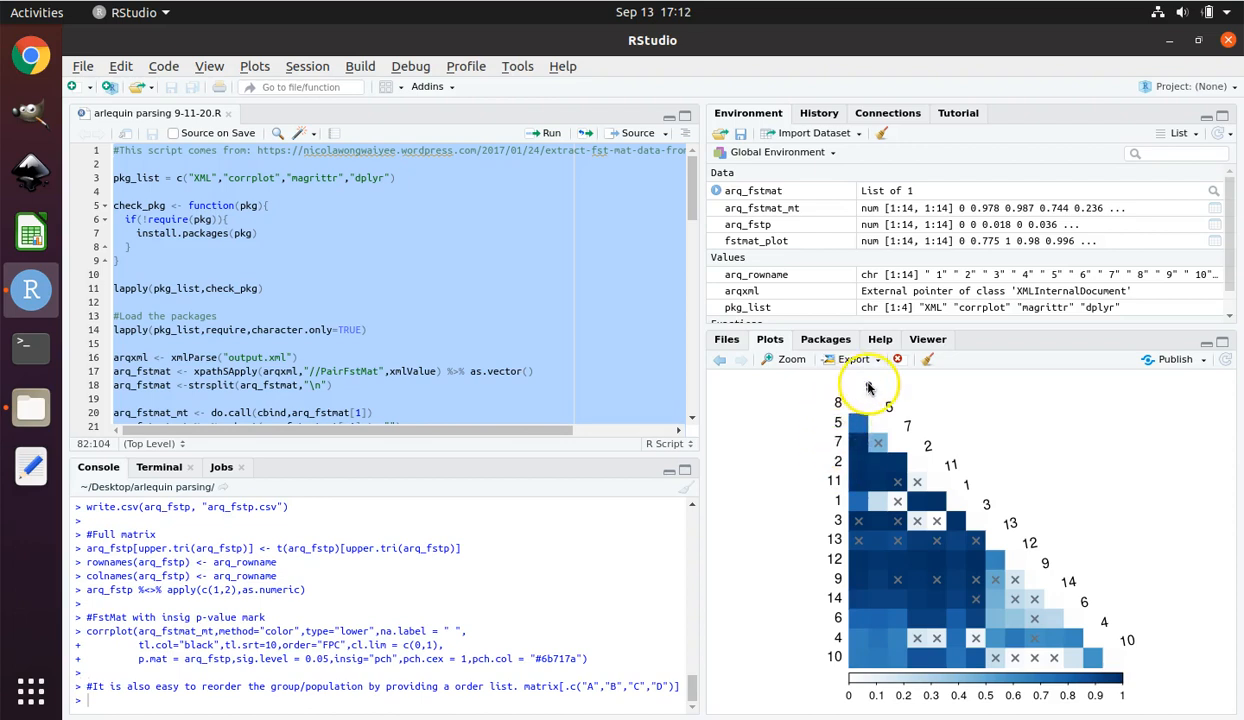
pyautogui.moveTo(1125, 638)
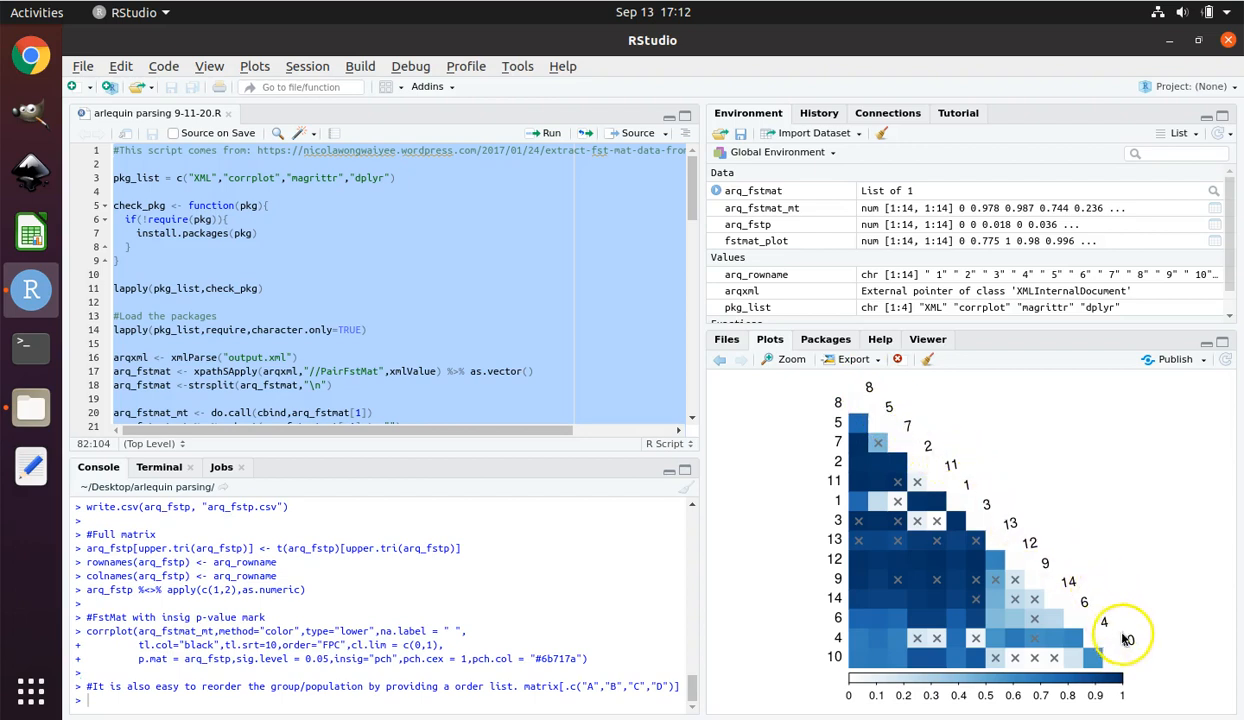
pyautogui.moveTo(905, 425)
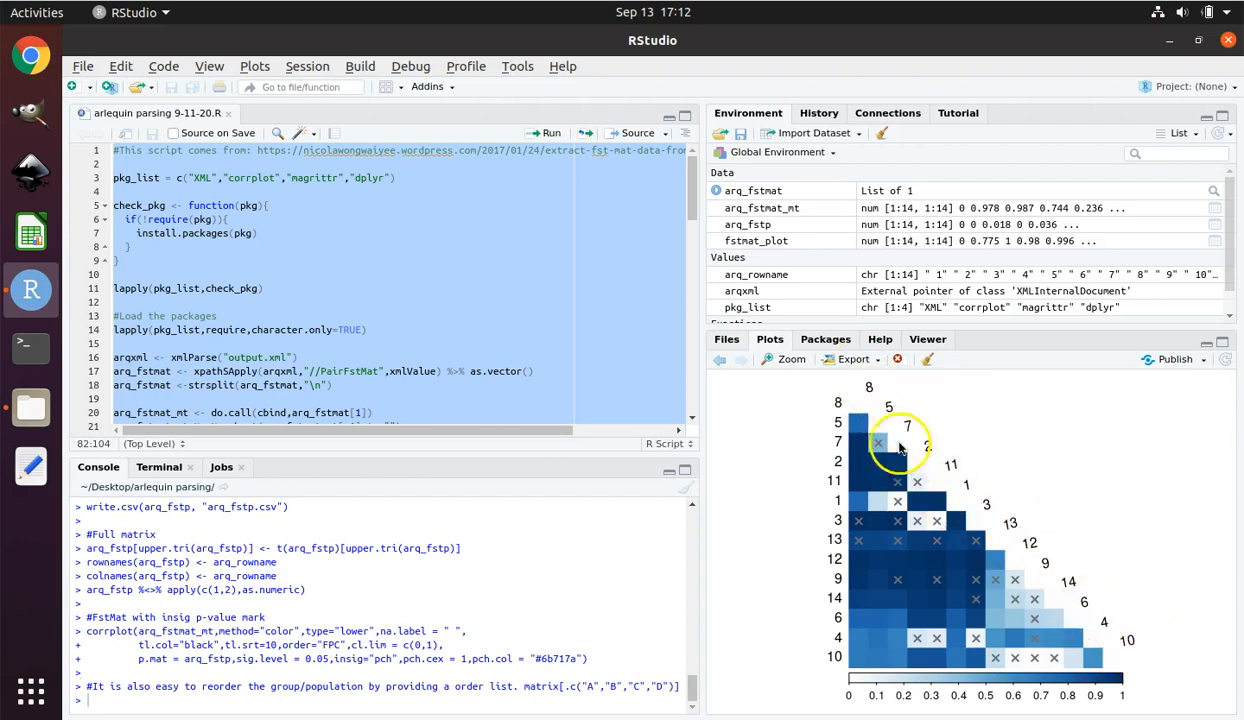
pyautogui.moveTo(870, 420)
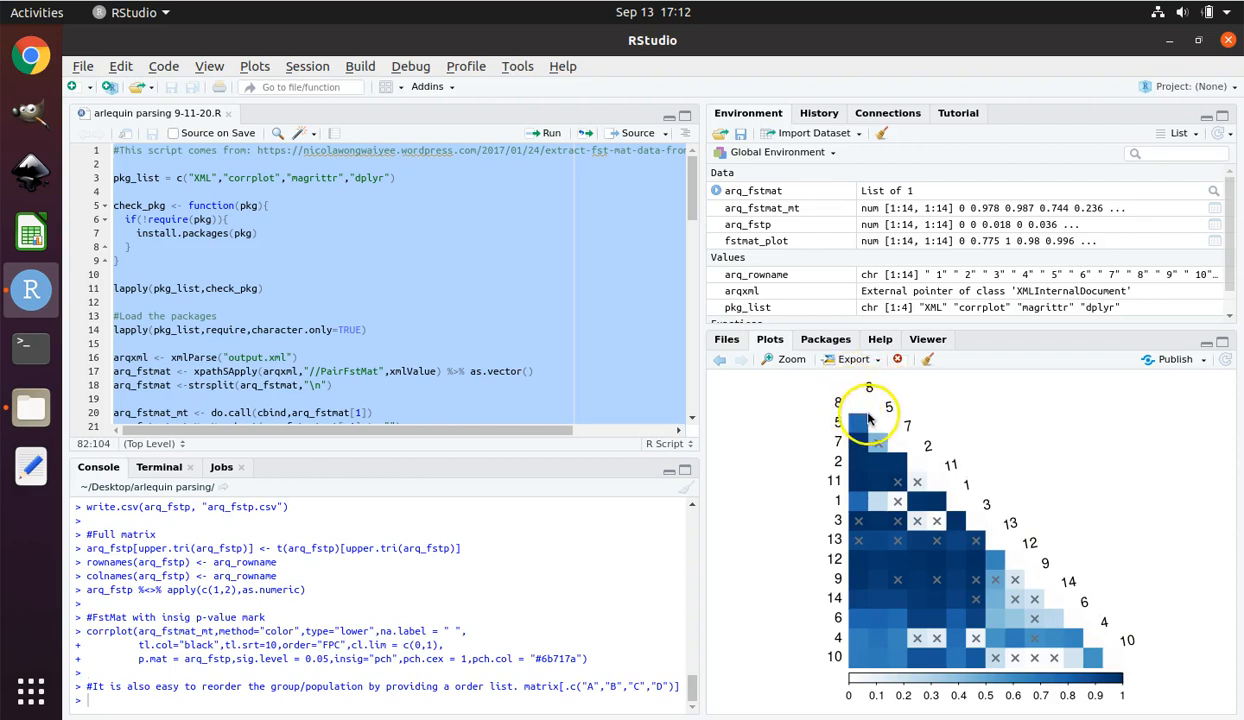
pyautogui.moveTo(862, 416)
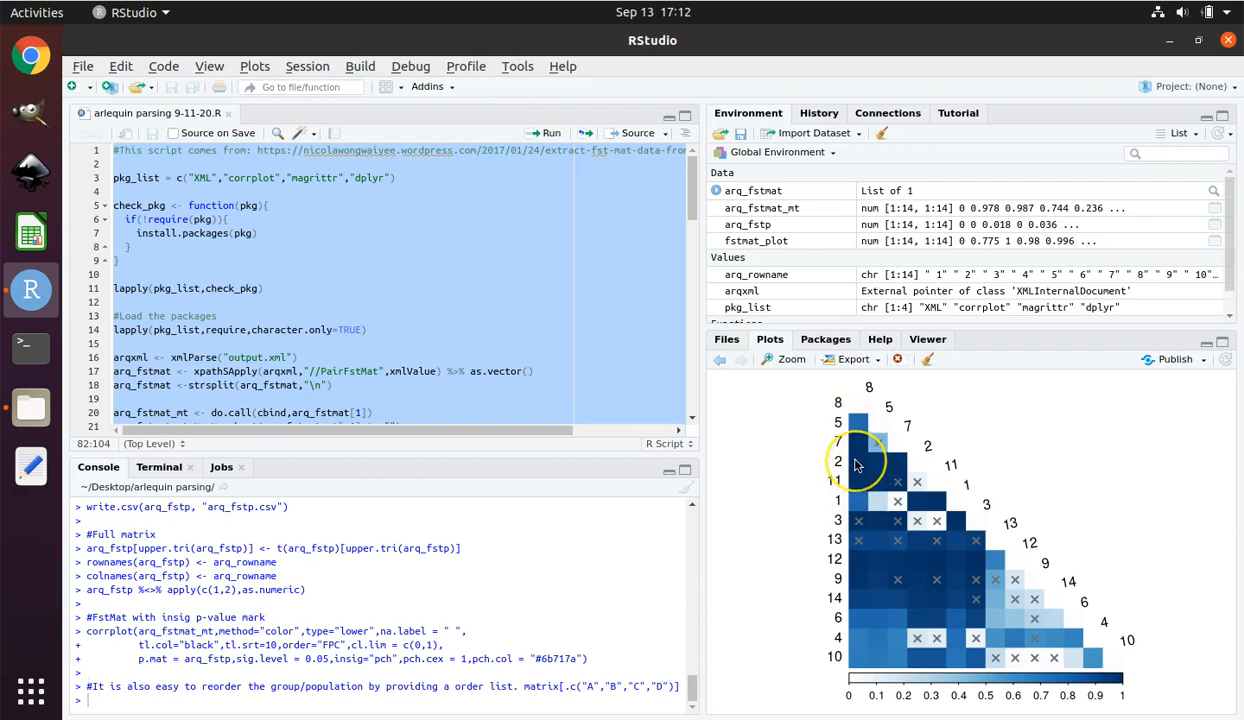
pyautogui.moveTo(858, 460)
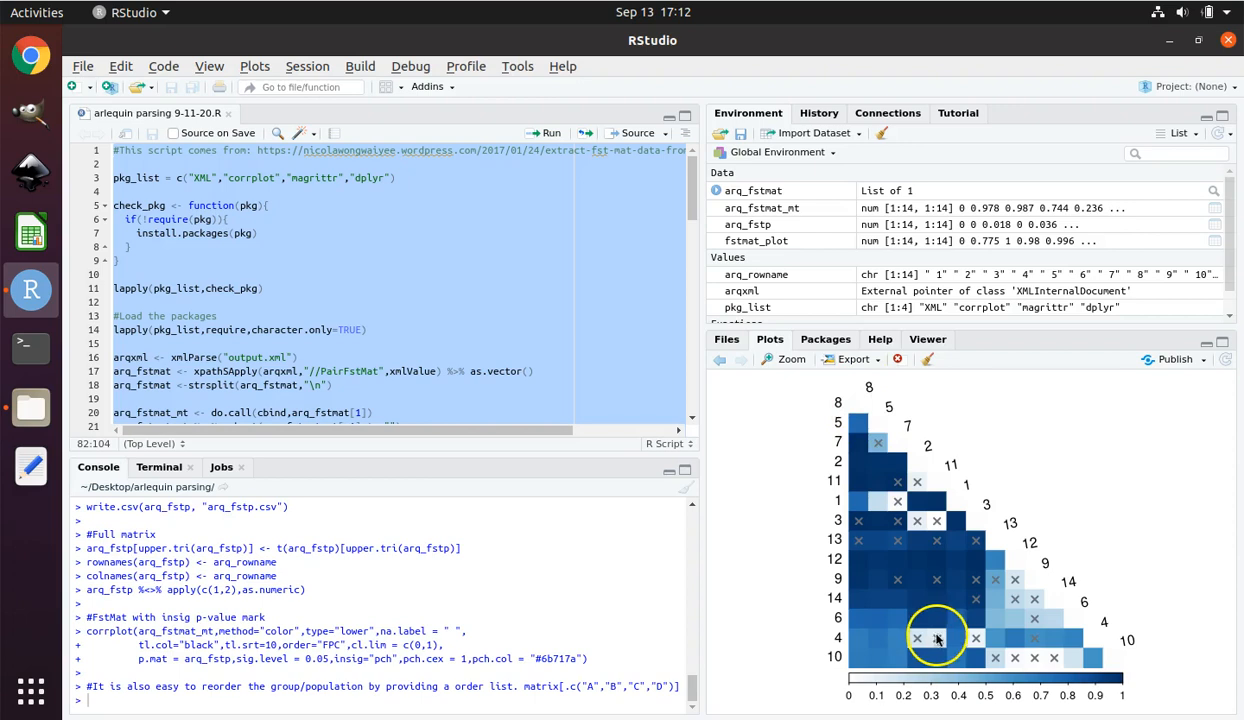
pyautogui.moveTo(1025, 685)
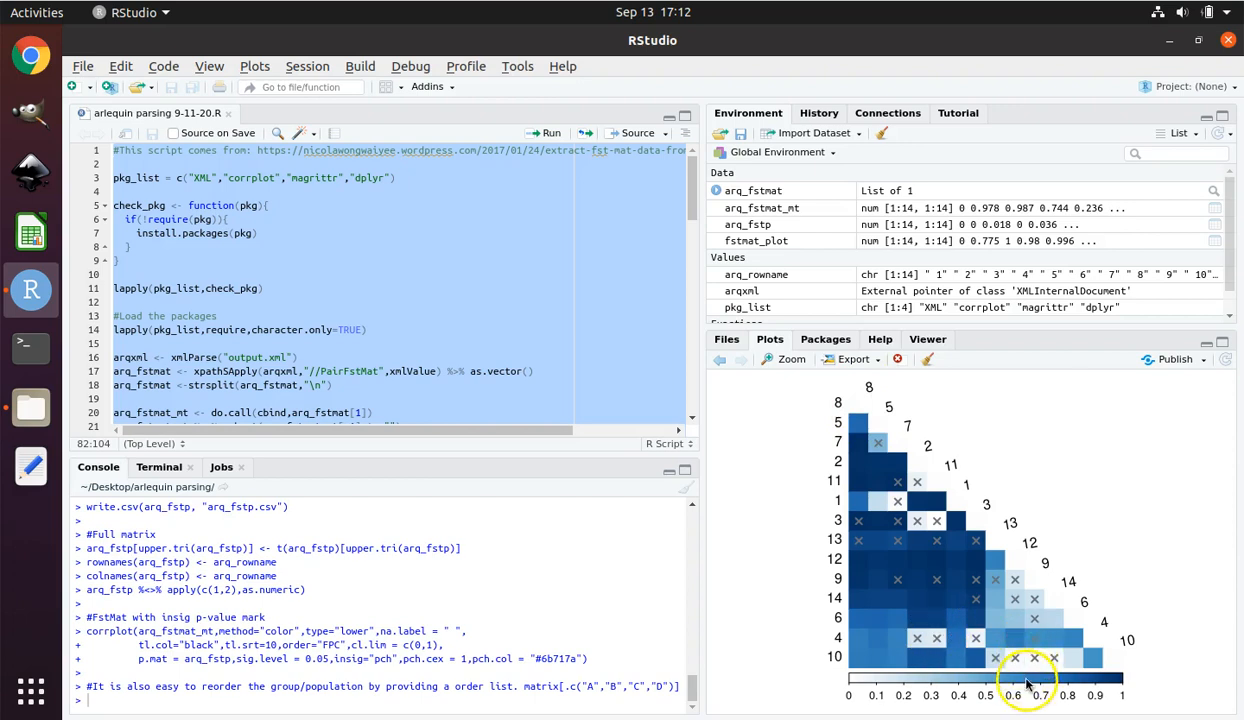
pyautogui.moveTo(861, 418)
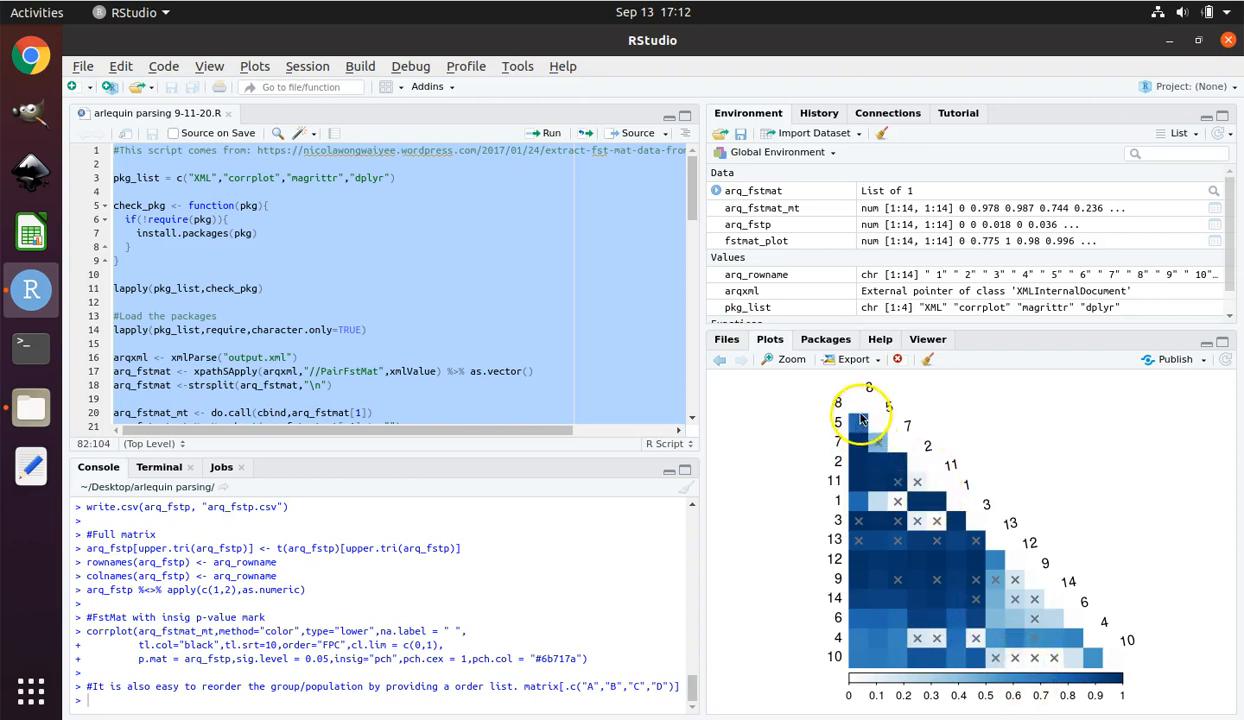
pyautogui.moveTo(842, 428)
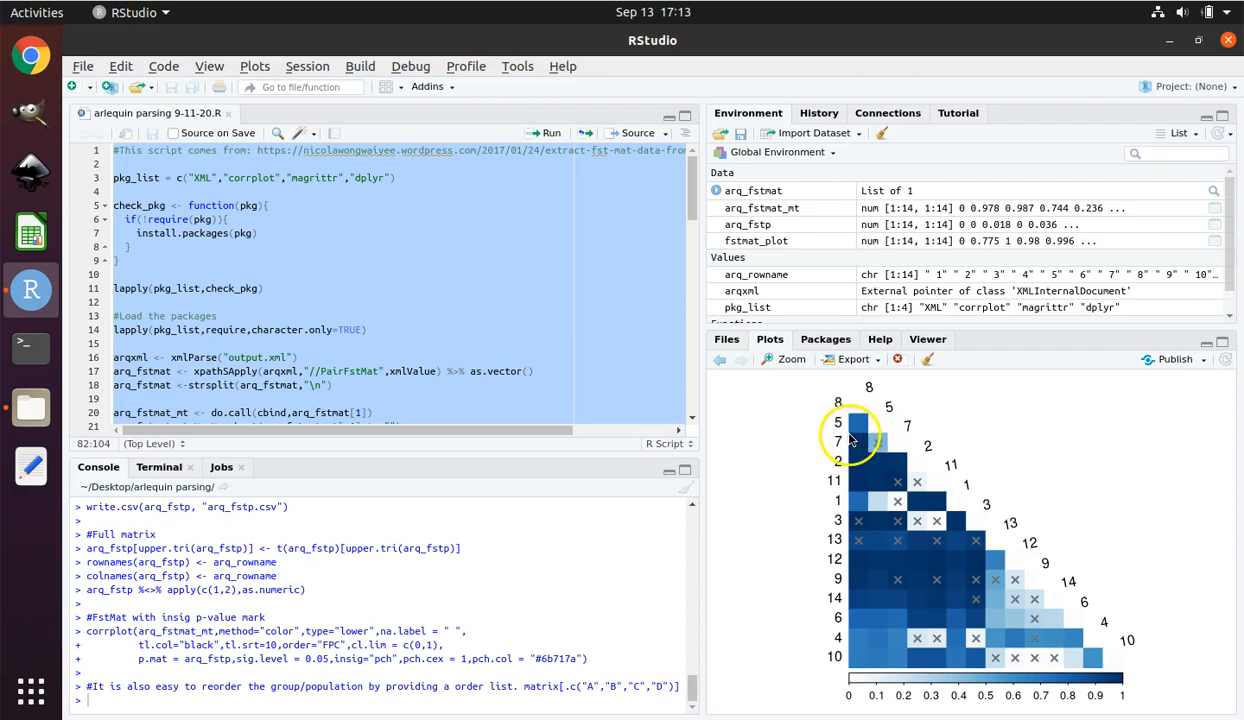
pyautogui.moveTo(851, 451)
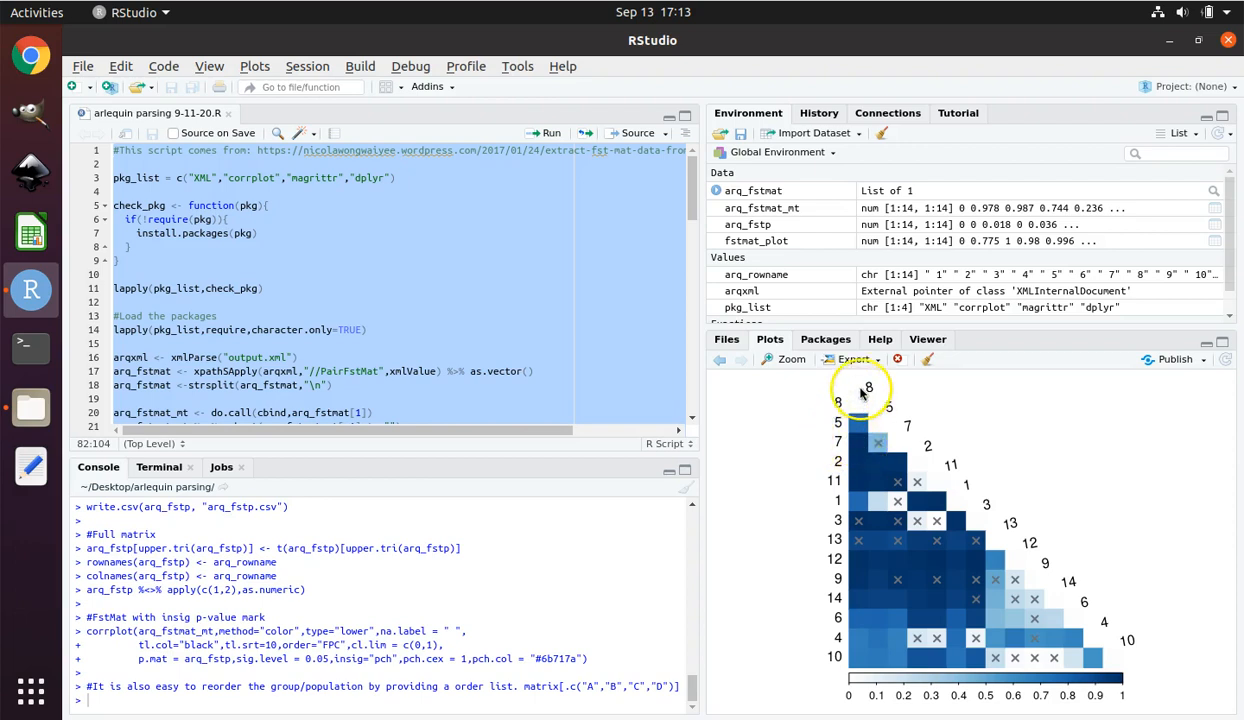
pyautogui.moveTo(872, 440)
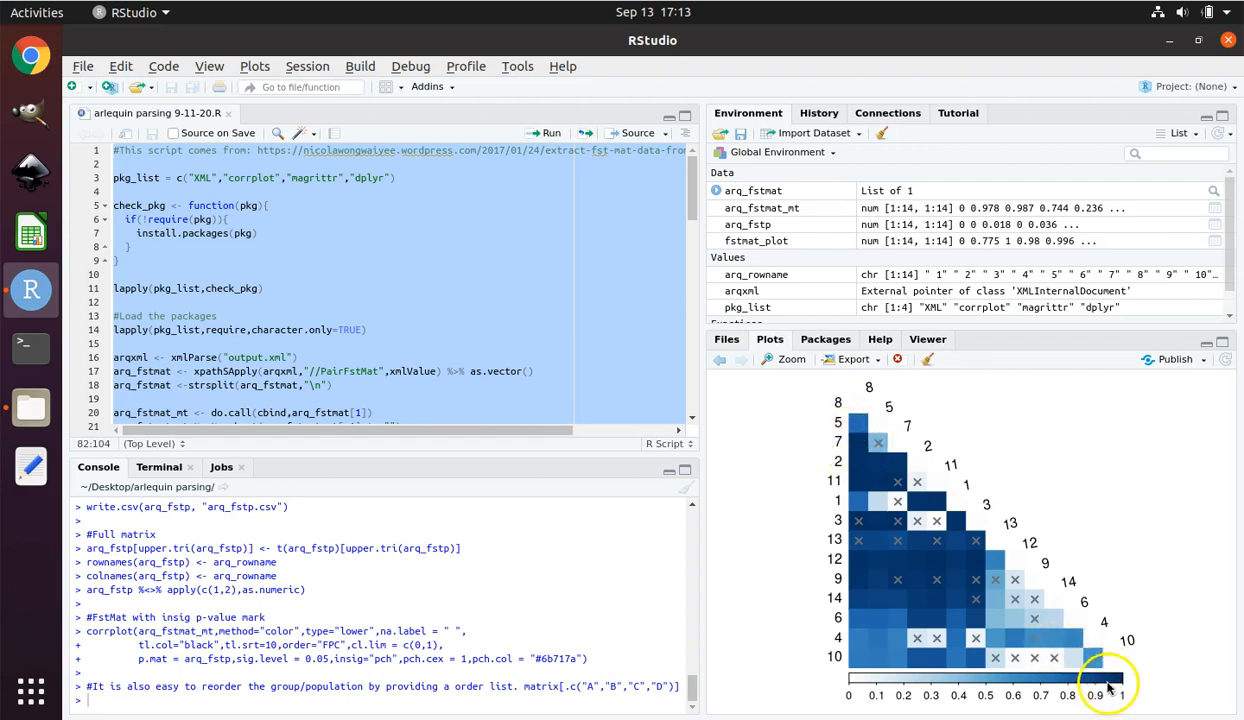
pyautogui.moveTo(868, 440)
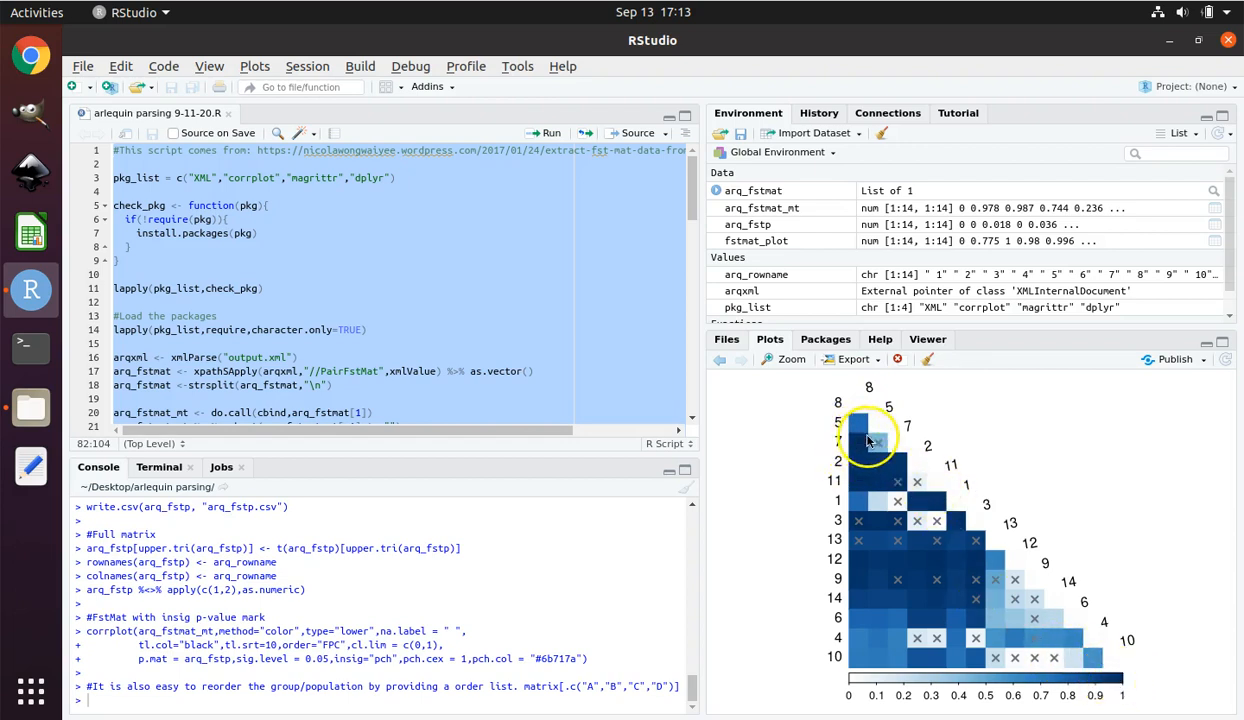
pyautogui.moveTo(860, 440)
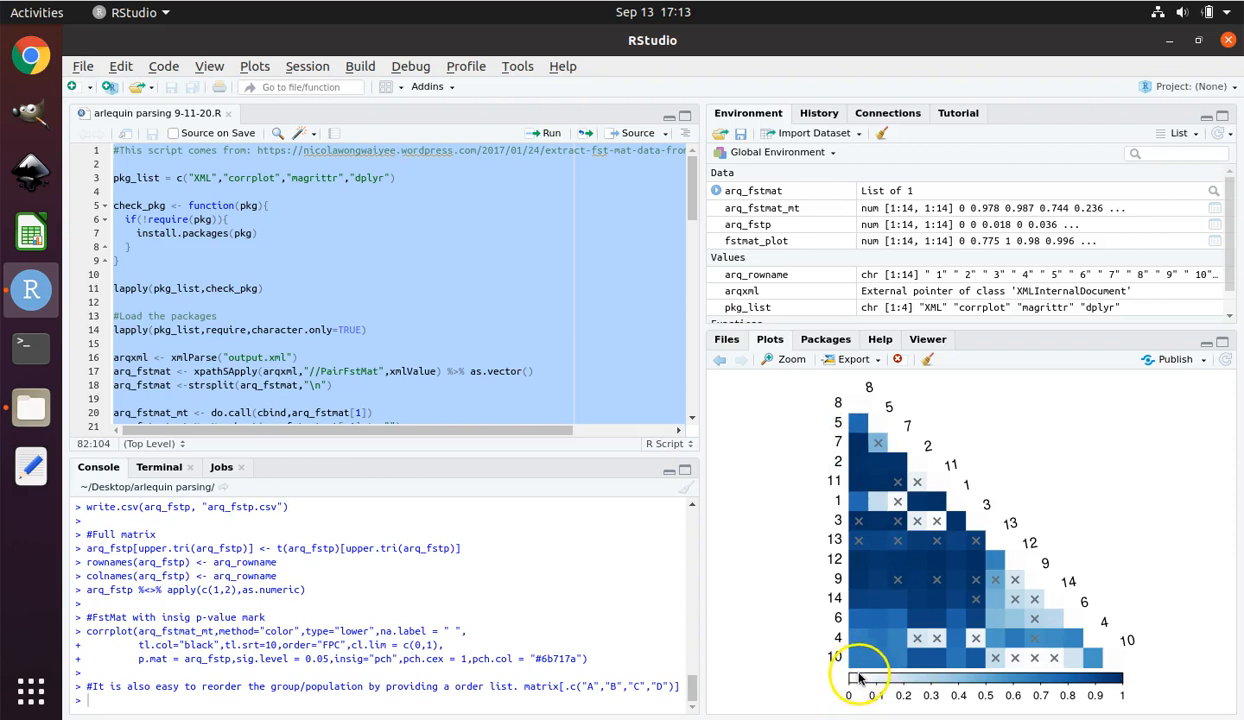
pyautogui.moveTo(1070, 698)
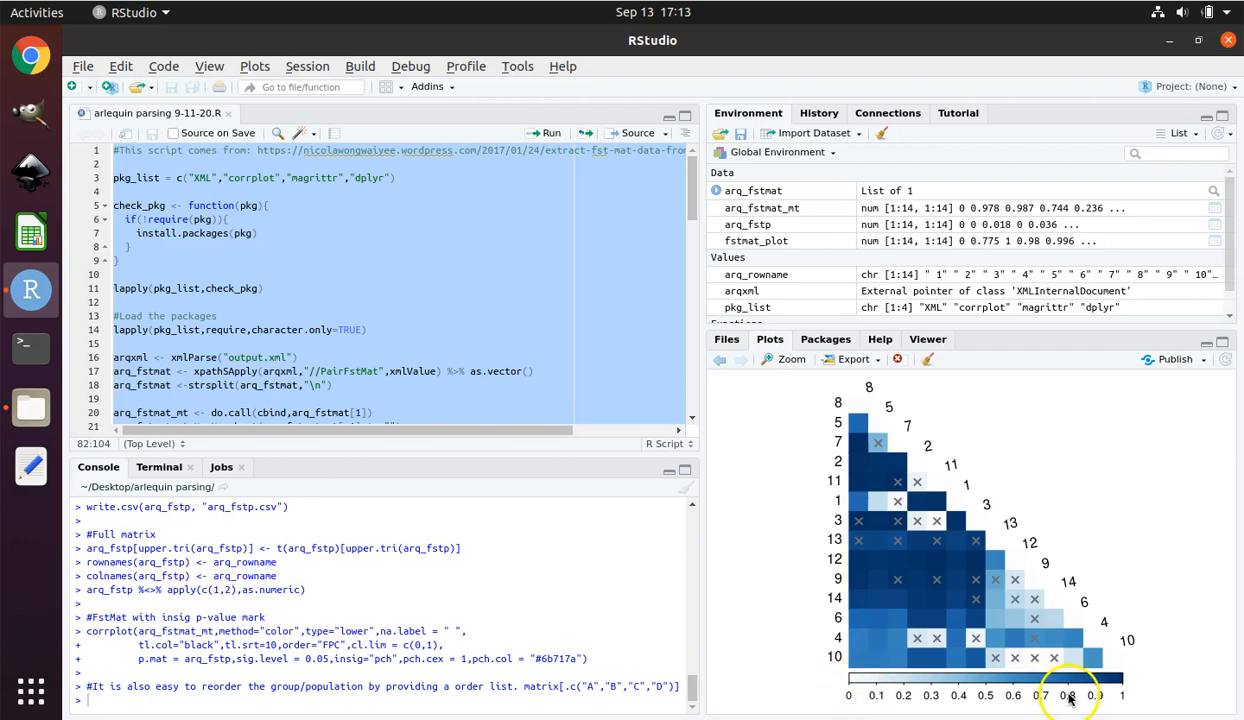
pyautogui.moveTo(967, 478)
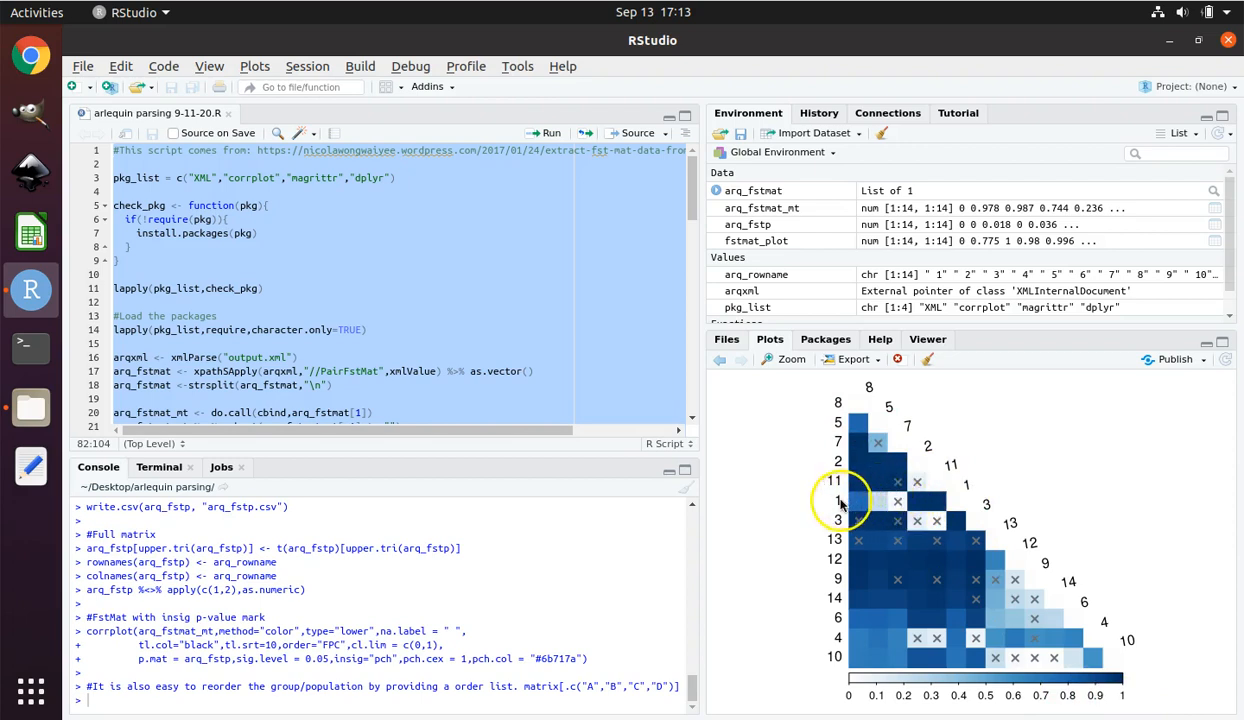
pyautogui.moveTo(898, 503)
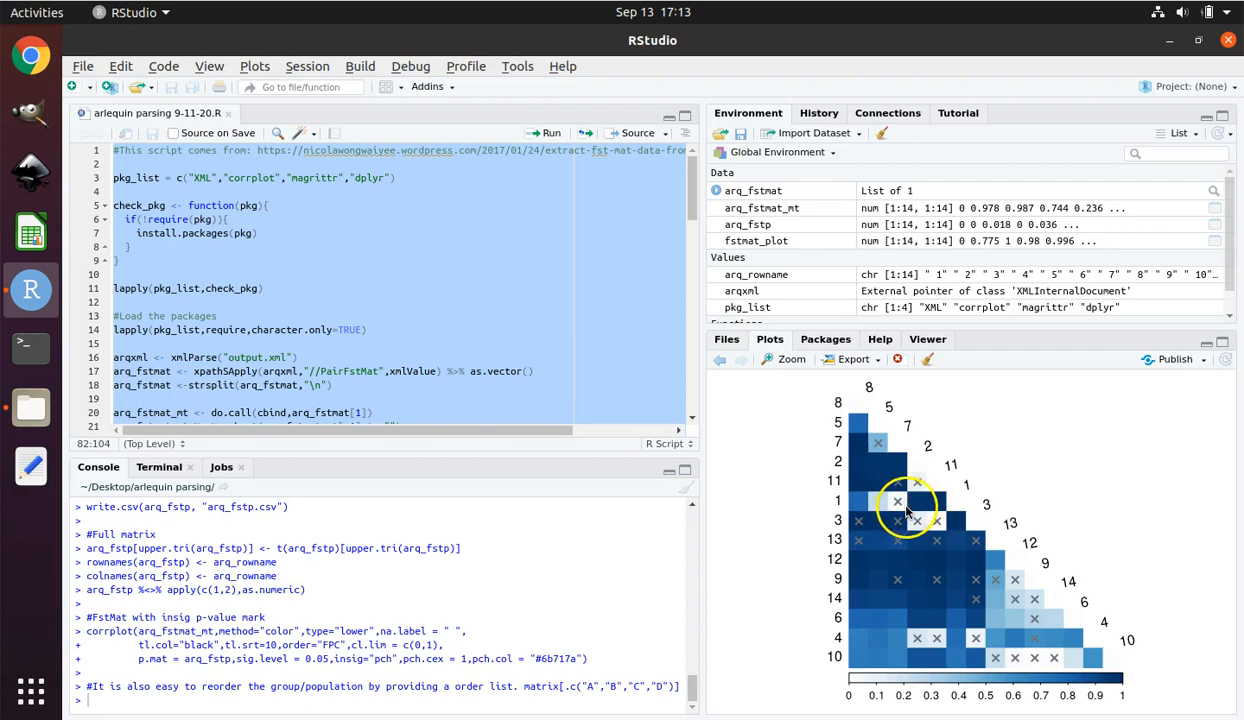
pyautogui.moveTo(905, 500)
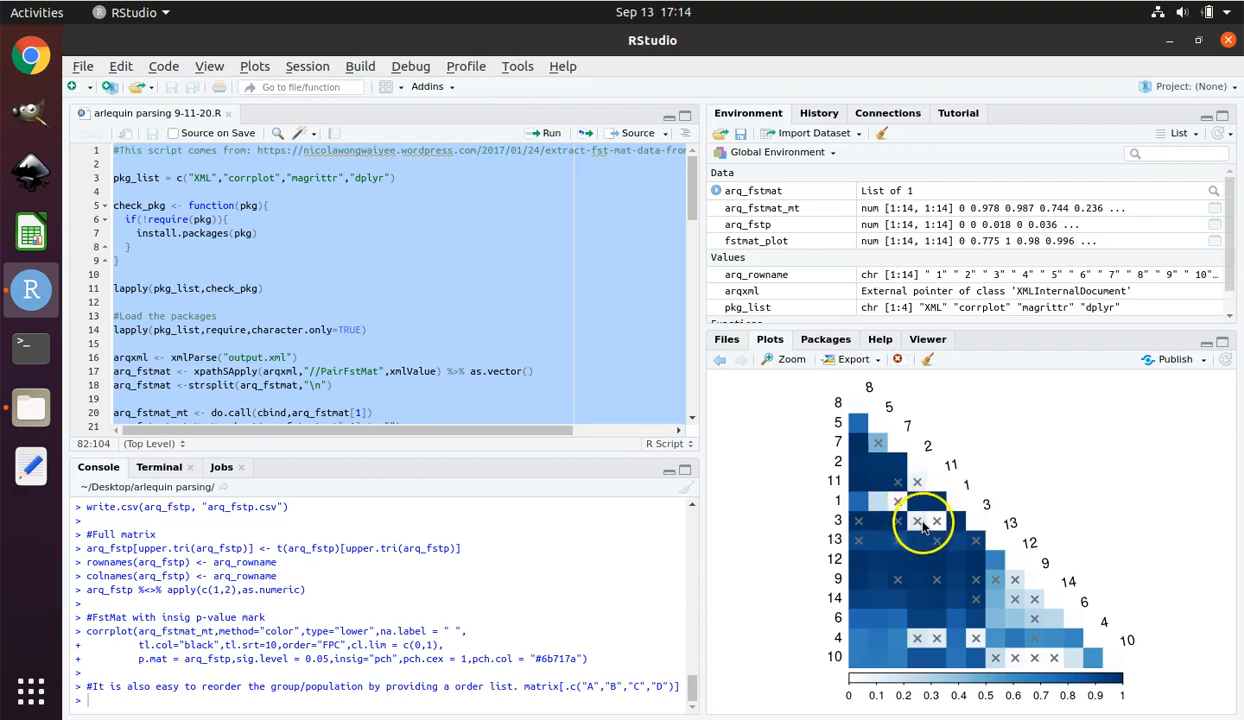
pyautogui.moveTo(895, 512)
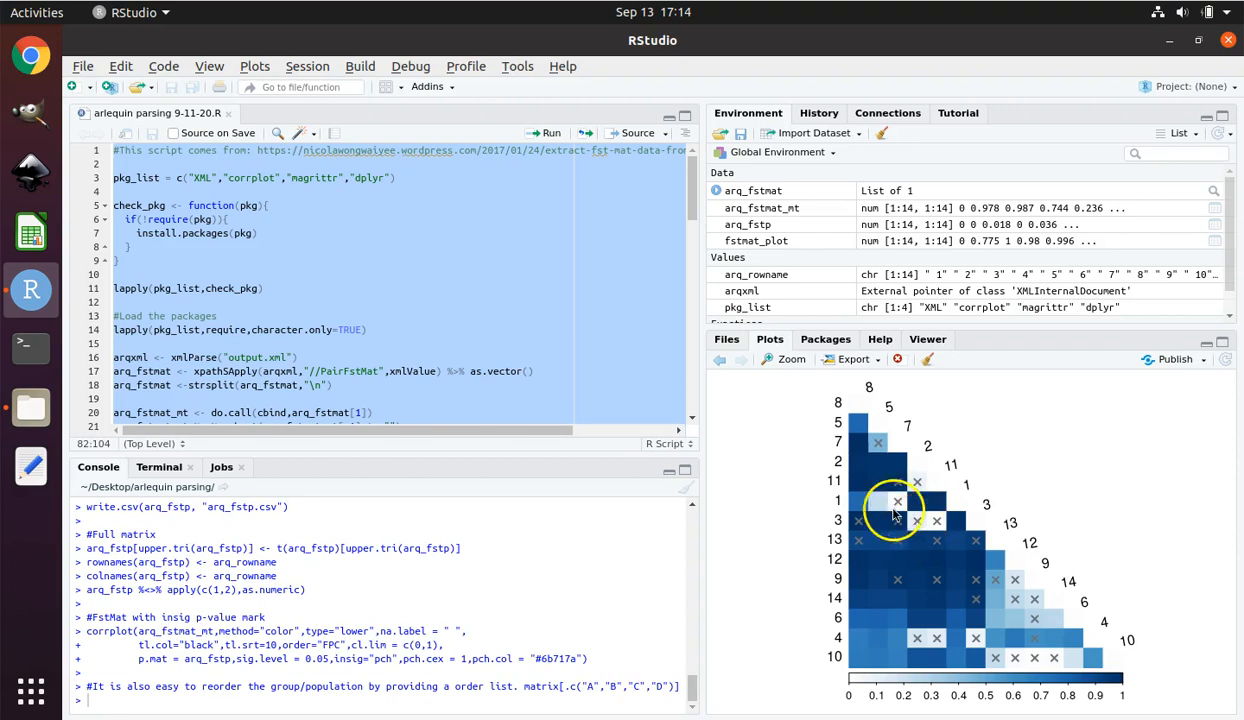
pyautogui.moveTo(857, 524)
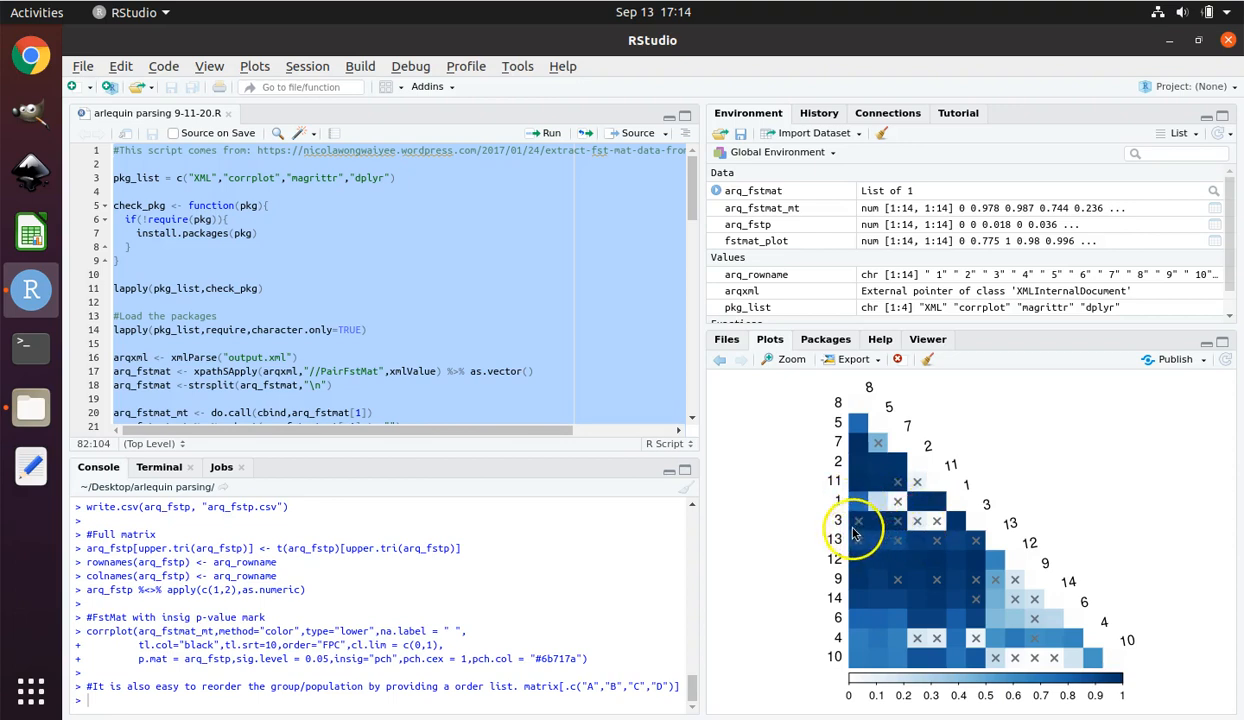
pyautogui.moveTo(855, 532)
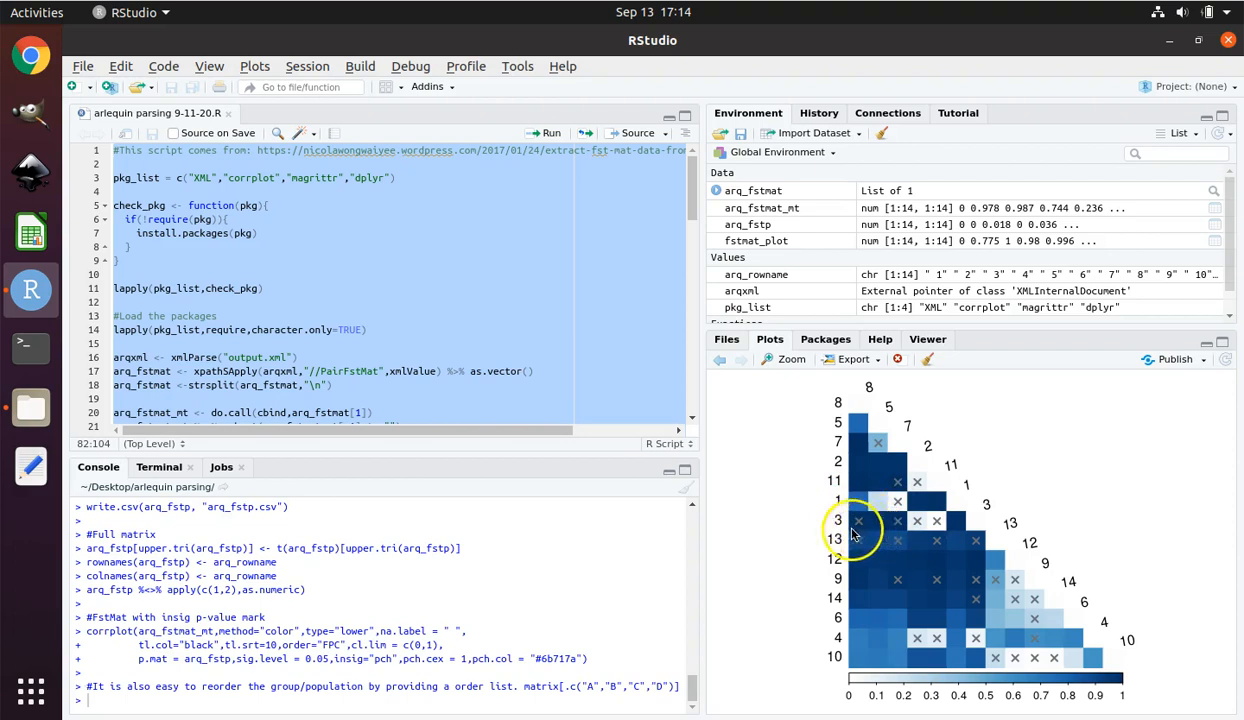
pyautogui.moveTo(865, 528)
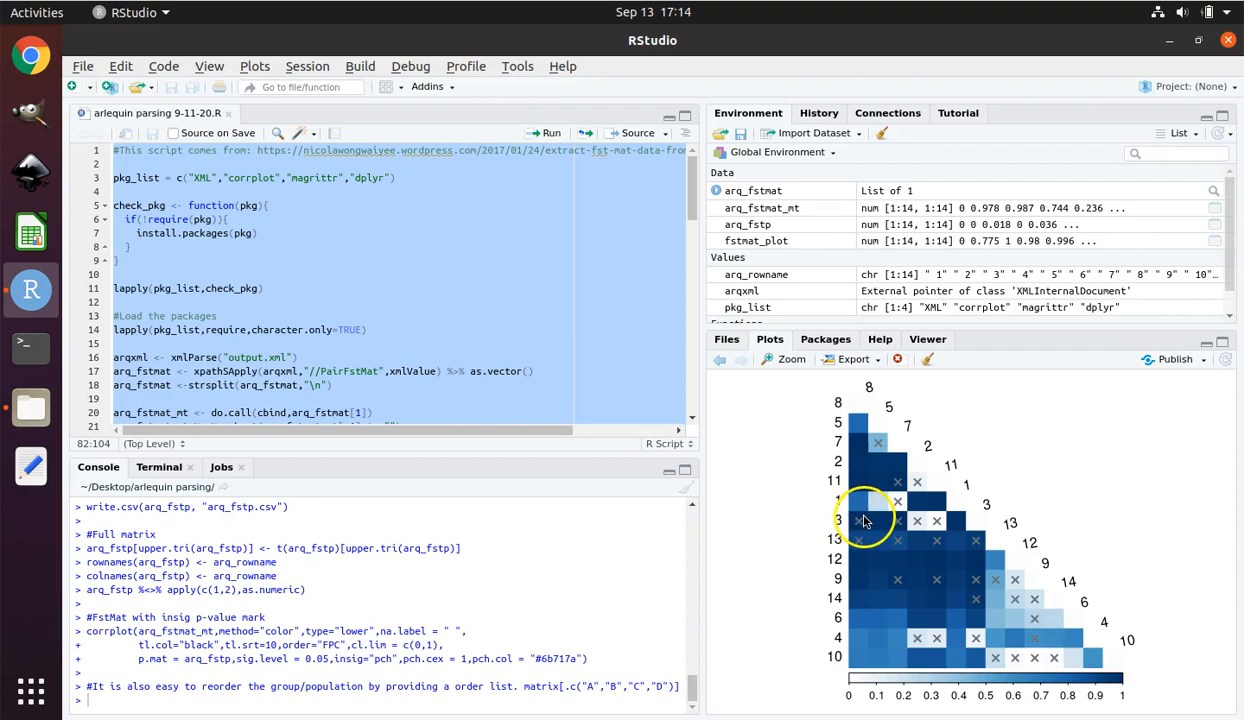
pyautogui.moveTo(862, 521)
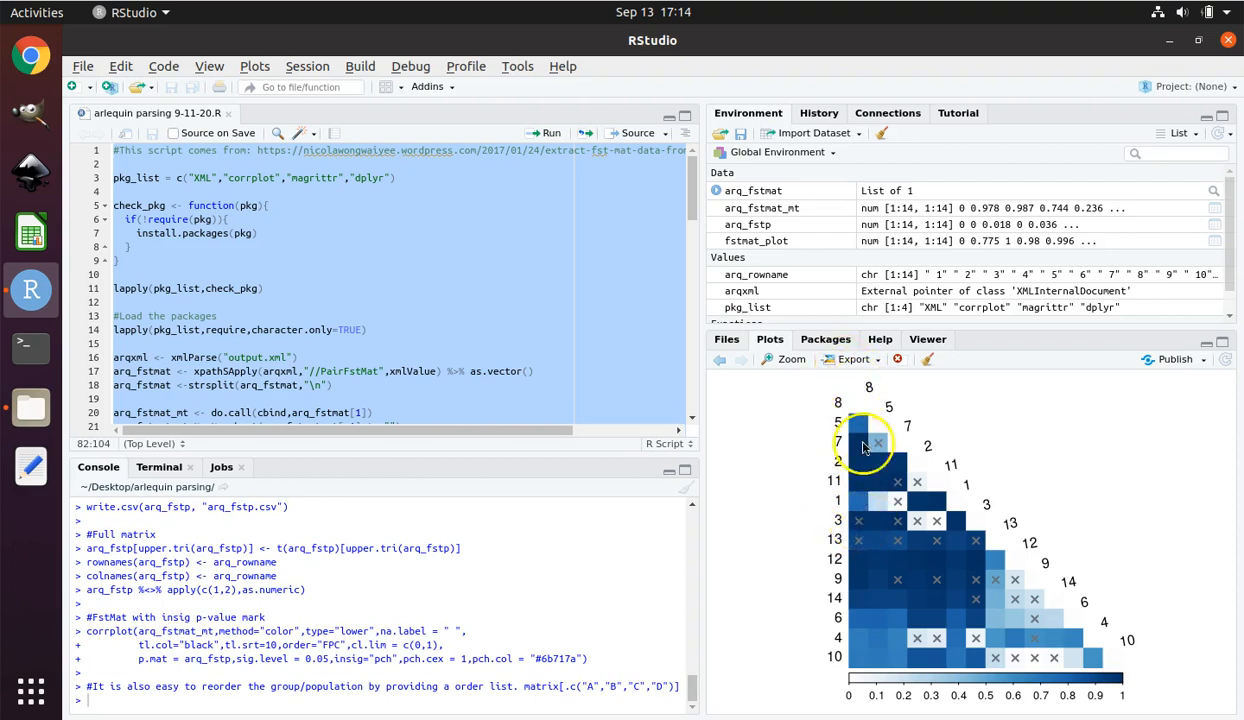
pyautogui.moveTo(868, 530)
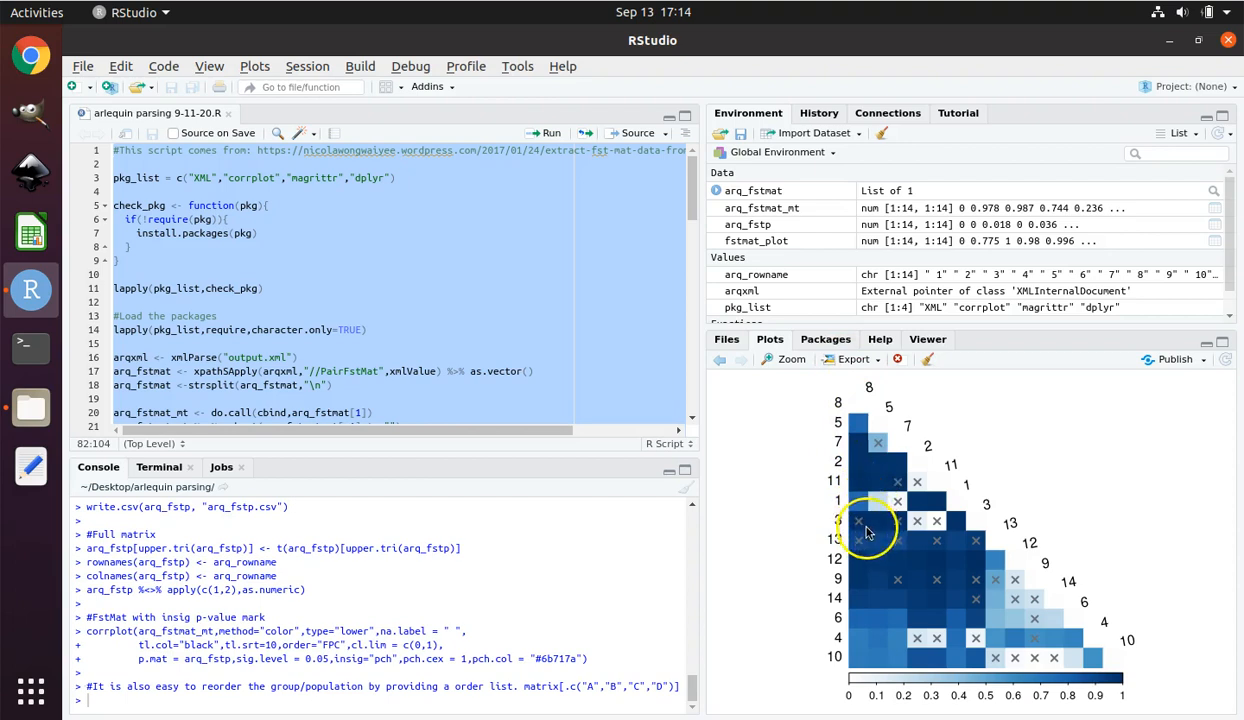
pyautogui.moveTo(871, 530)
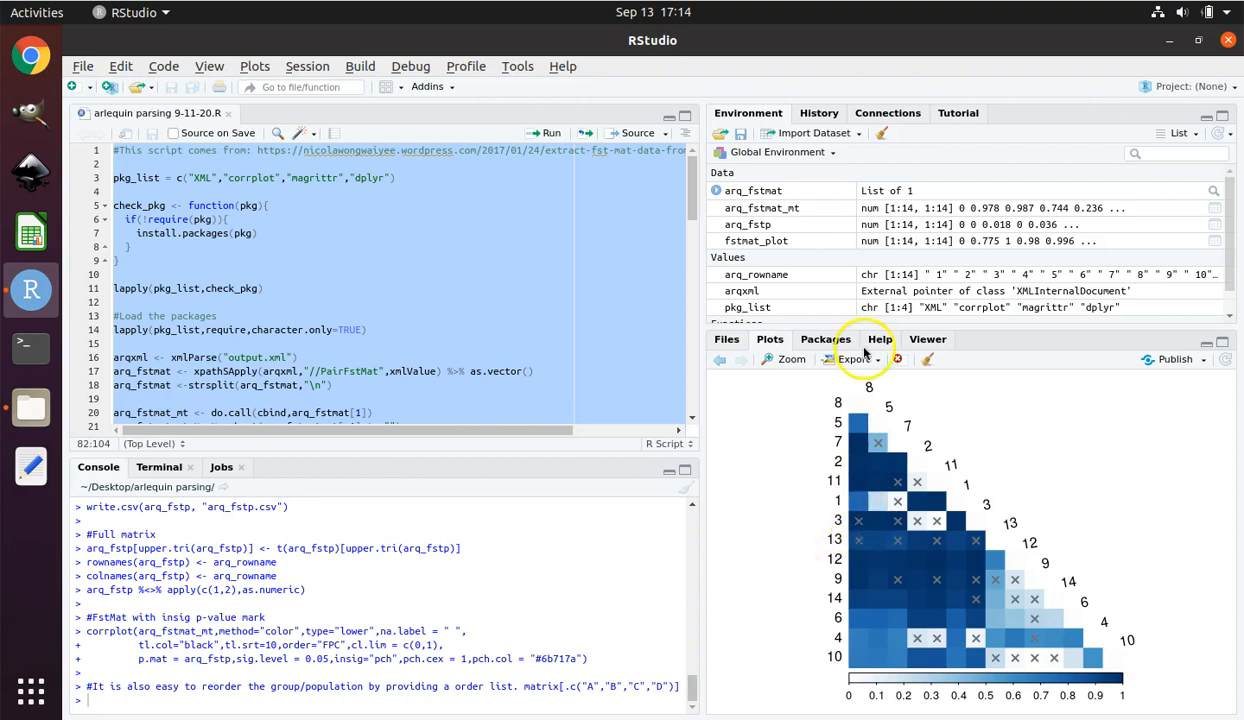
pyautogui.moveTo(858, 528)
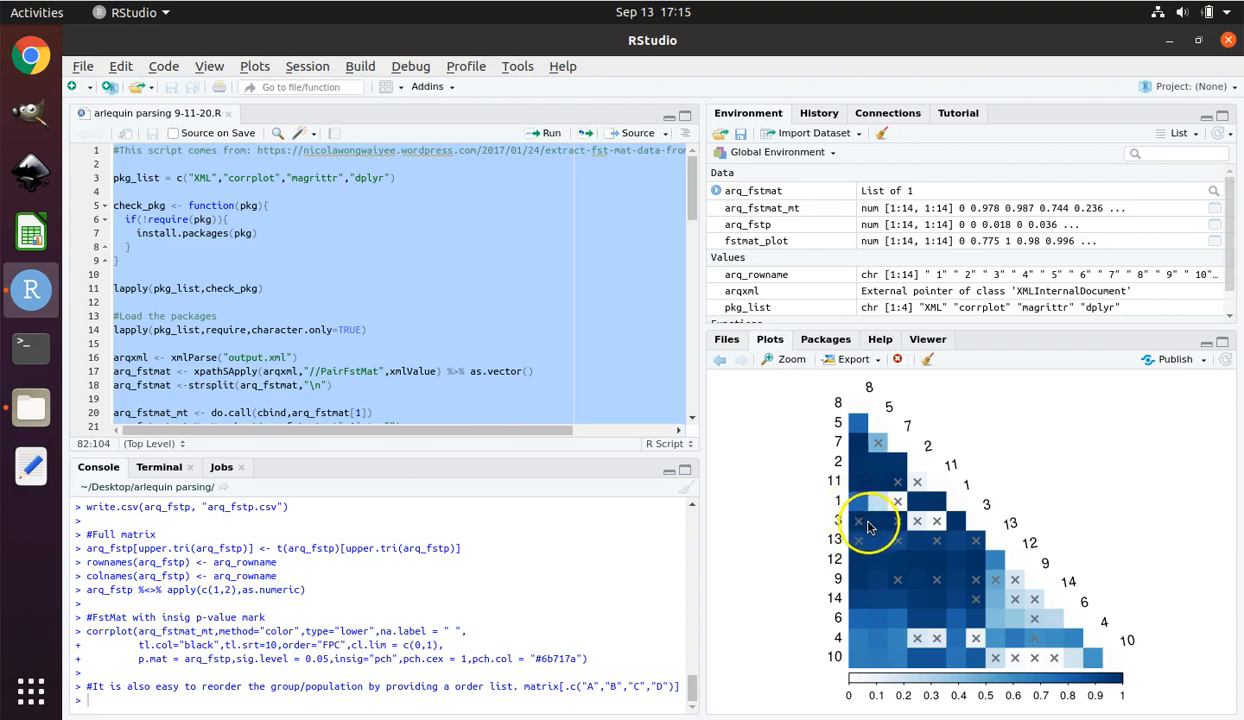
pyautogui.moveTo(885, 475)
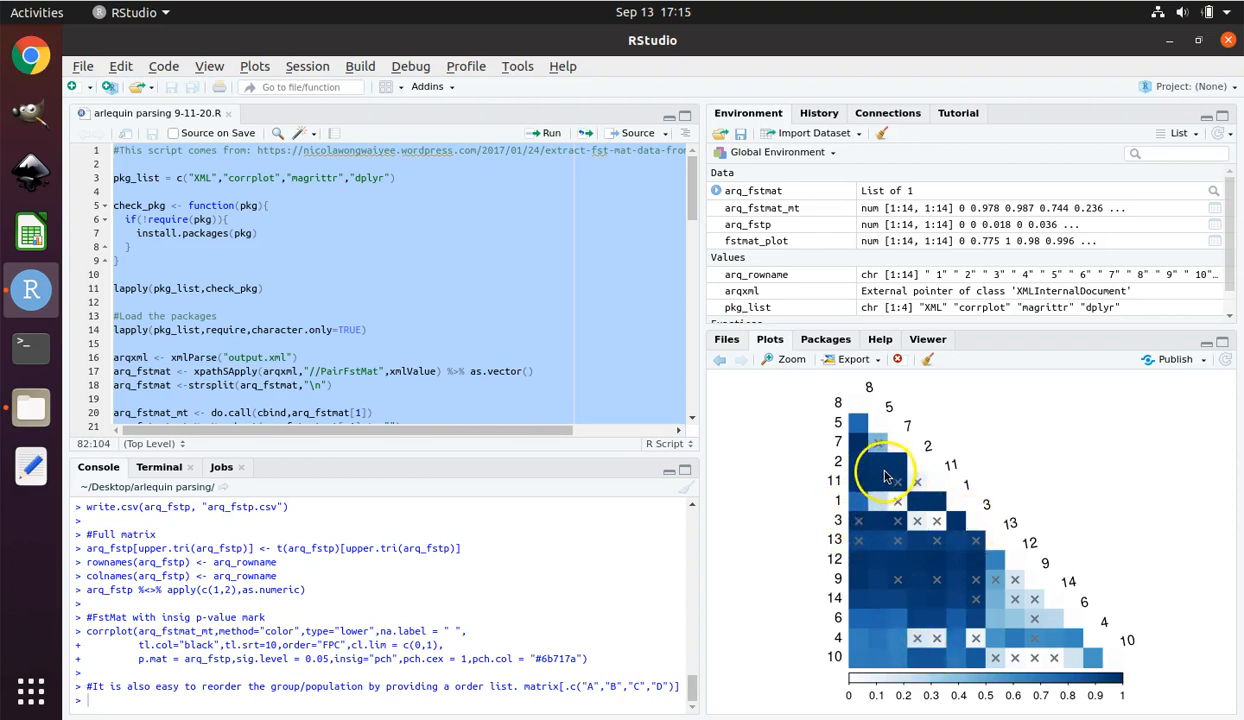
pyautogui.moveTo(850, 442)
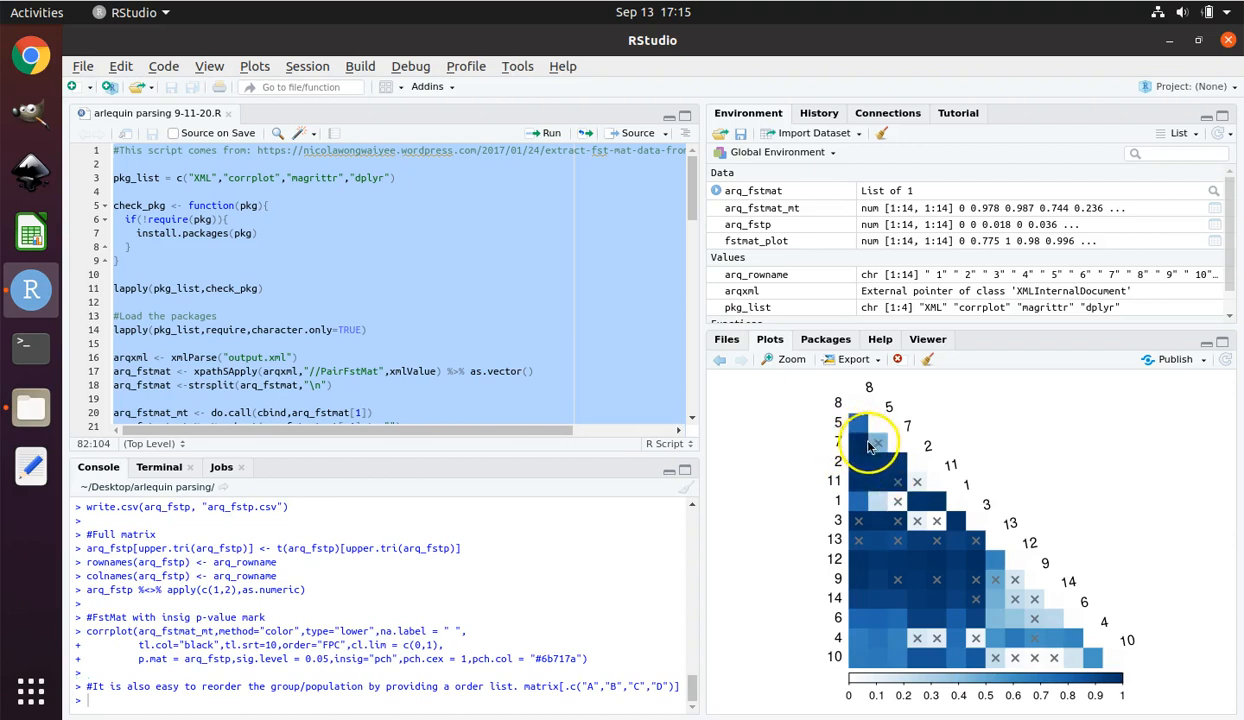
pyautogui.moveTo(868, 440)
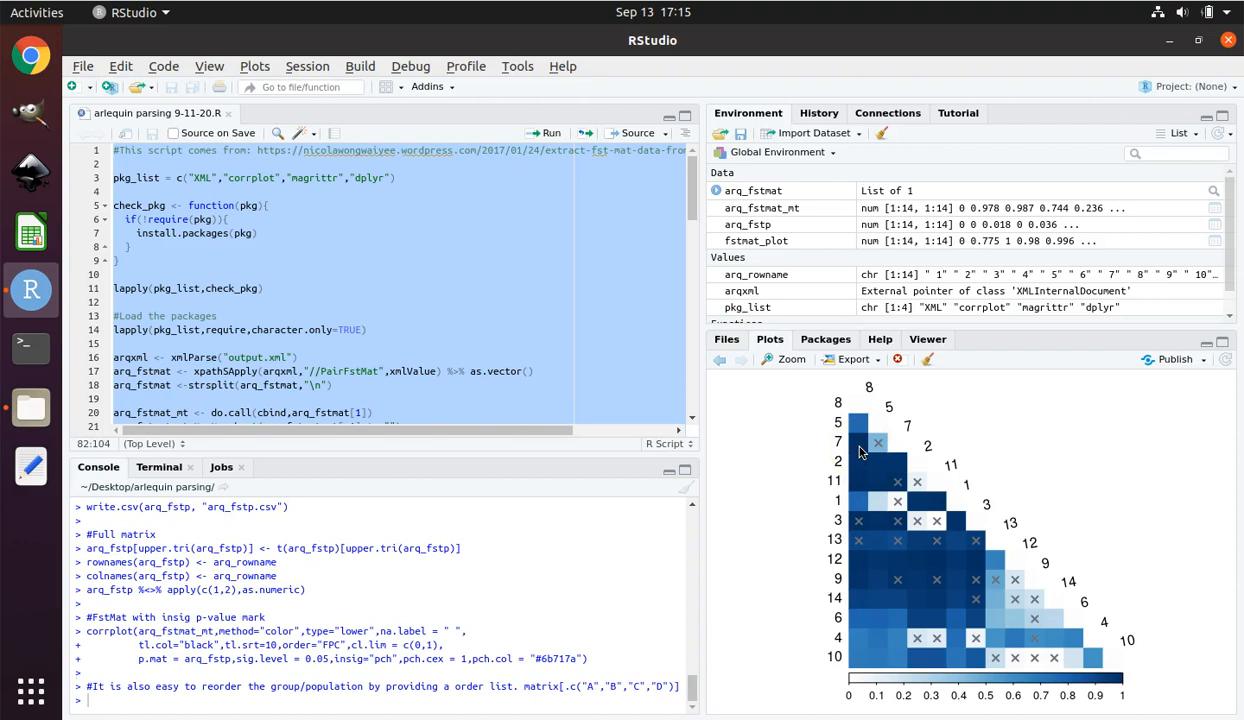
pyautogui.moveTo(862, 452)
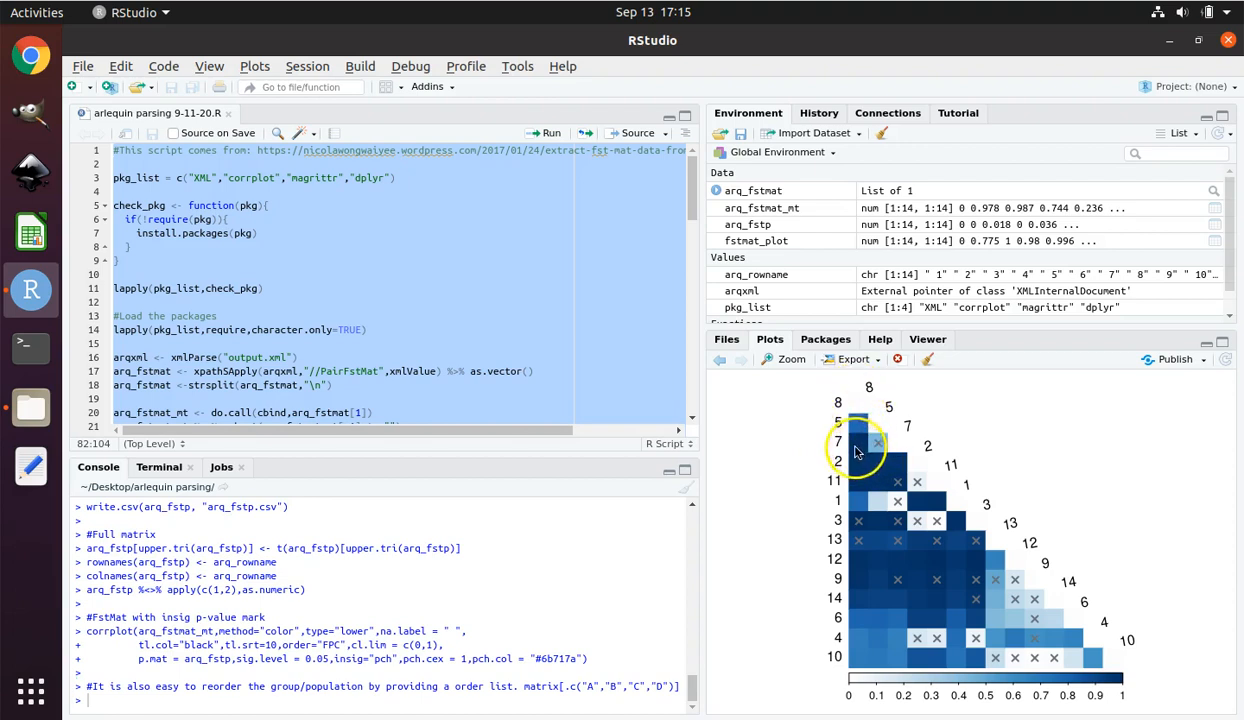
pyautogui.moveTo(865, 527)
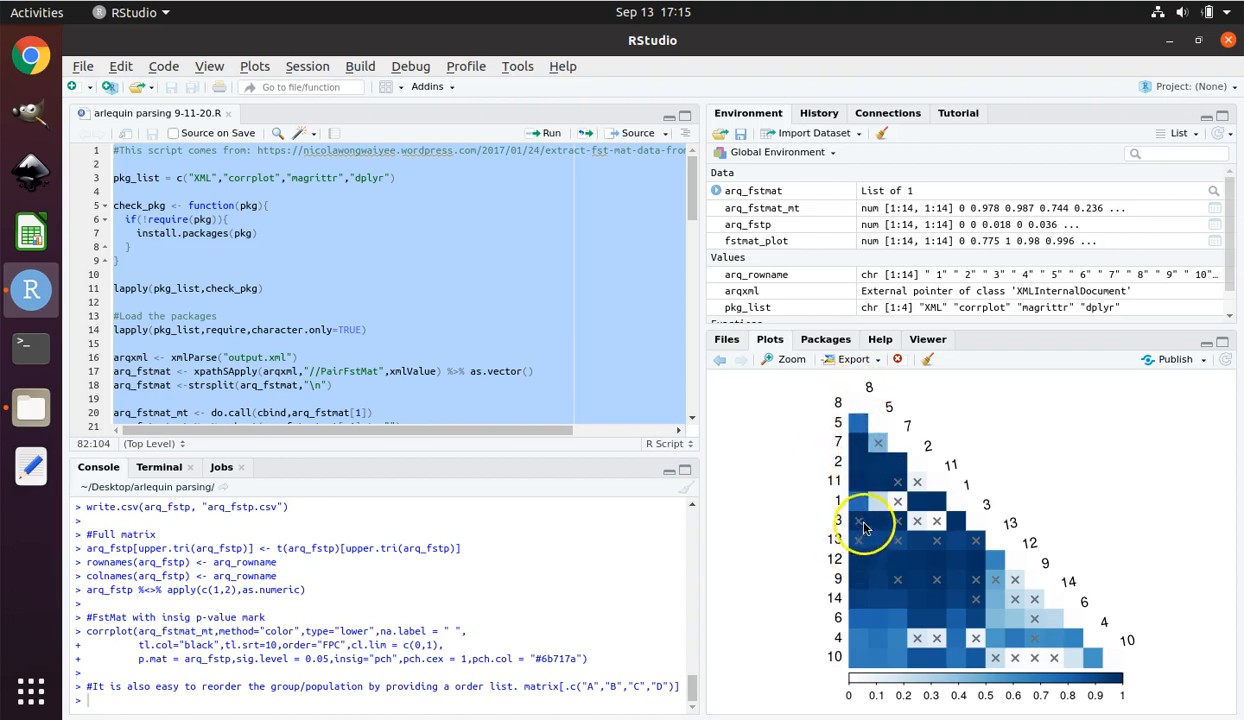
pyautogui.moveTo(860, 528)
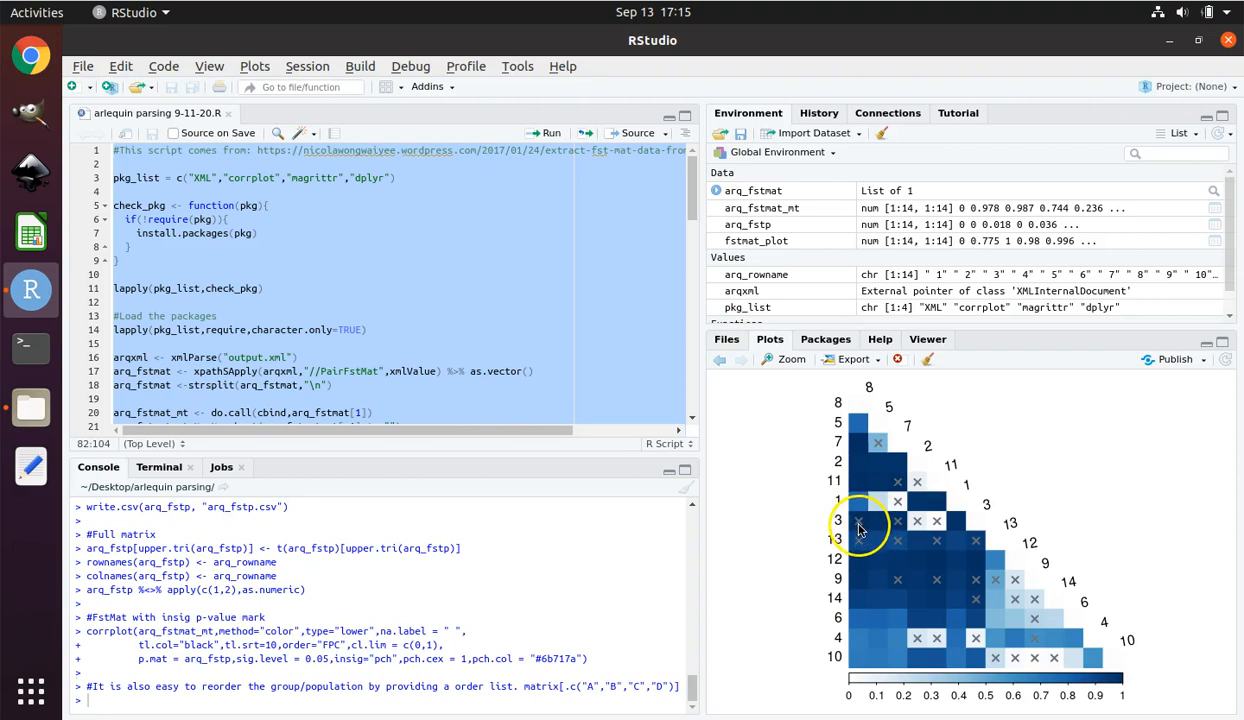
pyautogui.moveTo(862, 388)
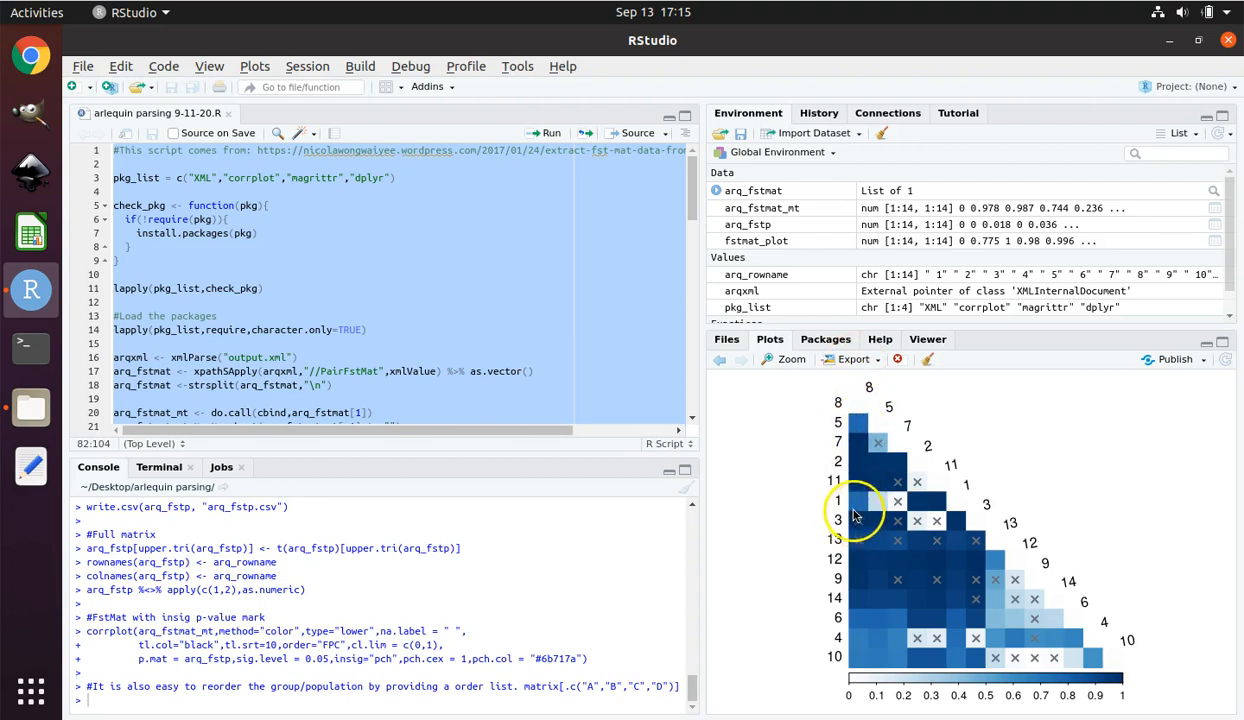
pyautogui.moveTo(850, 512)
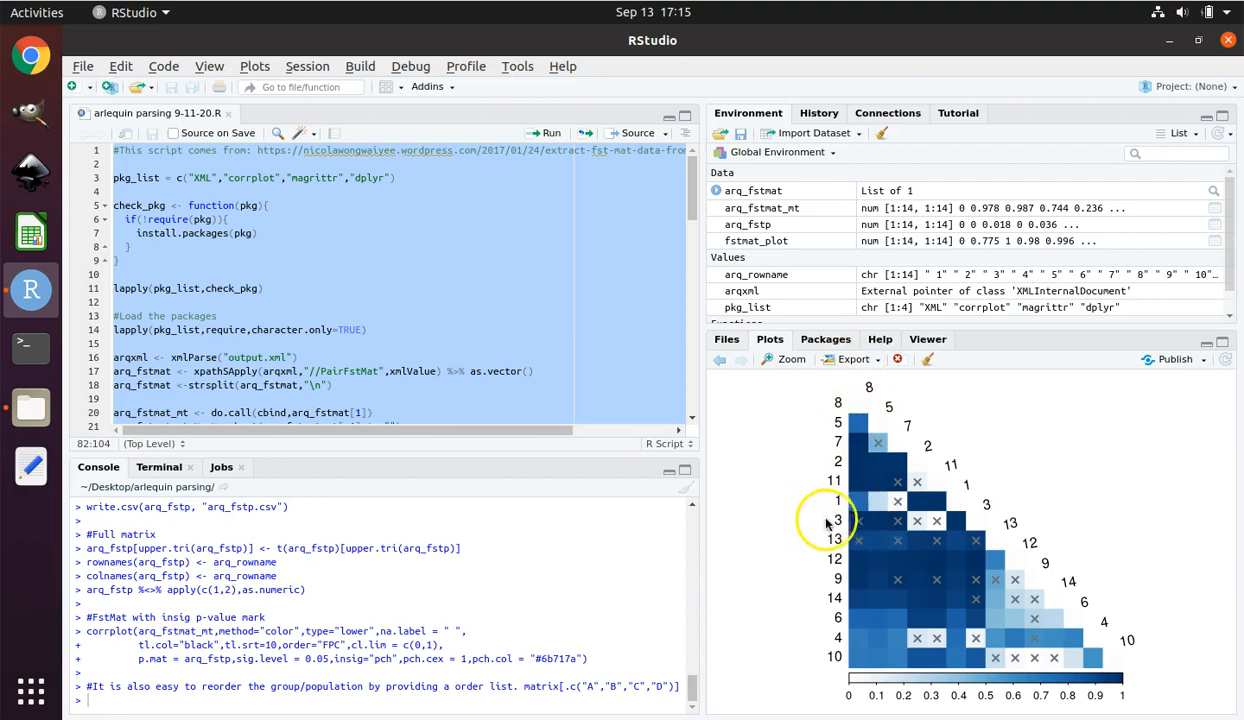
pyautogui.moveTo(865, 385)
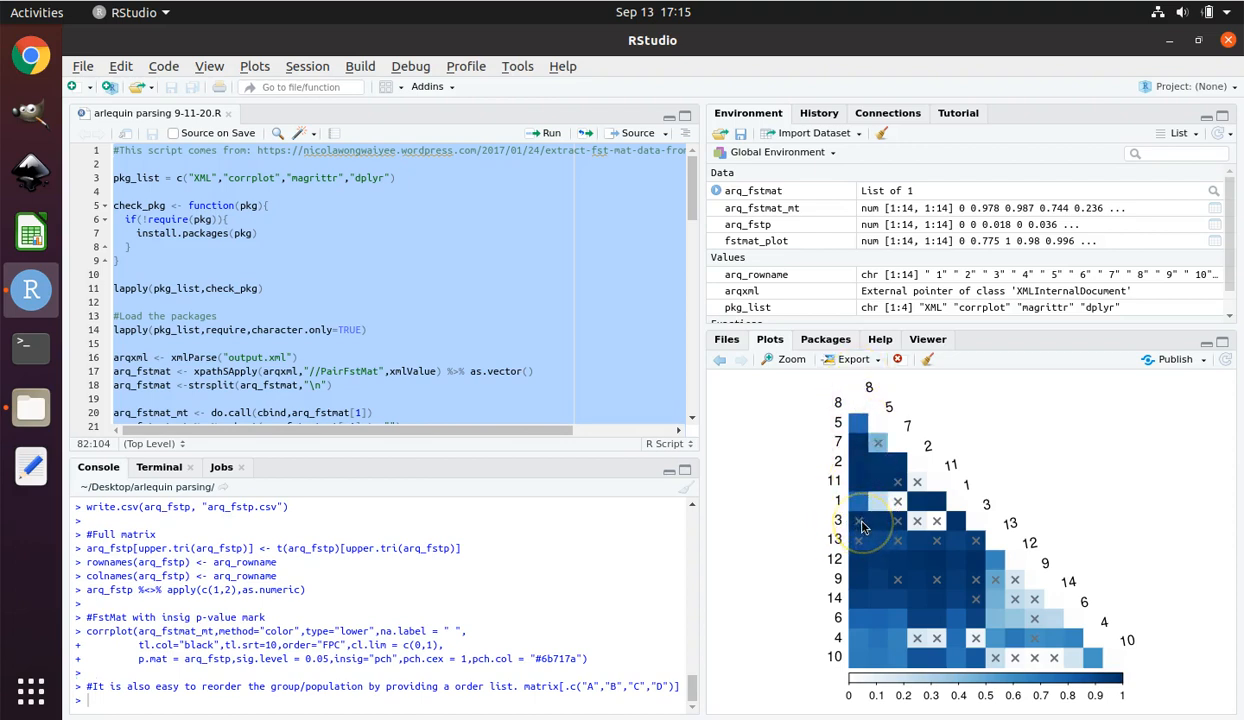
pyautogui.moveTo(881, 563)
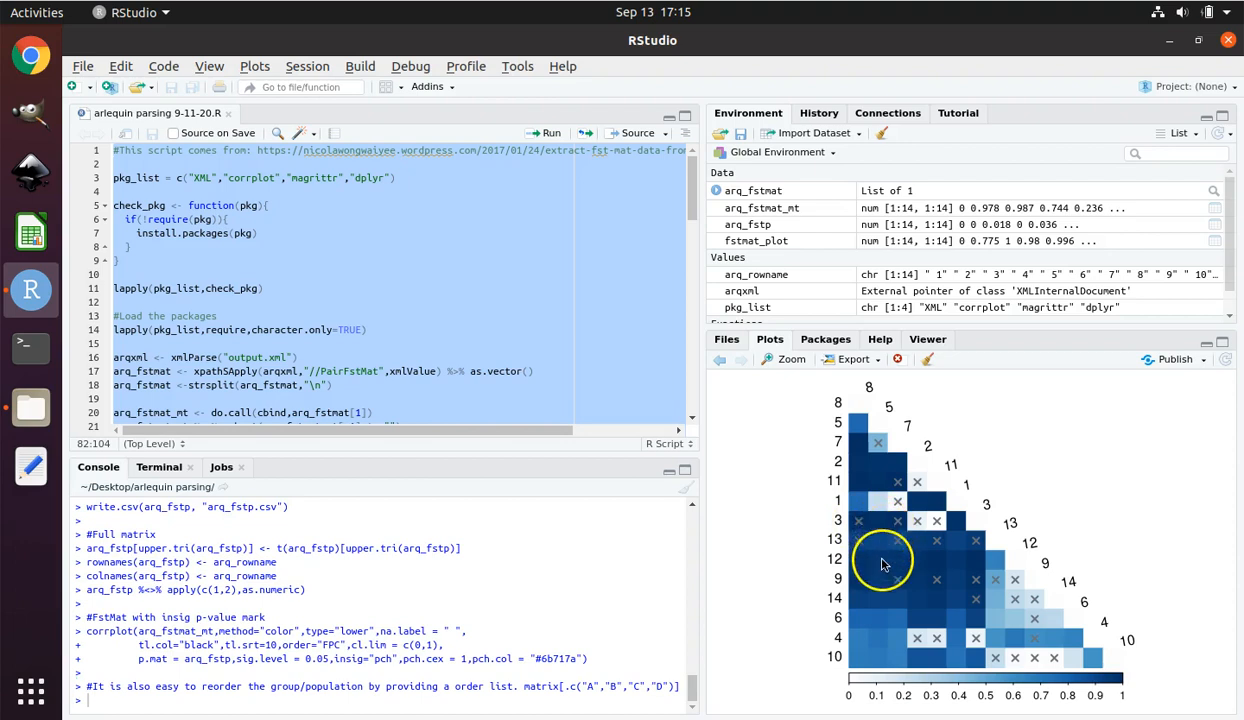
pyautogui.moveTo(855, 565)
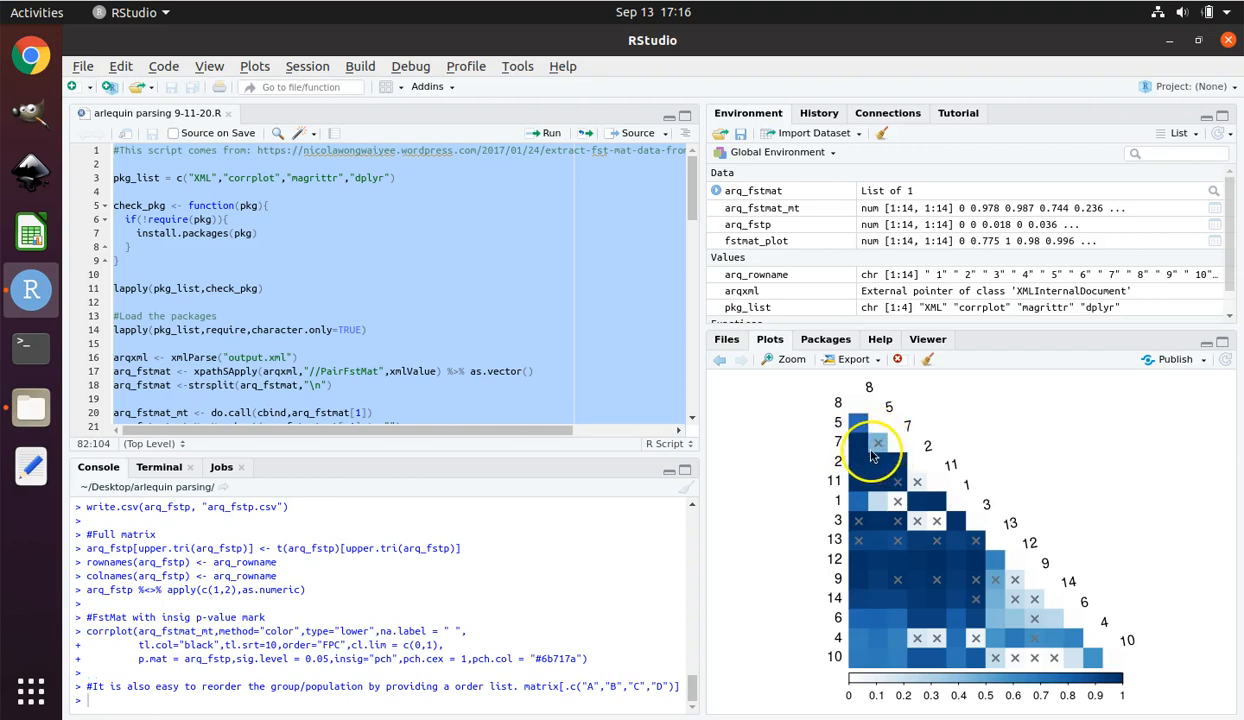
pyautogui.moveTo(870, 450)
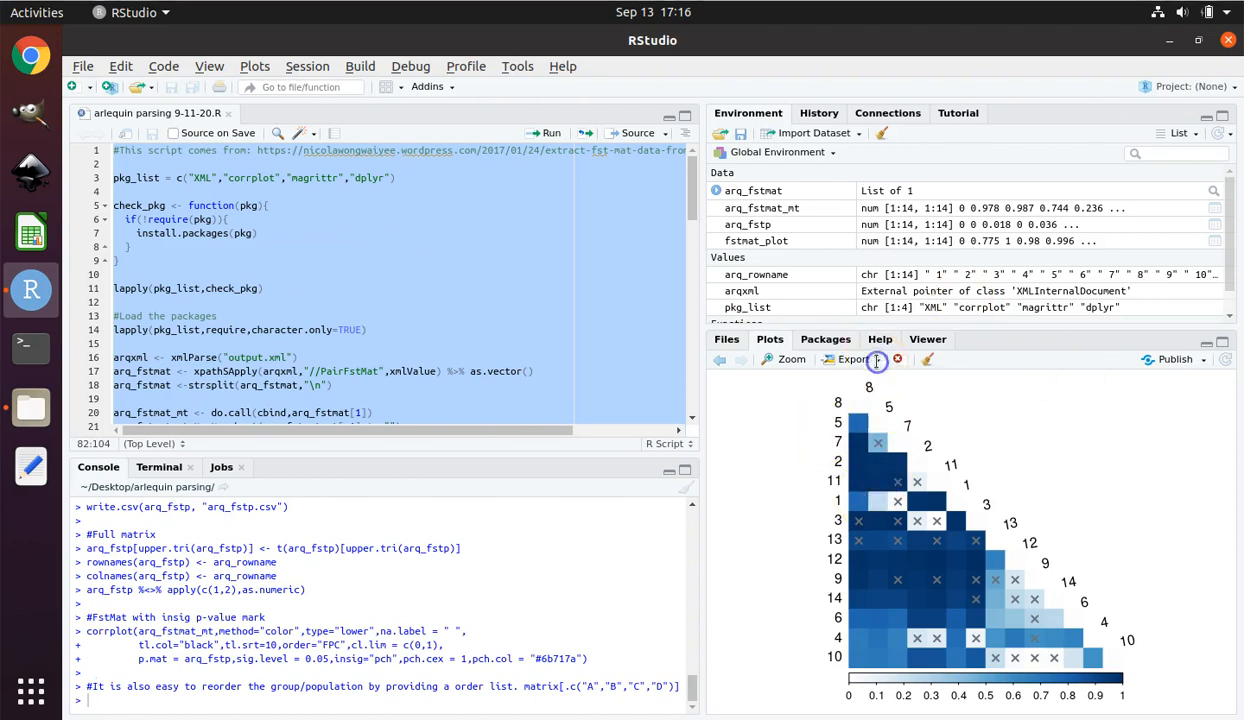
# - Export the FST heatmap plot as Rplot.pdf into the arlequin parsing folder
pyautogui.click(843, 359)
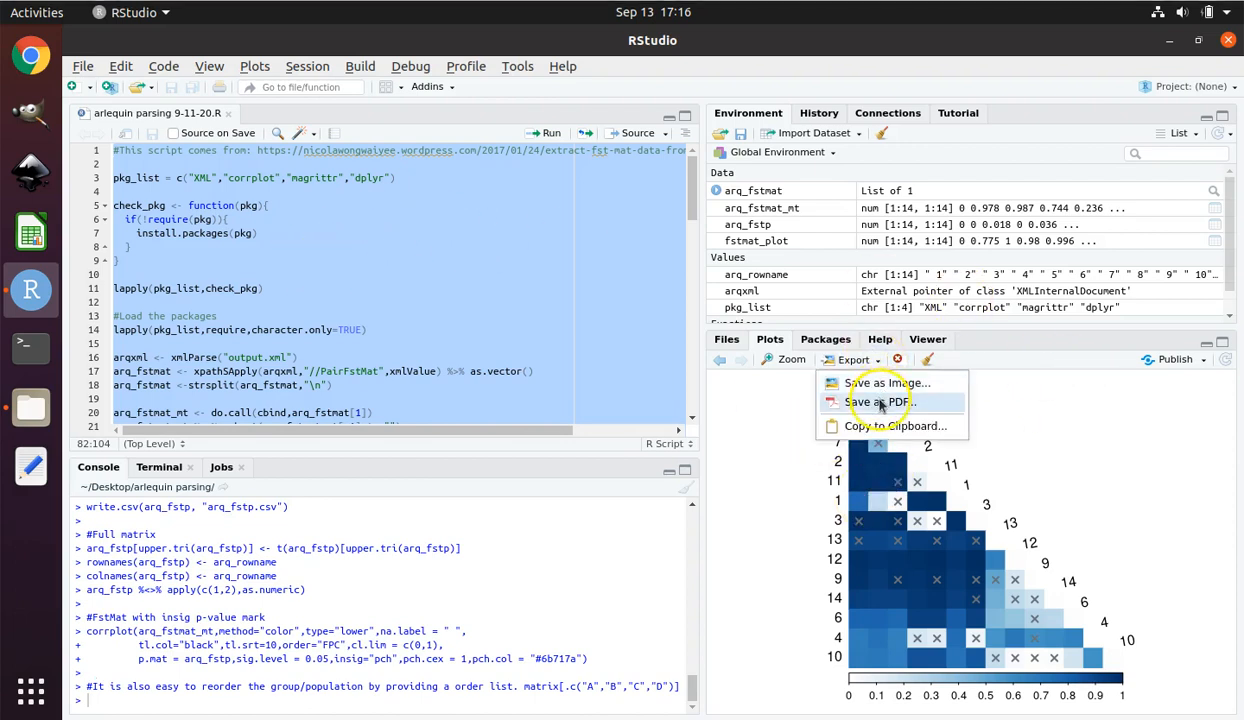
pyautogui.click(878, 401)
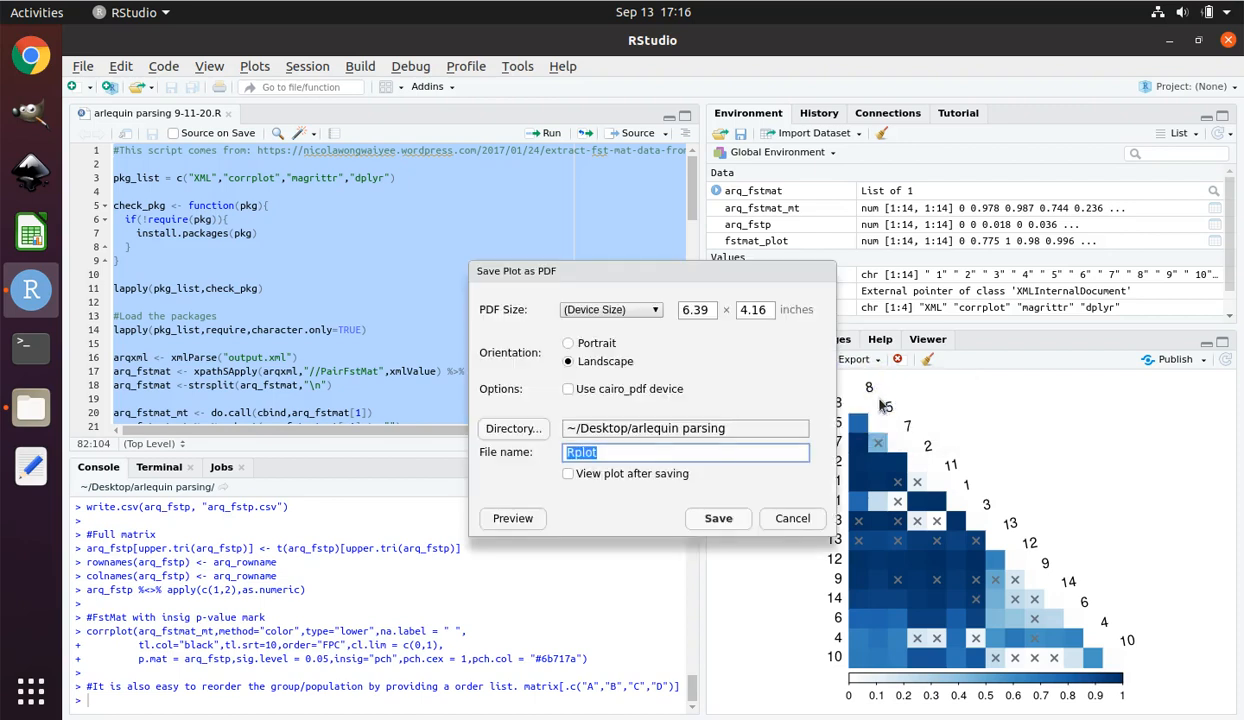
pyautogui.moveTo(805, 420)
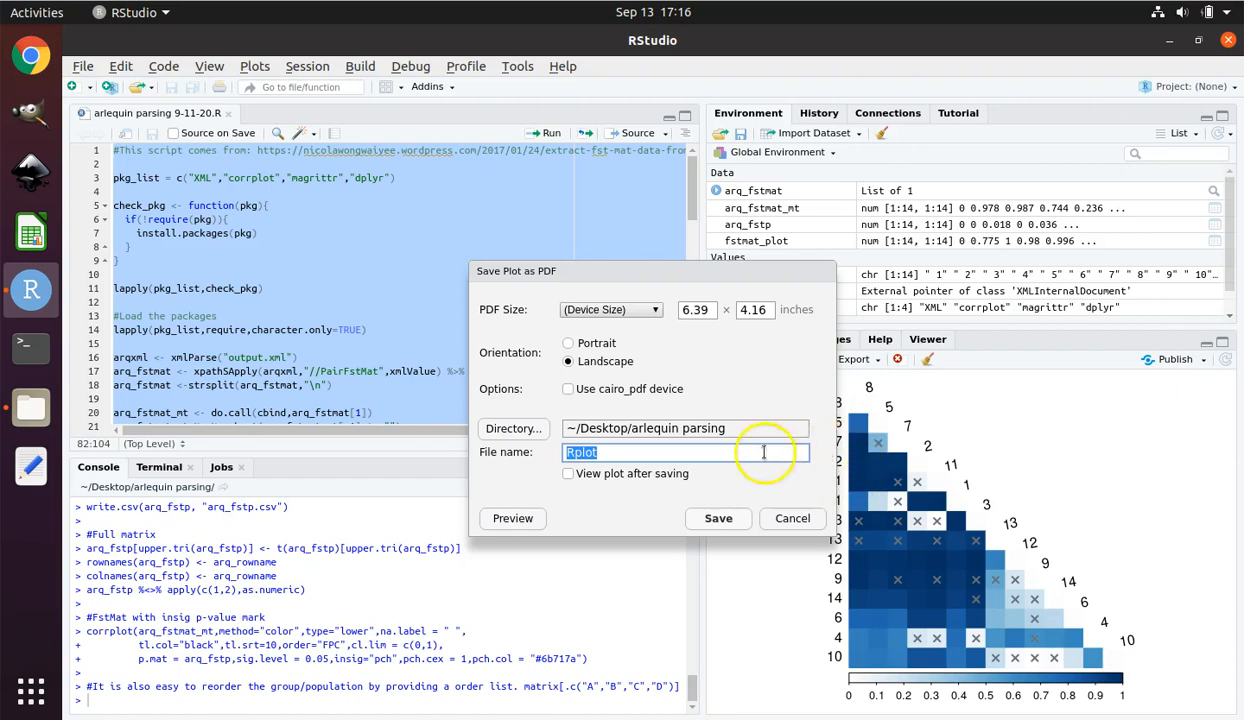
pyautogui.moveTo(800, 430)
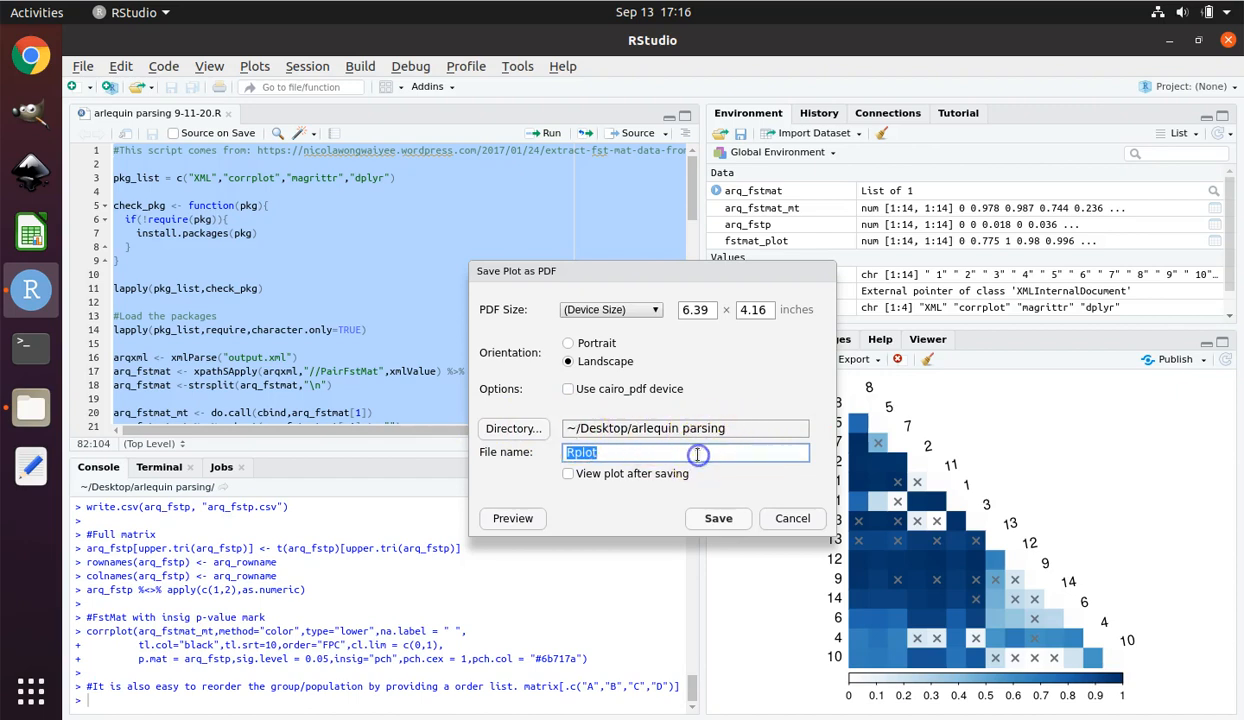
pyautogui.click(697, 452)
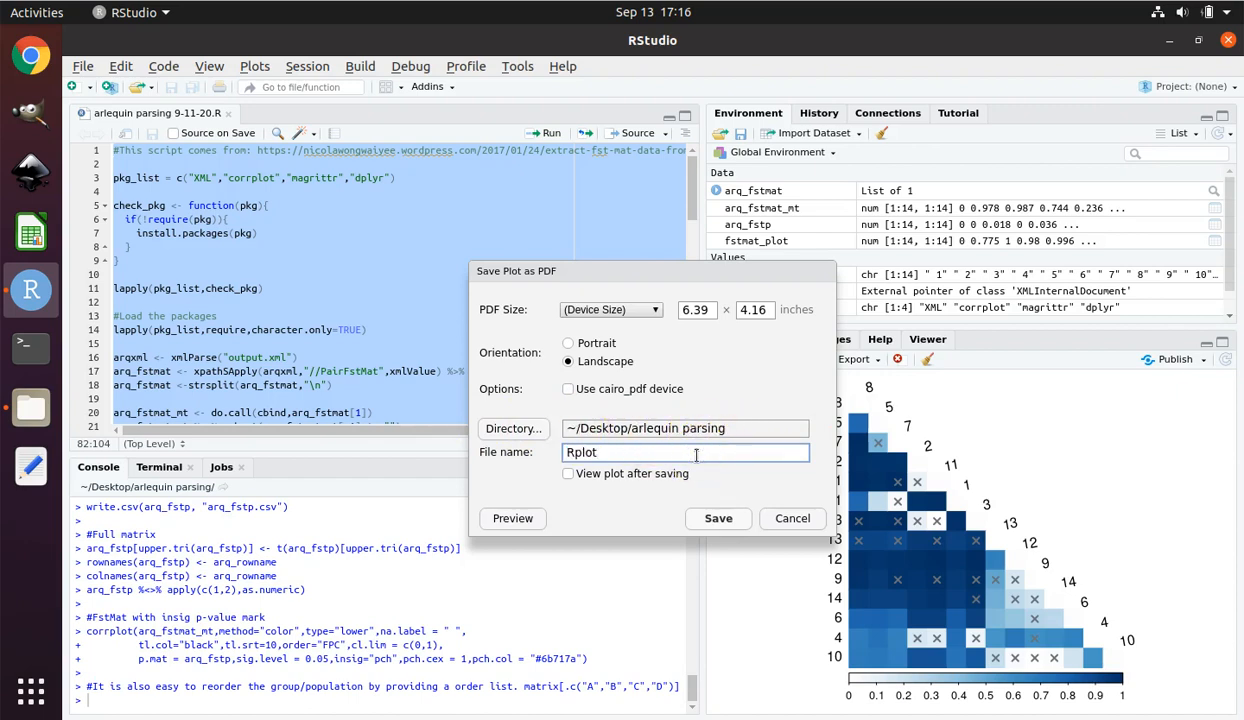
pyautogui.write('.pdf')
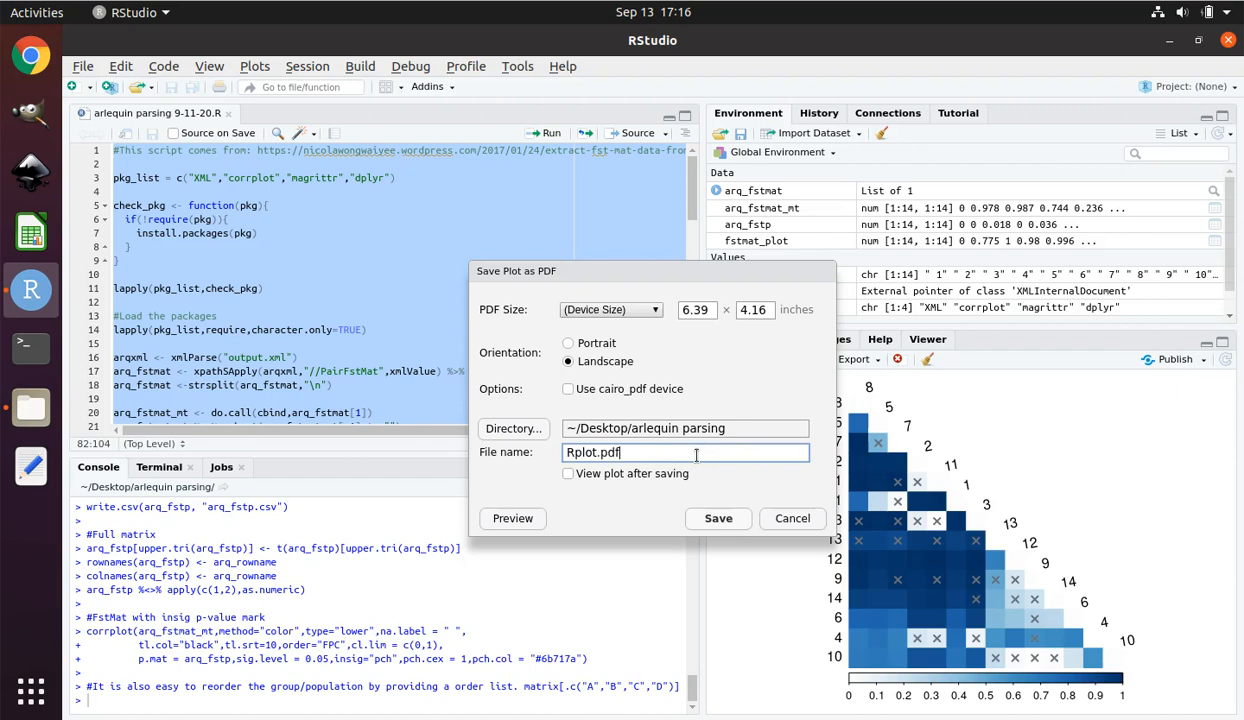
pyautogui.click(592, 452)
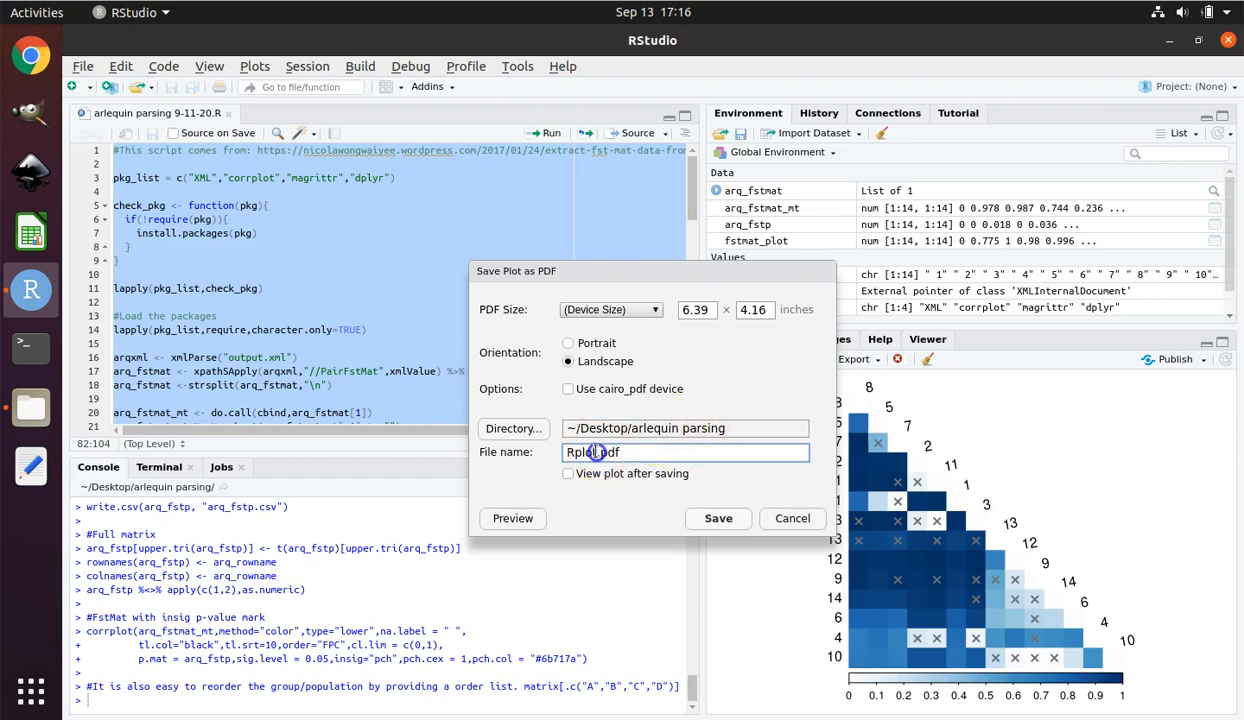
pyautogui.doubleClick(581, 452)
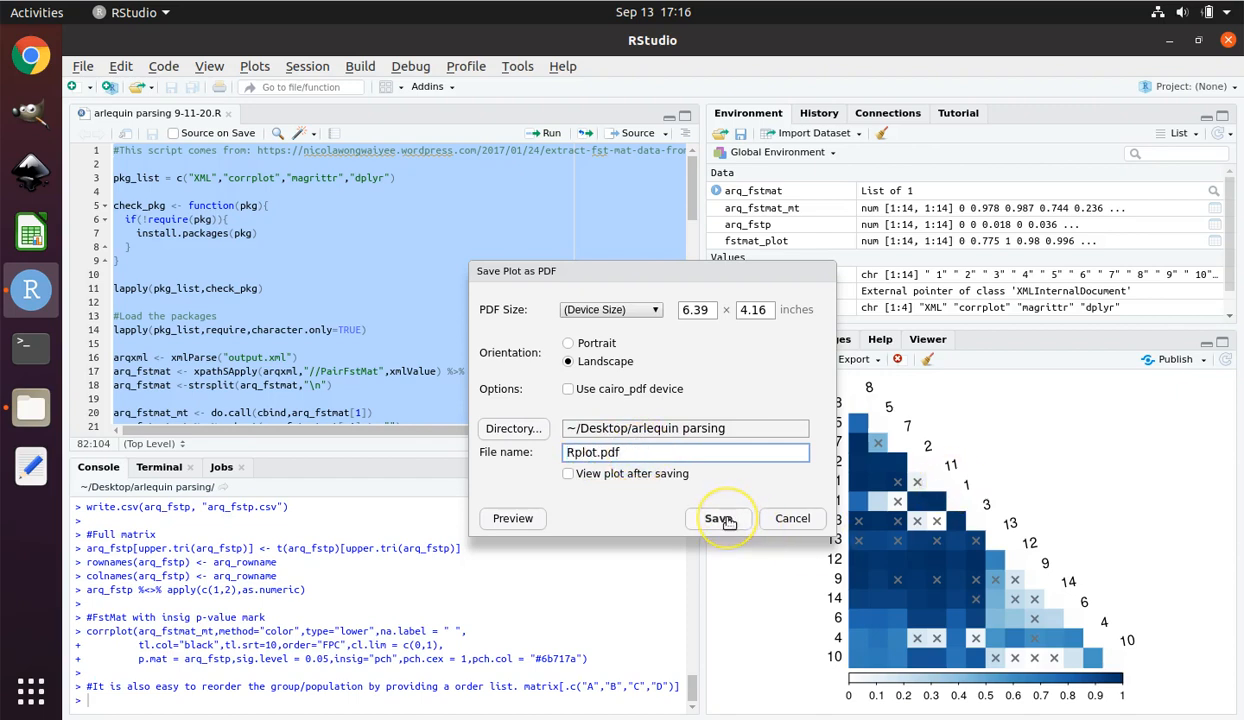
pyautogui.click(719, 518)
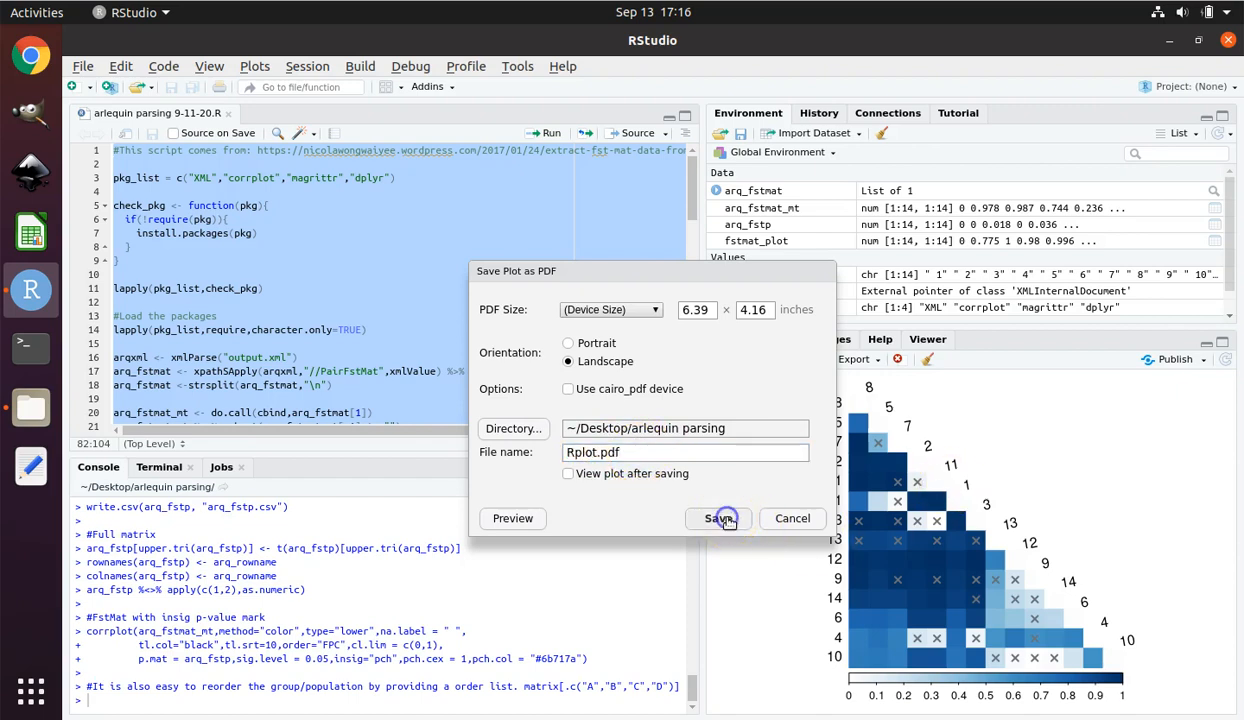
pyautogui.click(718, 518)
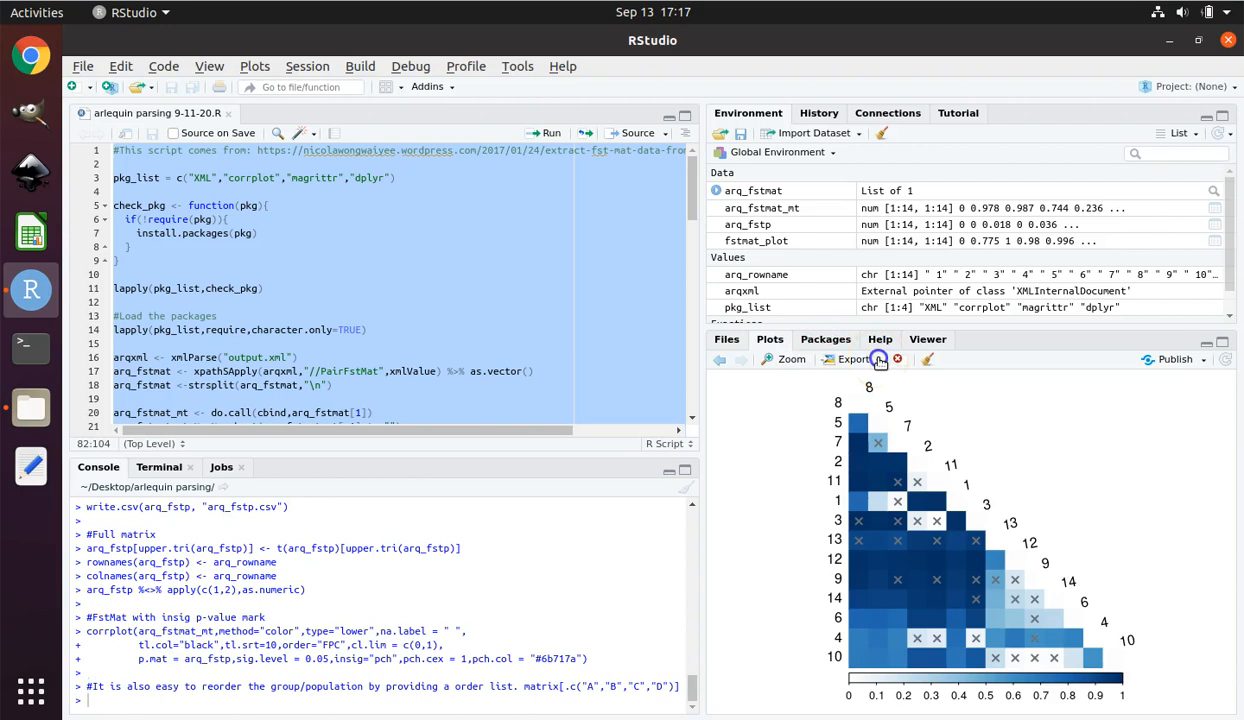
# - Dismiss the plot Export menu and close RStudio to reach the Quit R Session prompt
pyautogui.click(849, 359)
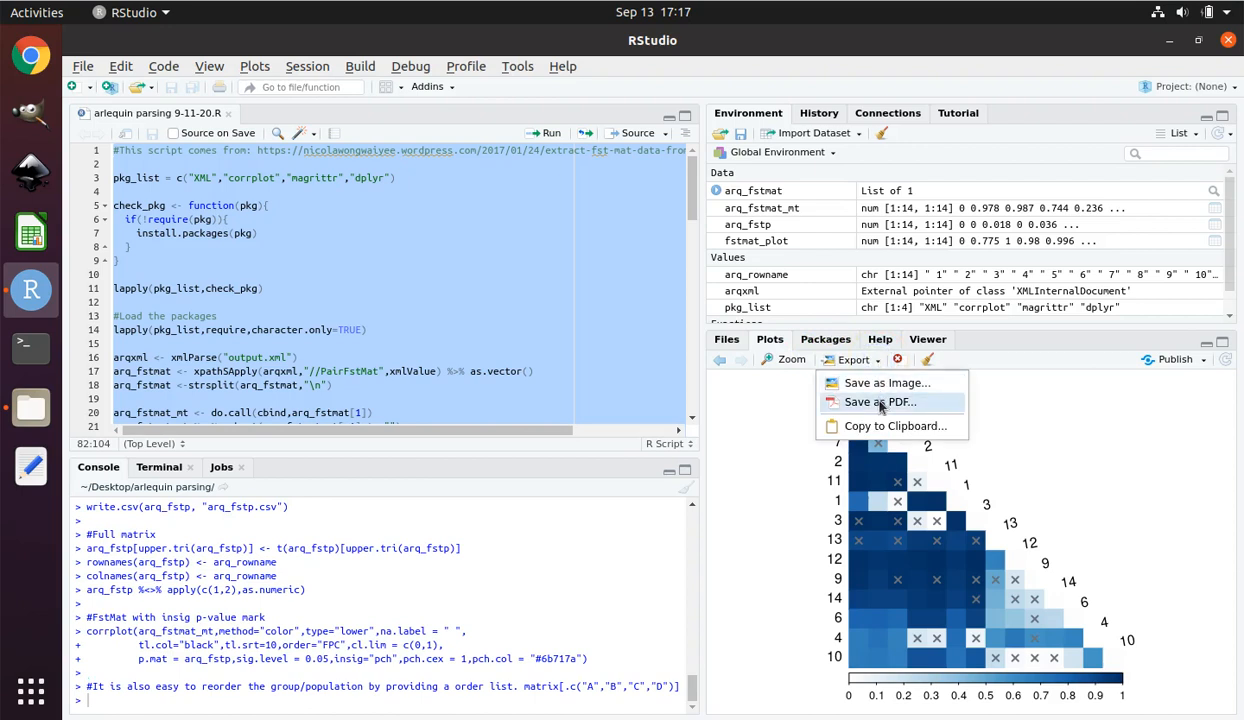
pyautogui.moveTo(888, 383)
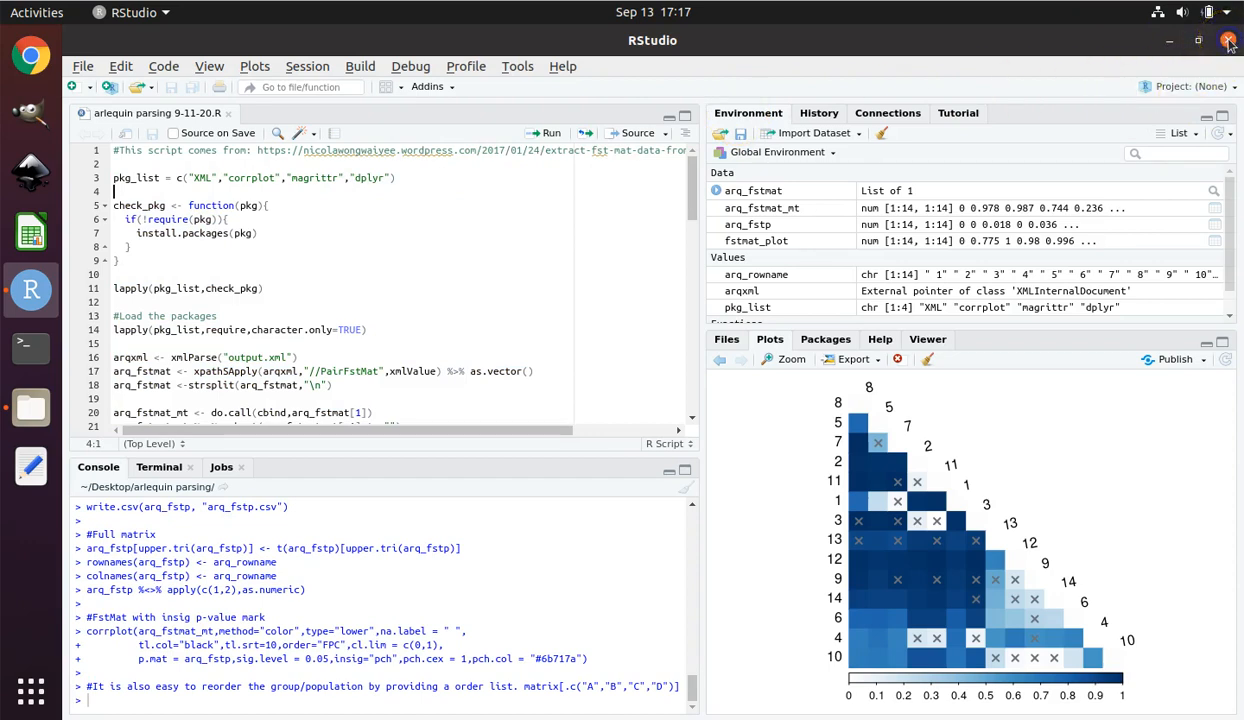
pyautogui.click(1229, 40)
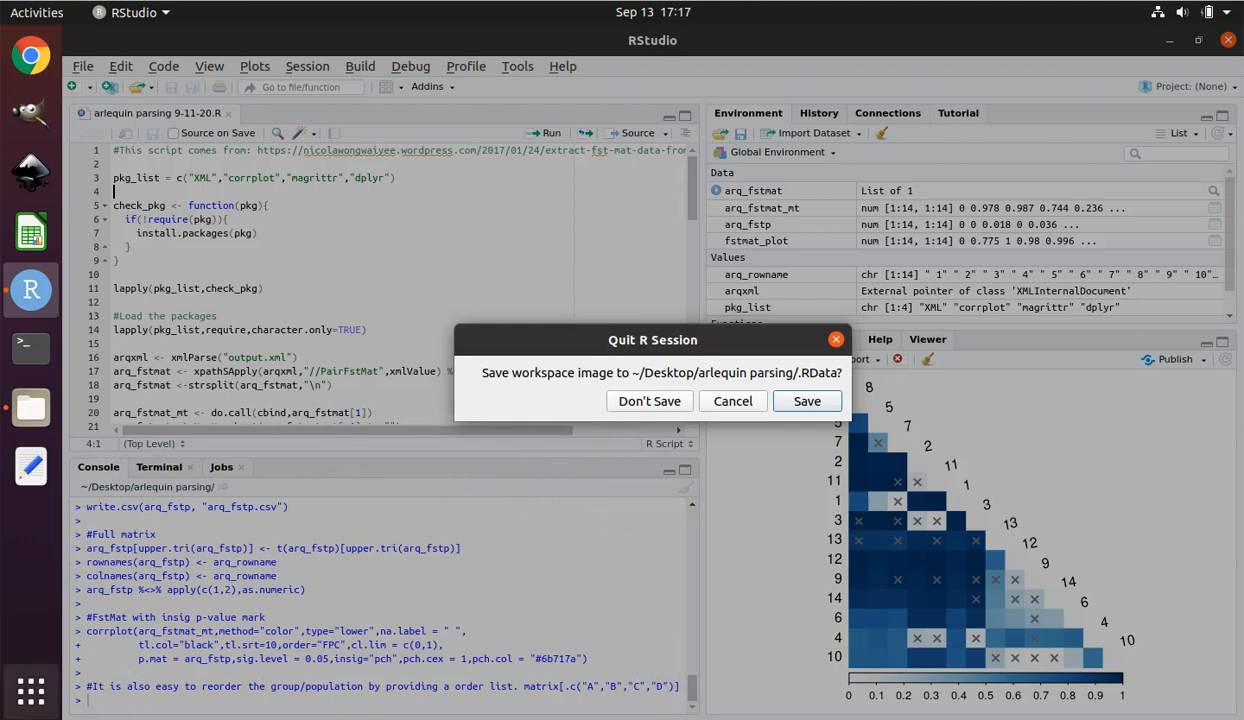
pyautogui.moveTo(230, 195)
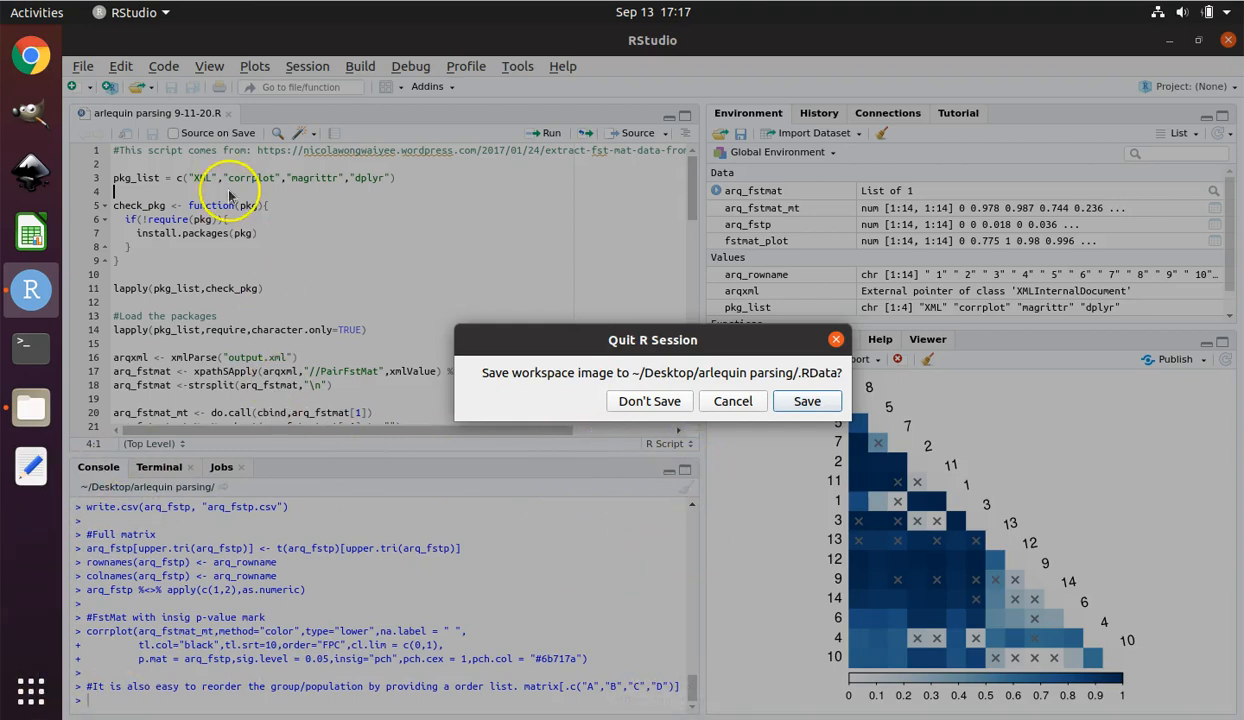
pyautogui.moveTo(403, 438)
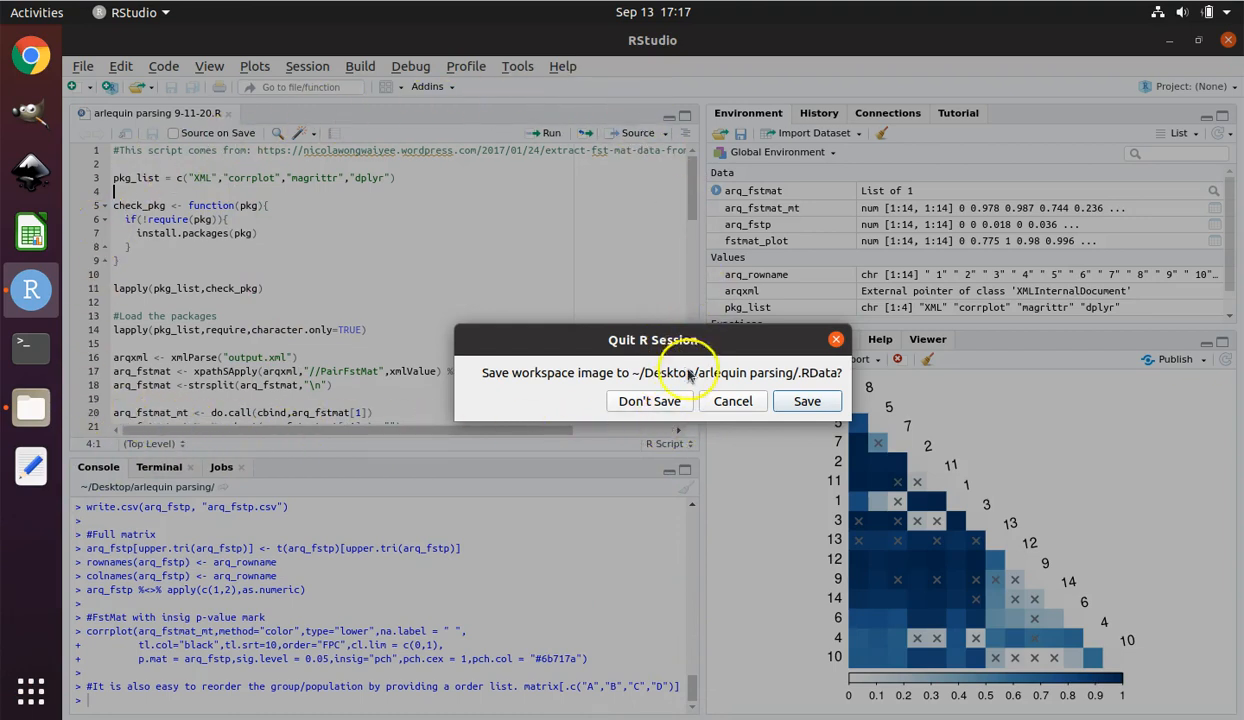
pyautogui.moveTo(68, 581)
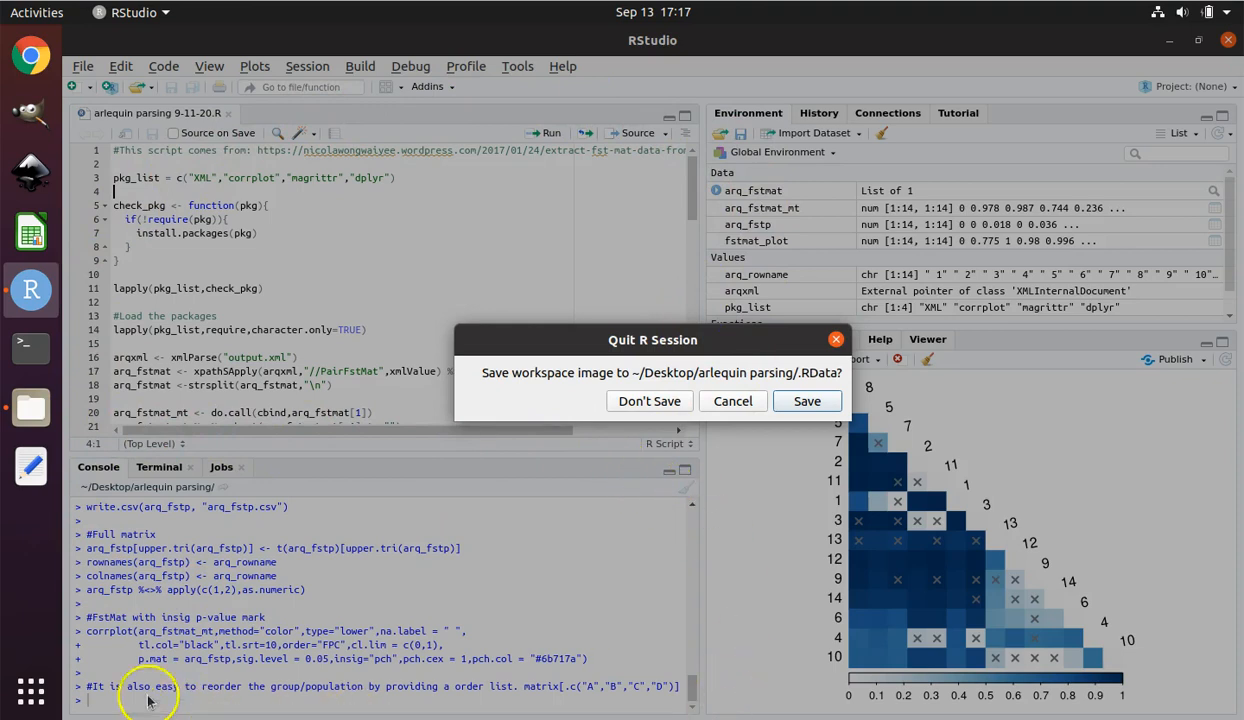
pyautogui.moveTo(649, 401)
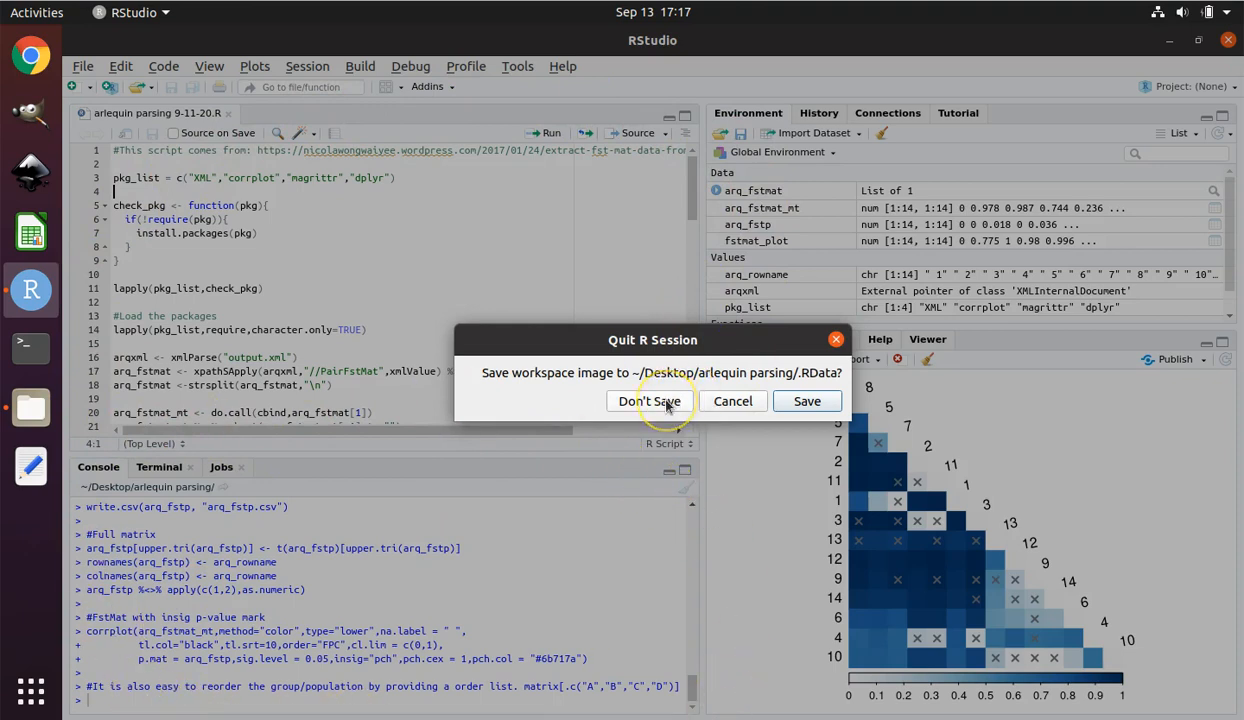
# - Quit RStudio without saving the workspace image and return to the arlequin parsing folder
pyautogui.click(649, 401)
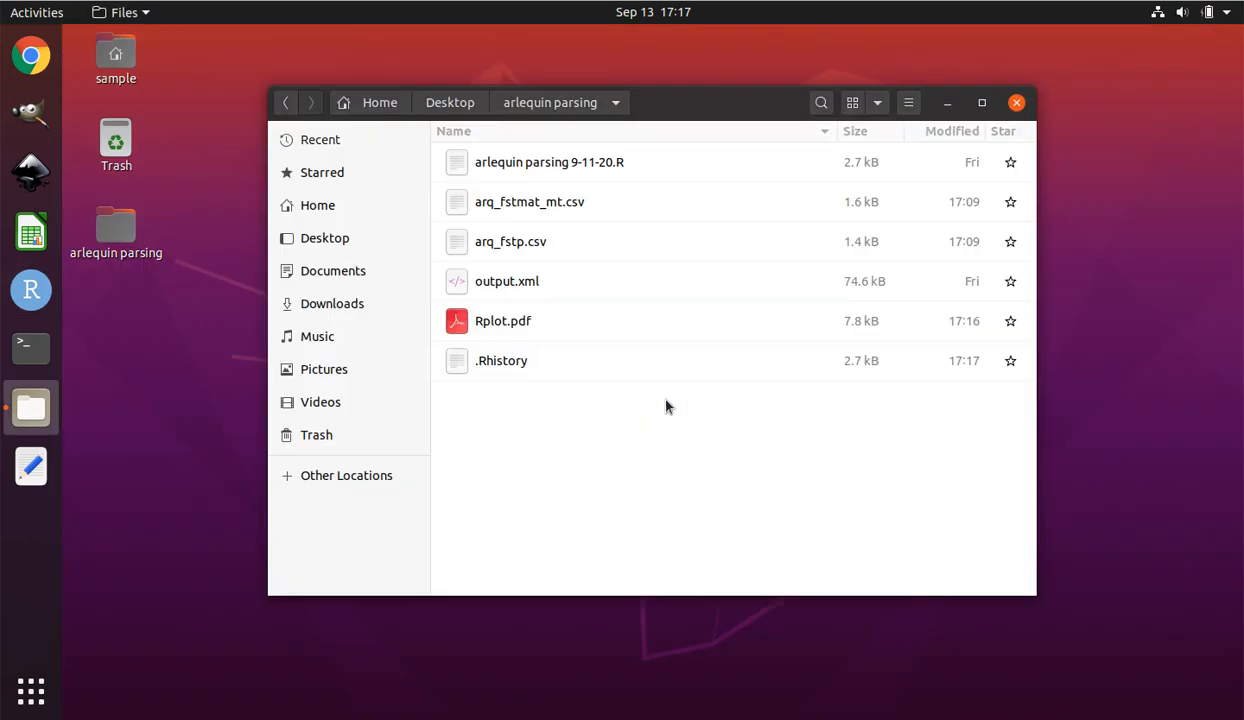
pyautogui.click(549, 161)
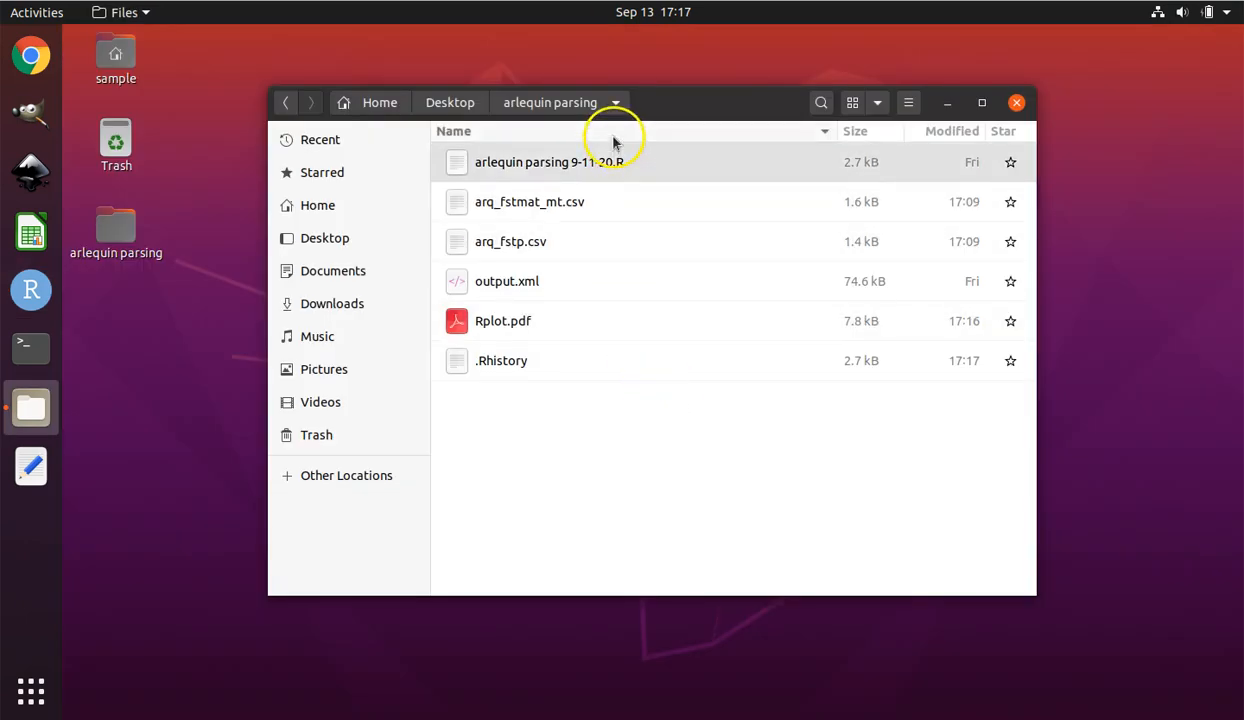
pyautogui.click(503, 320)
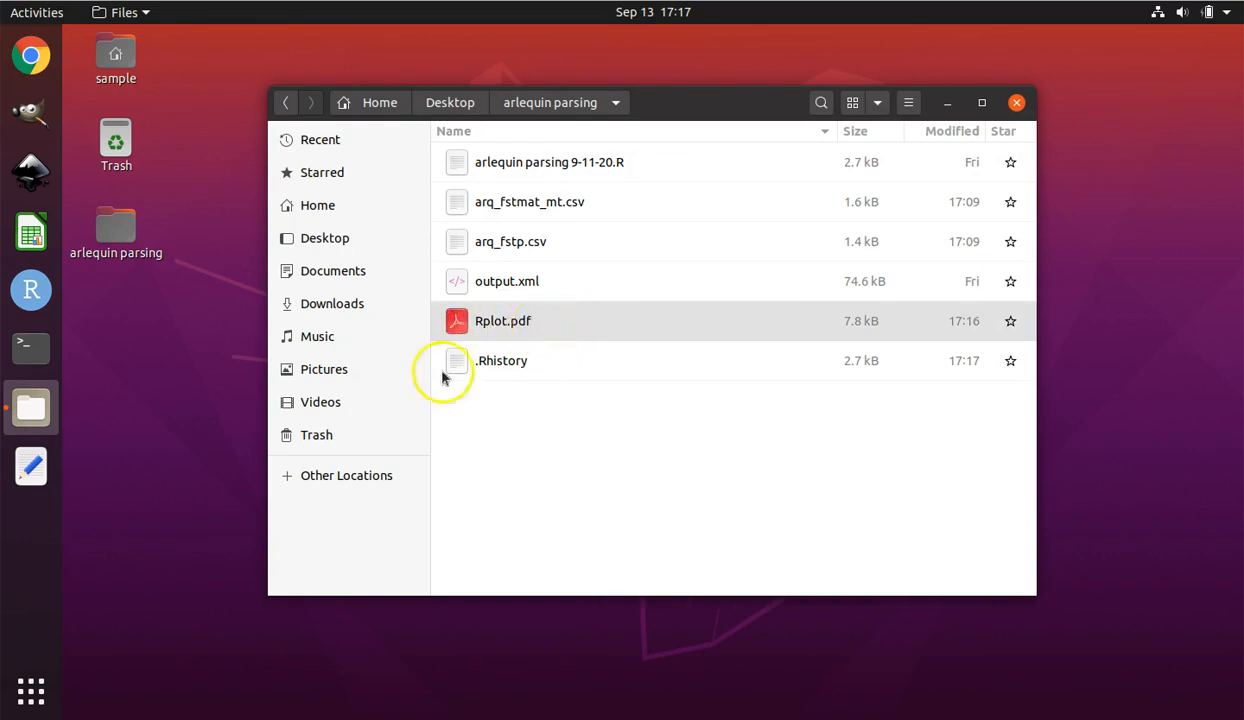
pyautogui.moveTo(32, 172)
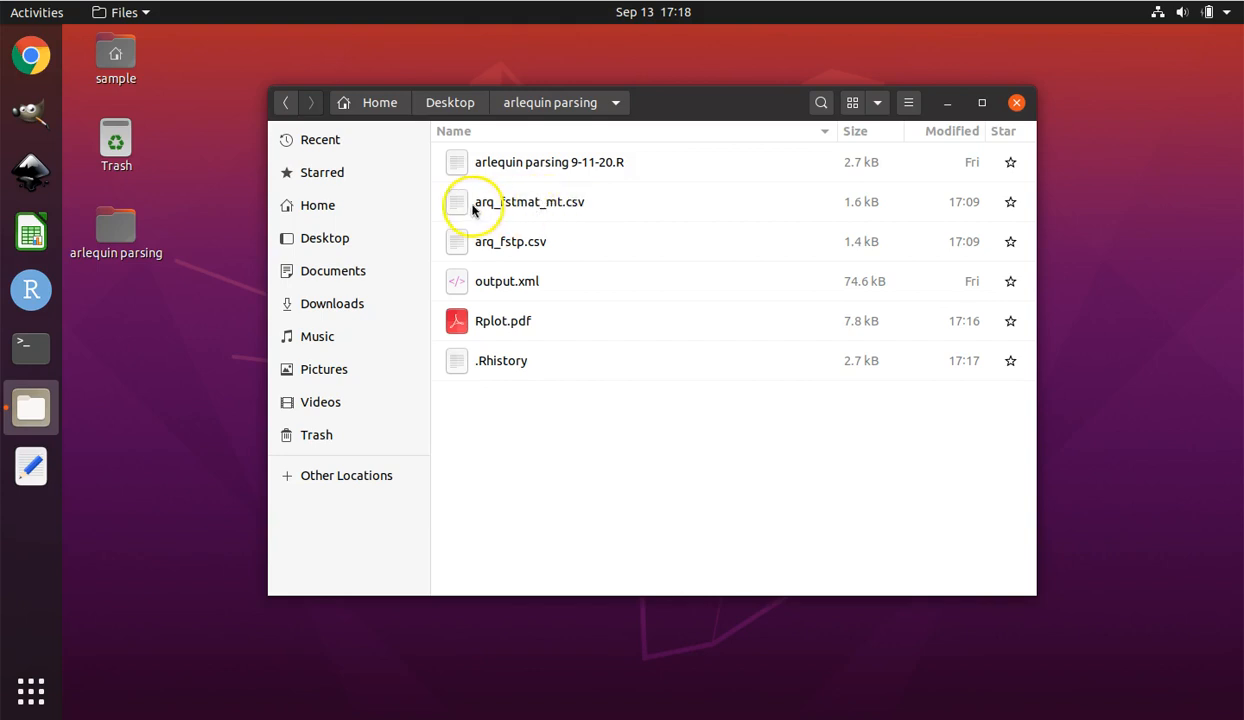
# - Launch arq_fstmat_mt.csv from the arlequin parsing folder in LibreOffice Calc
pyautogui.click(529, 201)
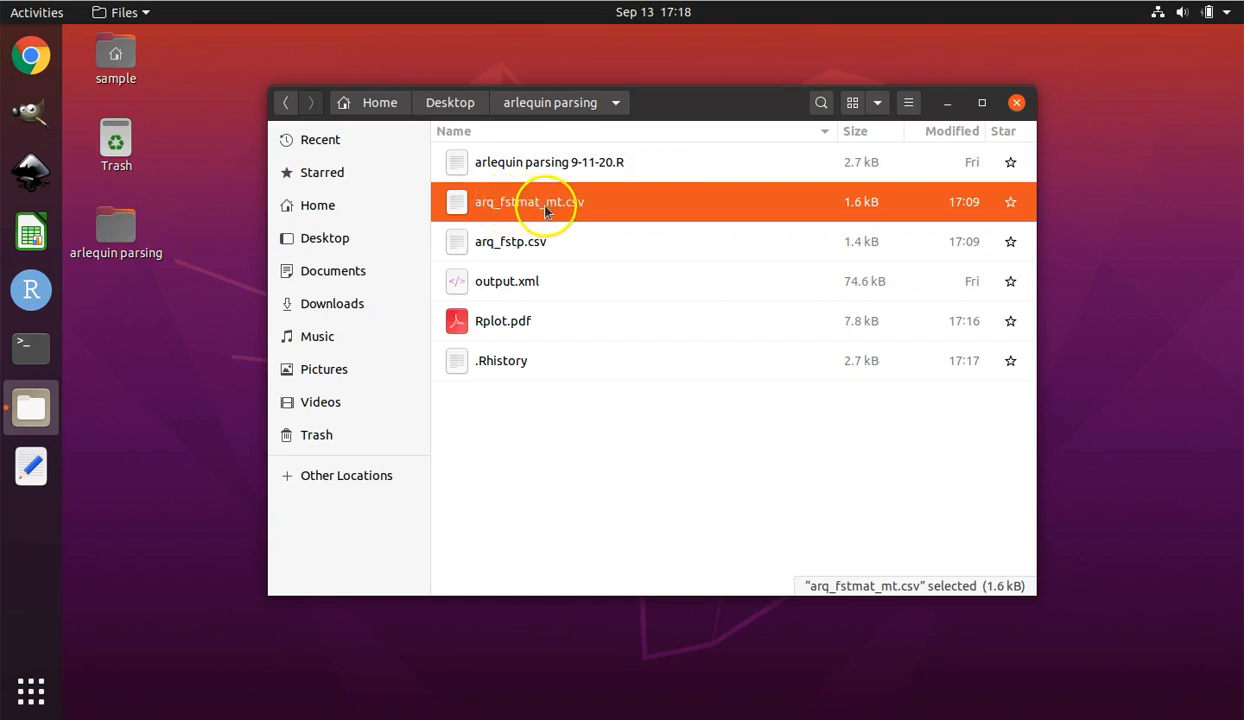
pyautogui.moveTo(573, 210)
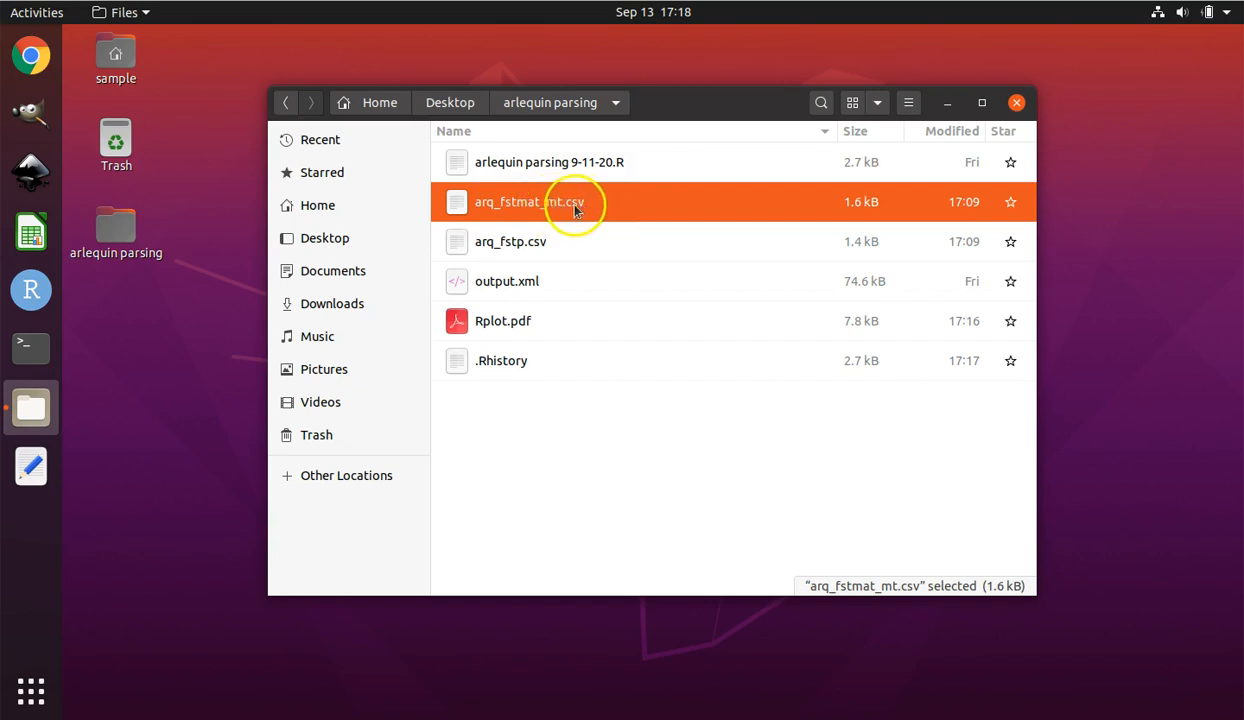
pyautogui.moveTo(585, 209)
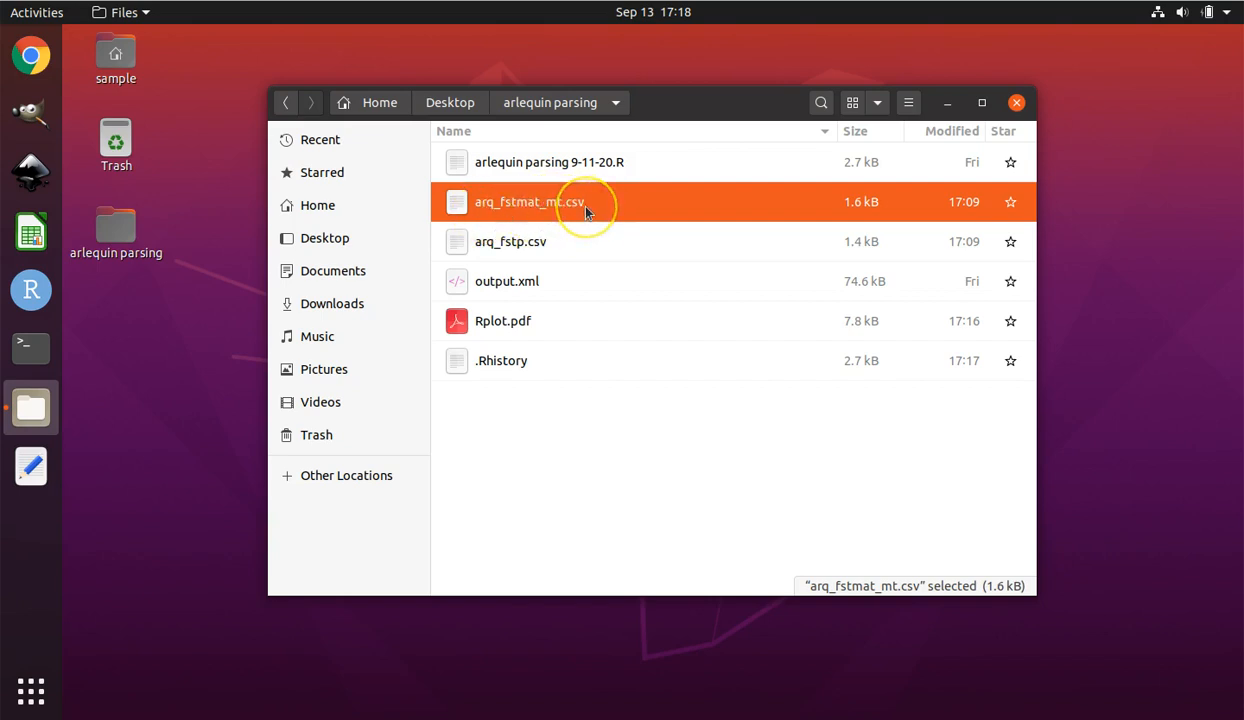
pyautogui.click(590, 202)
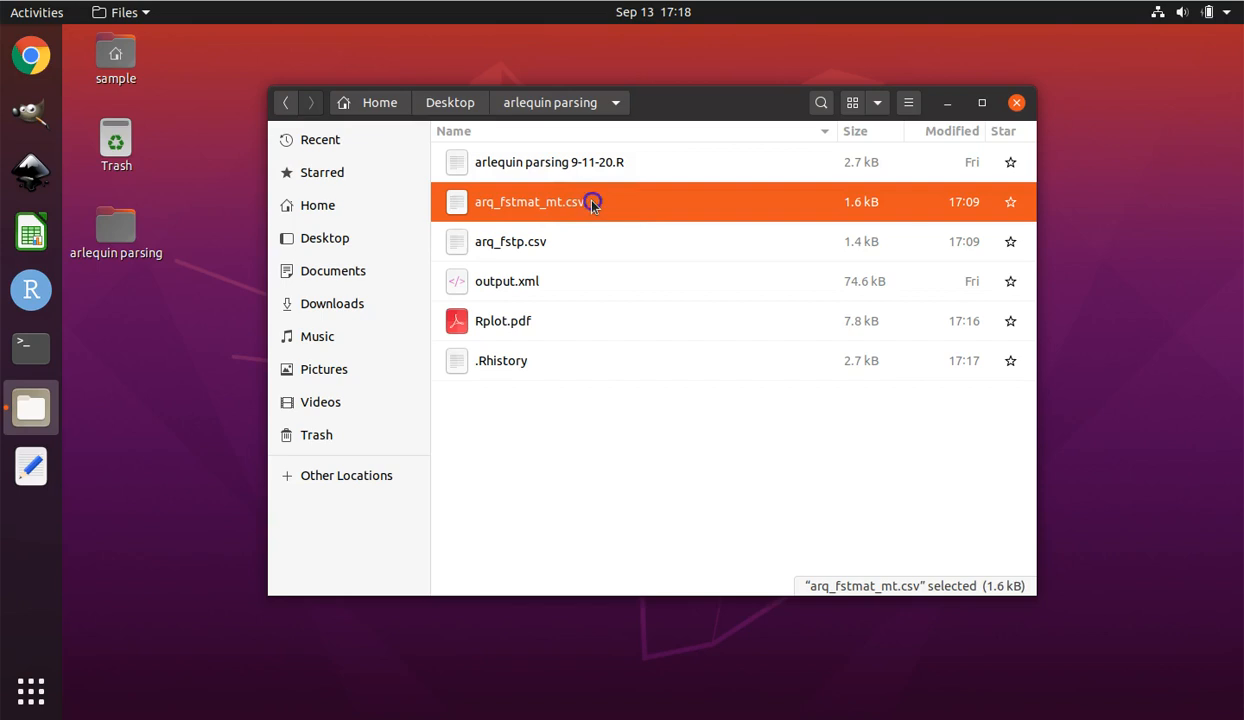
pyautogui.doubleClick(528, 201)
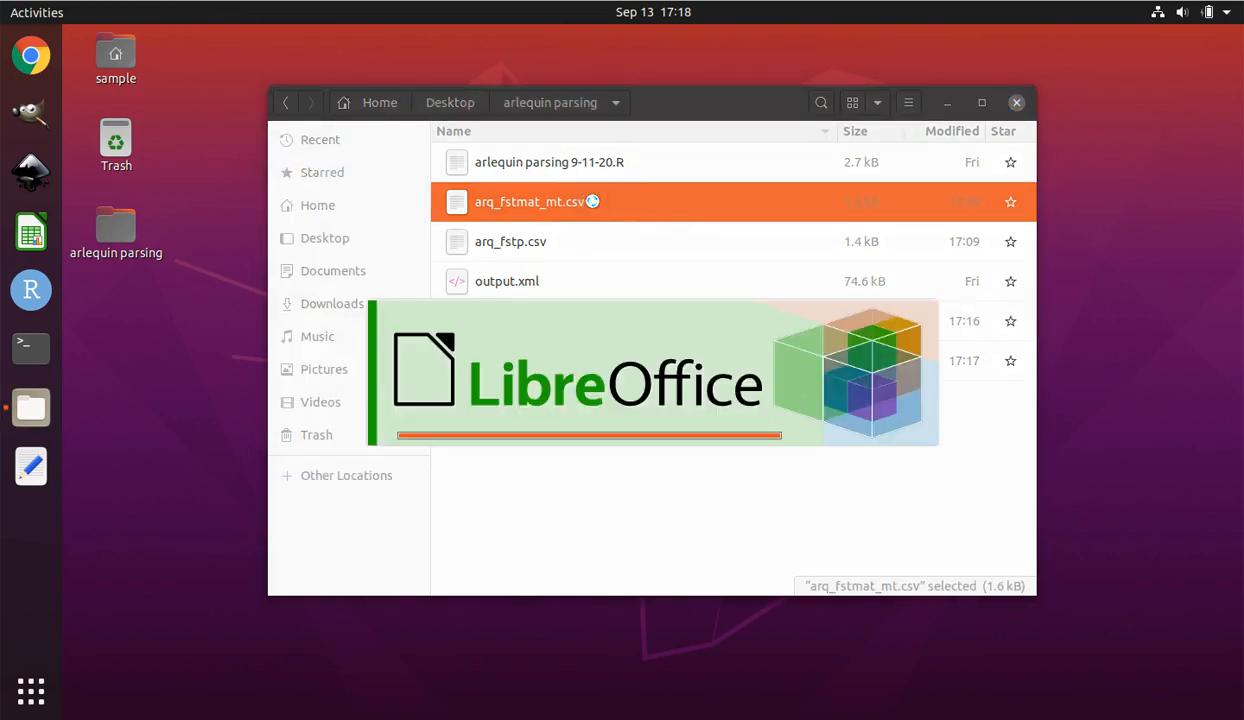
# - Accept the Text Import defaults so the 14×14 FST matrix fills the sheet
pyautogui.doubleClick(530, 201)
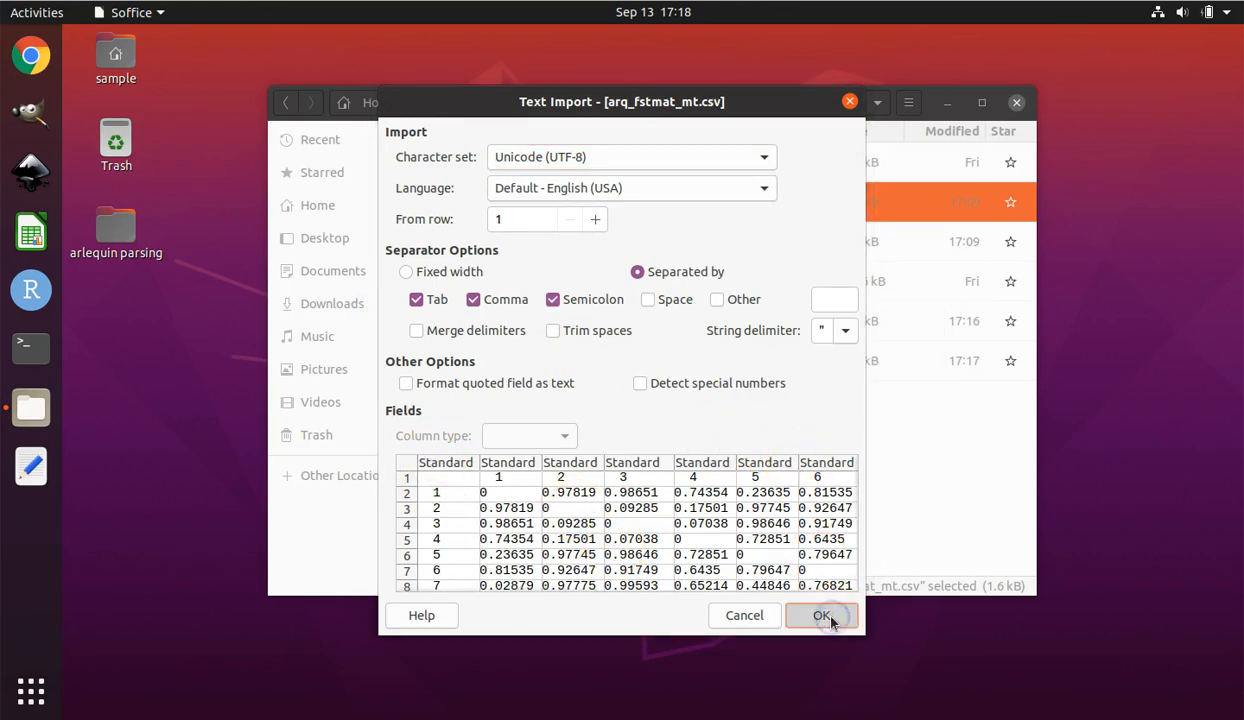
pyautogui.click(821, 615)
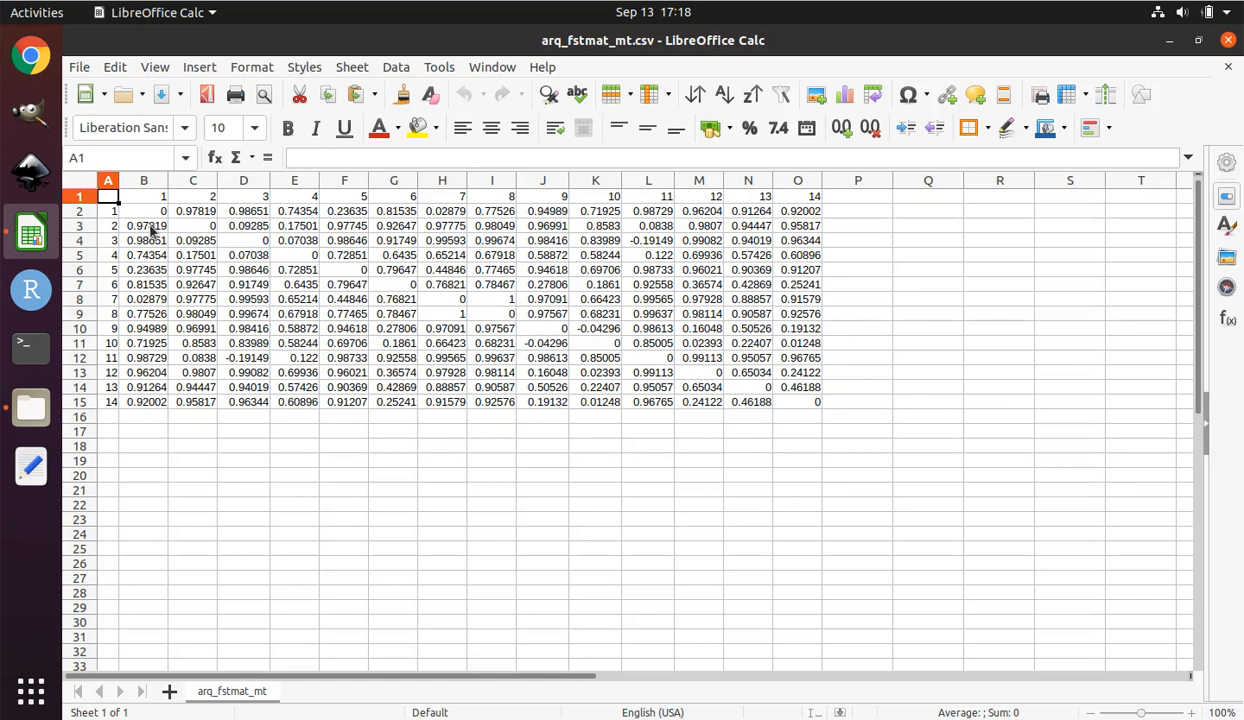
pyautogui.click(193, 254)
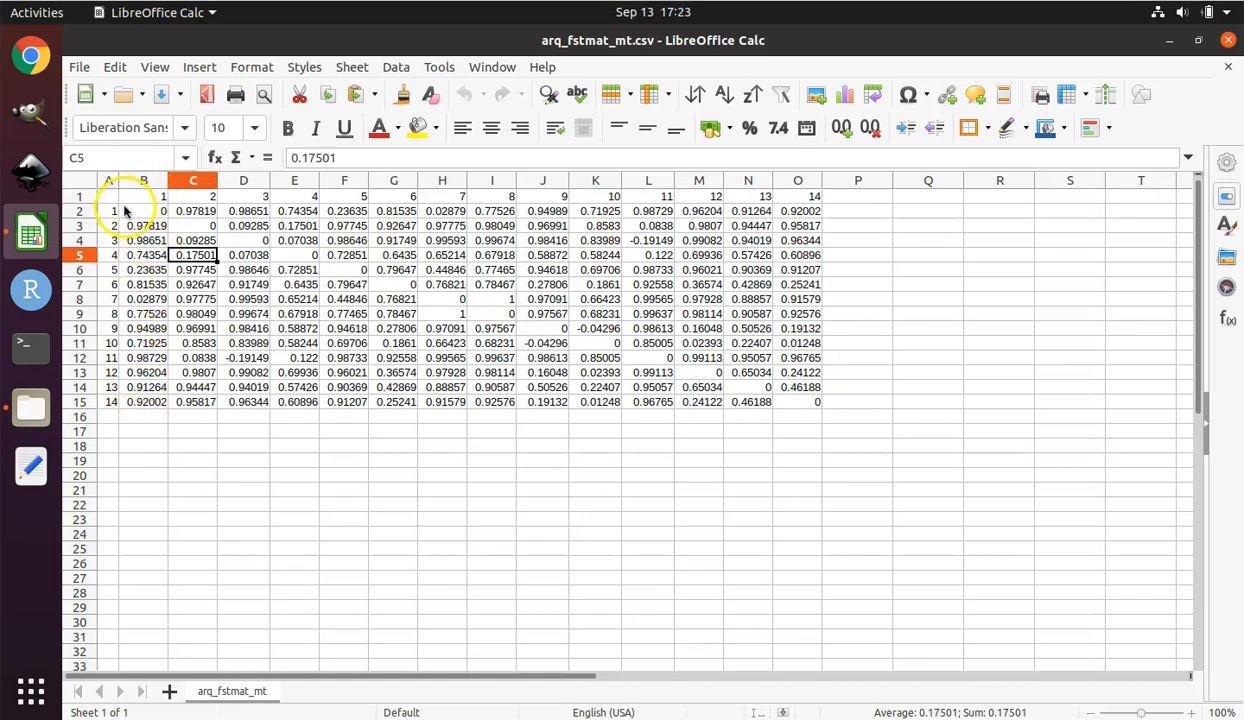
pyautogui.click(107, 210)
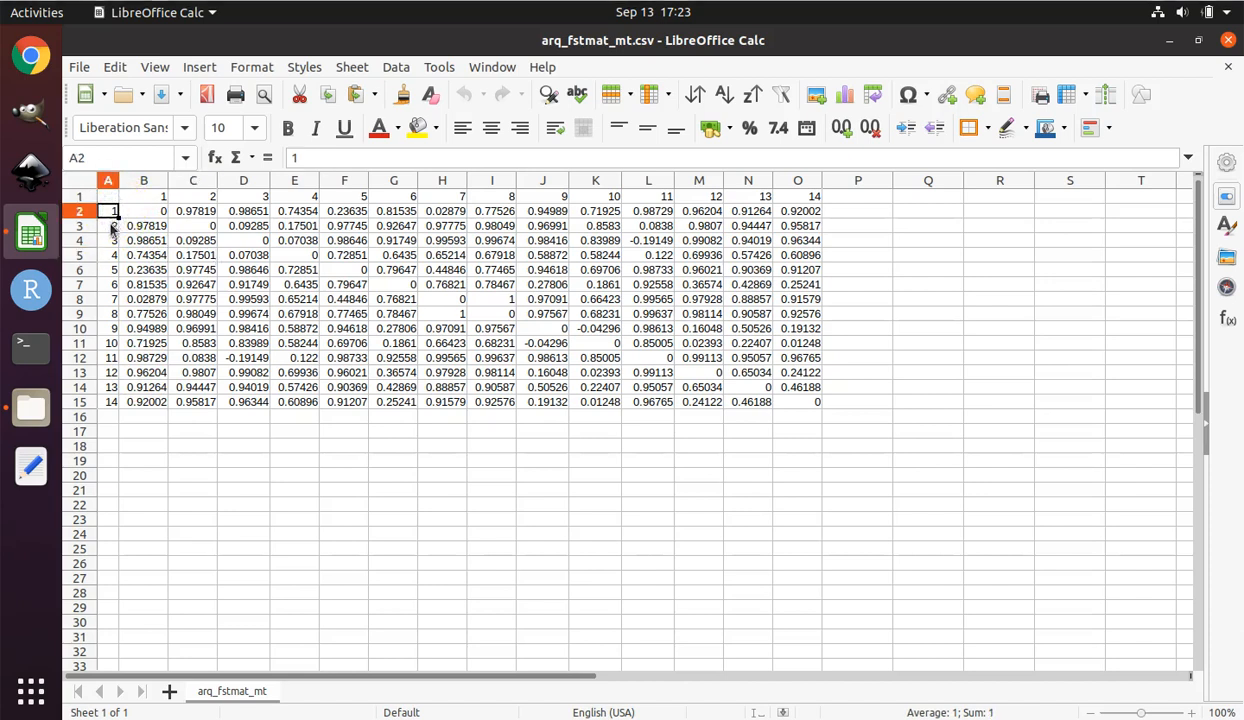
pyautogui.click(108, 240)
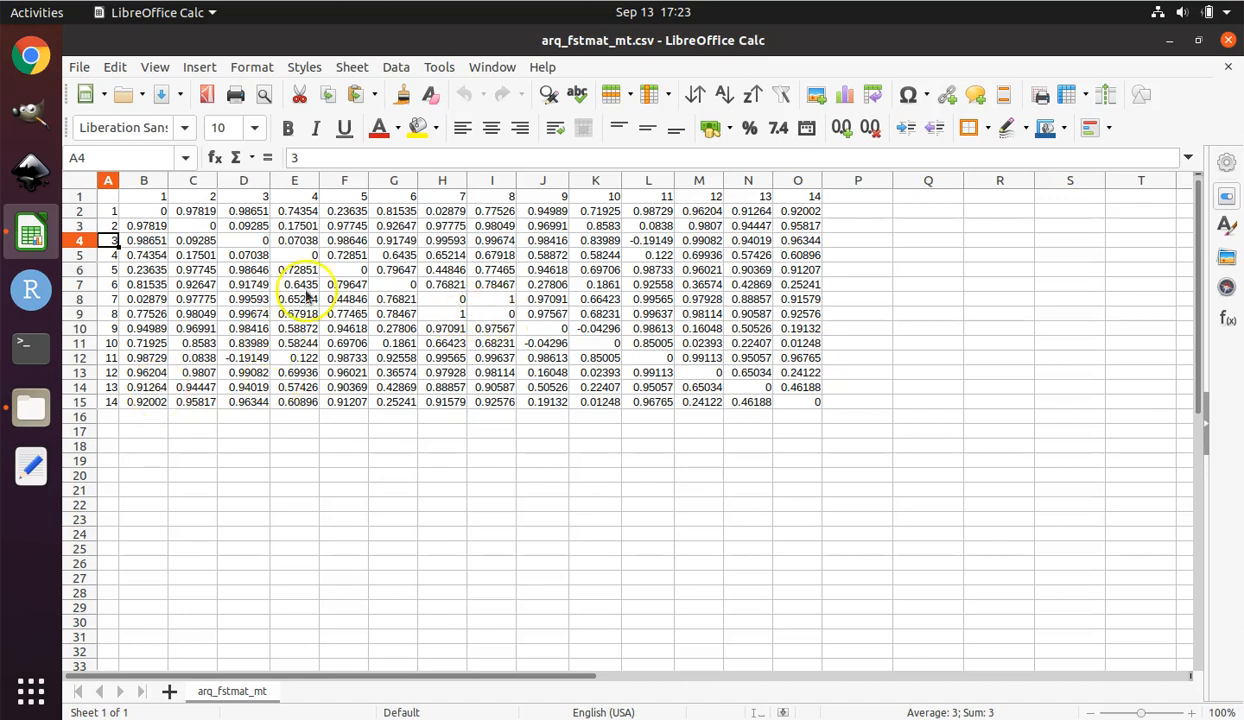
pyautogui.click(107, 225)
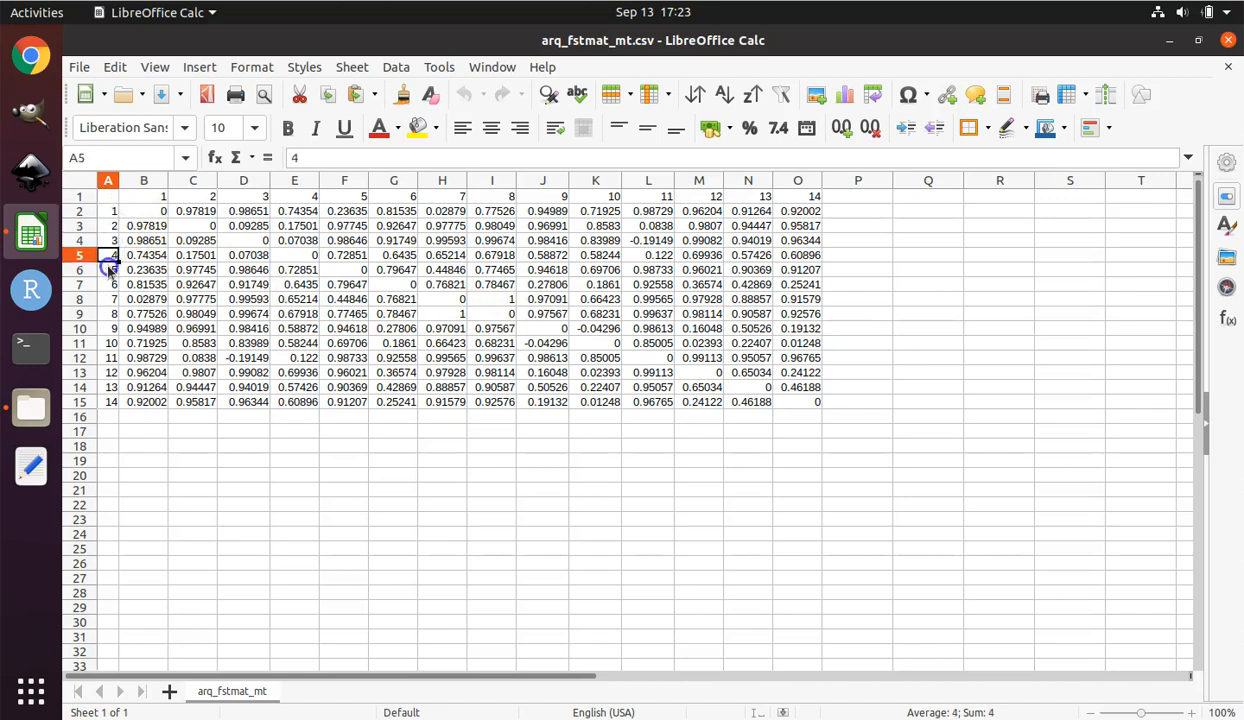
pyautogui.click(144, 195)
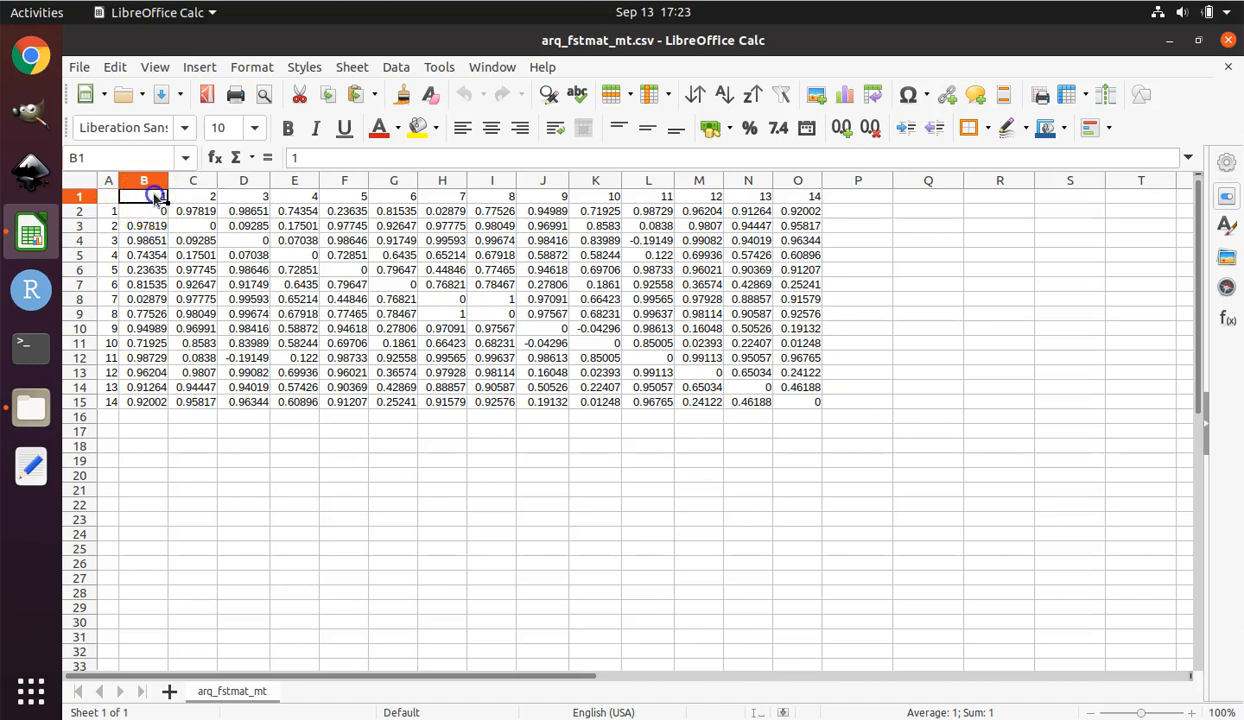
pyautogui.click(143, 211)
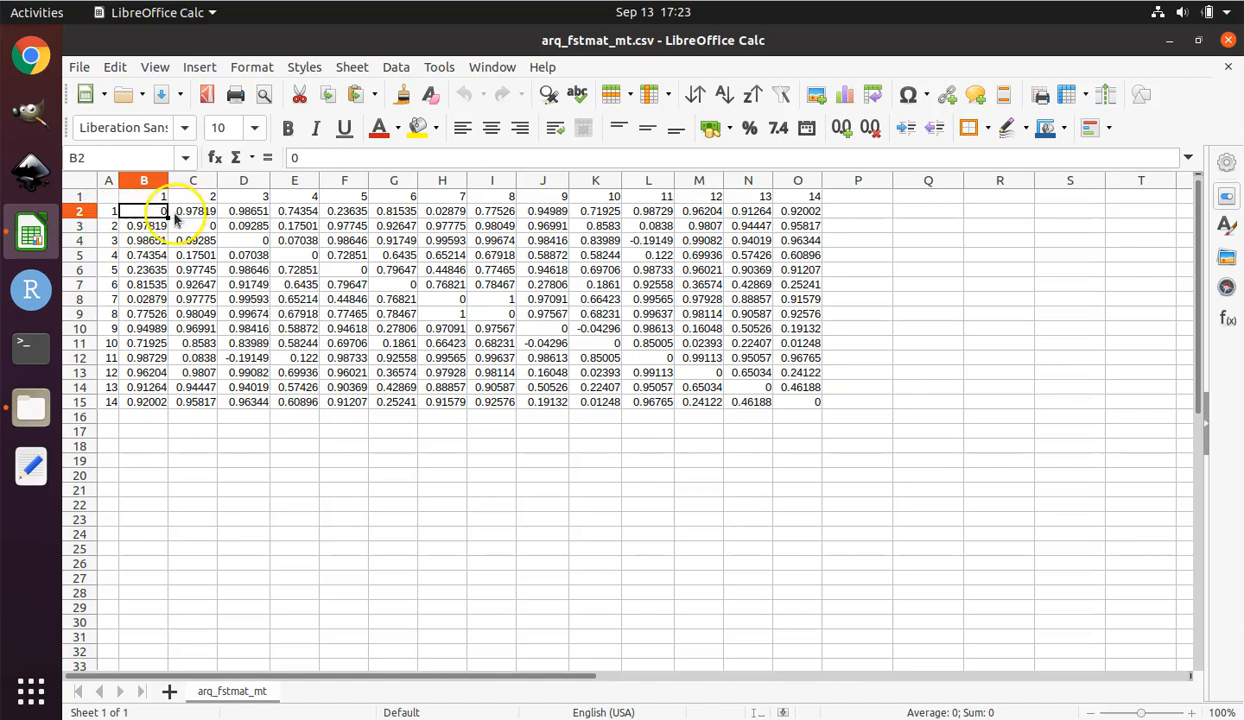
pyautogui.click(143, 196)
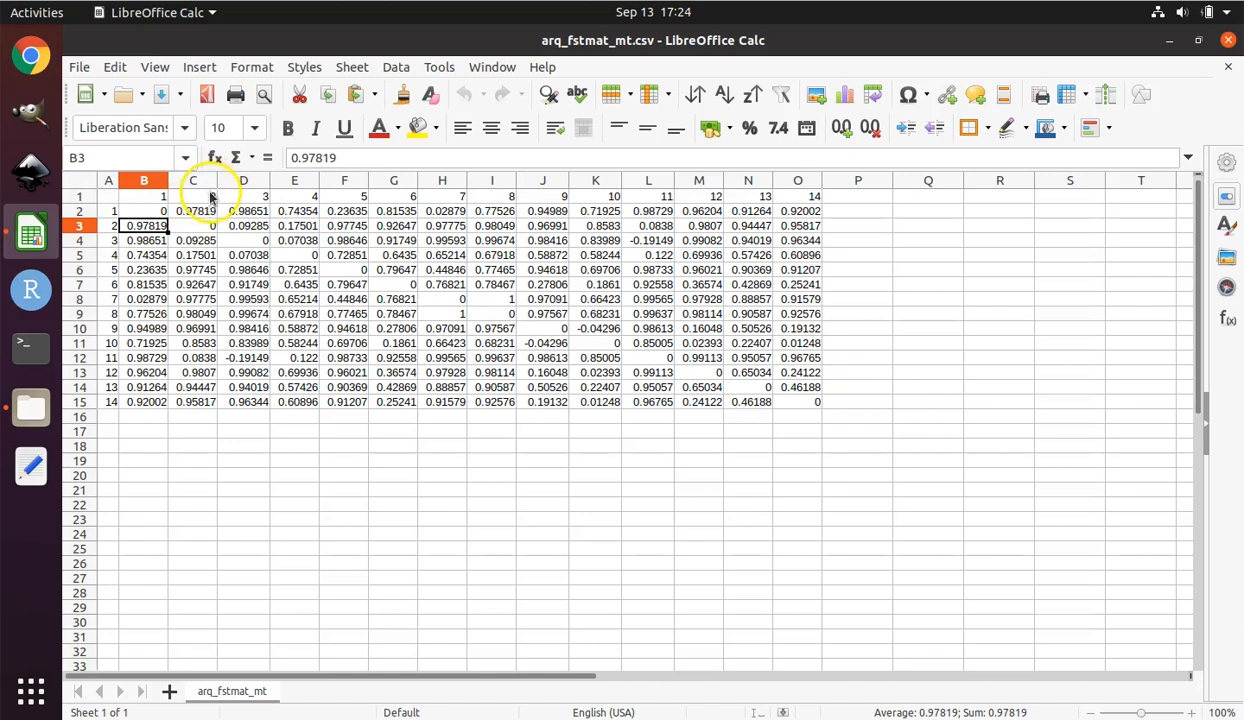
pyautogui.click(194, 210)
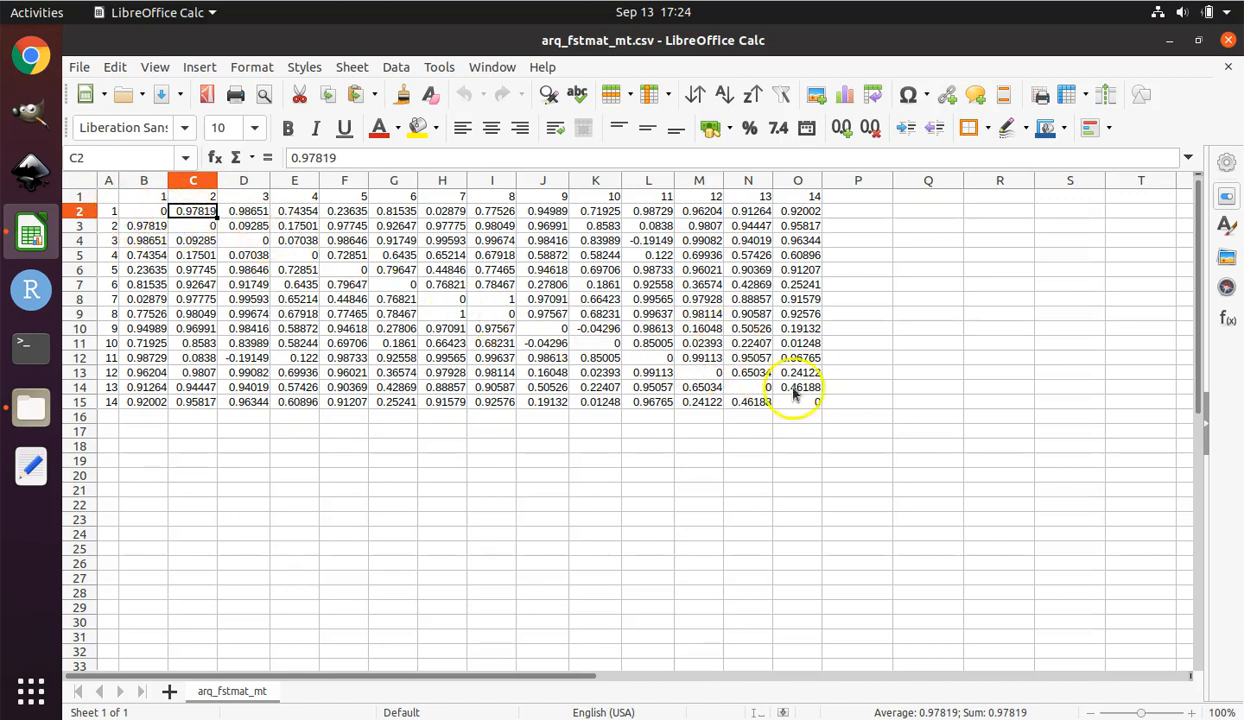
pyautogui.moveTo(812, 390)
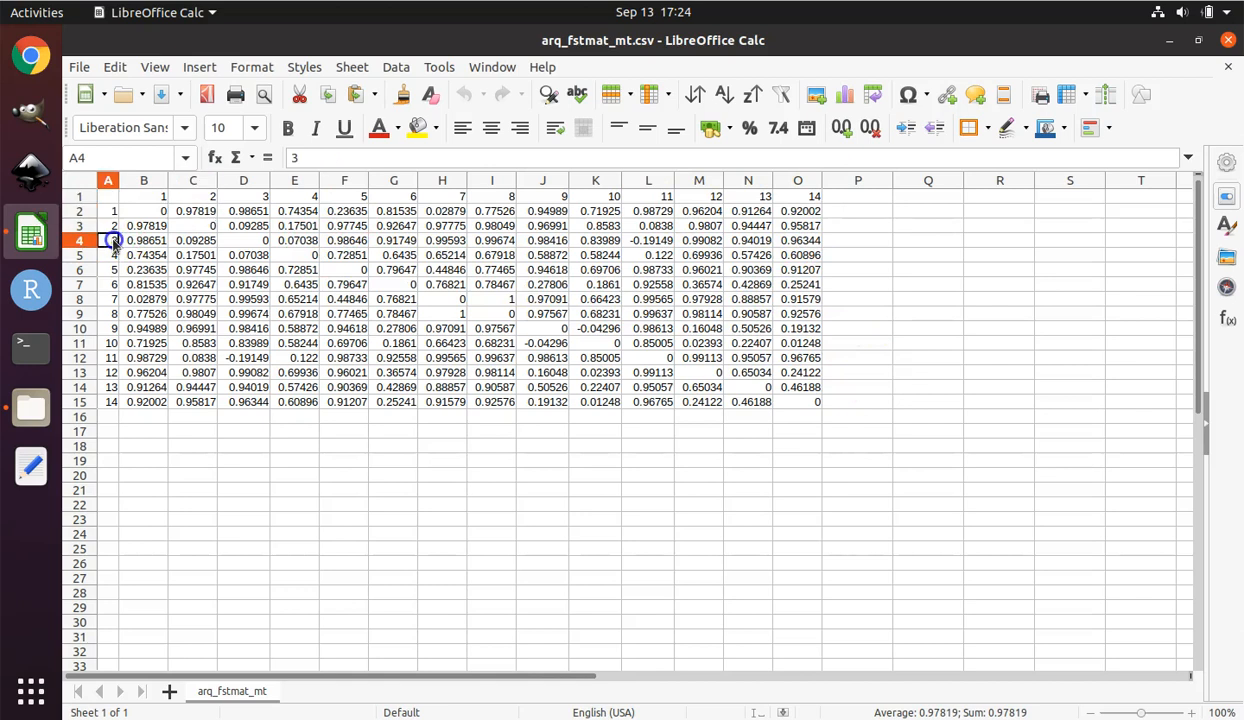
pyautogui.click(193, 240)
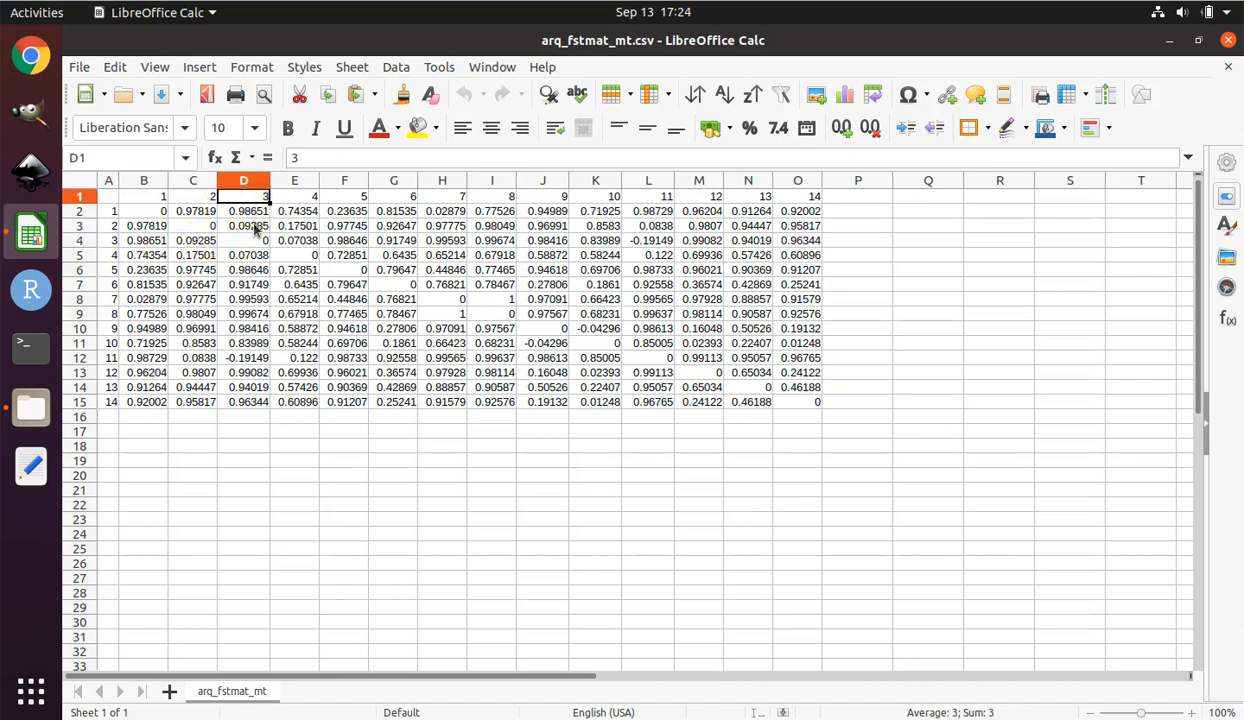
pyautogui.click(243, 225)
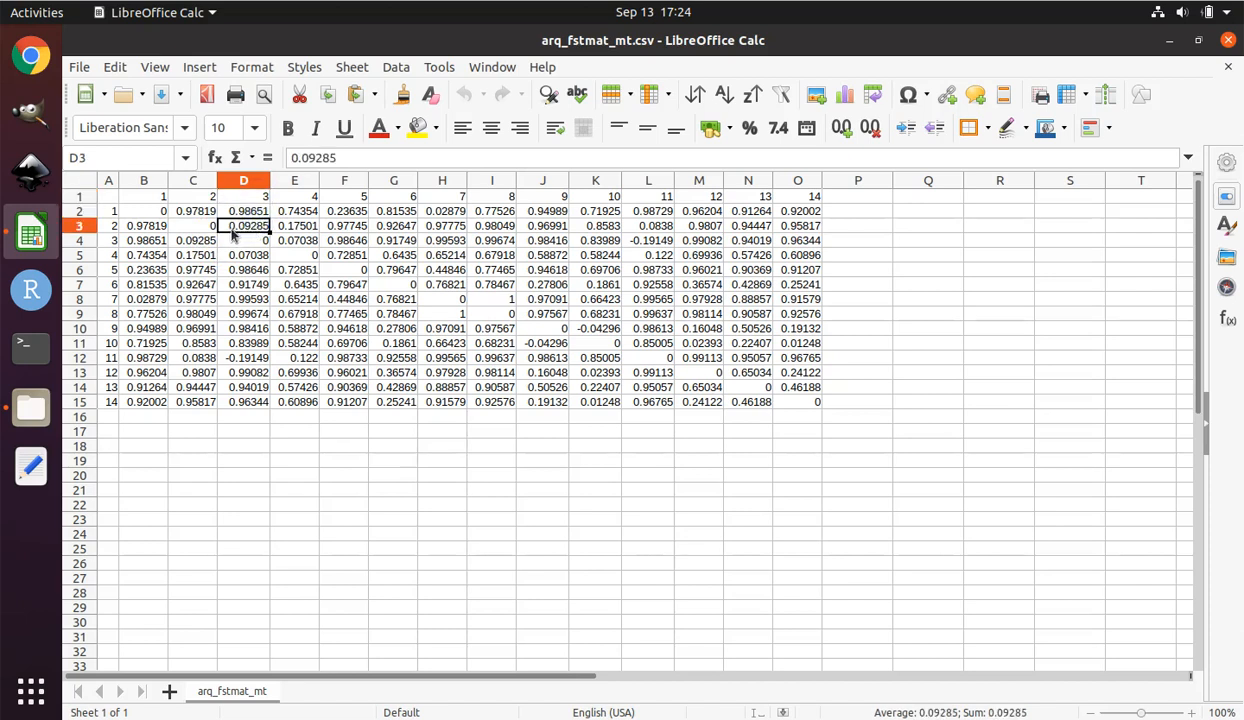
pyautogui.moveTo(255, 234)
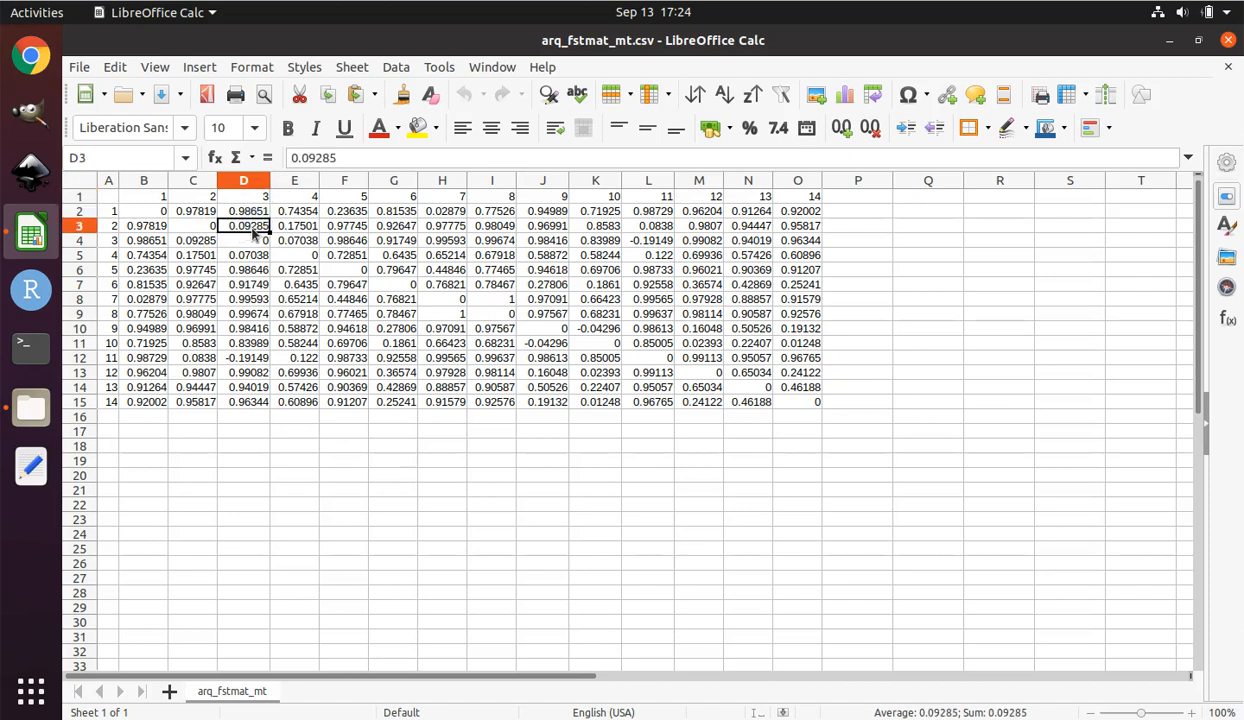
pyautogui.moveTo(255, 220)
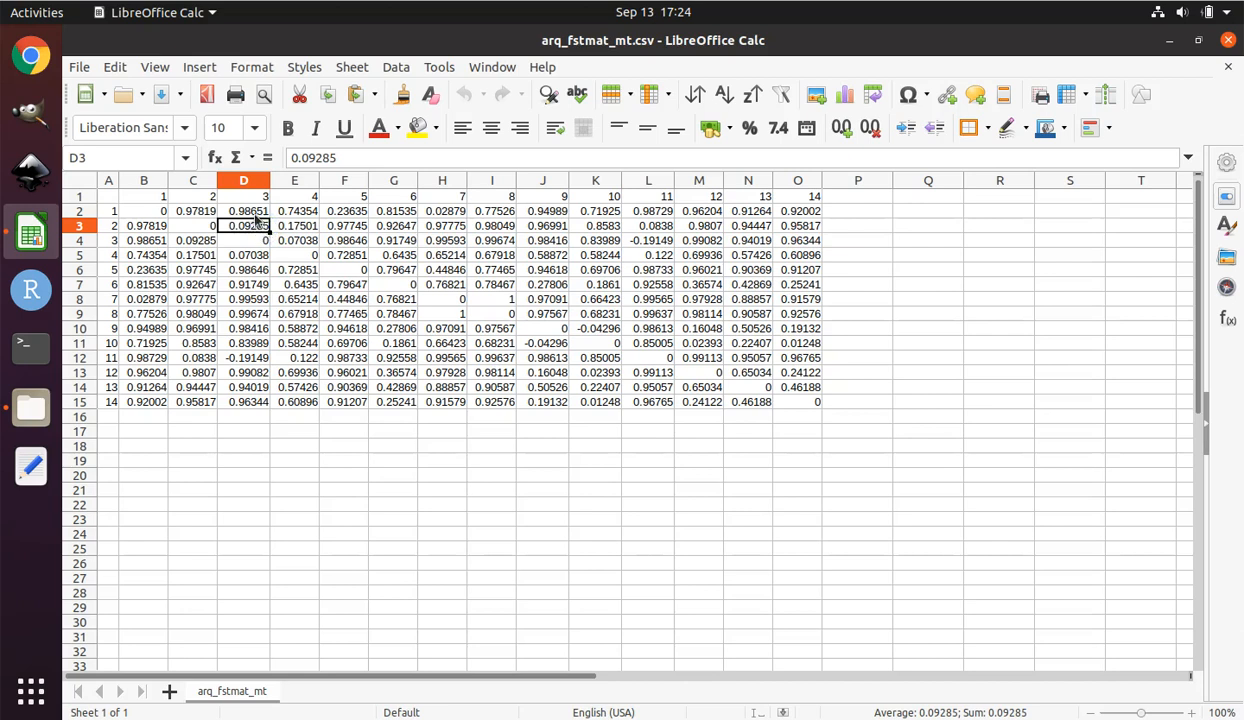
pyautogui.click(243, 210)
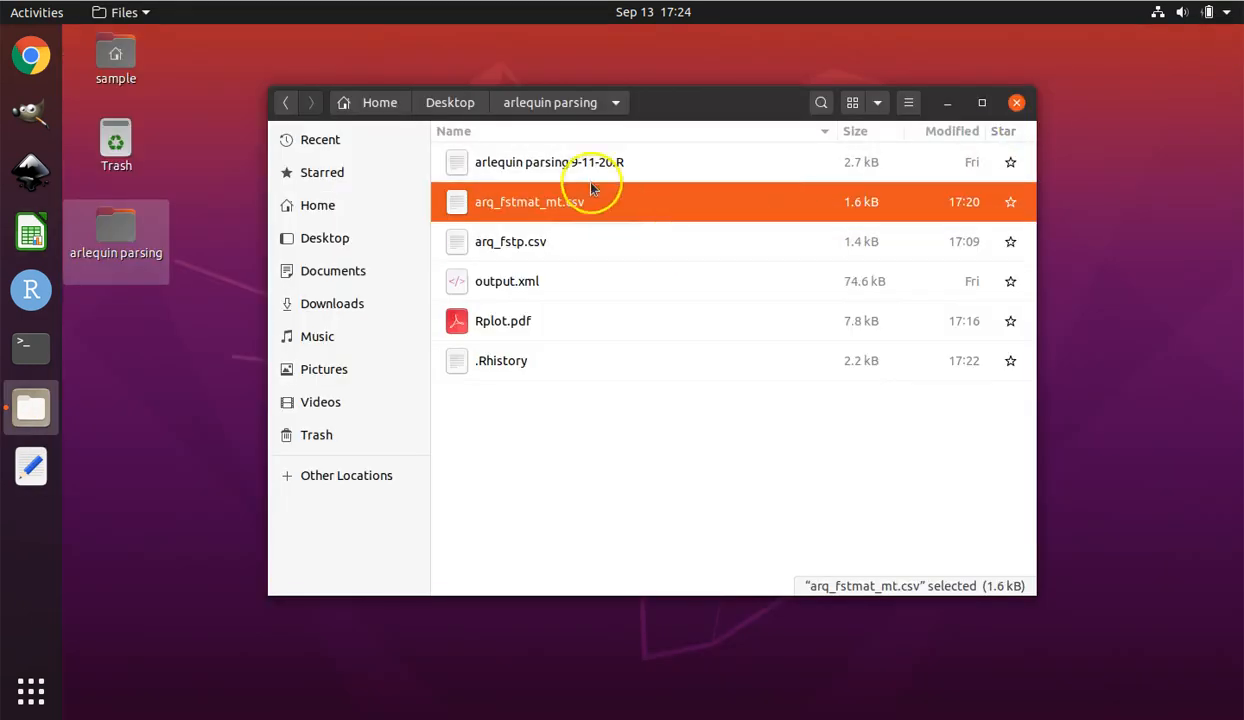
# - Launch arq_fstp.csv in Calc and accept the Text Import defaults for the p-value matrix
pyautogui.click(510, 241)
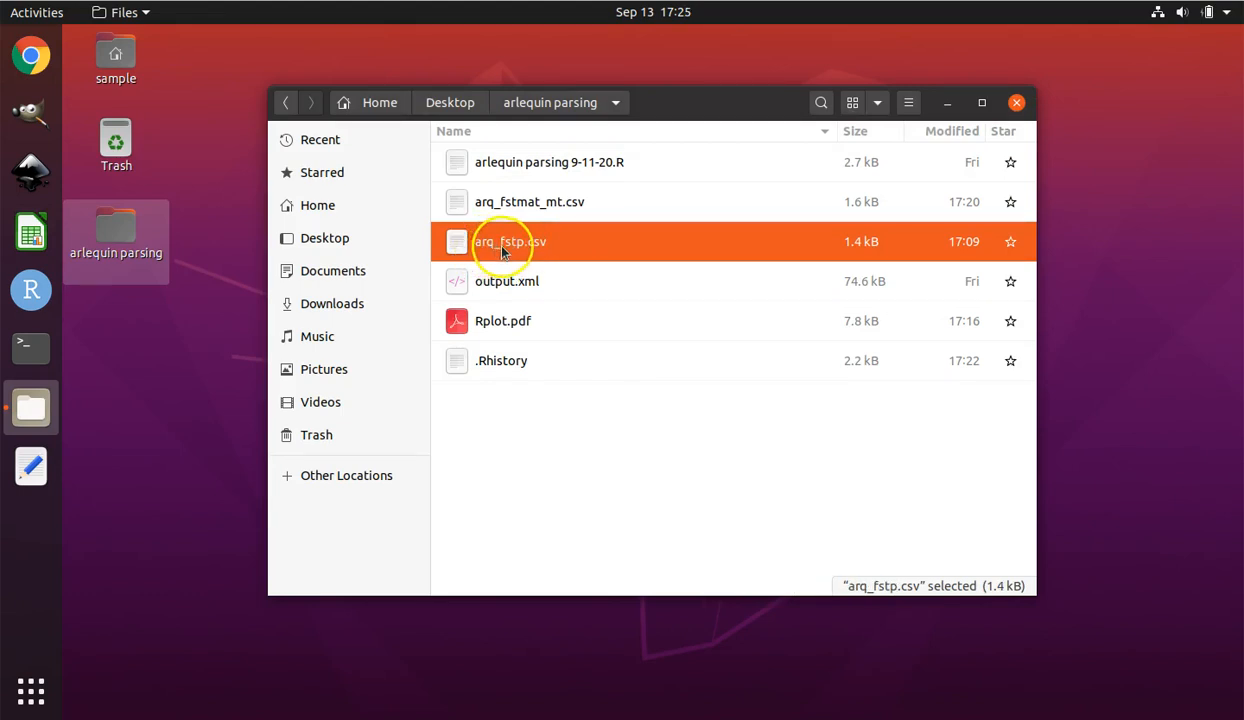
pyautogui.doubleClick(509, 241)
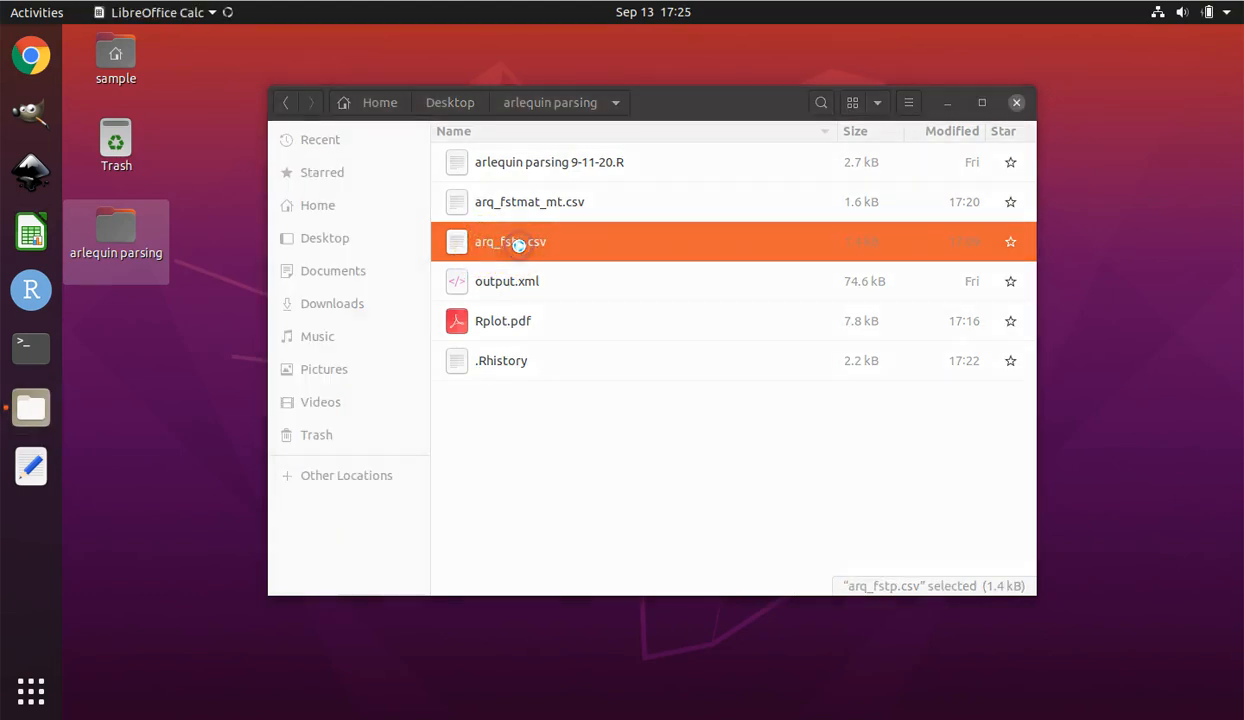
pyautogui.doubleClick(510, 241)
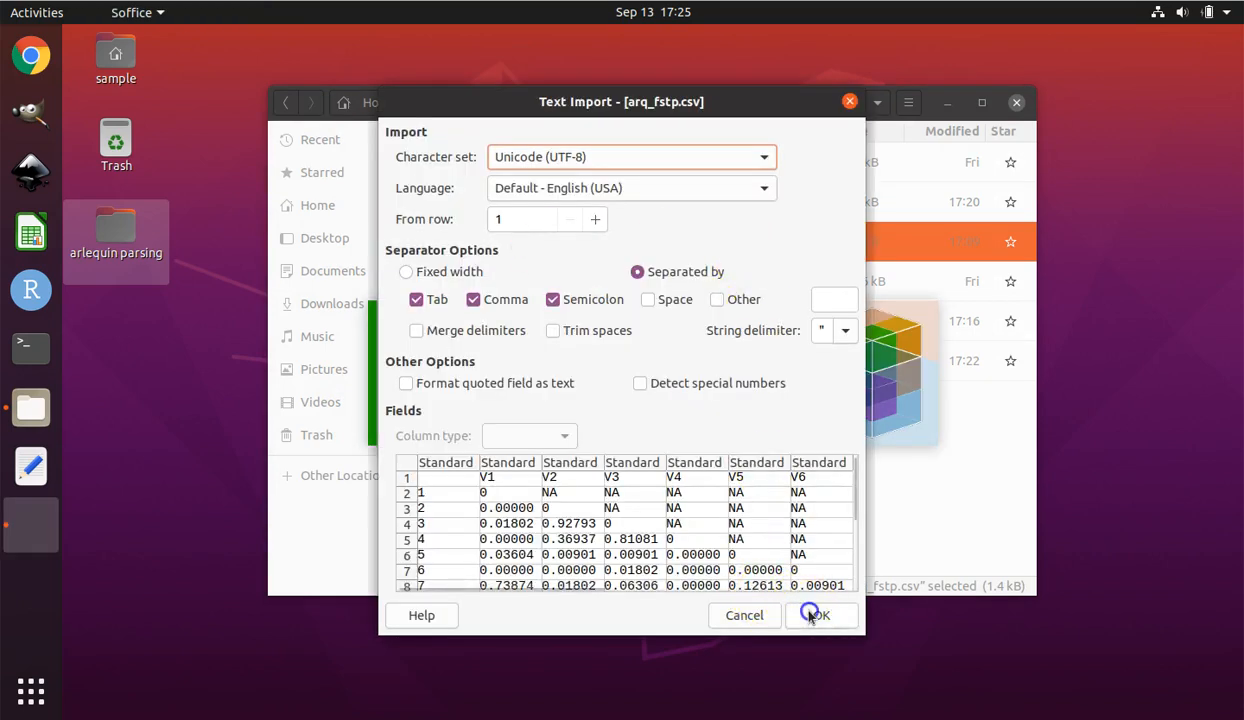
pyautogui.click(815, 615)
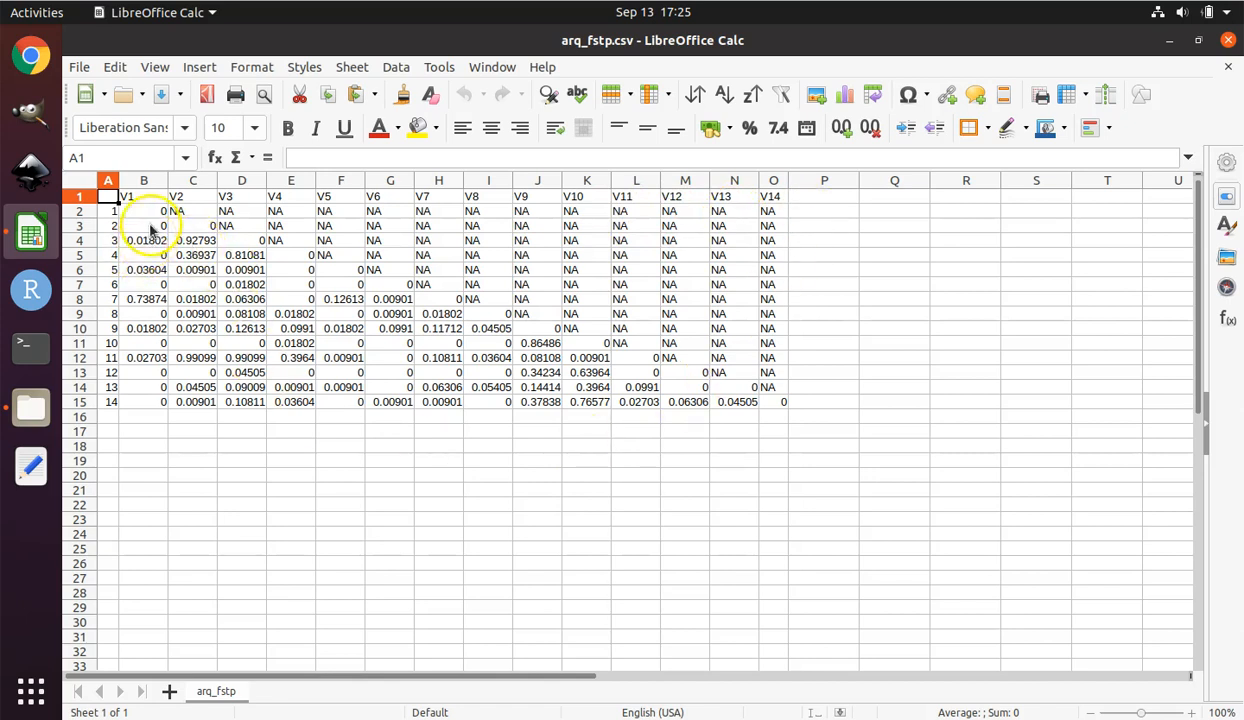
# - Inspect p-value cells A3 and B3 and the V1, V3 column headers of arq_fstp.csv
pyautogui.click(143, 225)
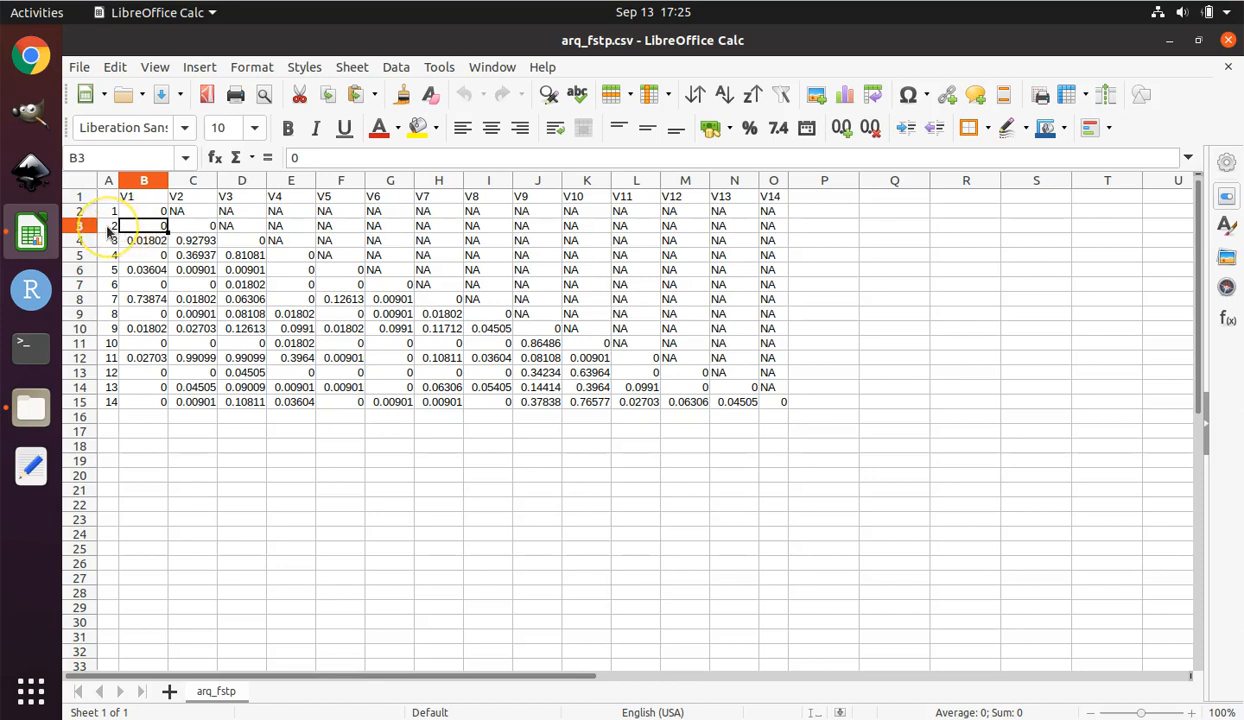
pyautogui.click(108, 225)
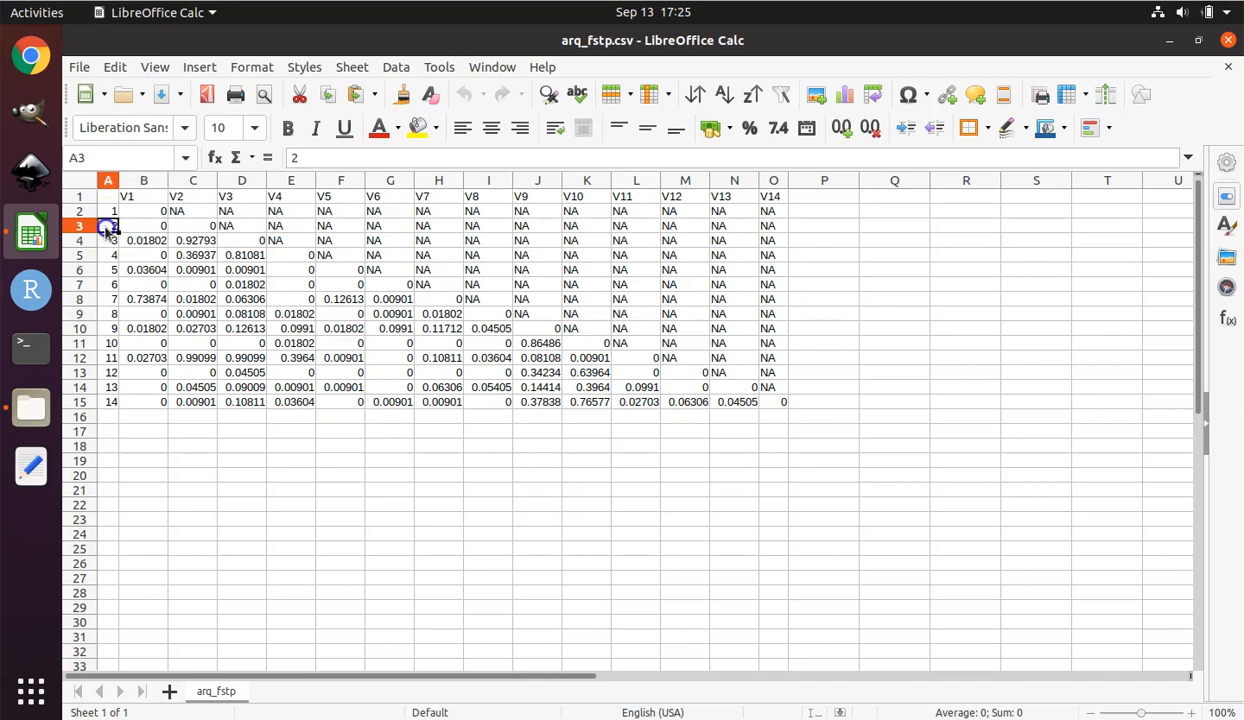
pyautogui.click(143, 225)
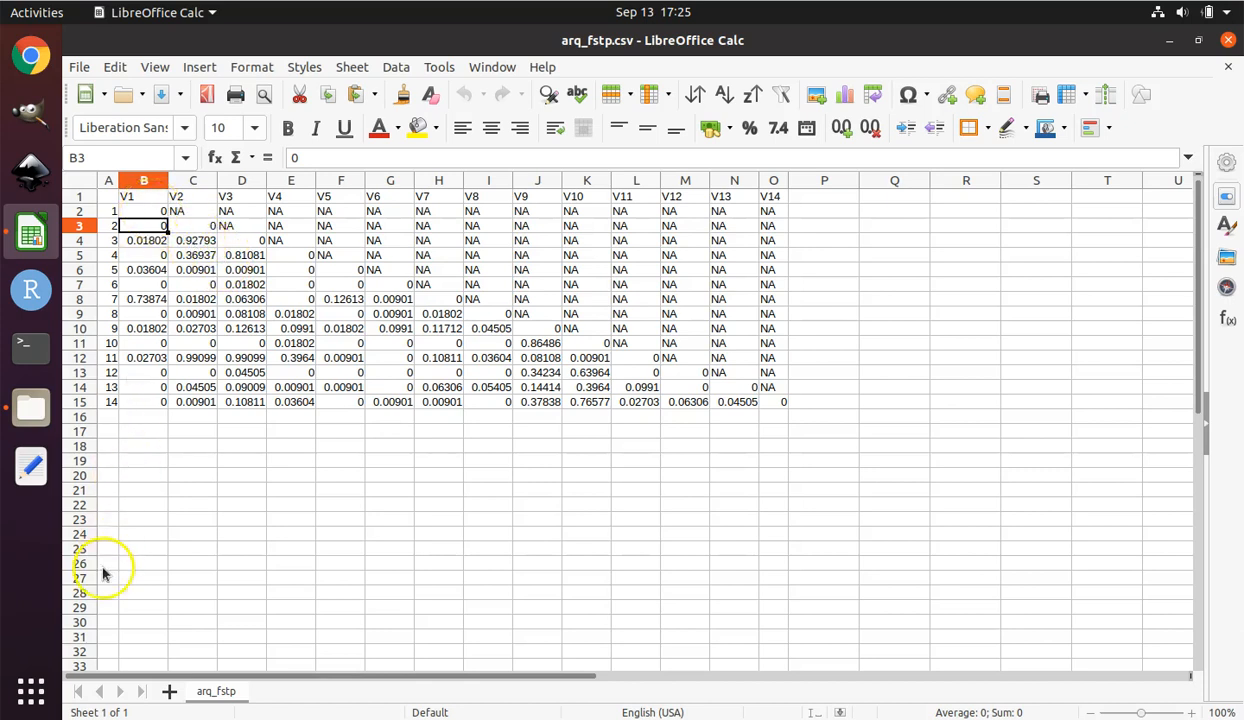
pyautogui.moveTo(35, 690)
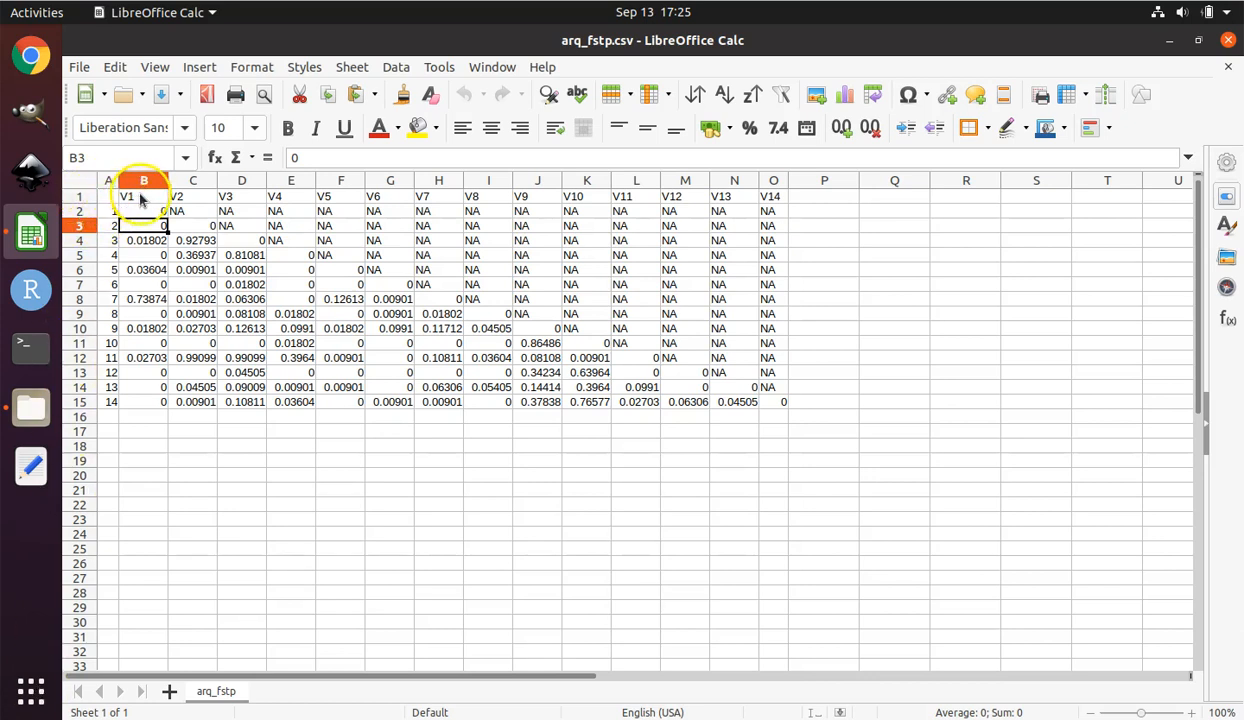
pyautogui.click(144, 196)
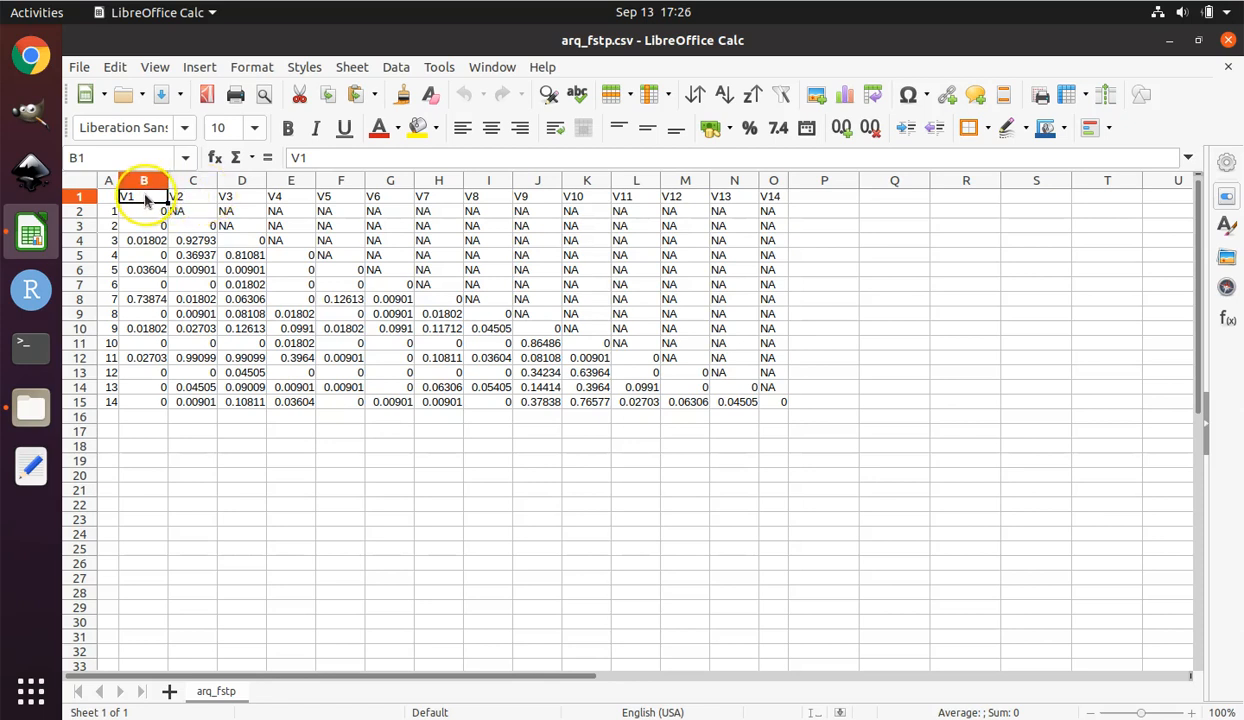
pyautogui.click(241, 196)
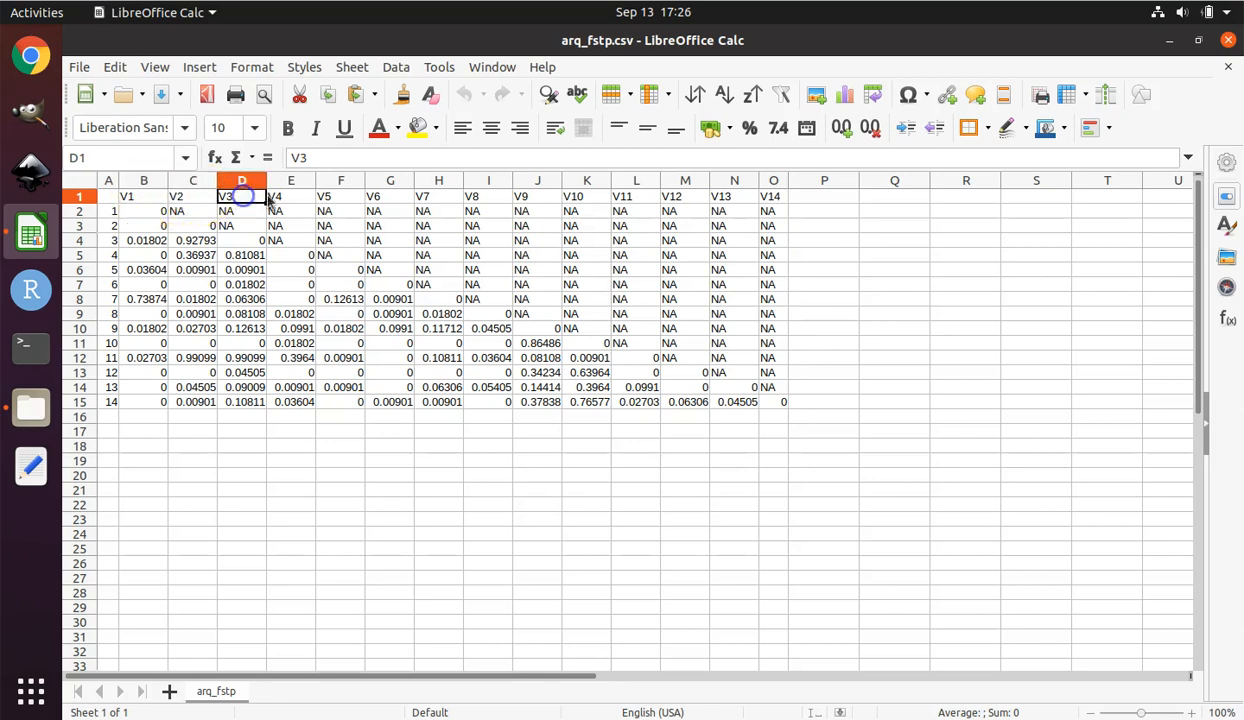
pyautogui.click(340, 196)
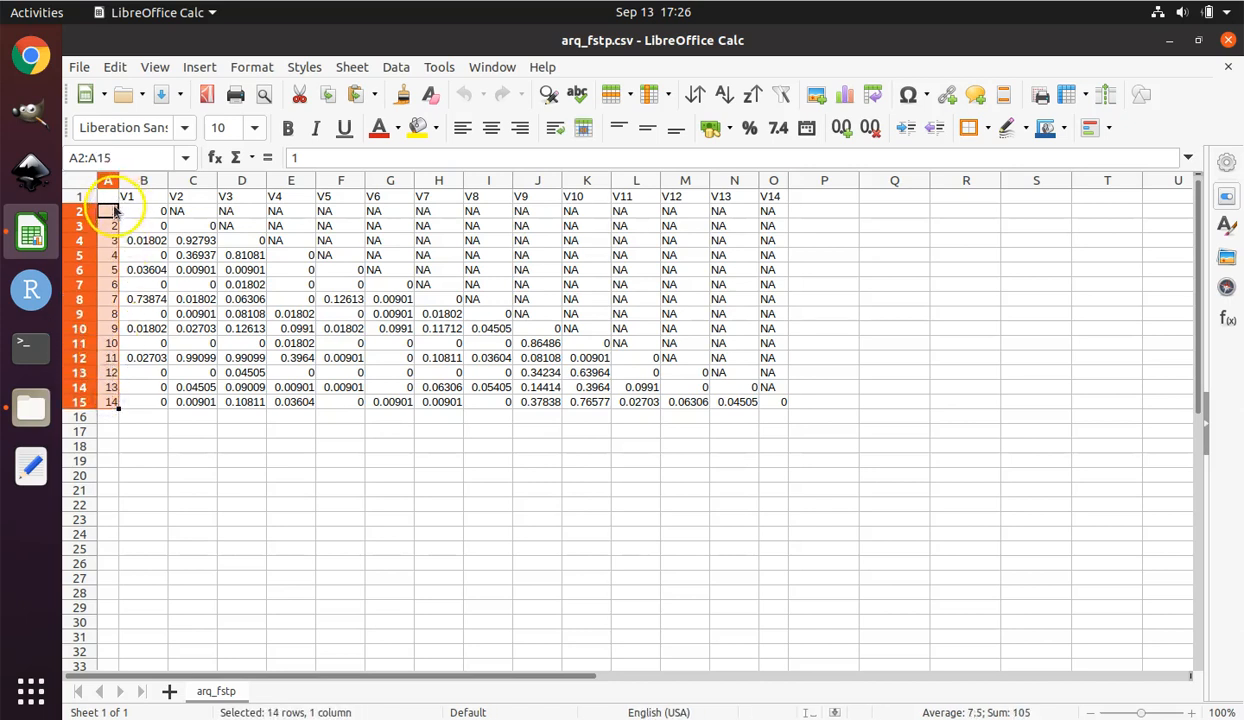
# - Select population numbers 1–14 in A2:A15 and copy them
pyautogui.click(143, 211)
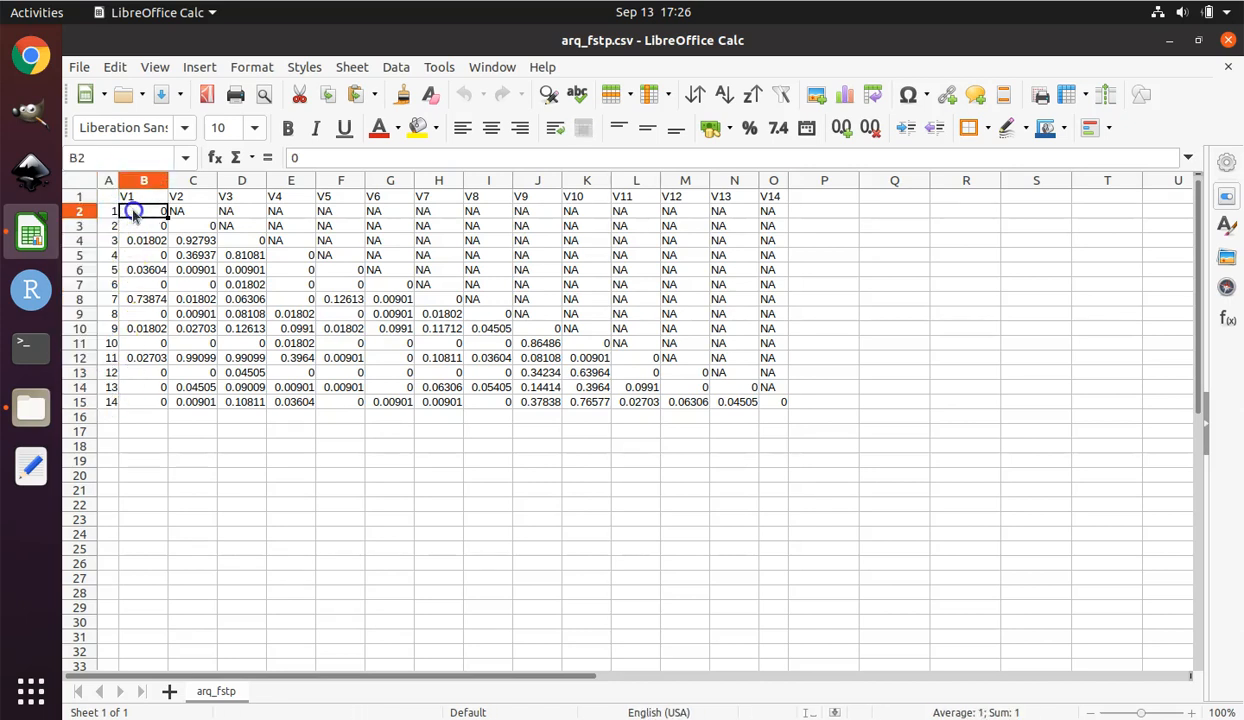
pyautogui.click(107, 210)
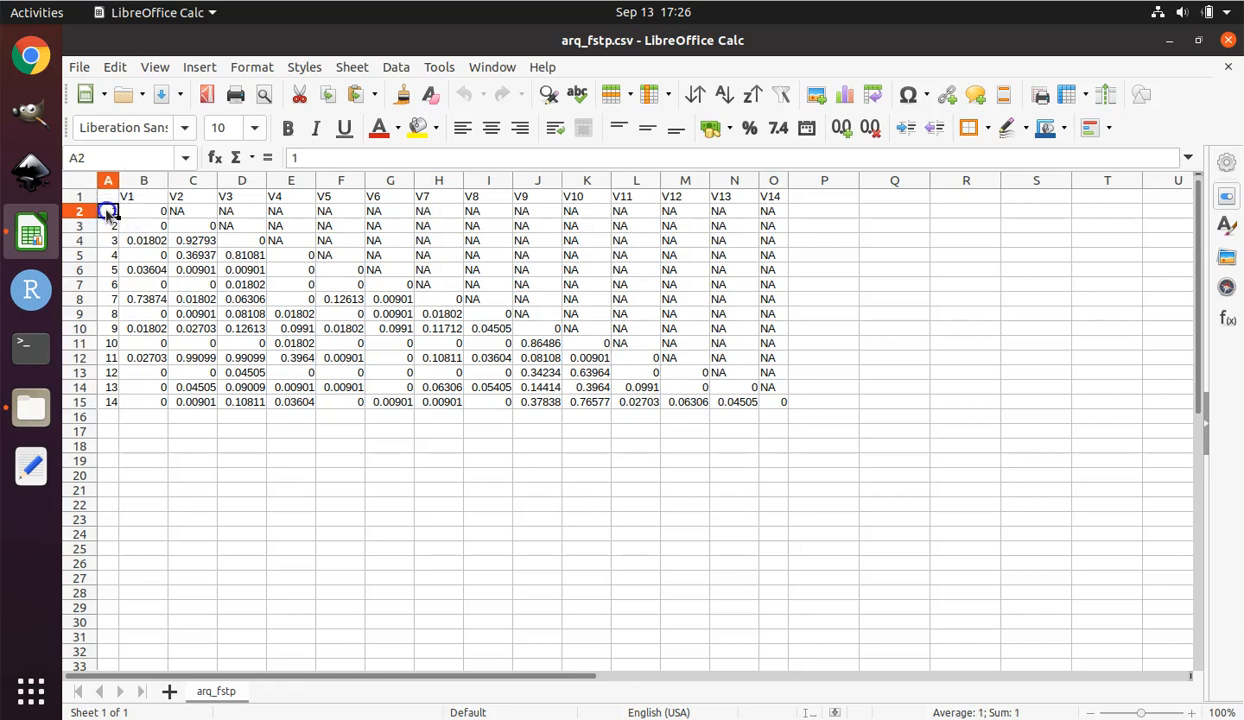
pyautogui.moveTo(108, 210); pyautogui.dragTo(108, 390)
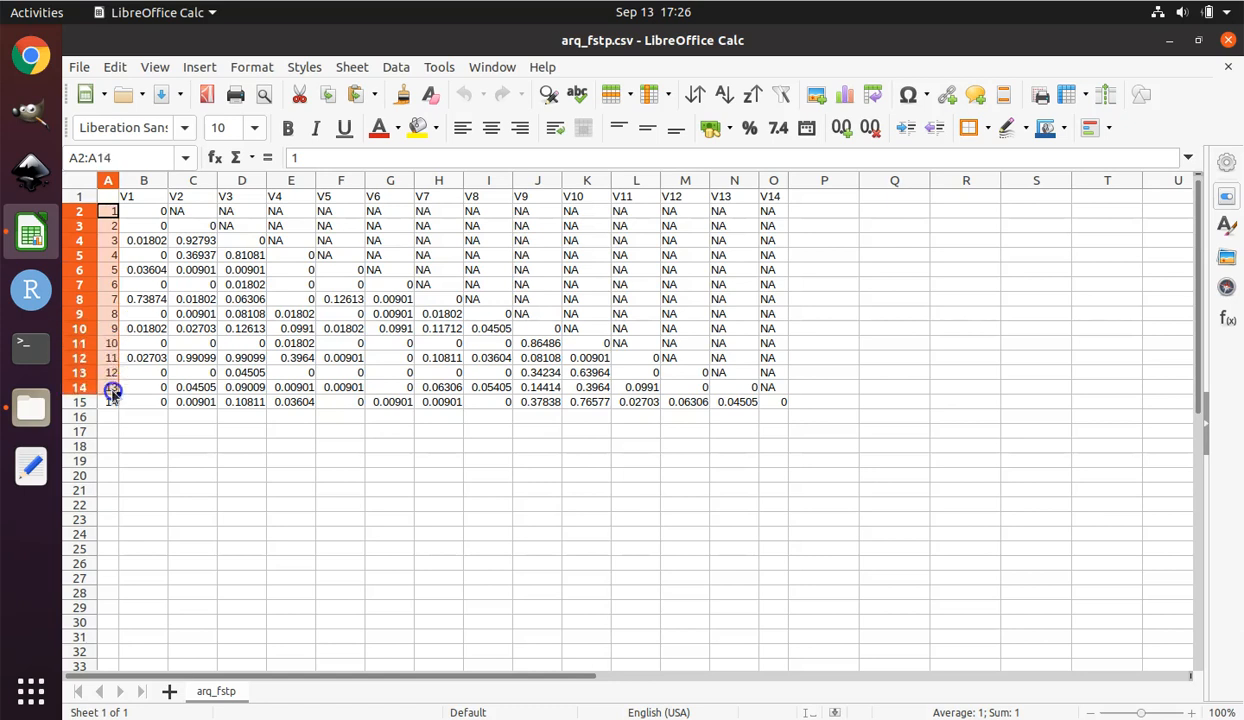
pyautogui.click(113, 401)
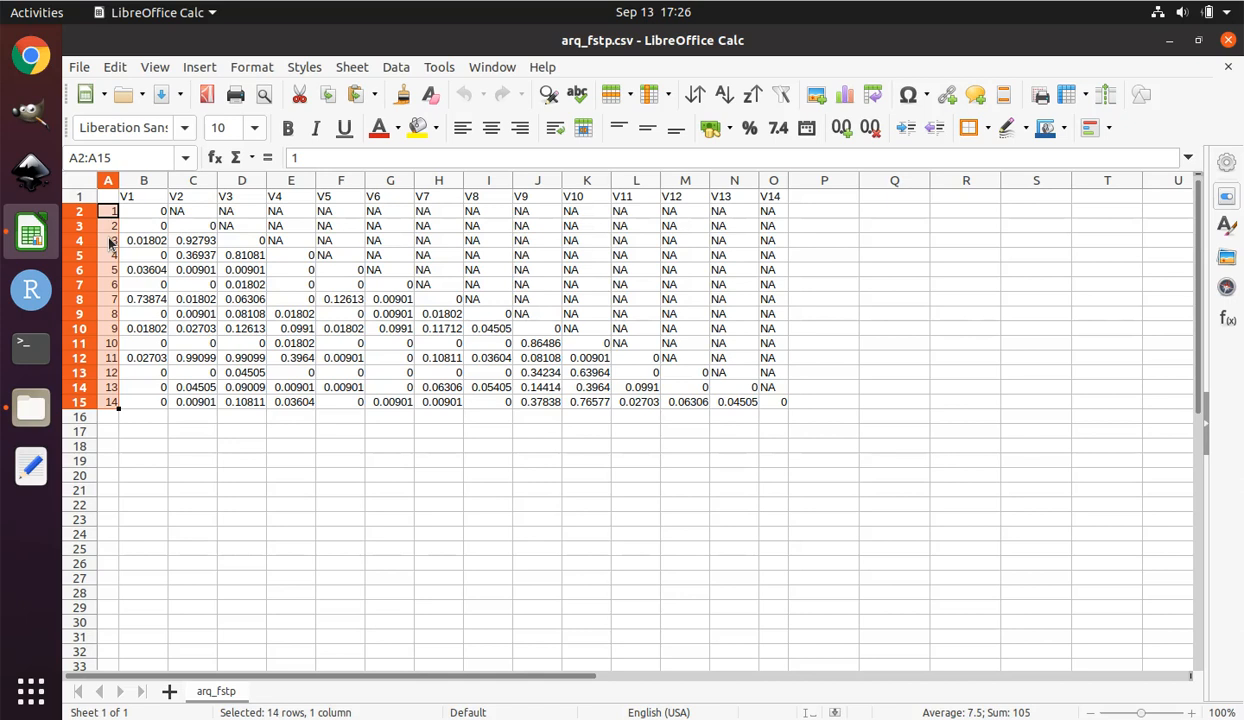
pyautogui.moveTo(109, 240)
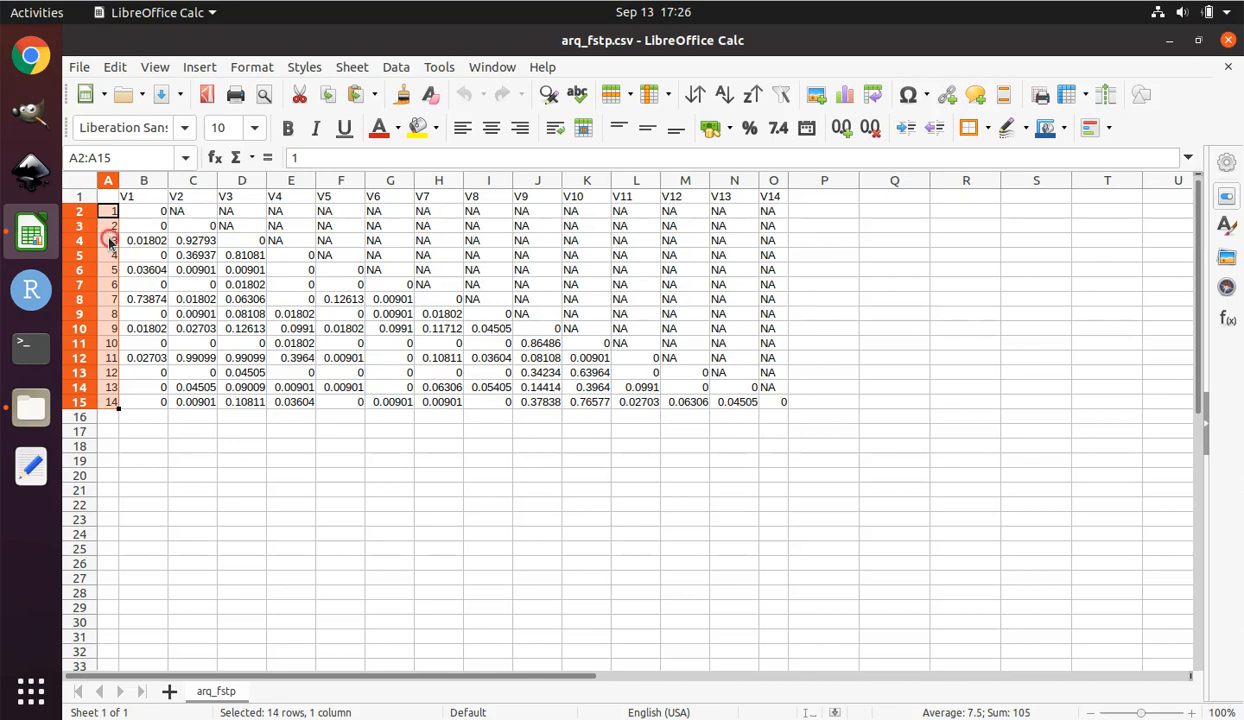
pyautogui.rightClick(110, 240)
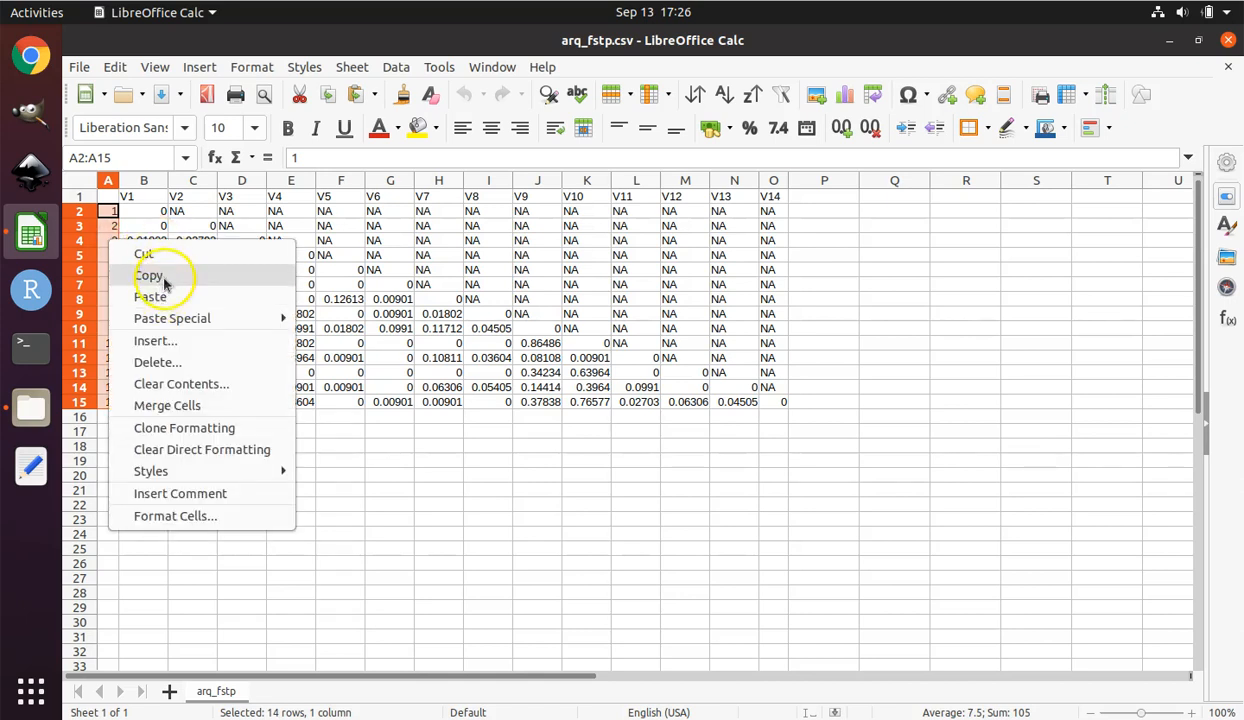
pyautogui.moveTo(150, 275)
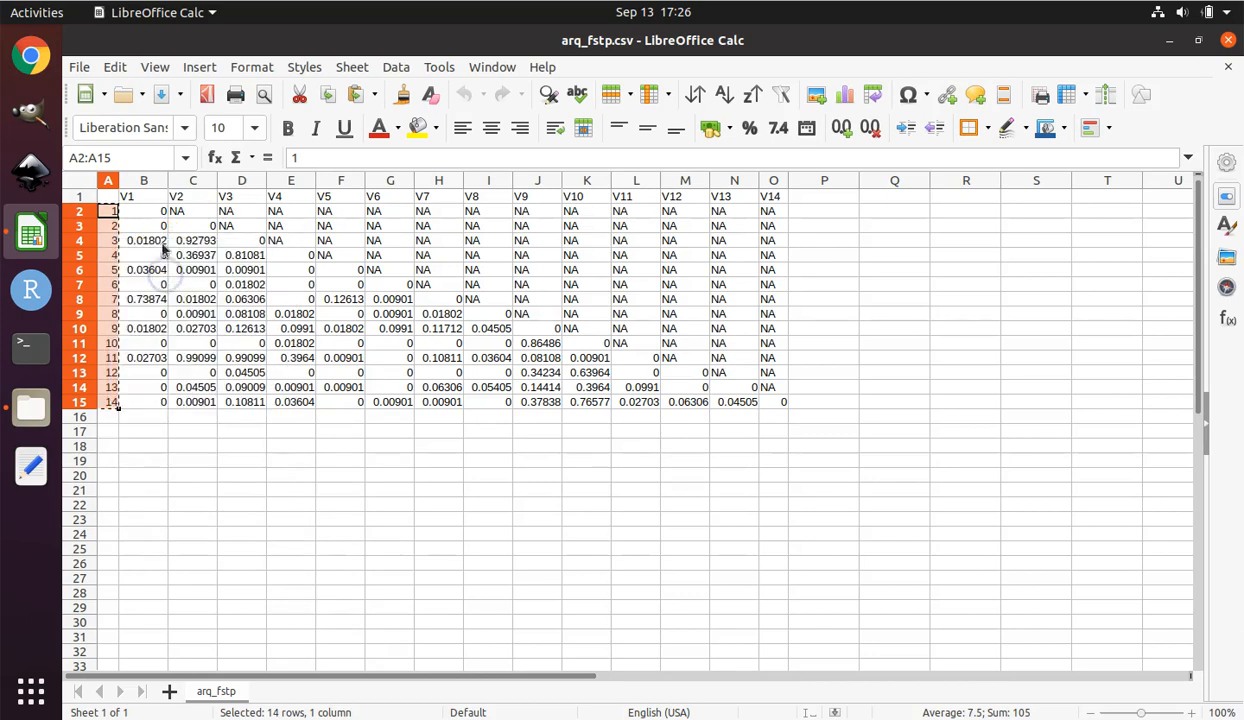
pyautogui.click(144, 195)
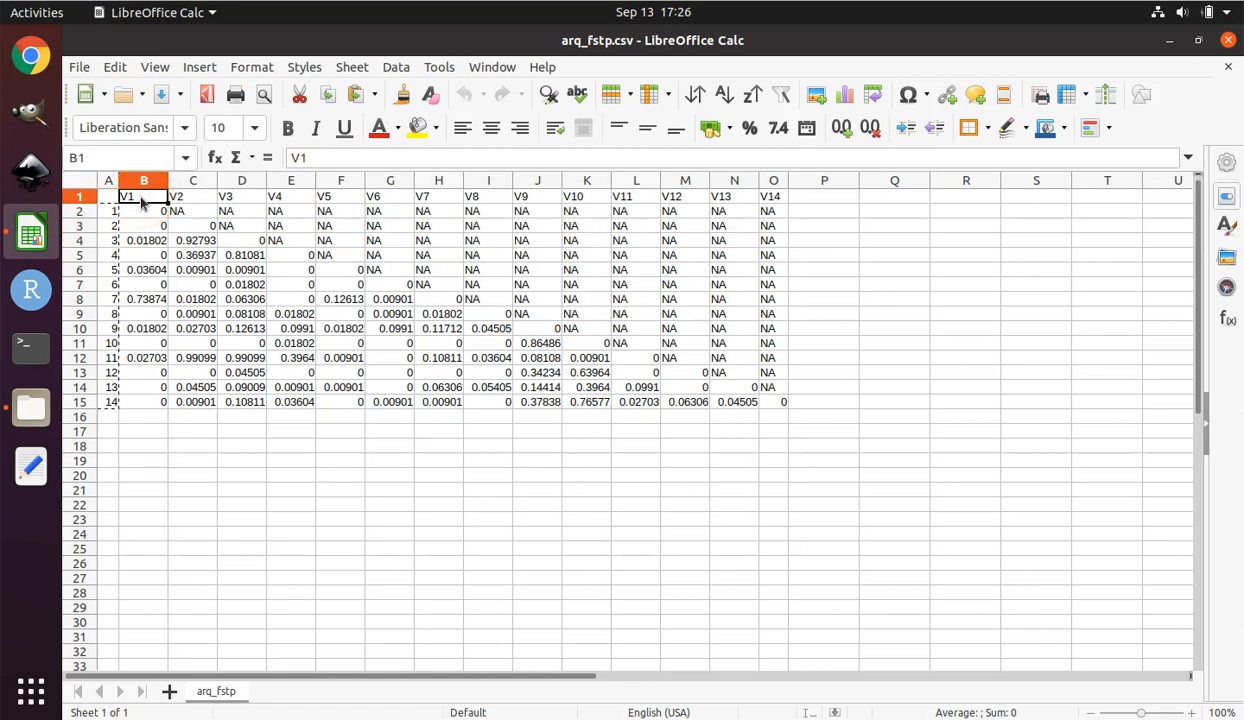
# - Paste Special the copied numbers transposed at B1, overwriting the V1–V14 headers
pyautogui.rightClick(143, 196)
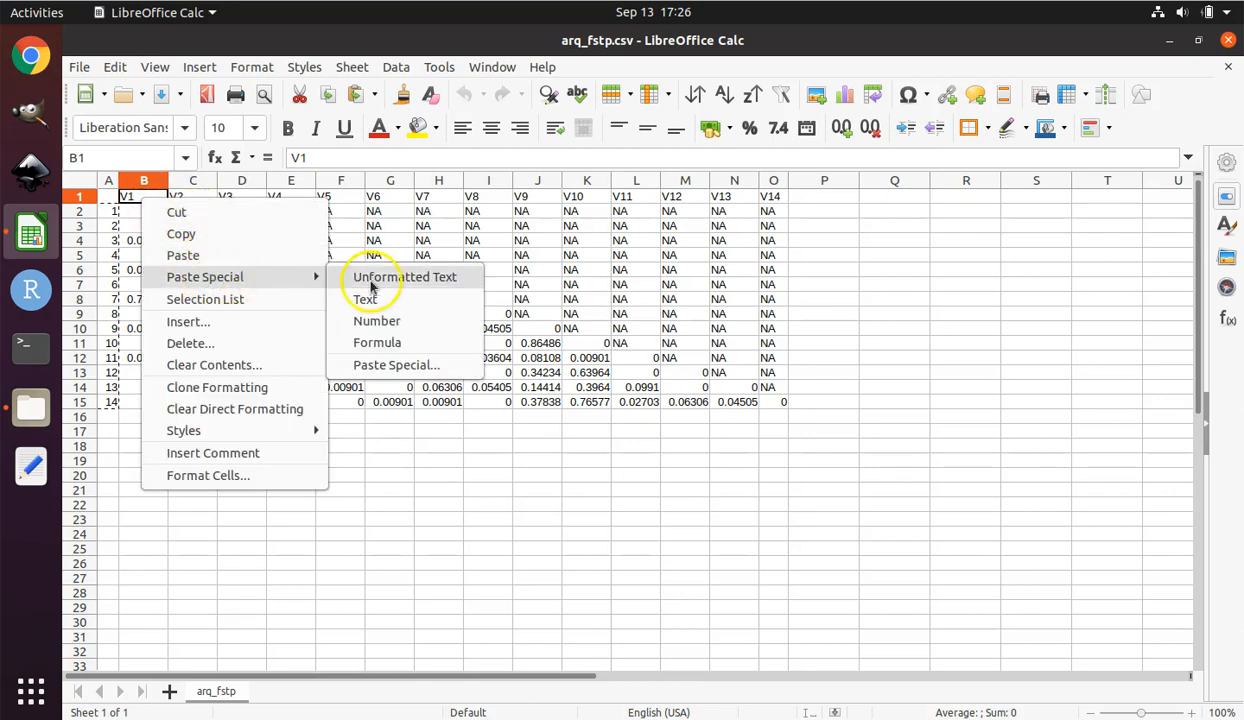
pyautogui.moveTo(393, 277)
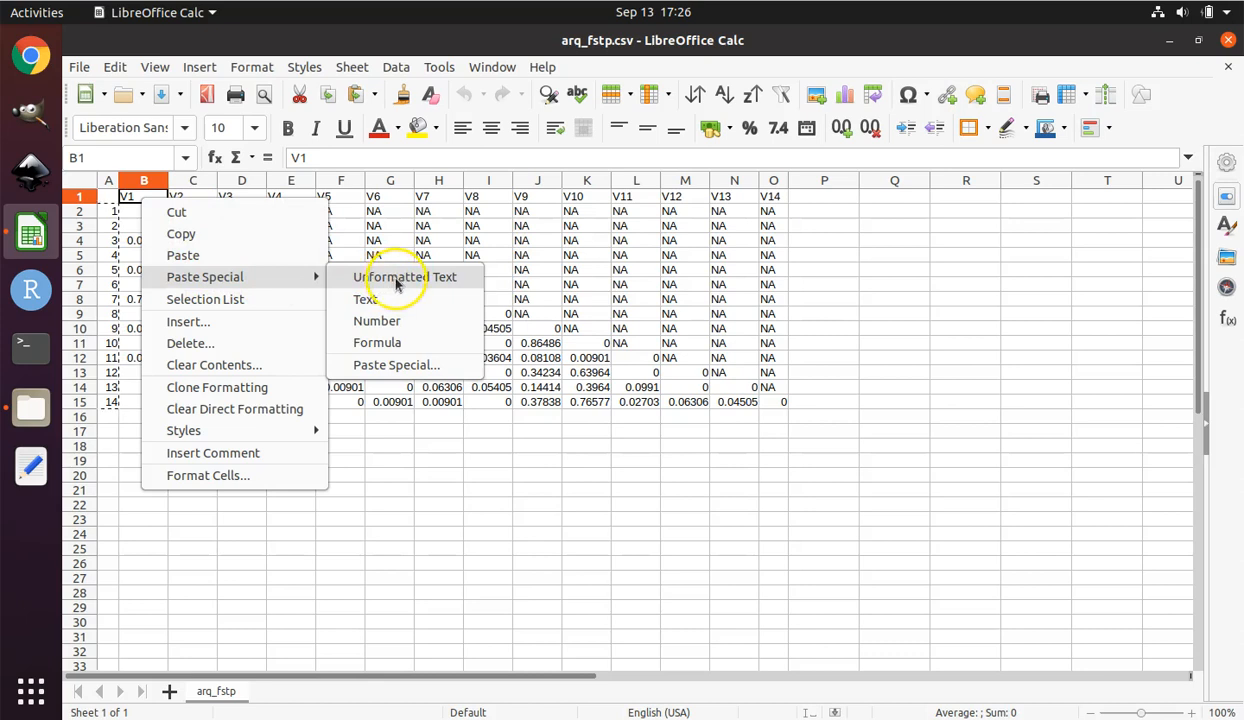
pyautogui.moveTo(396, 364)
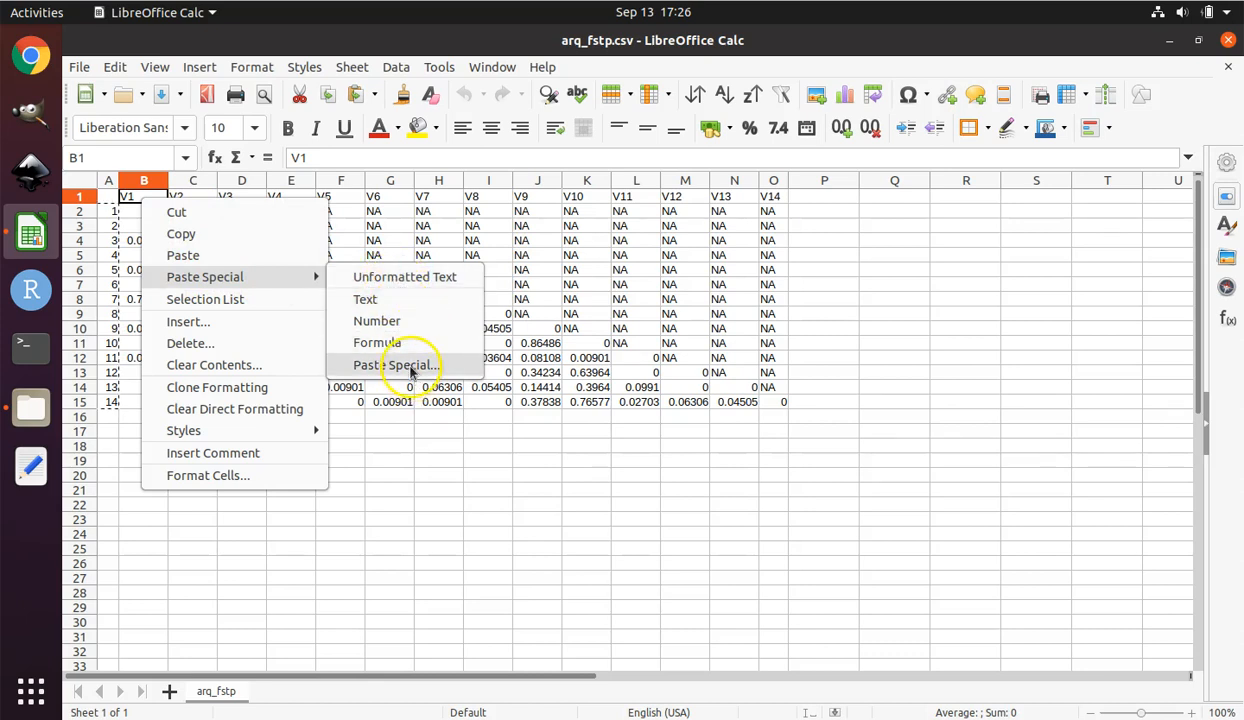
pyautogui.click(392, 364)
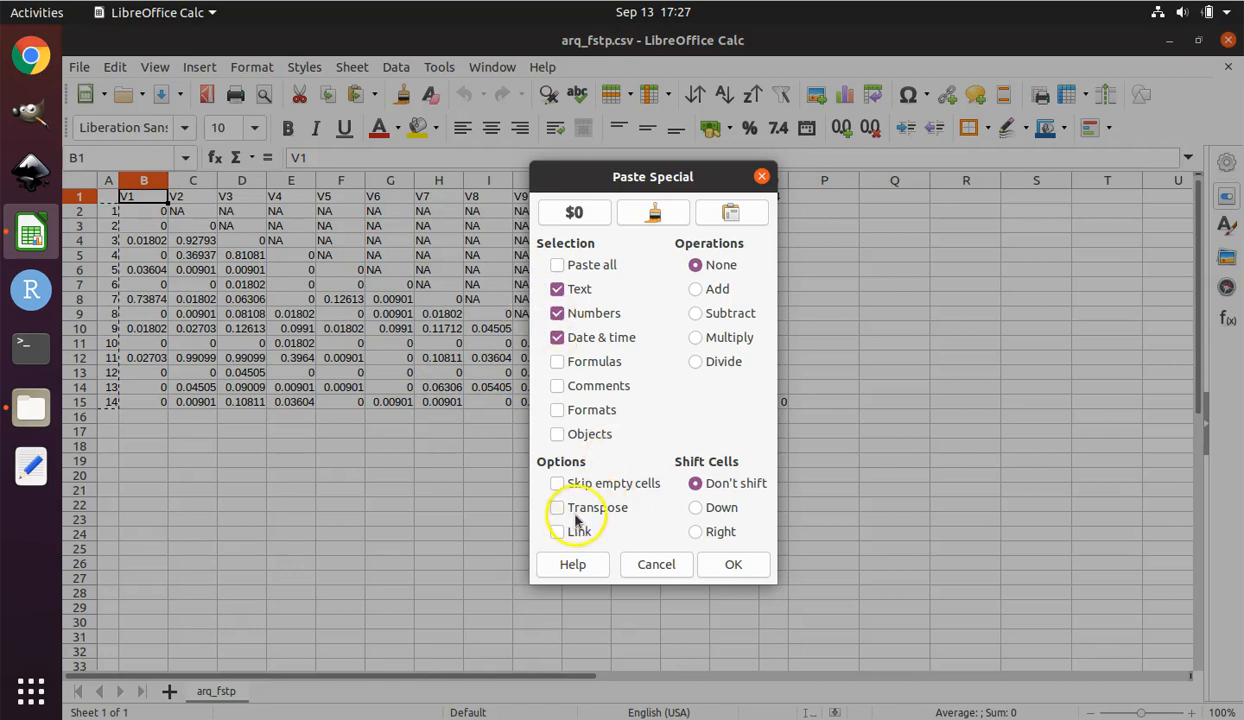
pyautogui.click(557, 507)
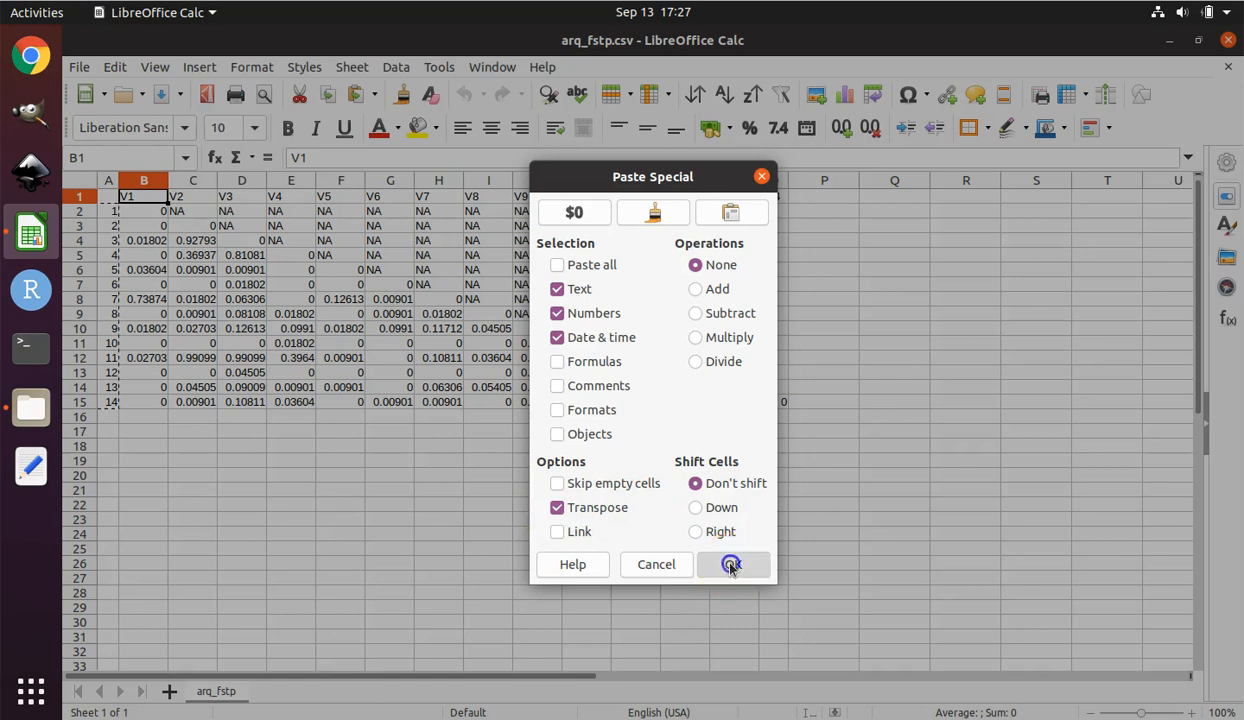
pyautogui.click(730, 564)
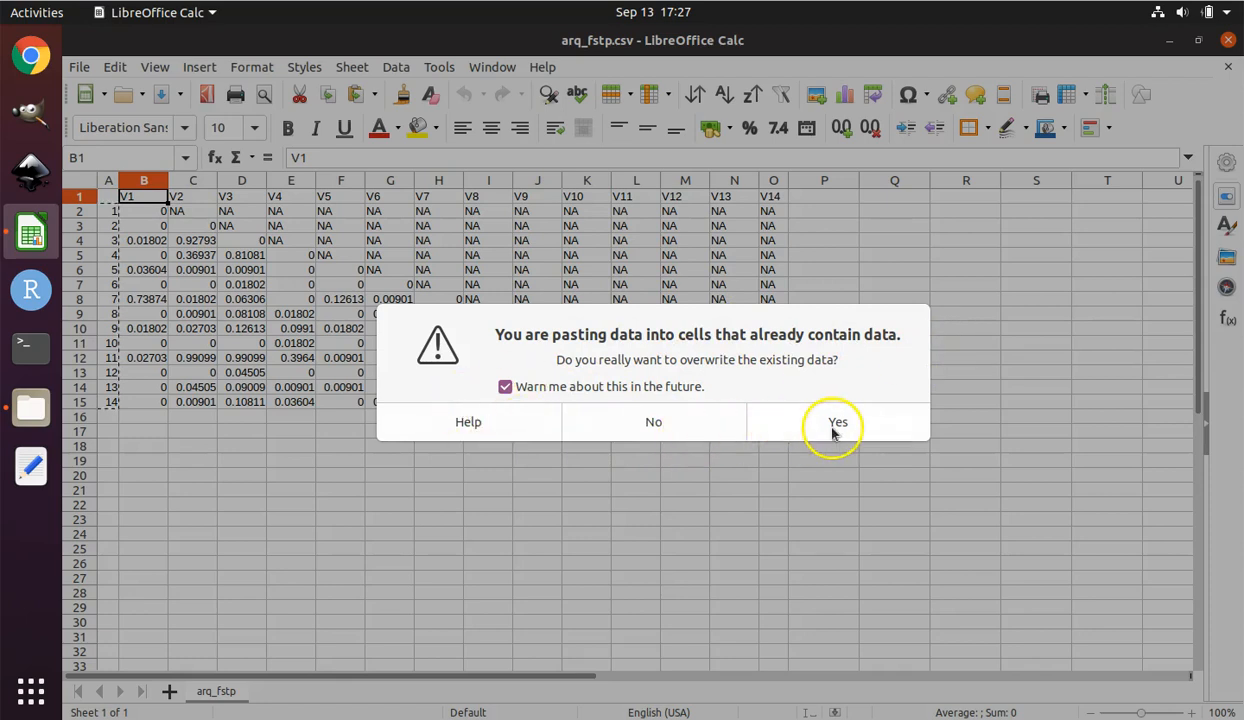
pyautogui.click(837, 421)
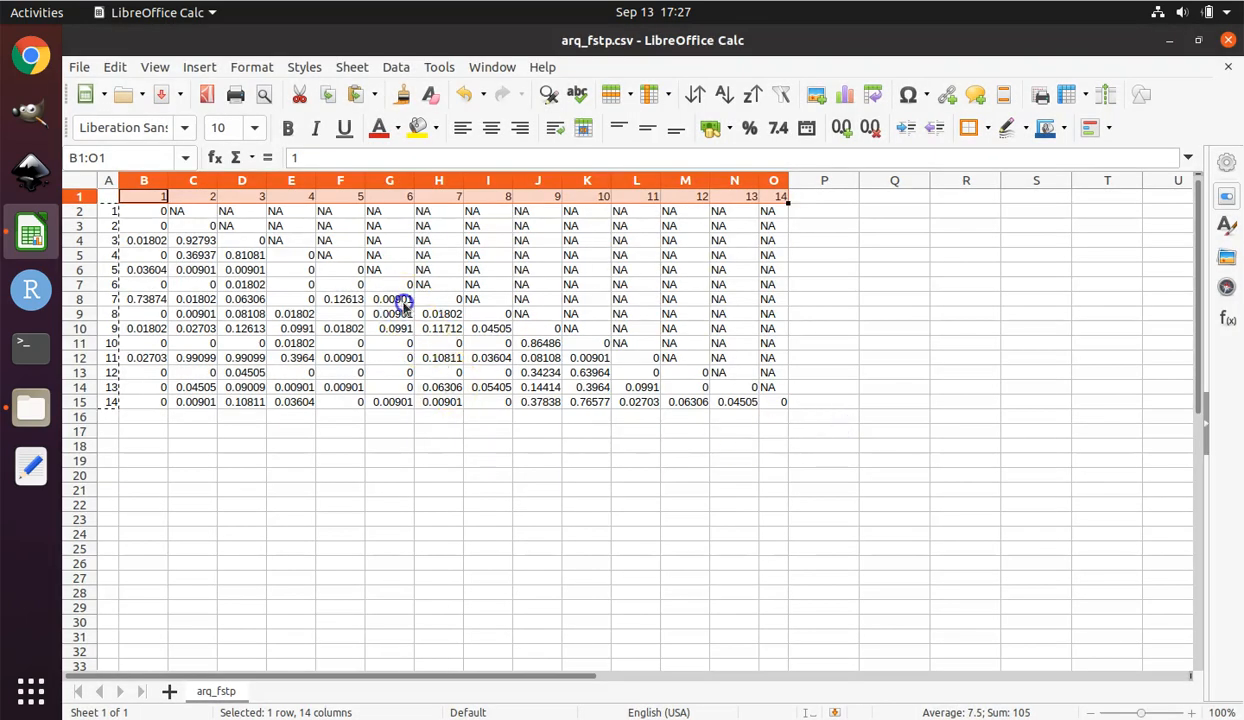
pyautogui.click(144, 195)
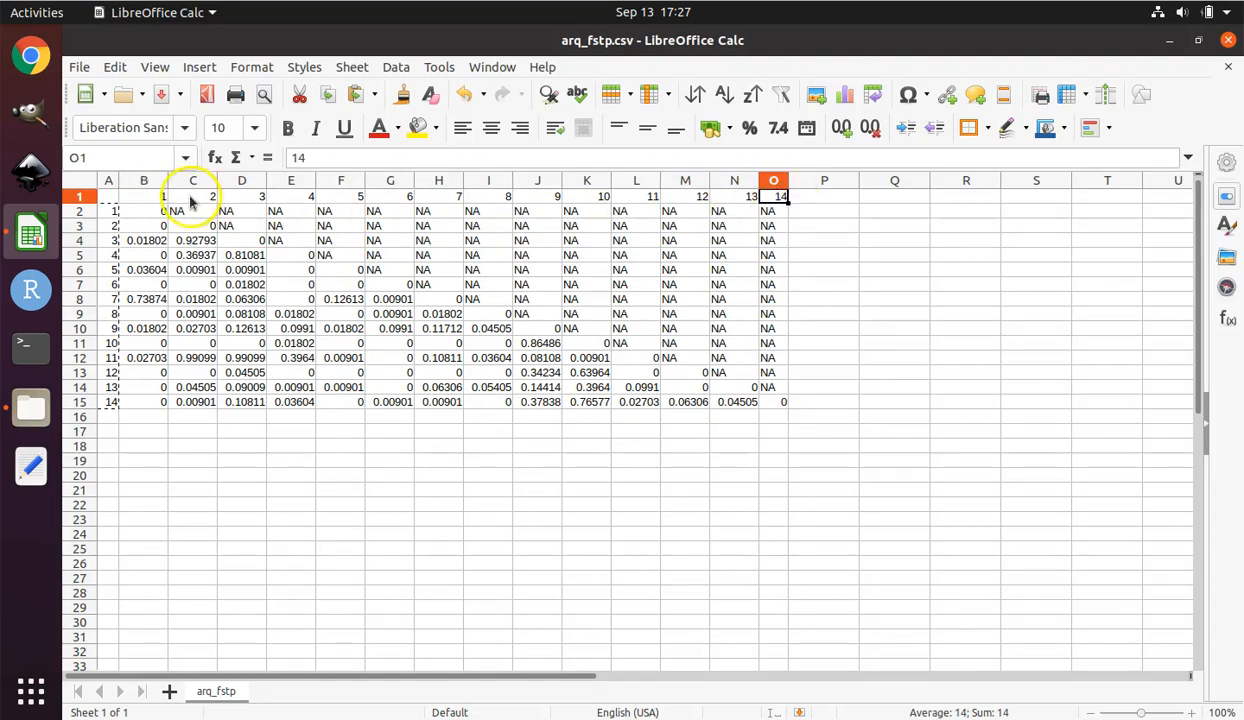
pyautogui.click(144, 196)
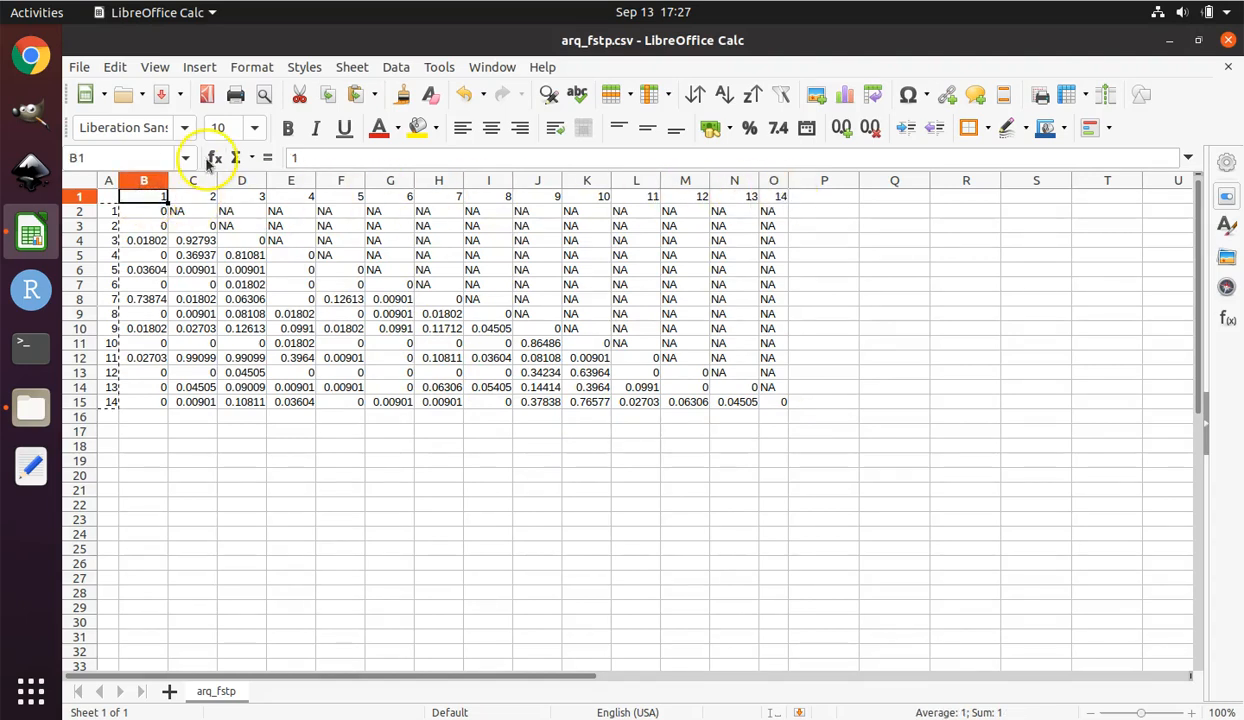
pyautogui.click(193, 195)
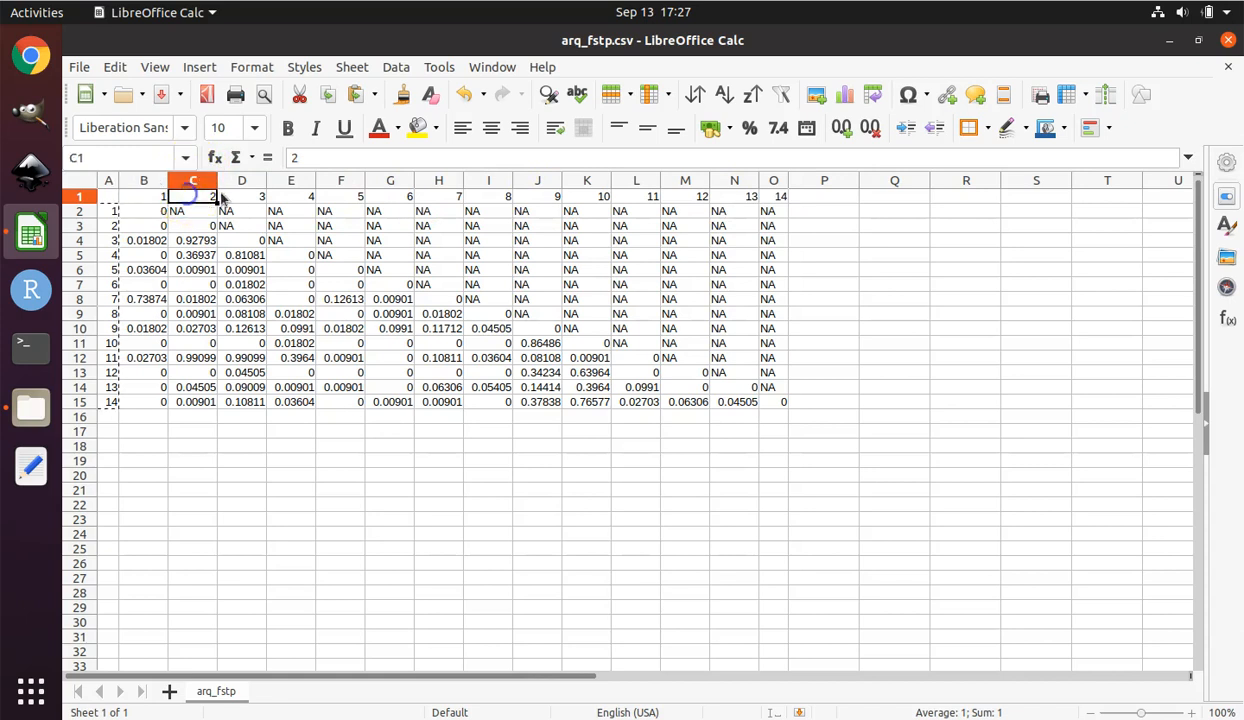
pyautogui.click(241, 195)
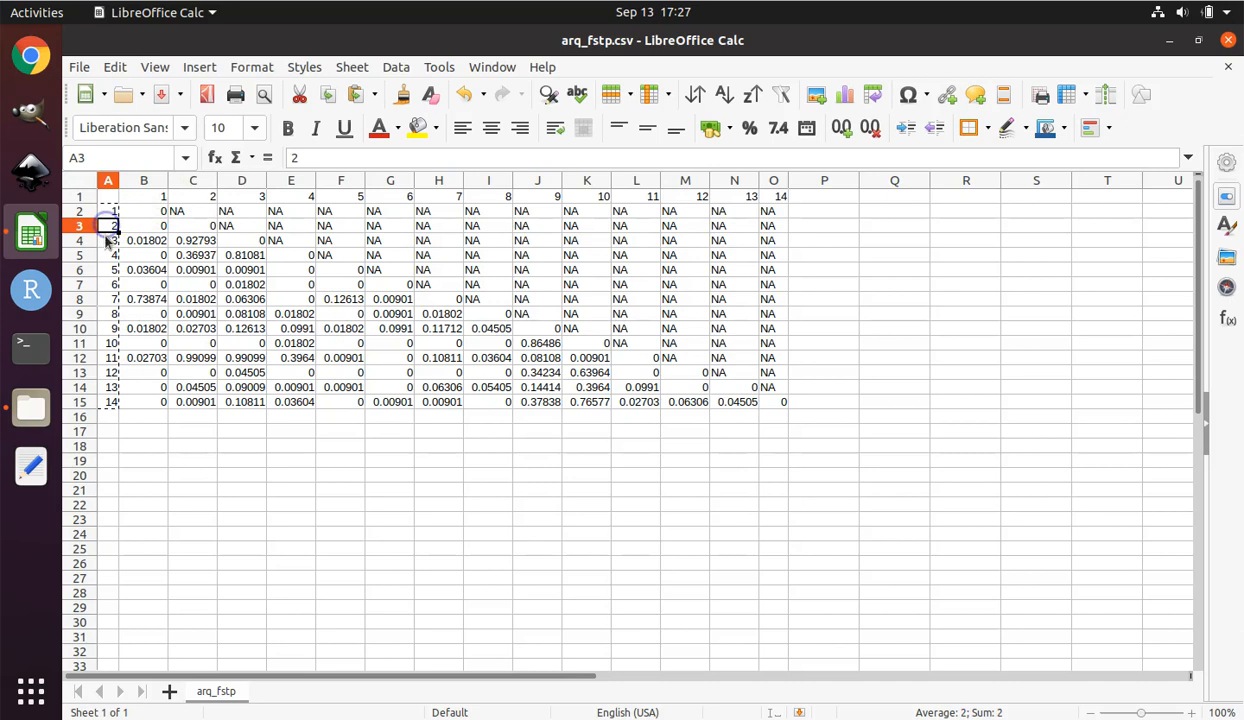
pyautogui.click(144, 195)
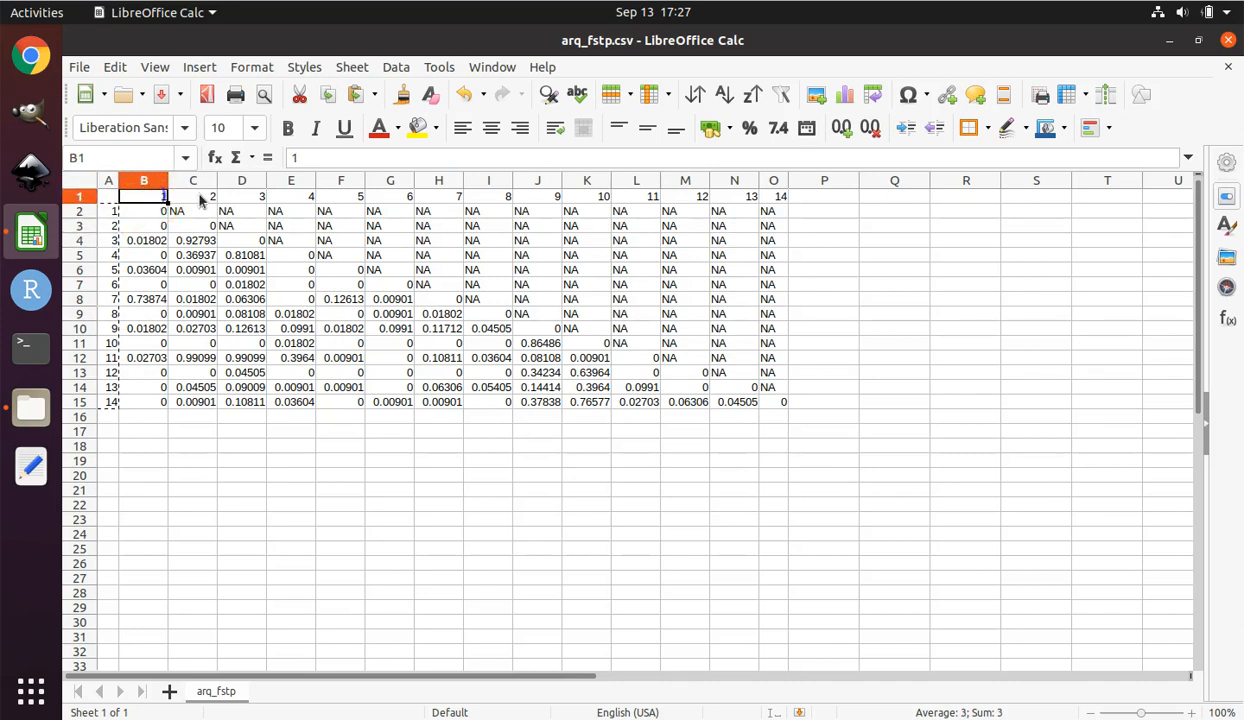
pyautogui.click(241, 196)
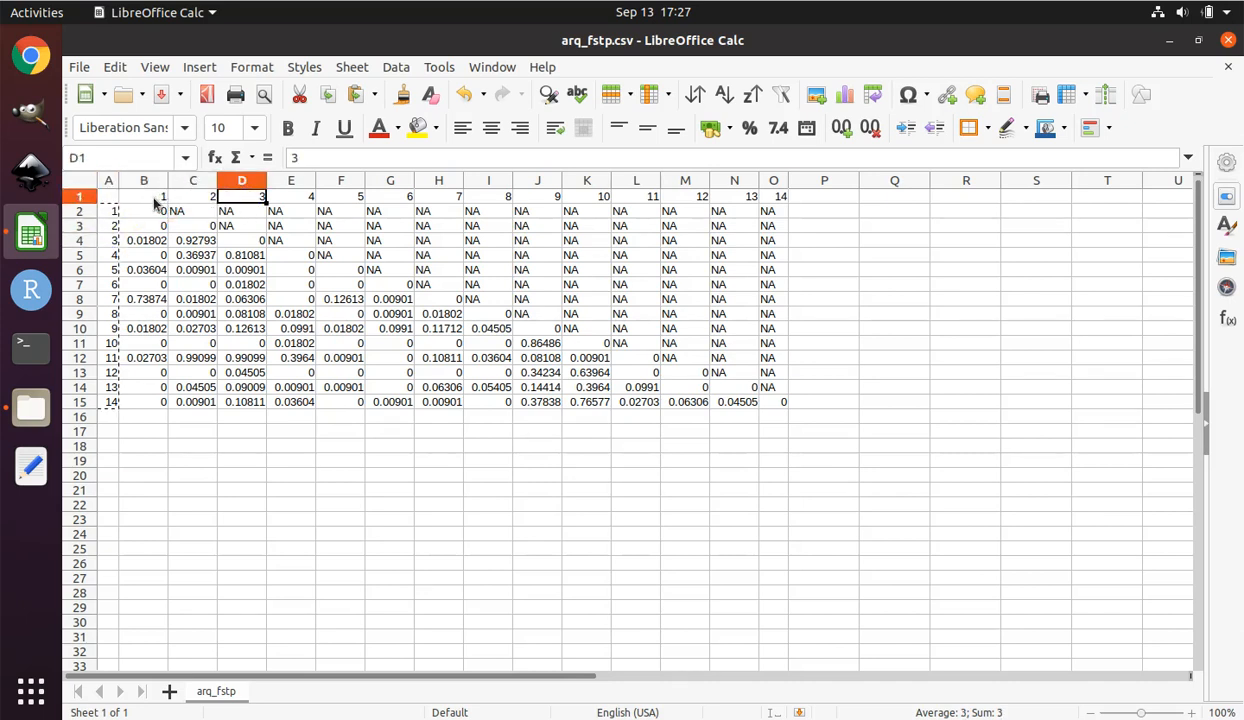
pyautogui.click(193, 195)
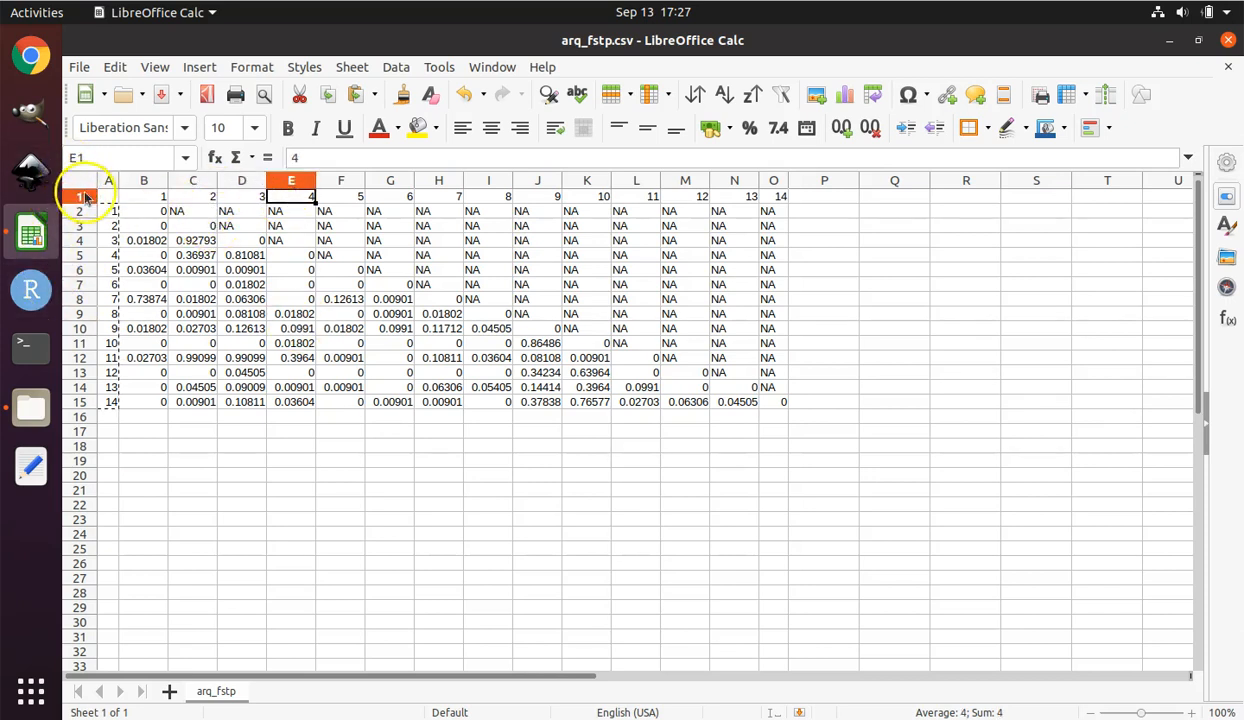
pyautogui.click(144, 196)
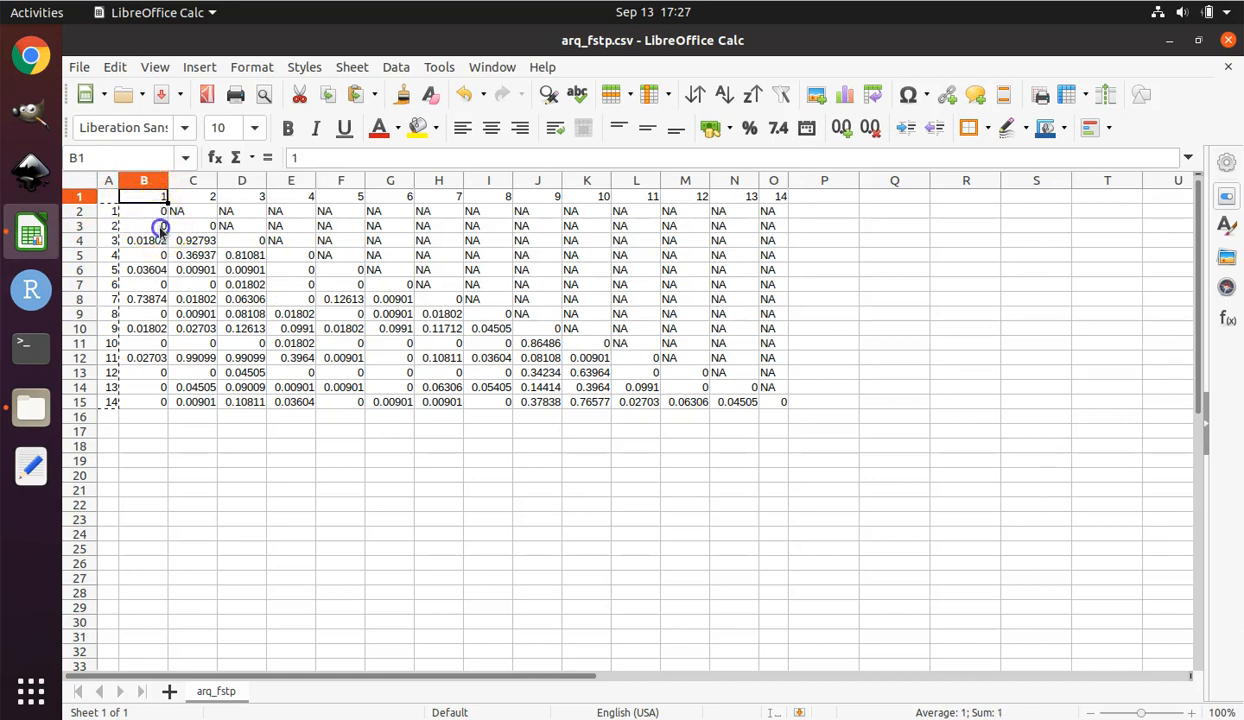
pyautogui.click(144, 225)
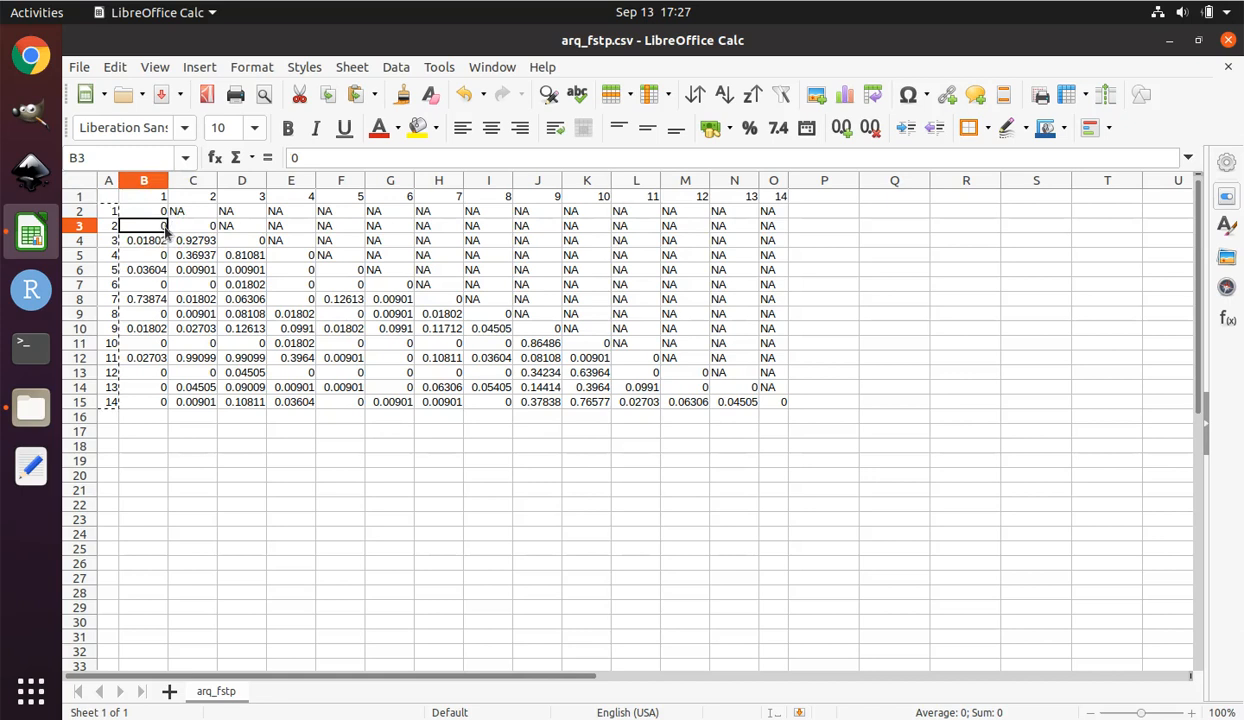
pyautogui.moveTo(169, 231)
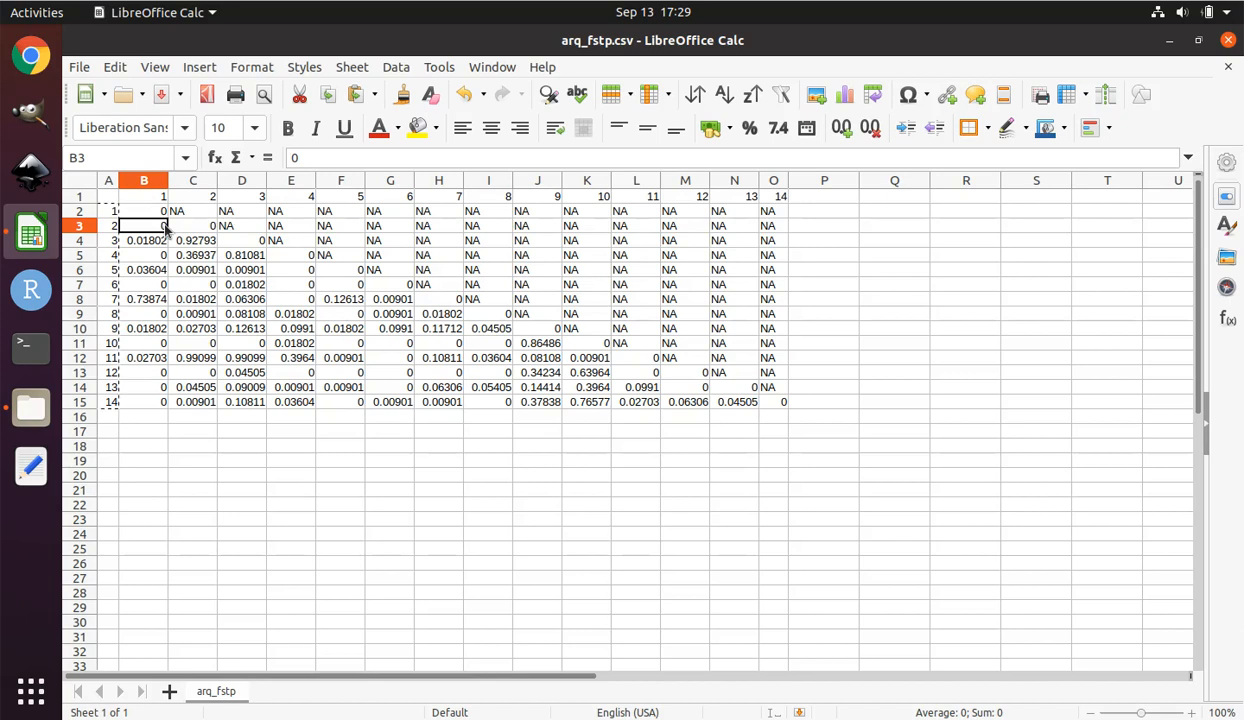
pyautogui.moveTo(885, 423)
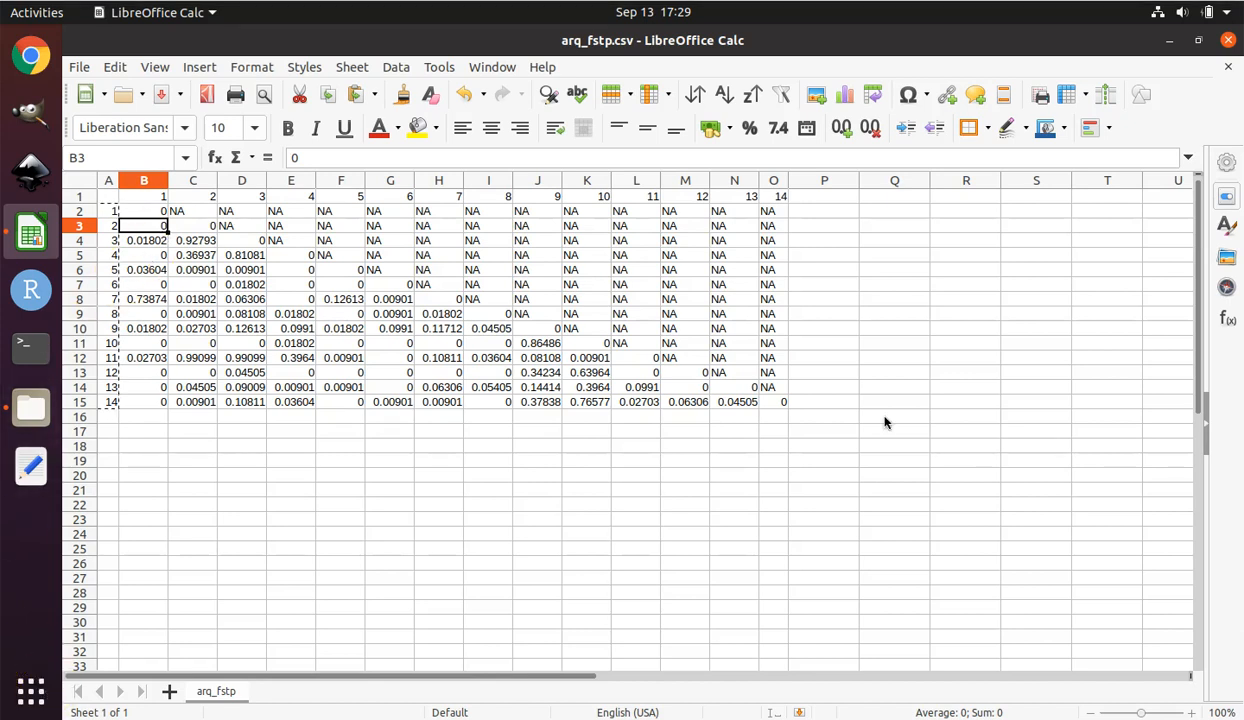